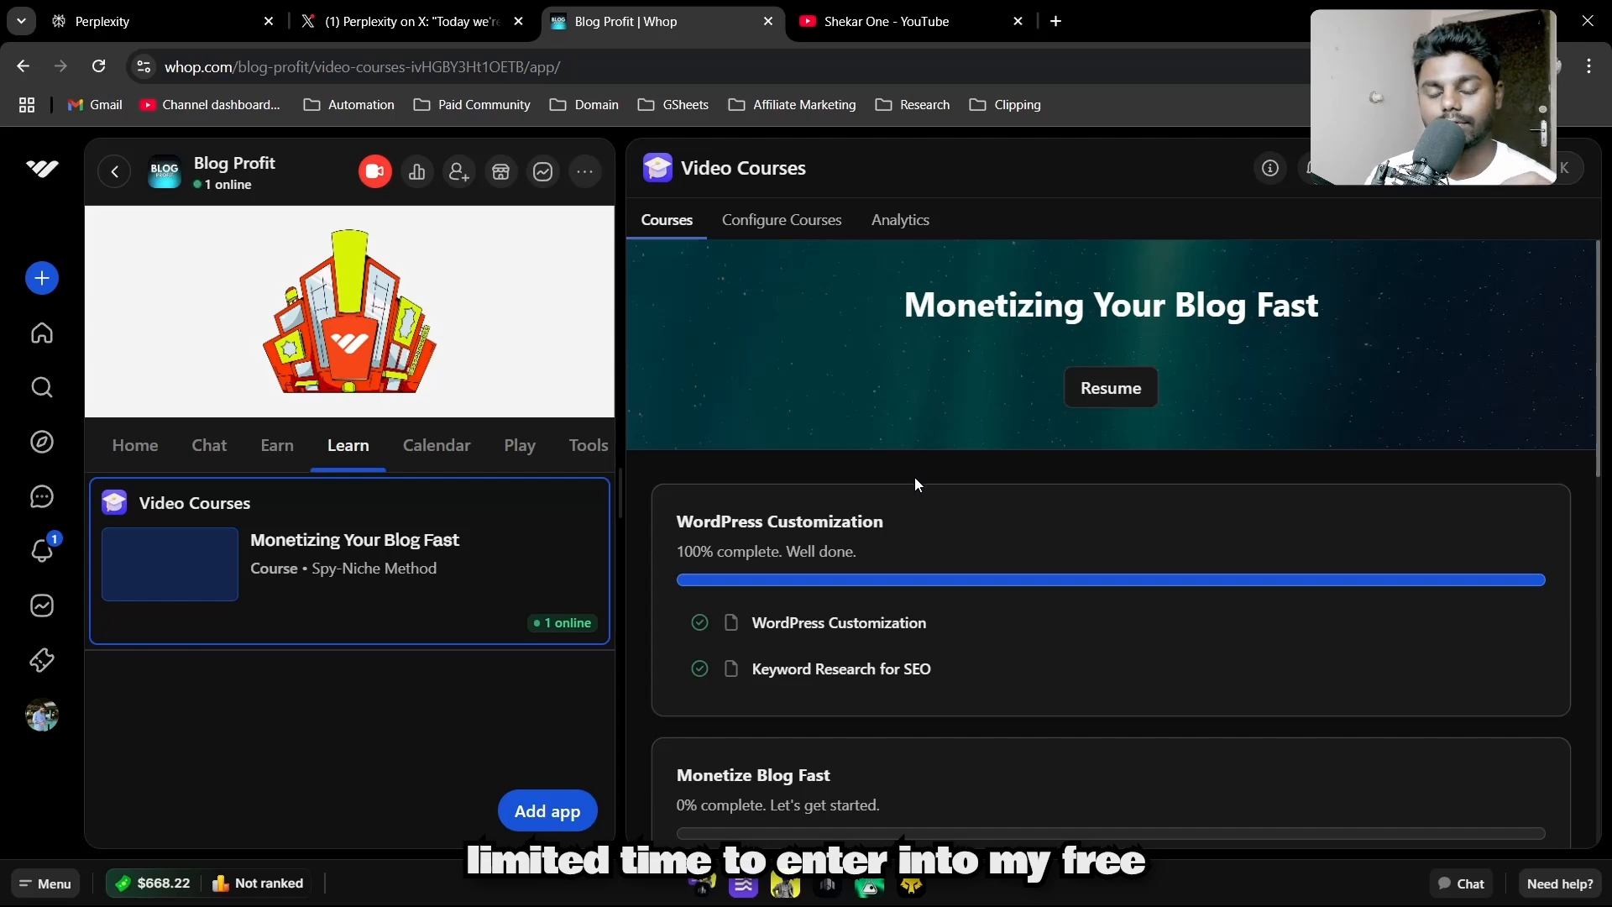
# - Show the Shekar One channel's Videos list after flipping between the YouTube and Perplexity tabs
pyautogui.scroll(-3)
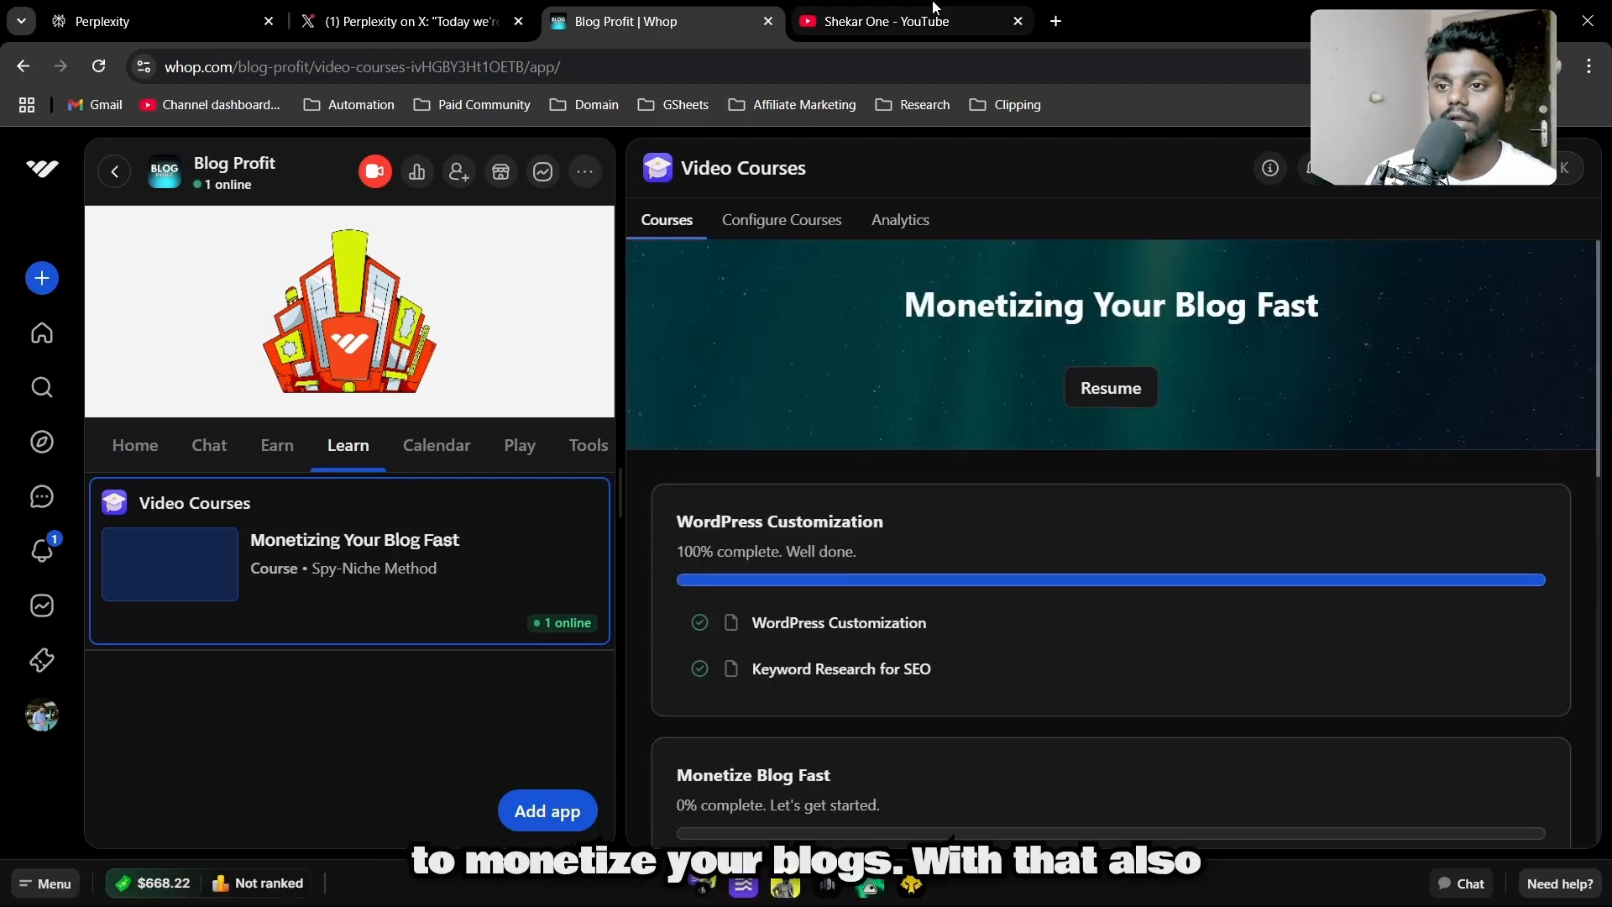
pyautogui.click(887, 22)
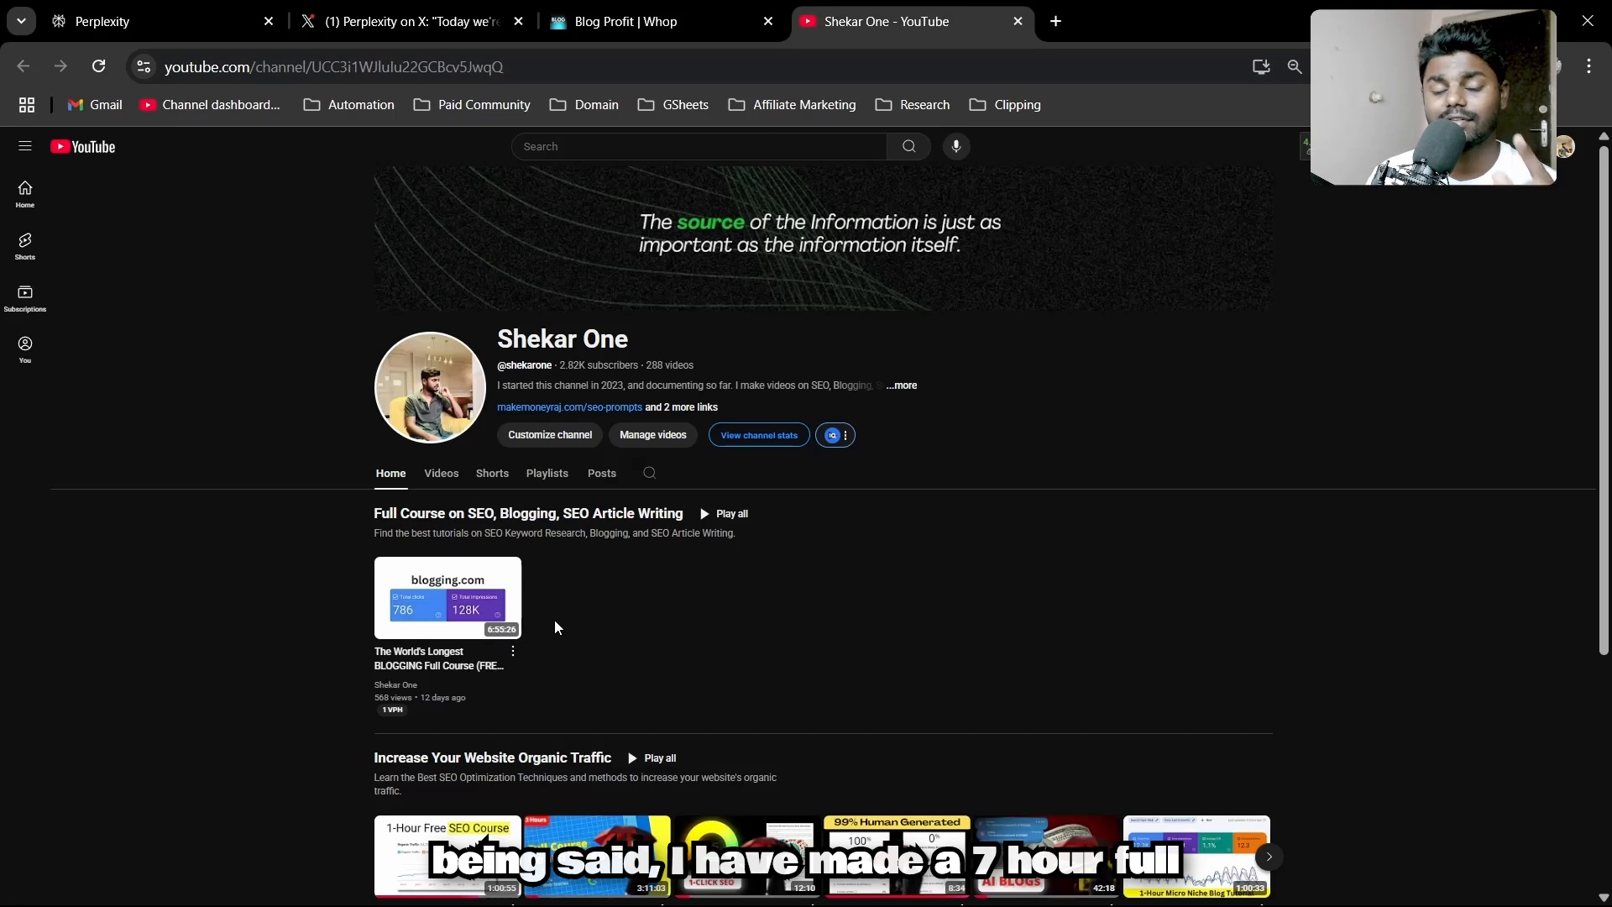
pyautogui.moveTo(639, 672)
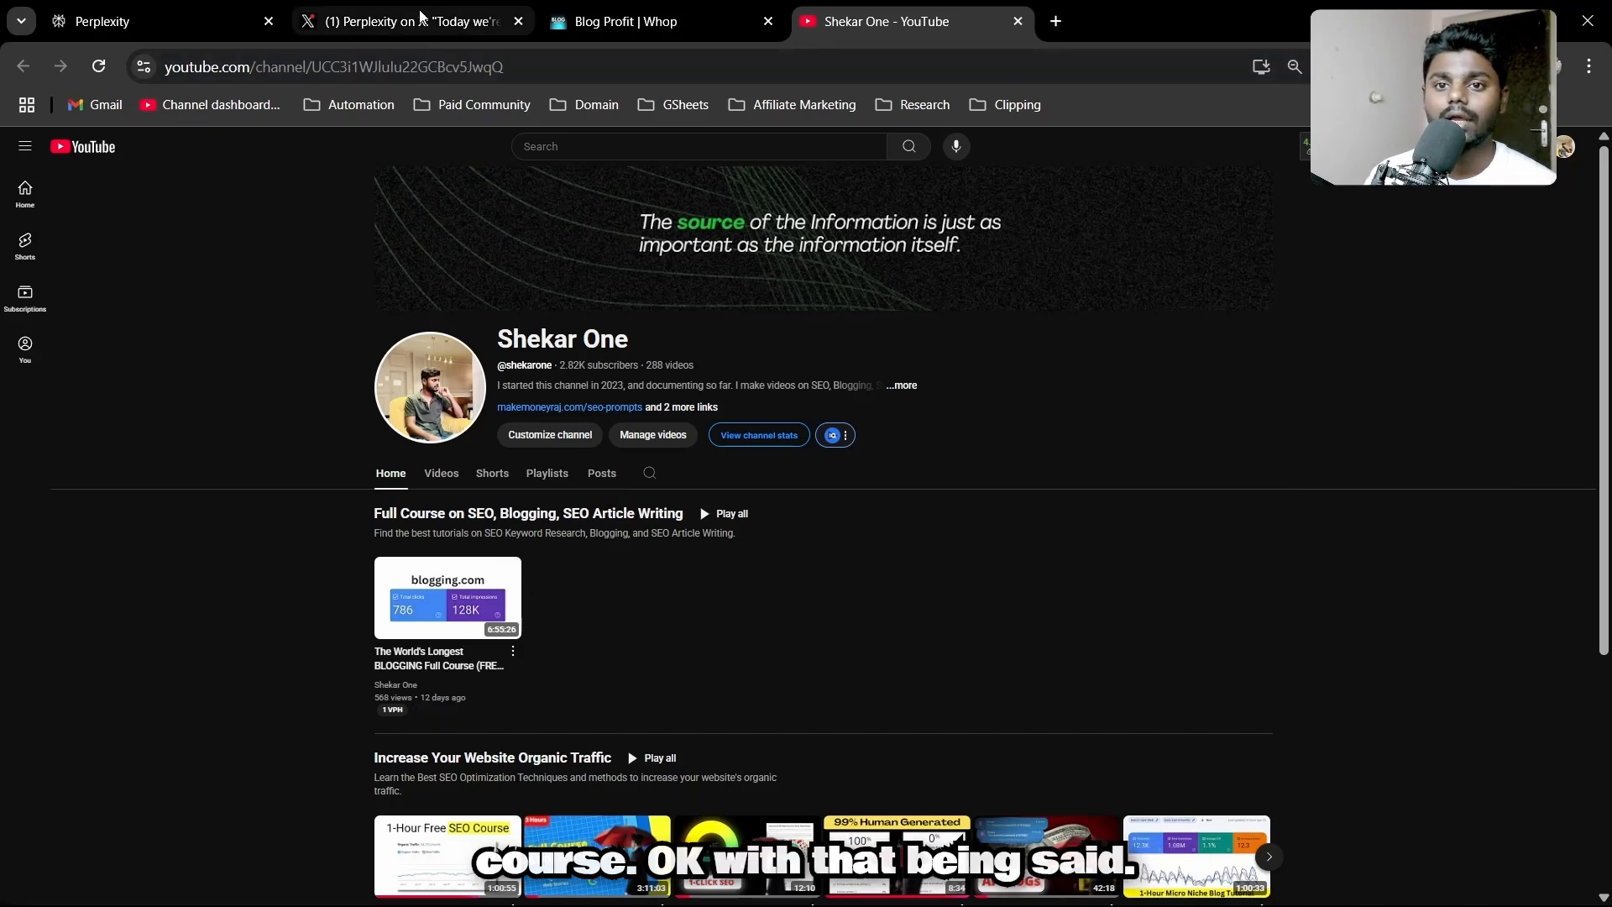
pyautogui.click(408, 24)
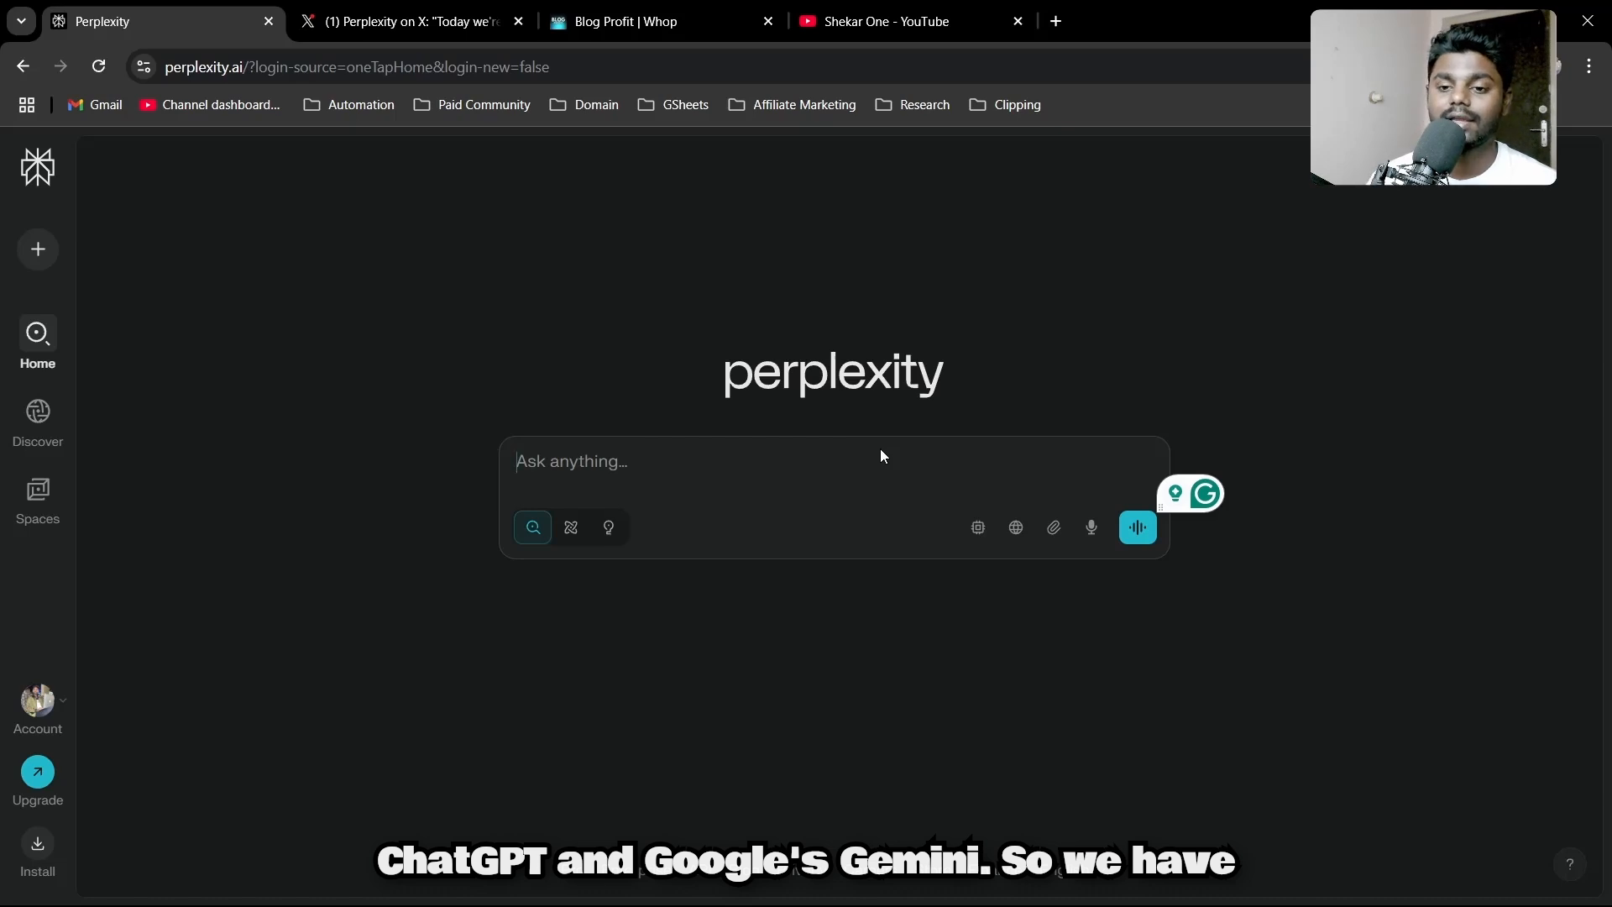
pyautogui.click(909, 22)
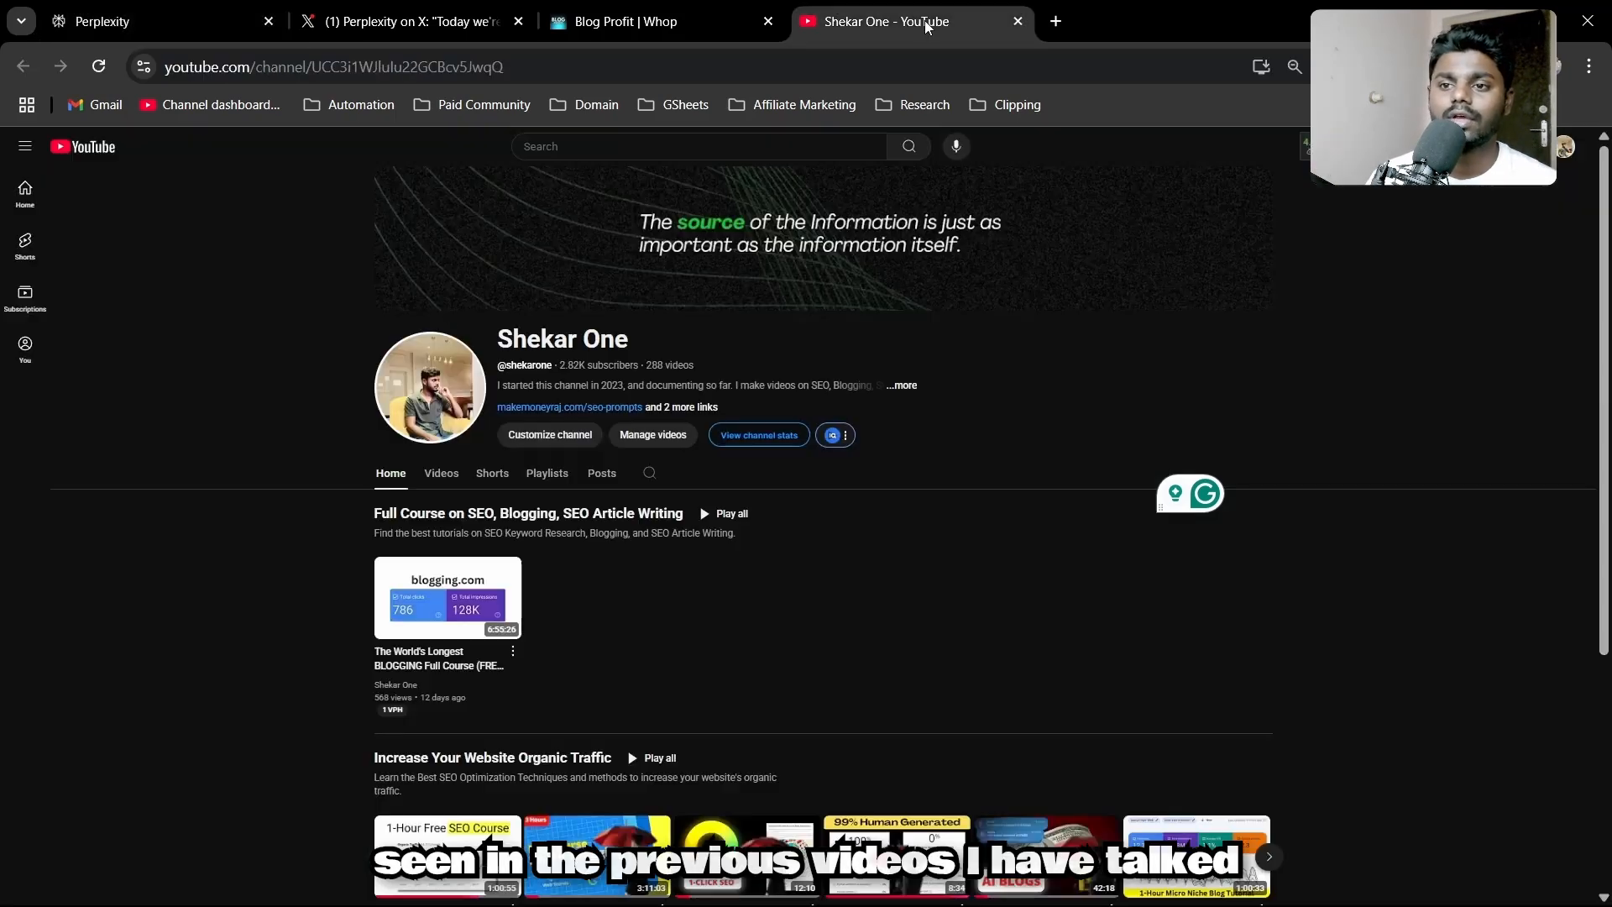
pyautogui.click(440, 474)
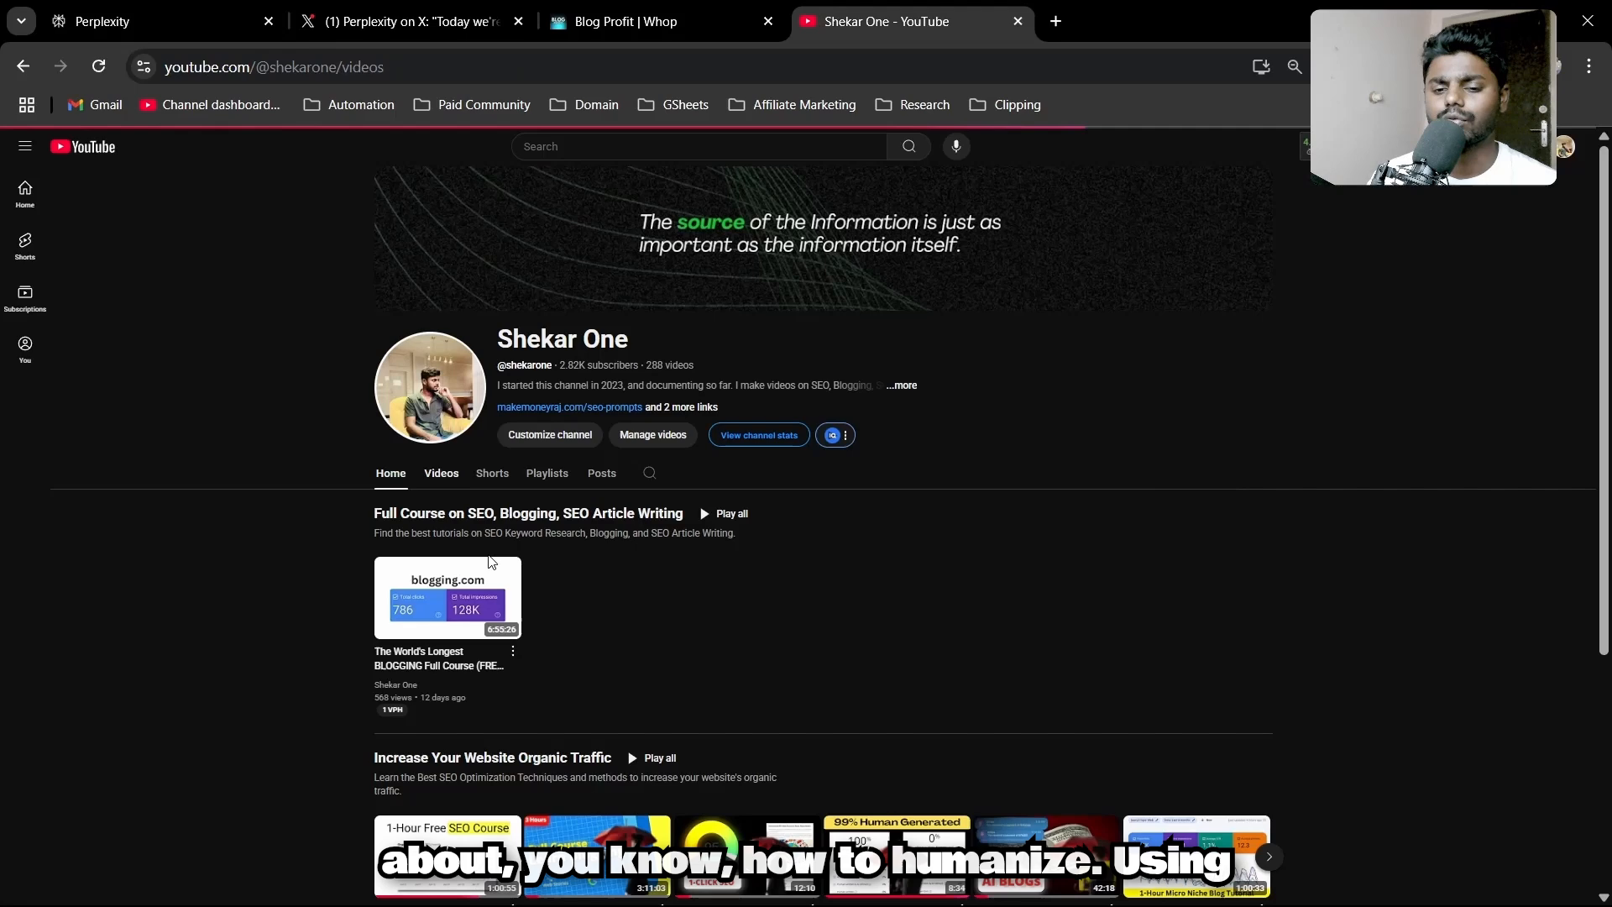
pyautogui.click(442, 474)
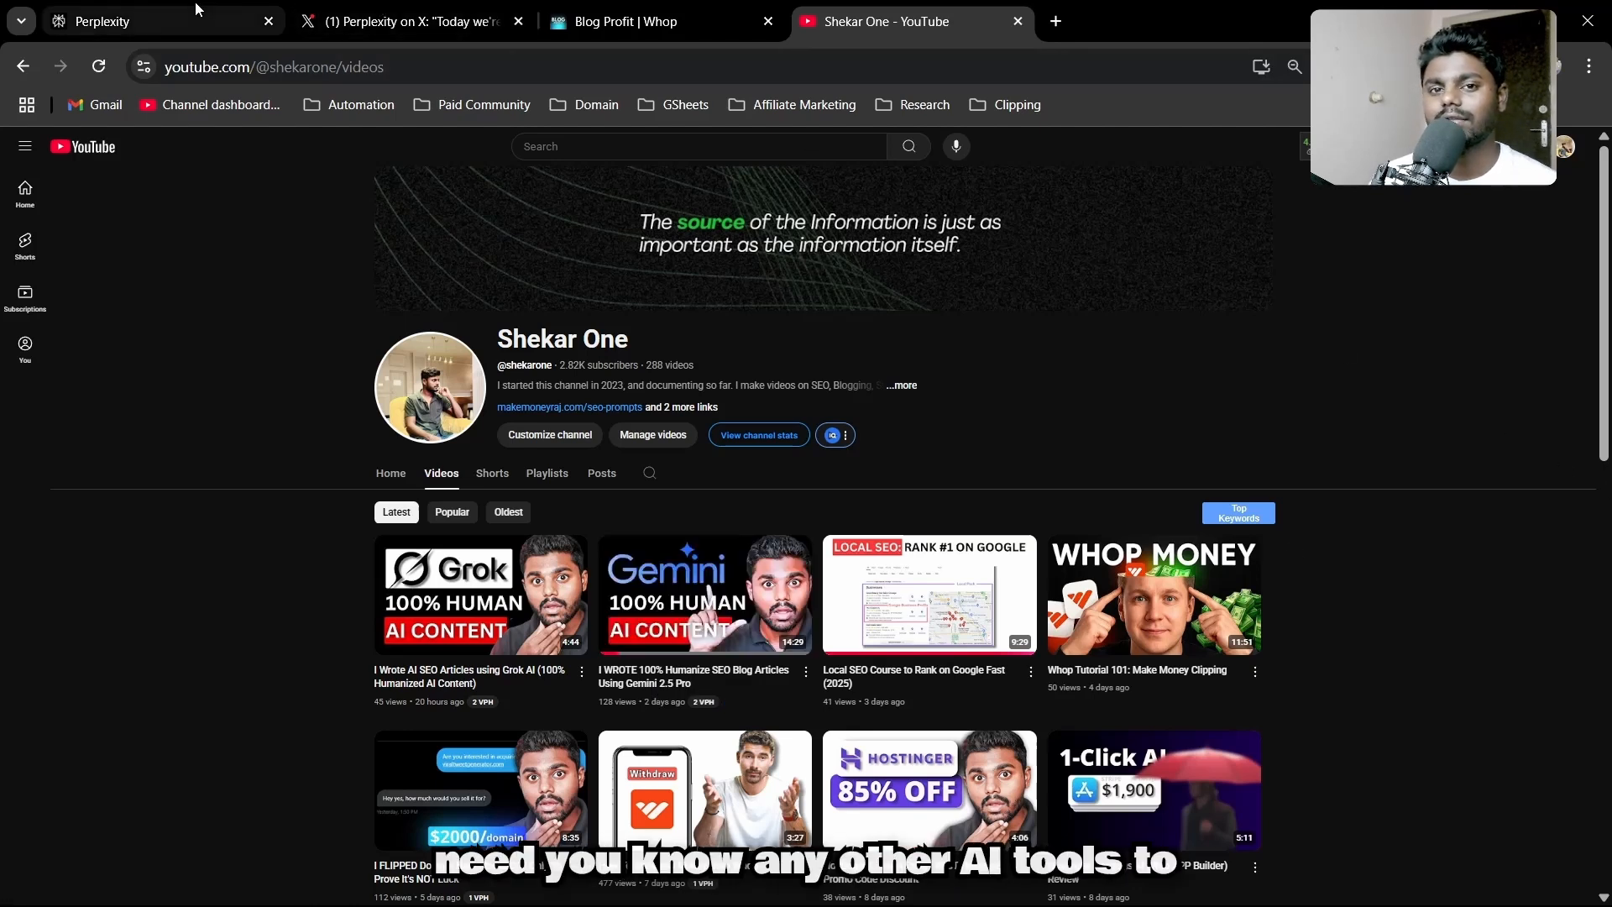
# - Write a prompt for a 500-word blog article including FAQs on the keyword "Mortgage Calculator"
pyautogui.click(126, 22)
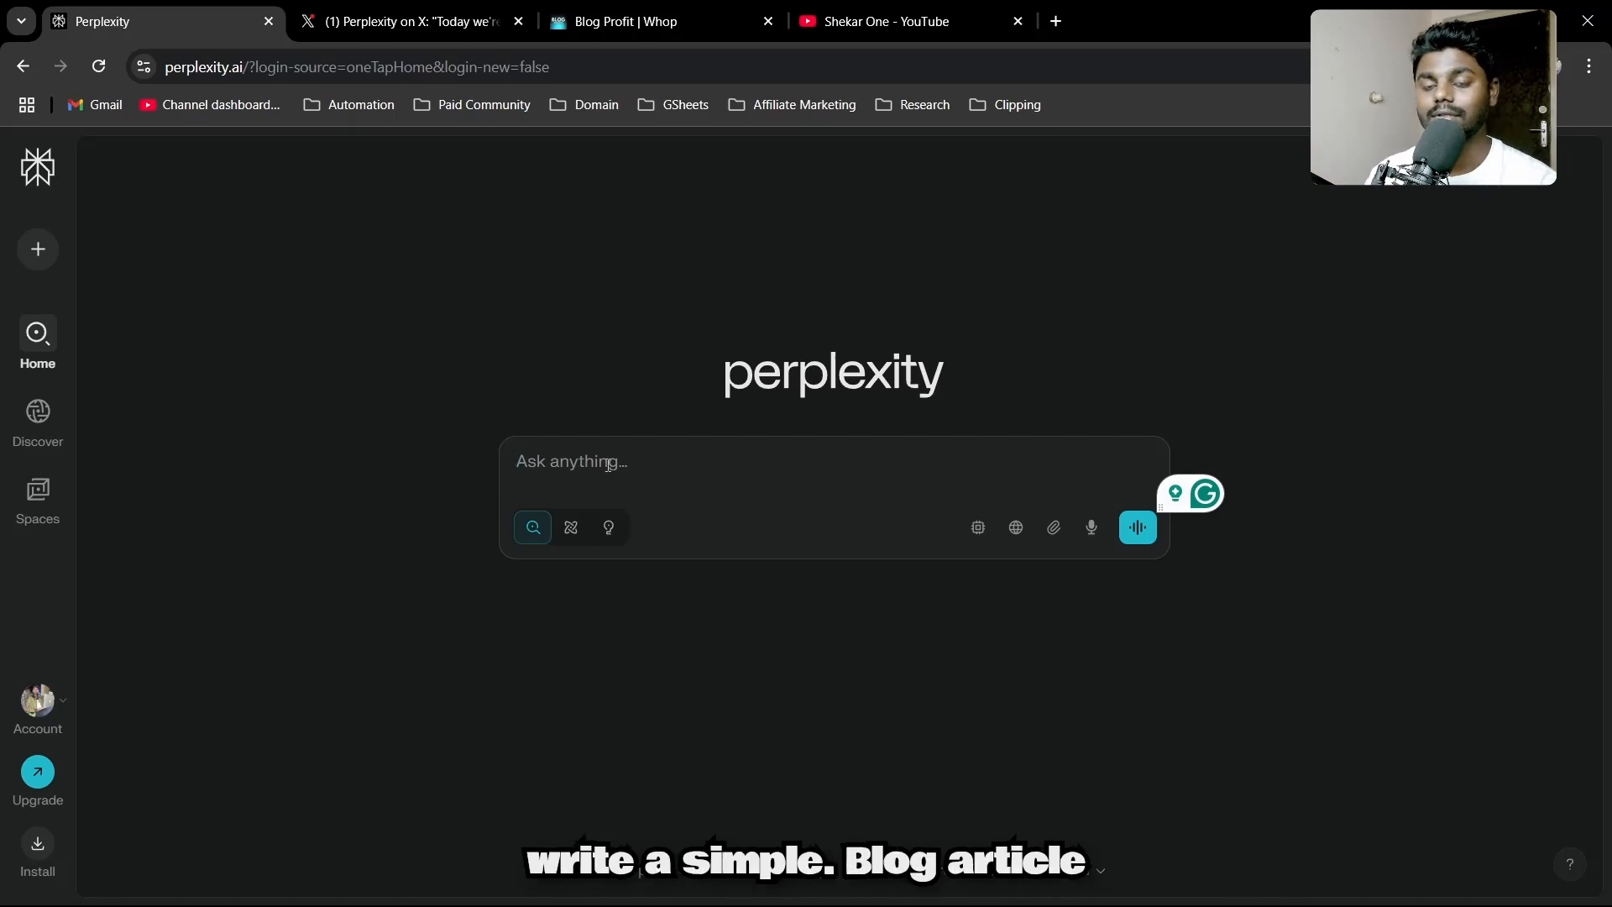
pyautogui.write('write me a blog article of 500 w')
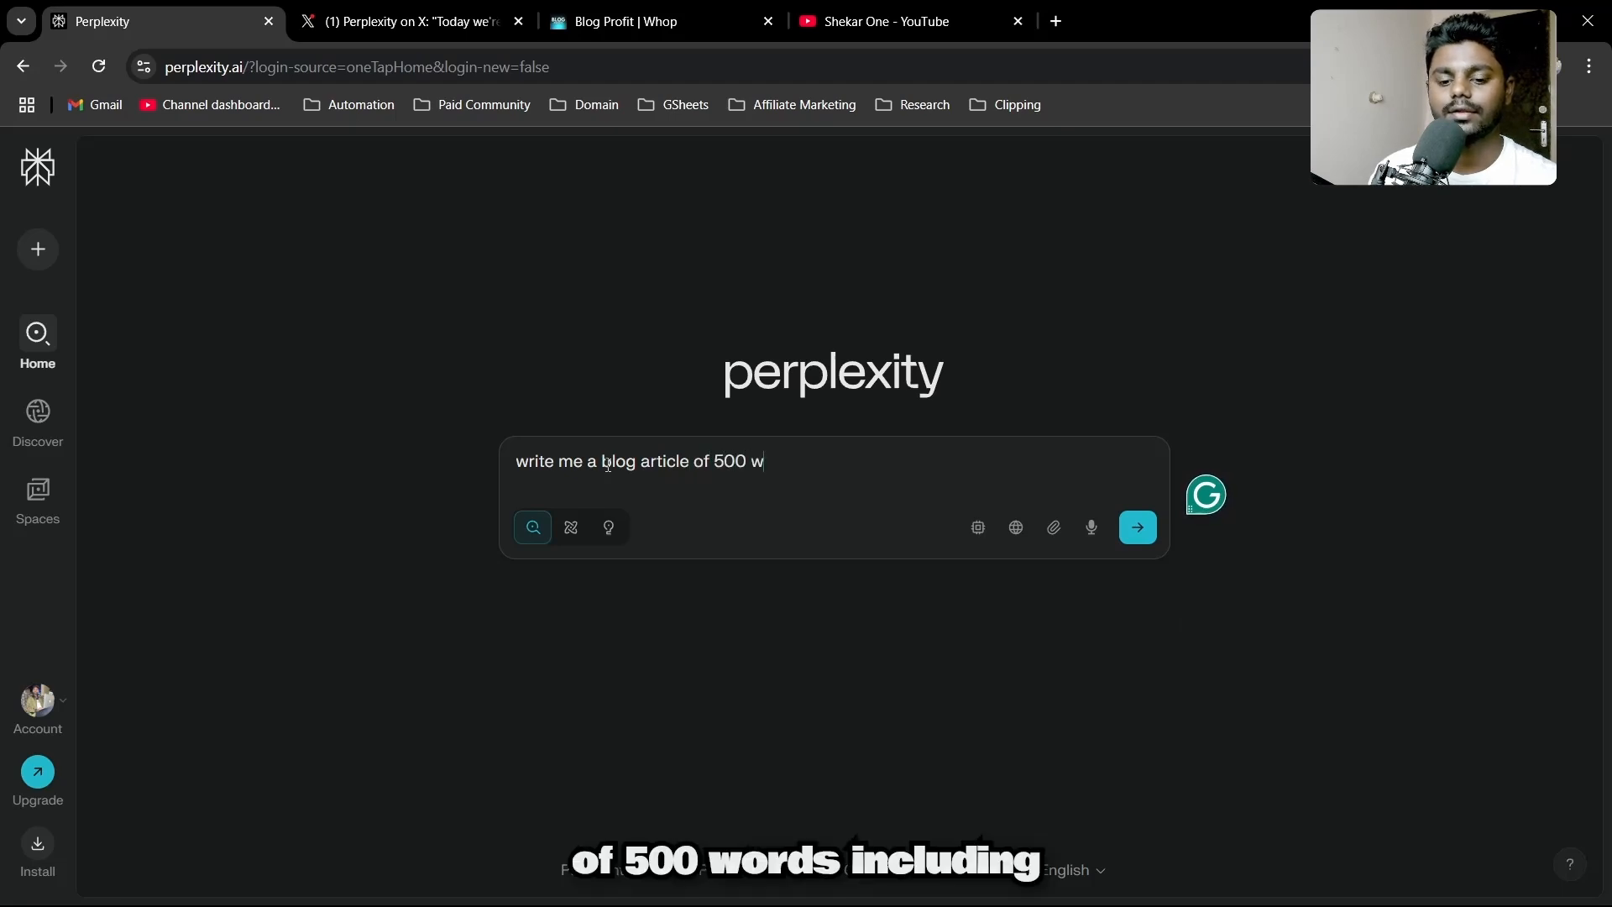
pyautogui.write('ords including')
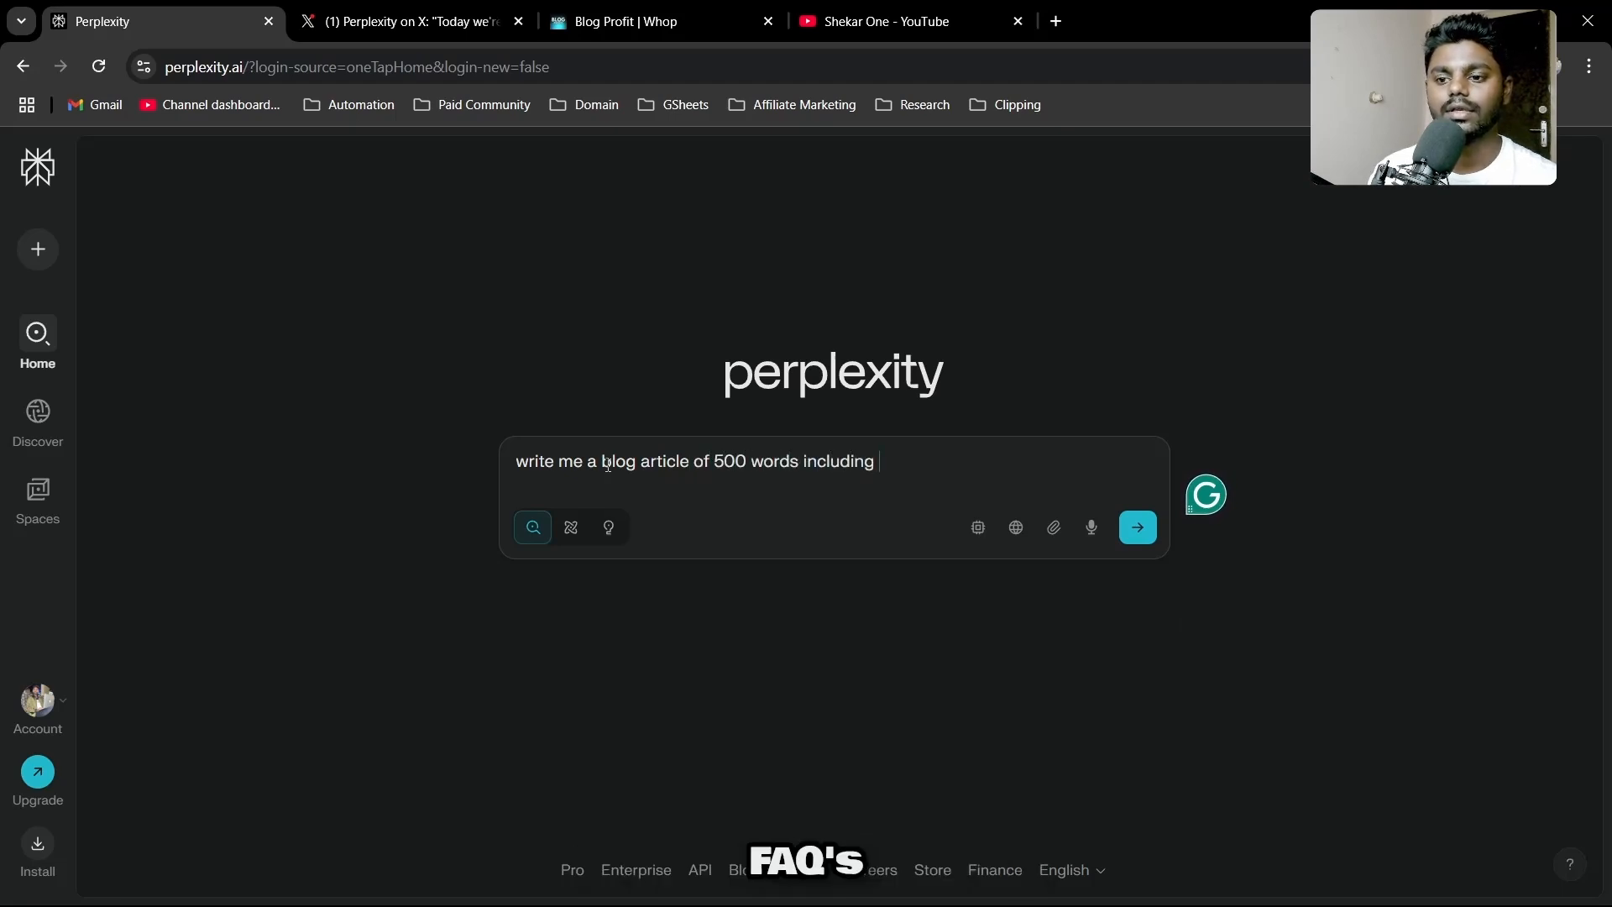
pyautogui.write('FAQs on topi')
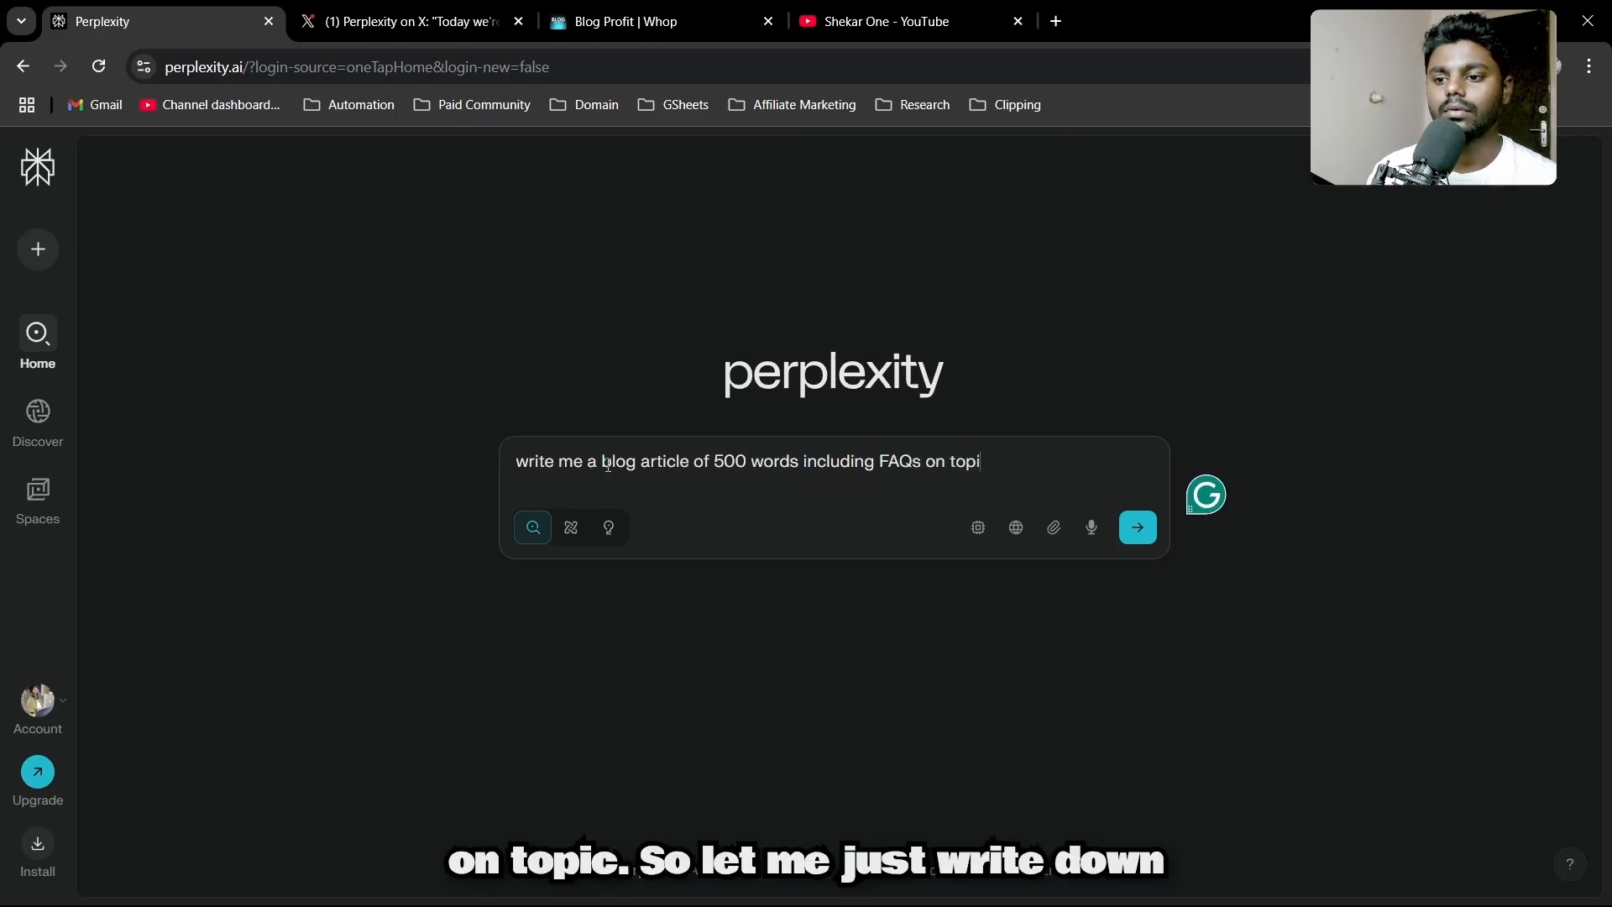
pyautogui.press('Backspace')
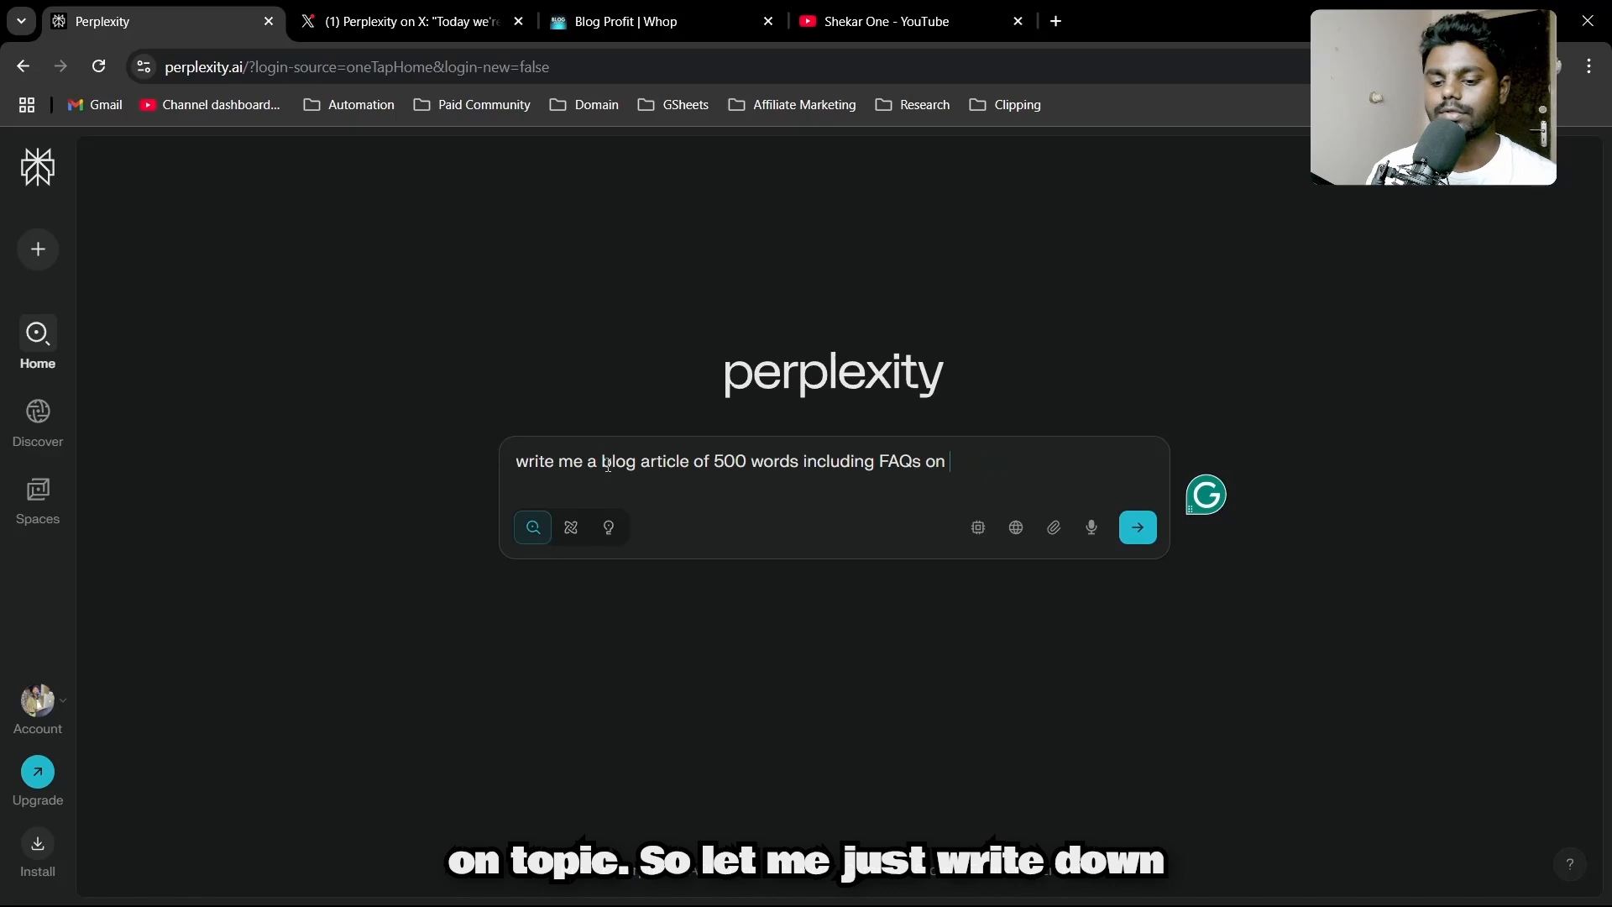
pyautogui.write('keyword -')
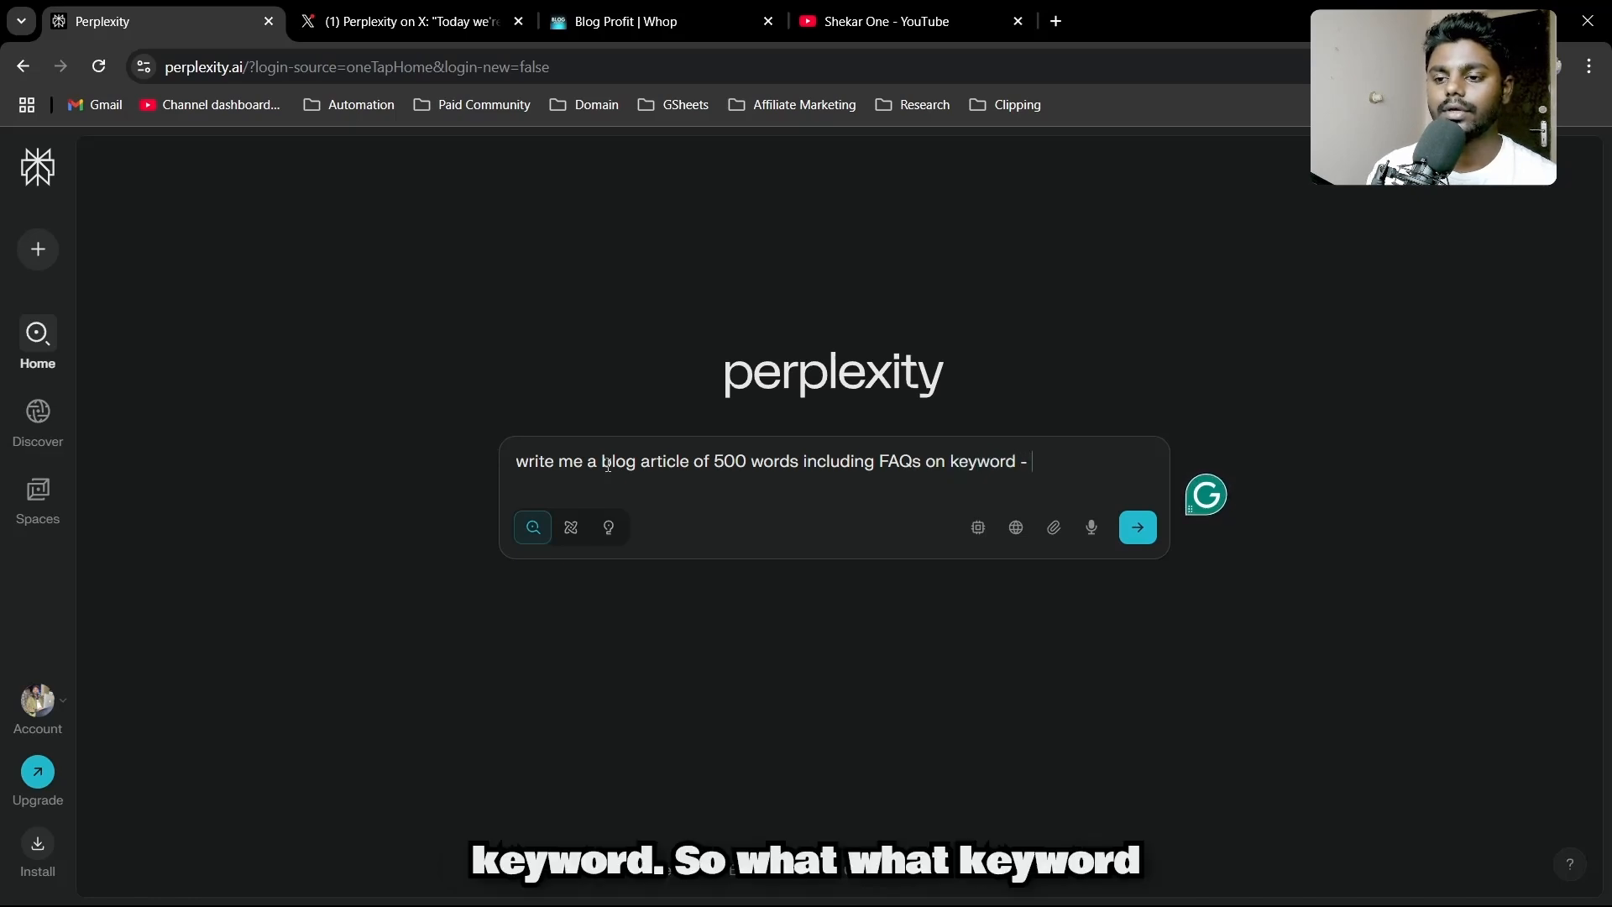
pyautogui.write('"')
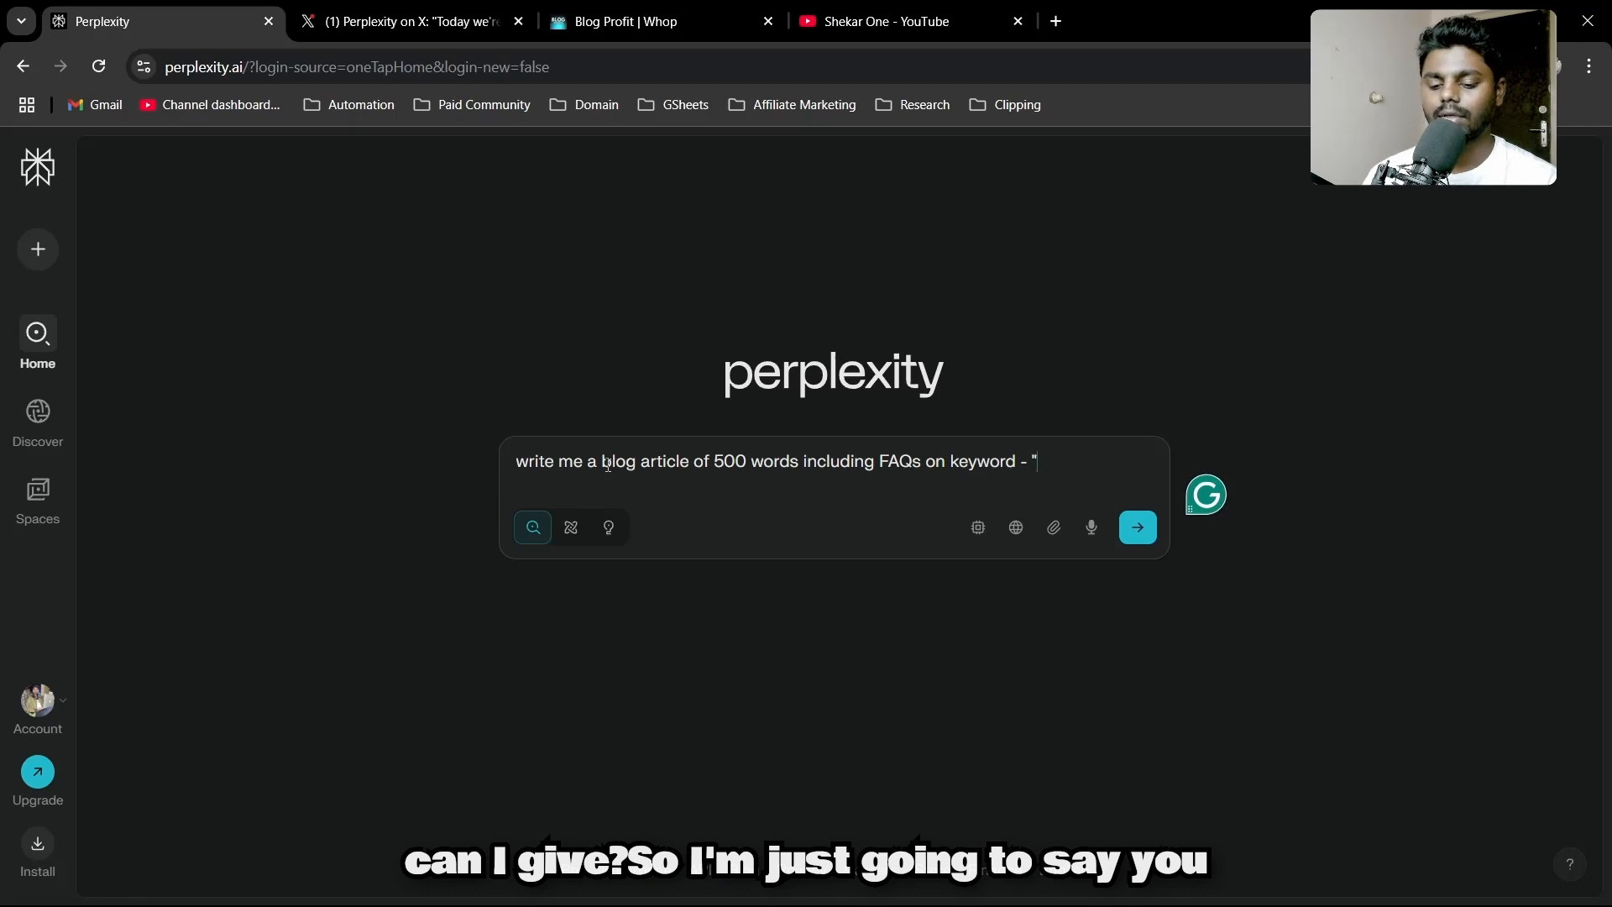
pyautogui.write('Mortgage Calculator')
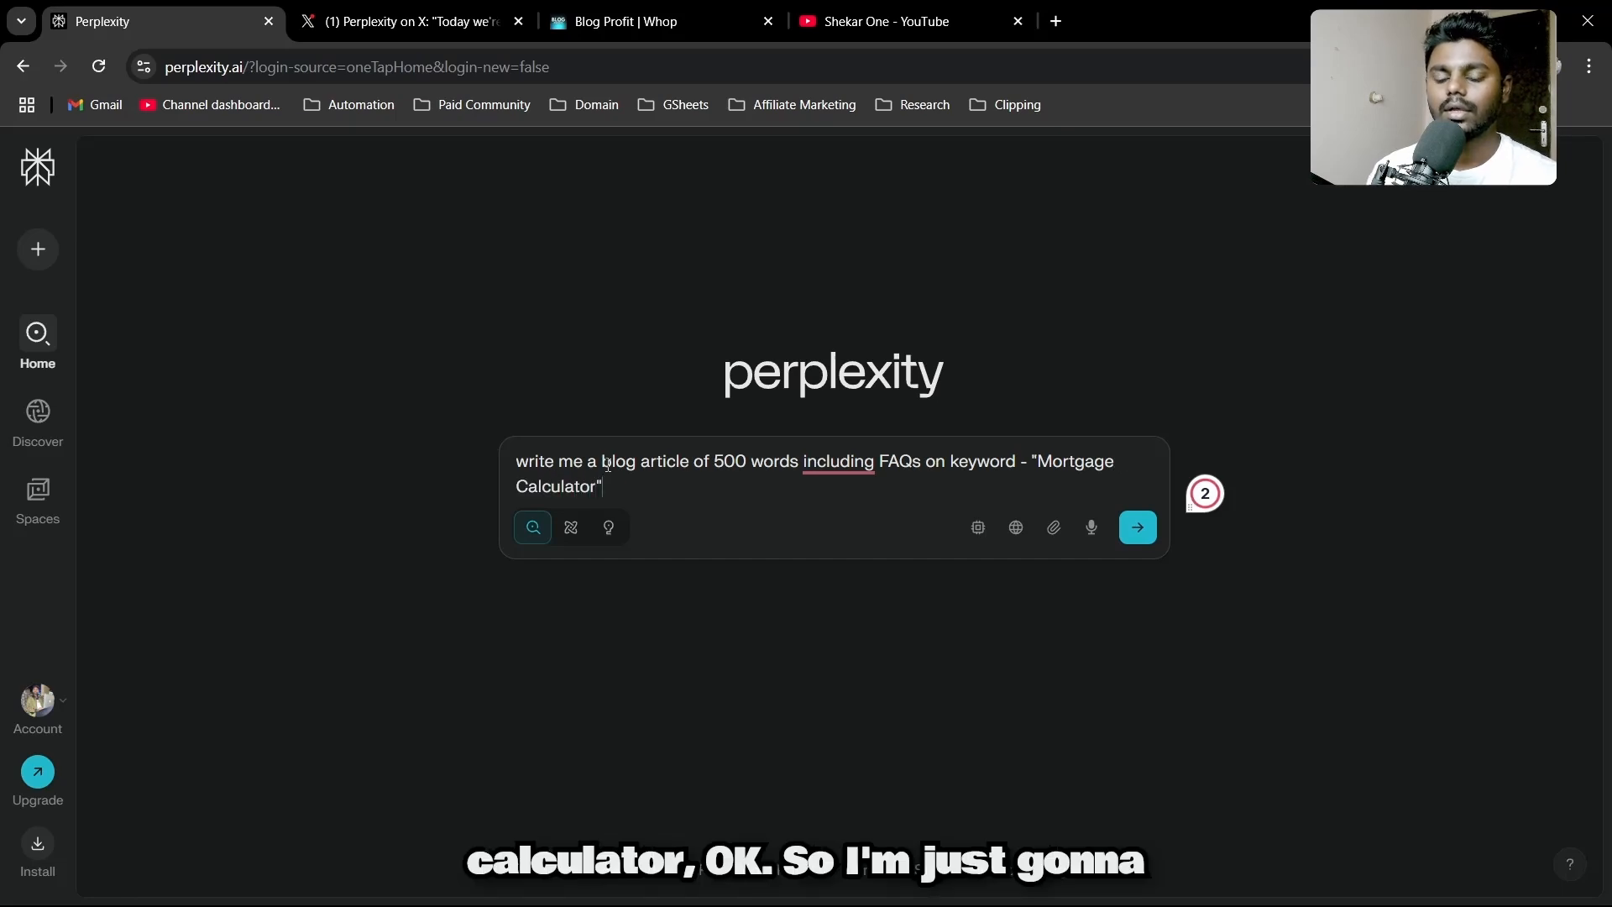
# - Prepend 'I built a tool called mortgage calculator and now' and accept the comma and Mortgage spelling fixes
pyautogui.click(840, 461)
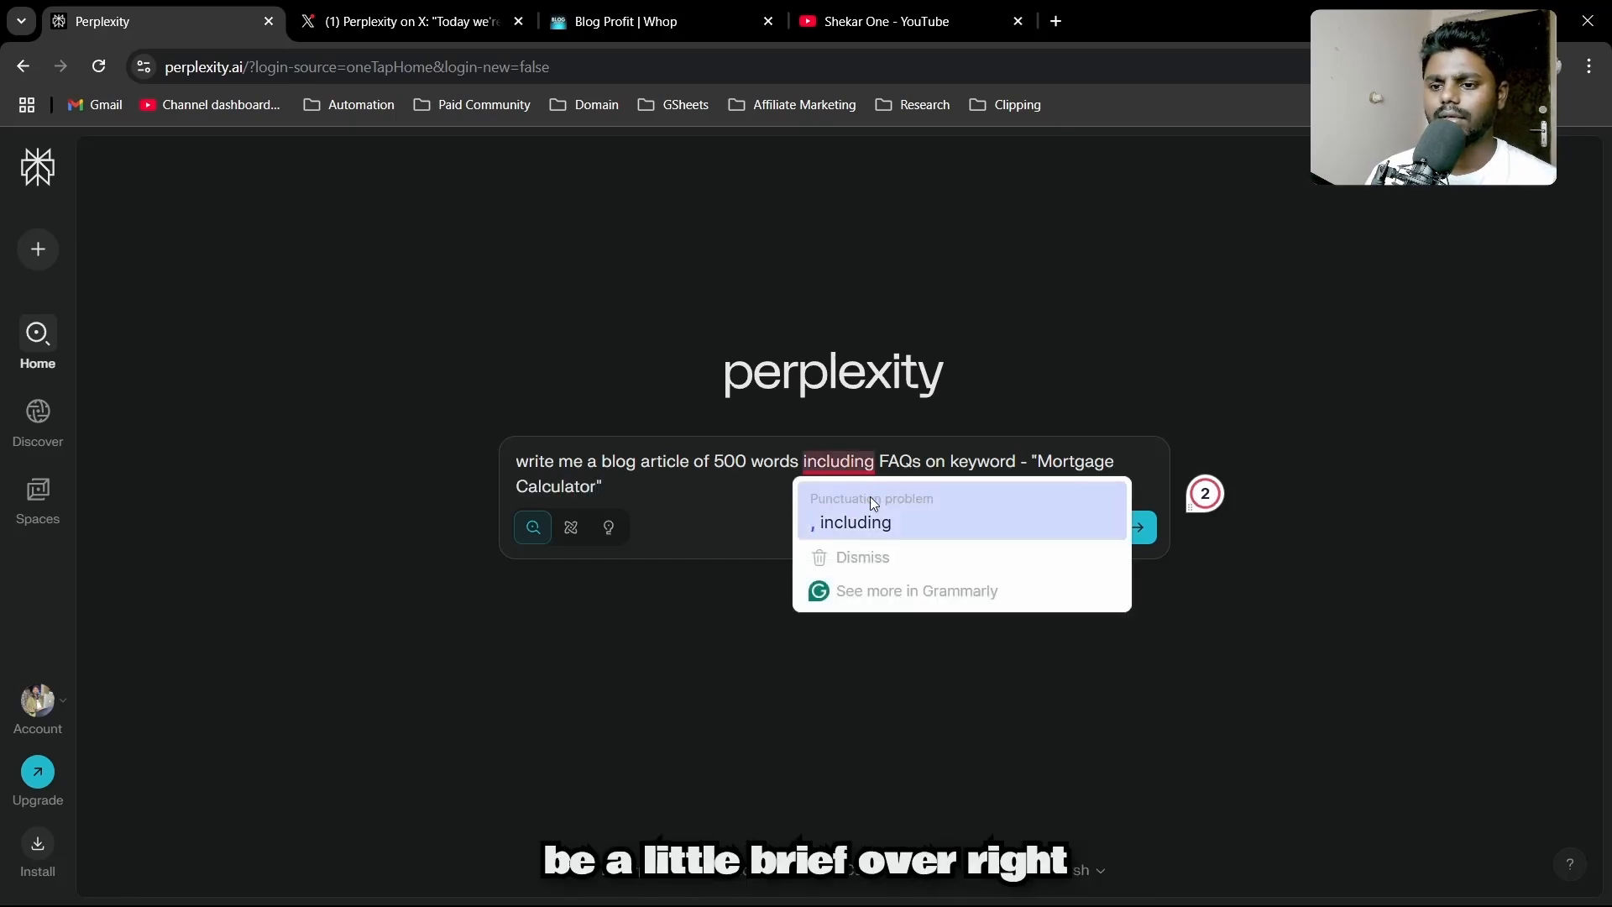
pyautogui.click(850, 522)
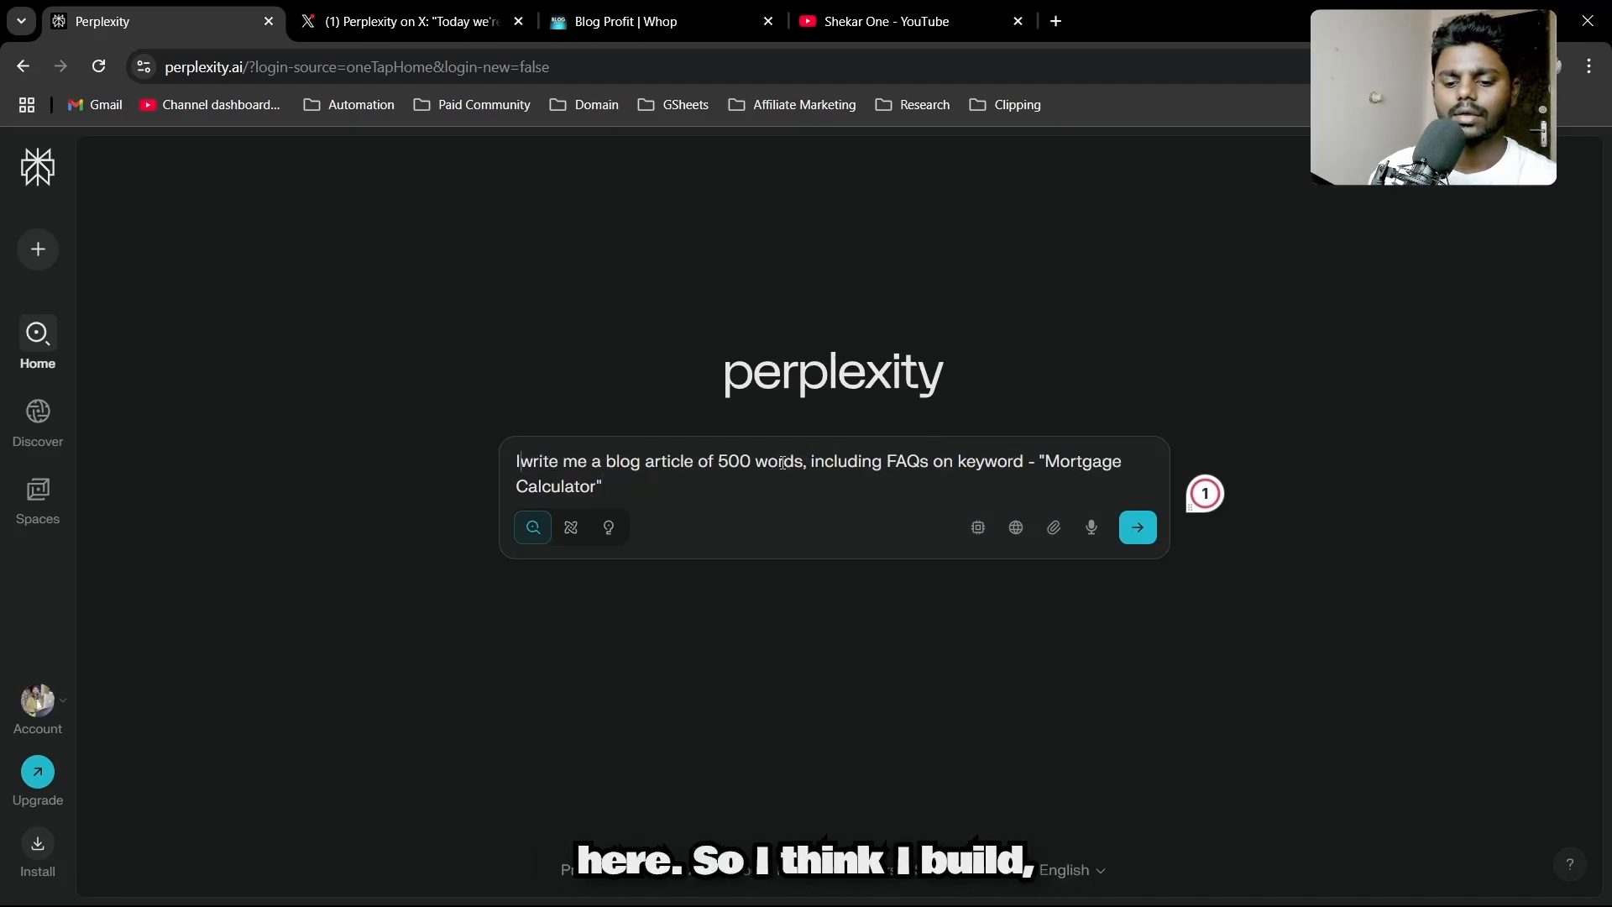
pyautogui.write('I built a tool calle')
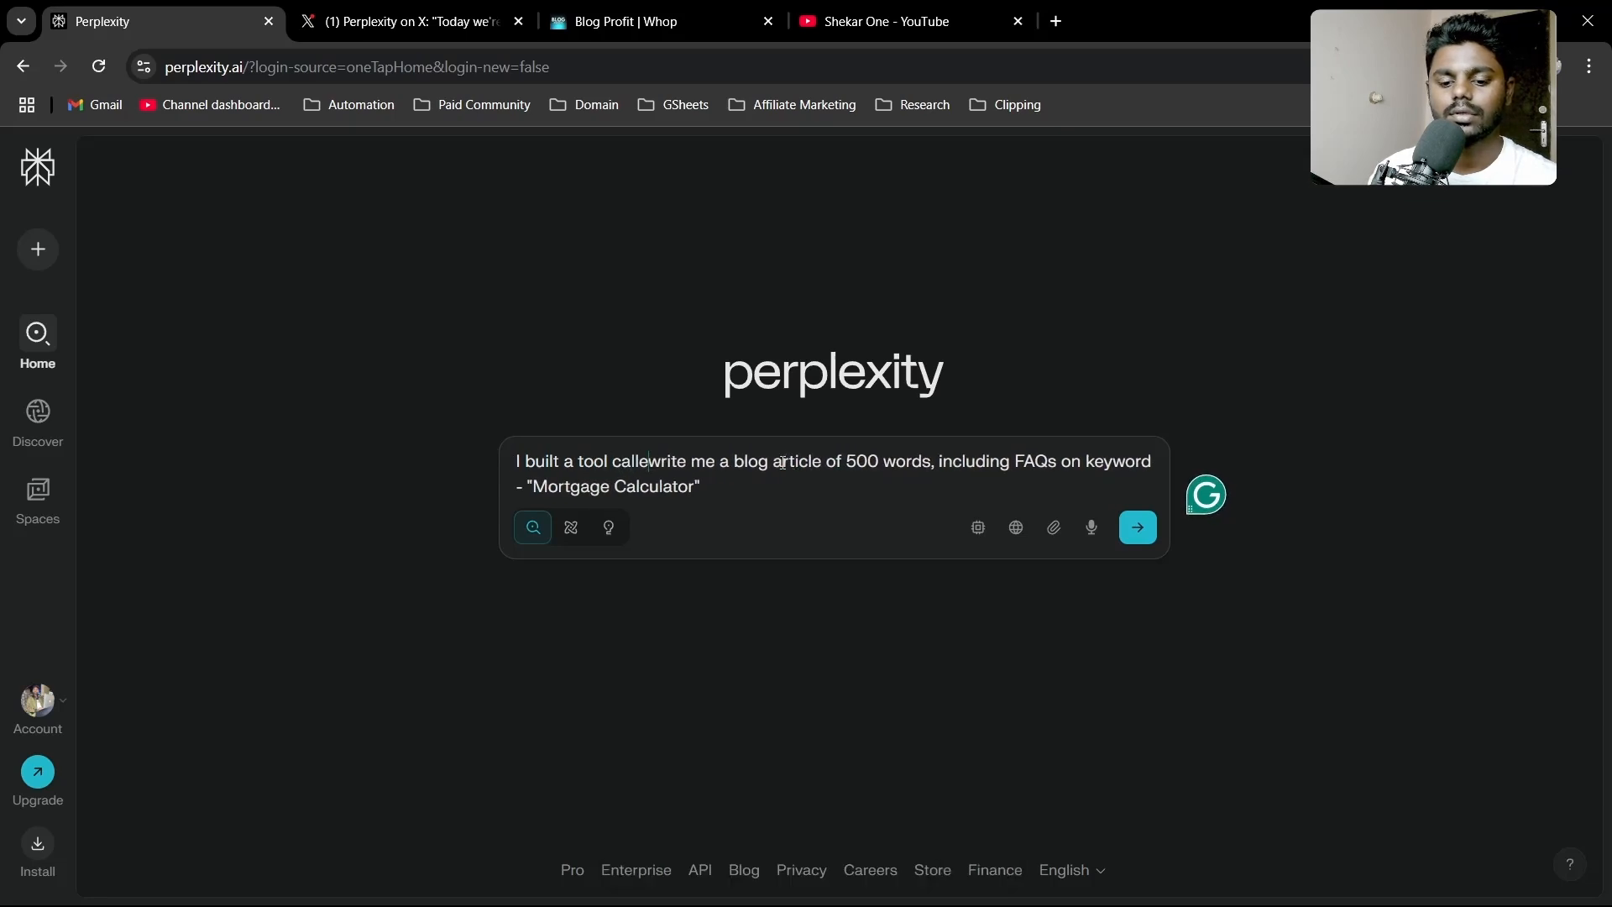
pyautogui.write('mortgage cl')
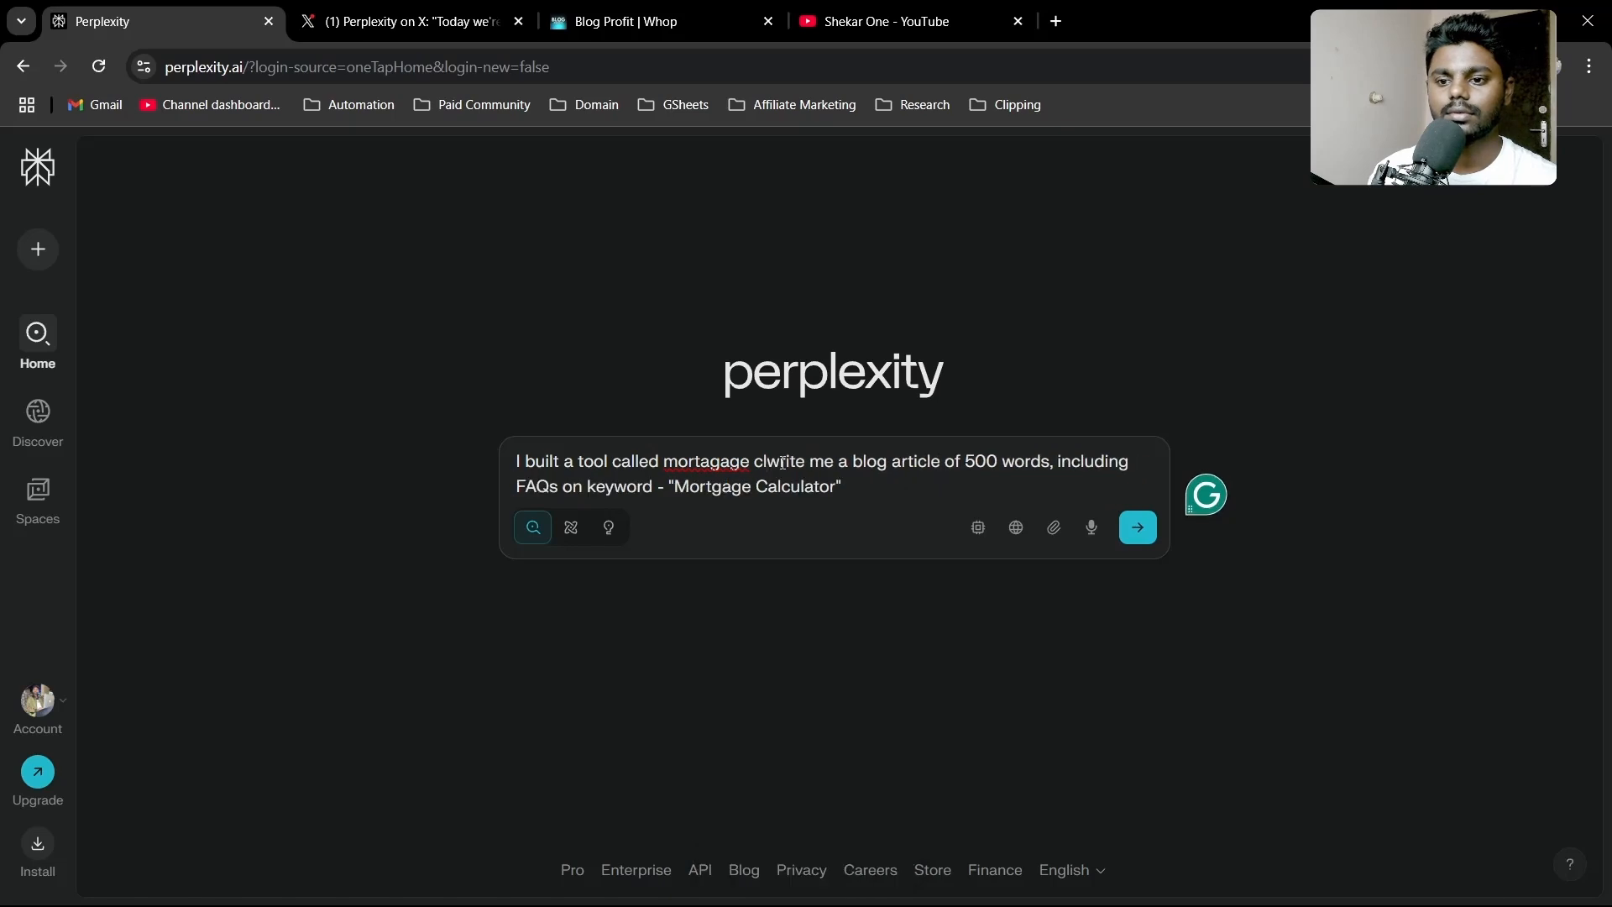
pyautogui.write('calculator and now')
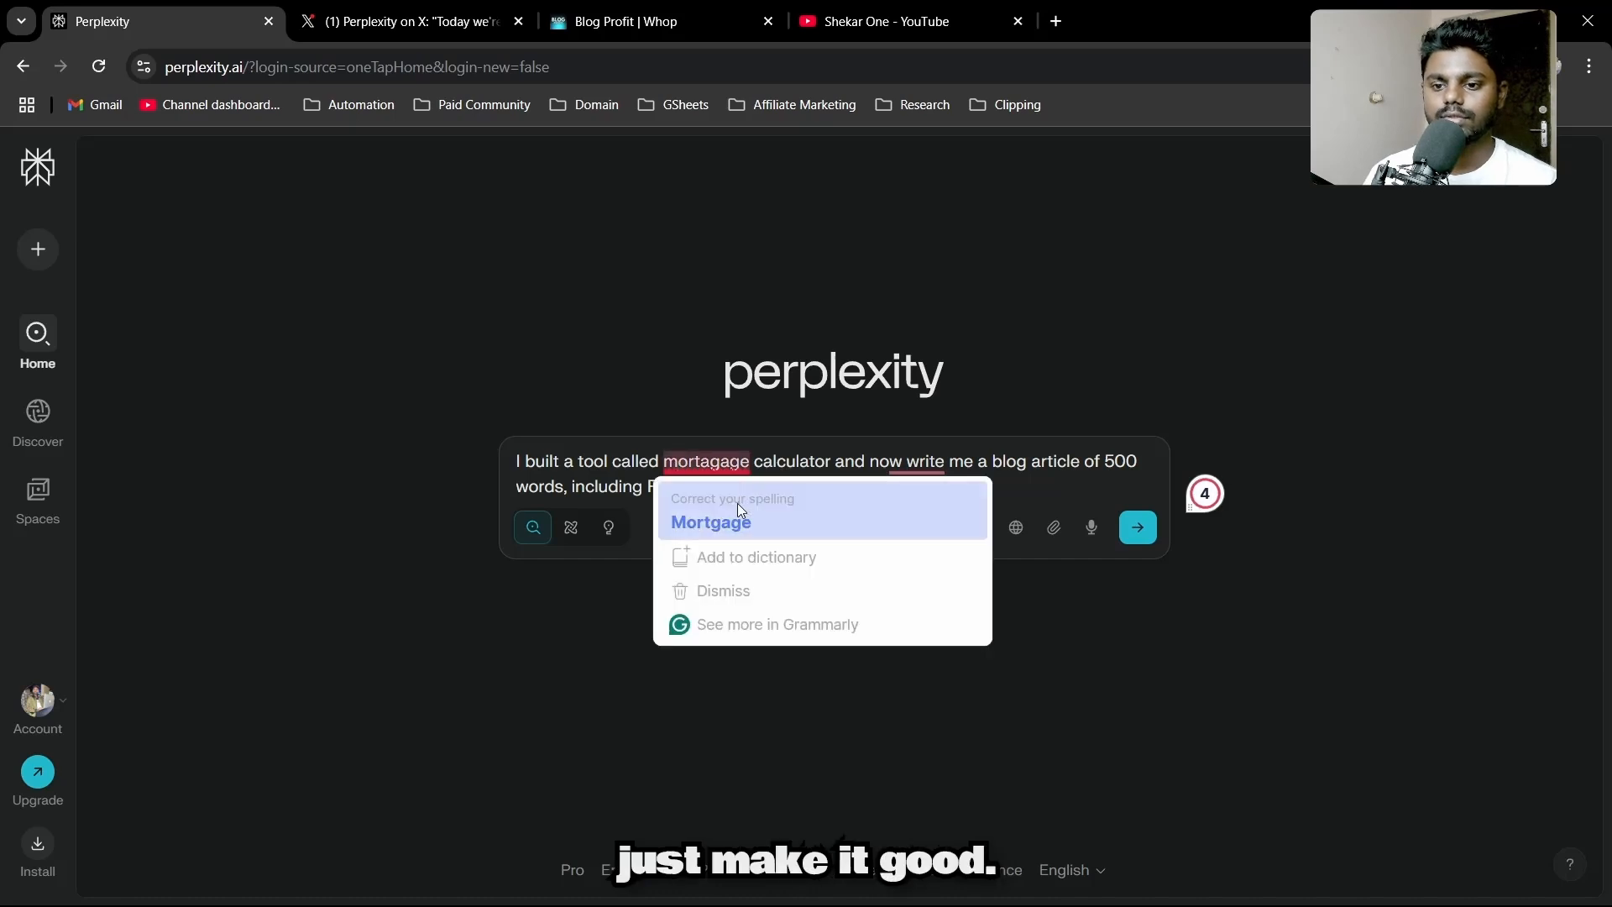
pyautogui.click(709, 520)
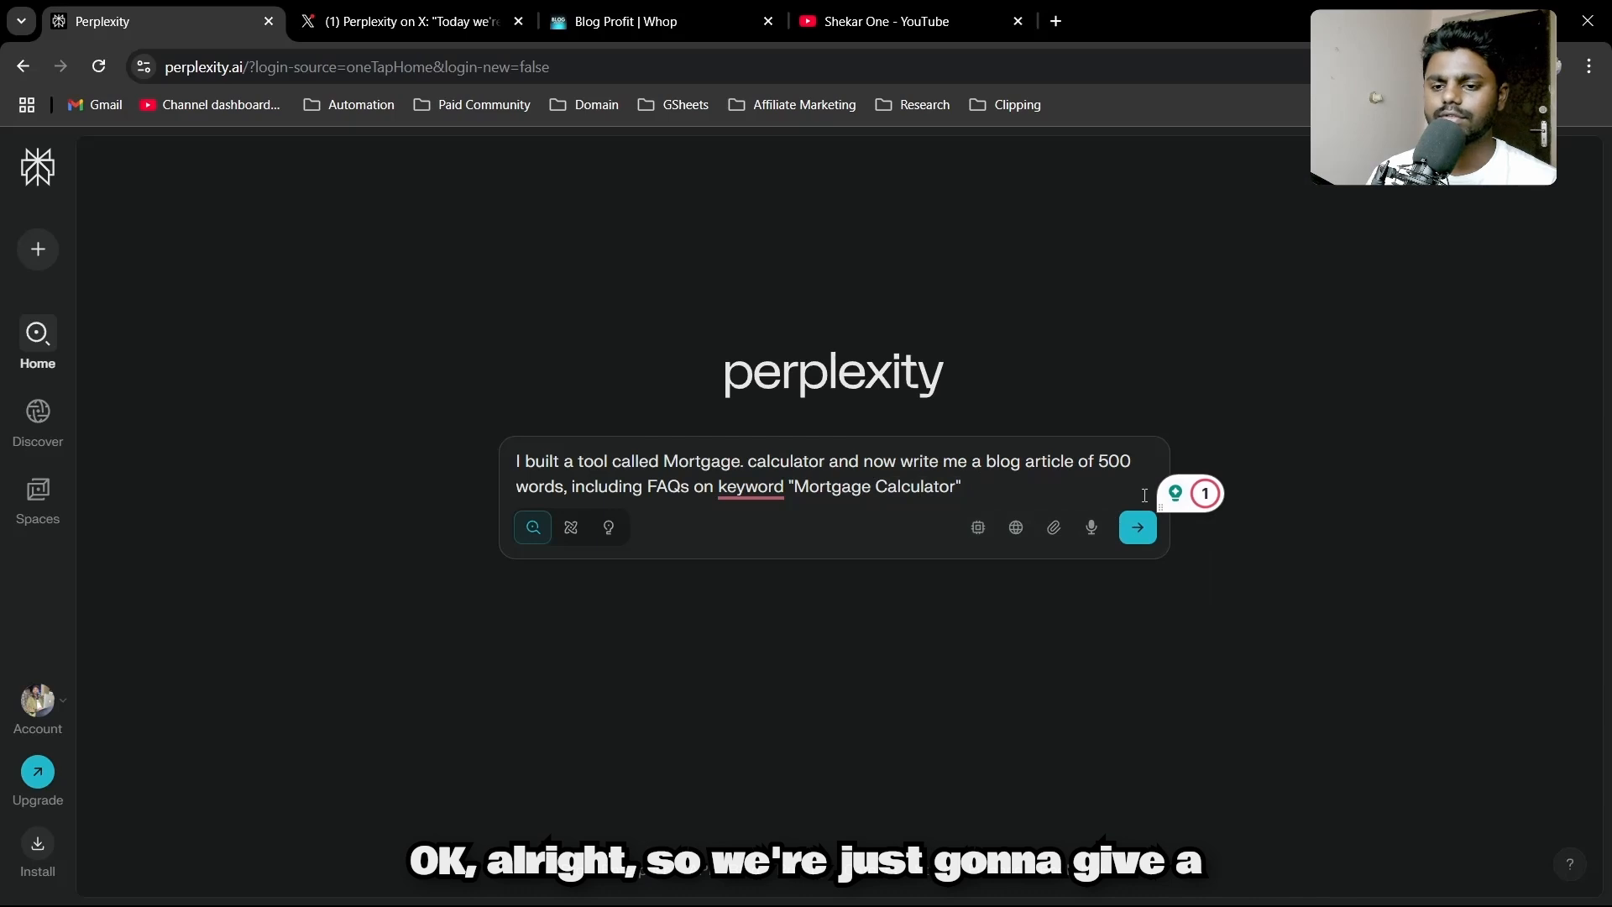
pyautogui.click(1138, 528)
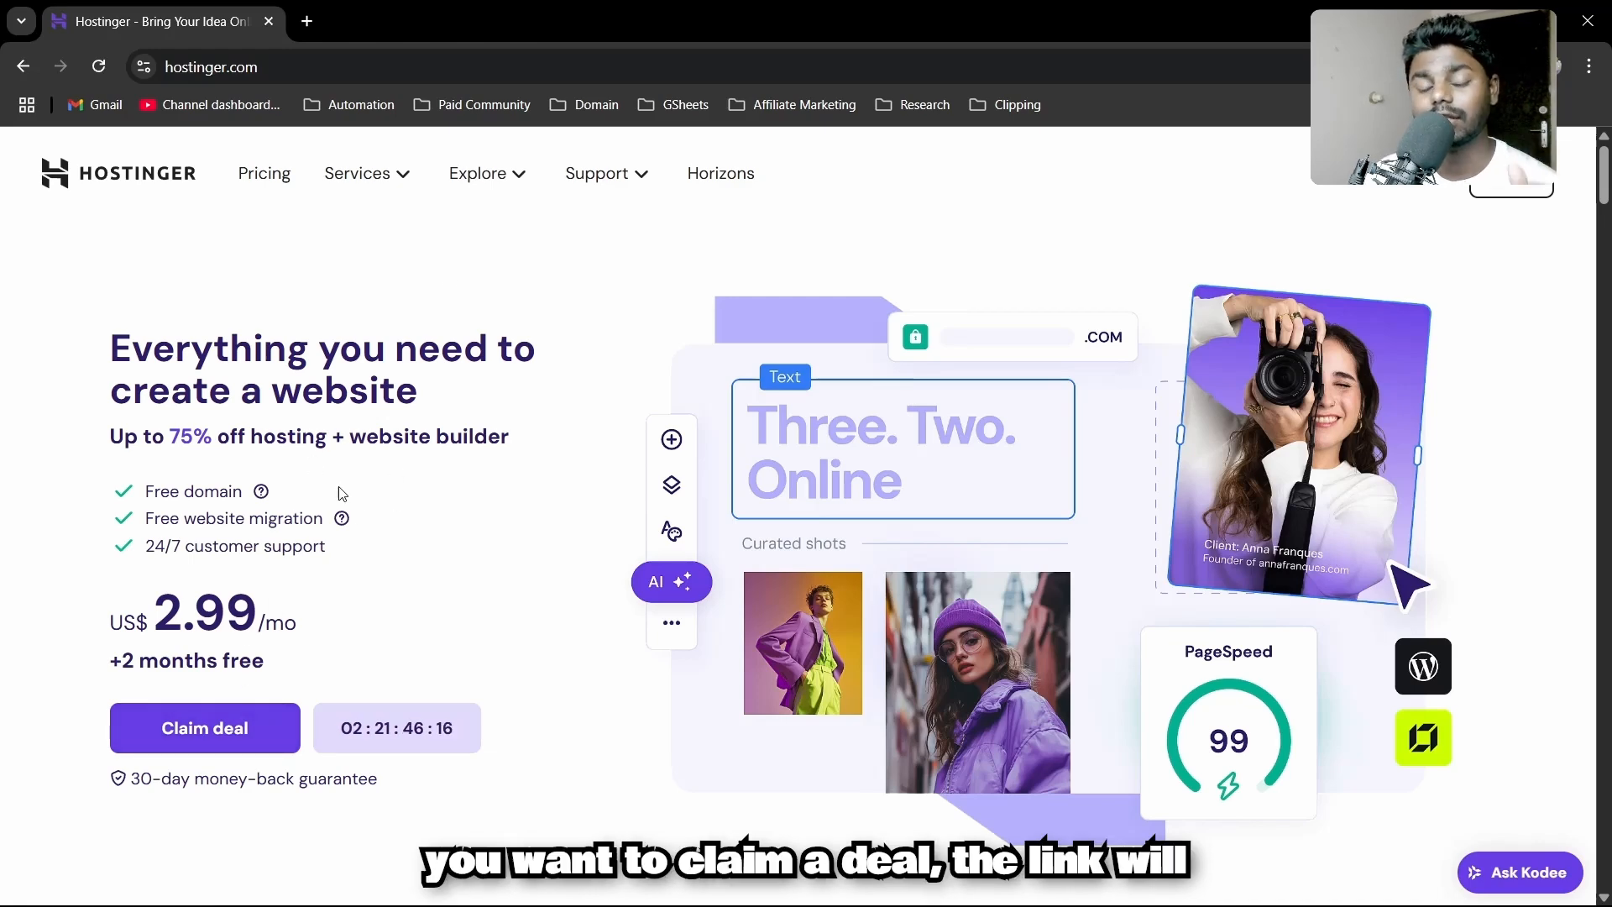
# - Add the Business Web Hosting plan to the Hostinger cart with a 12-month billing period
pyautogui.click(205, 727)
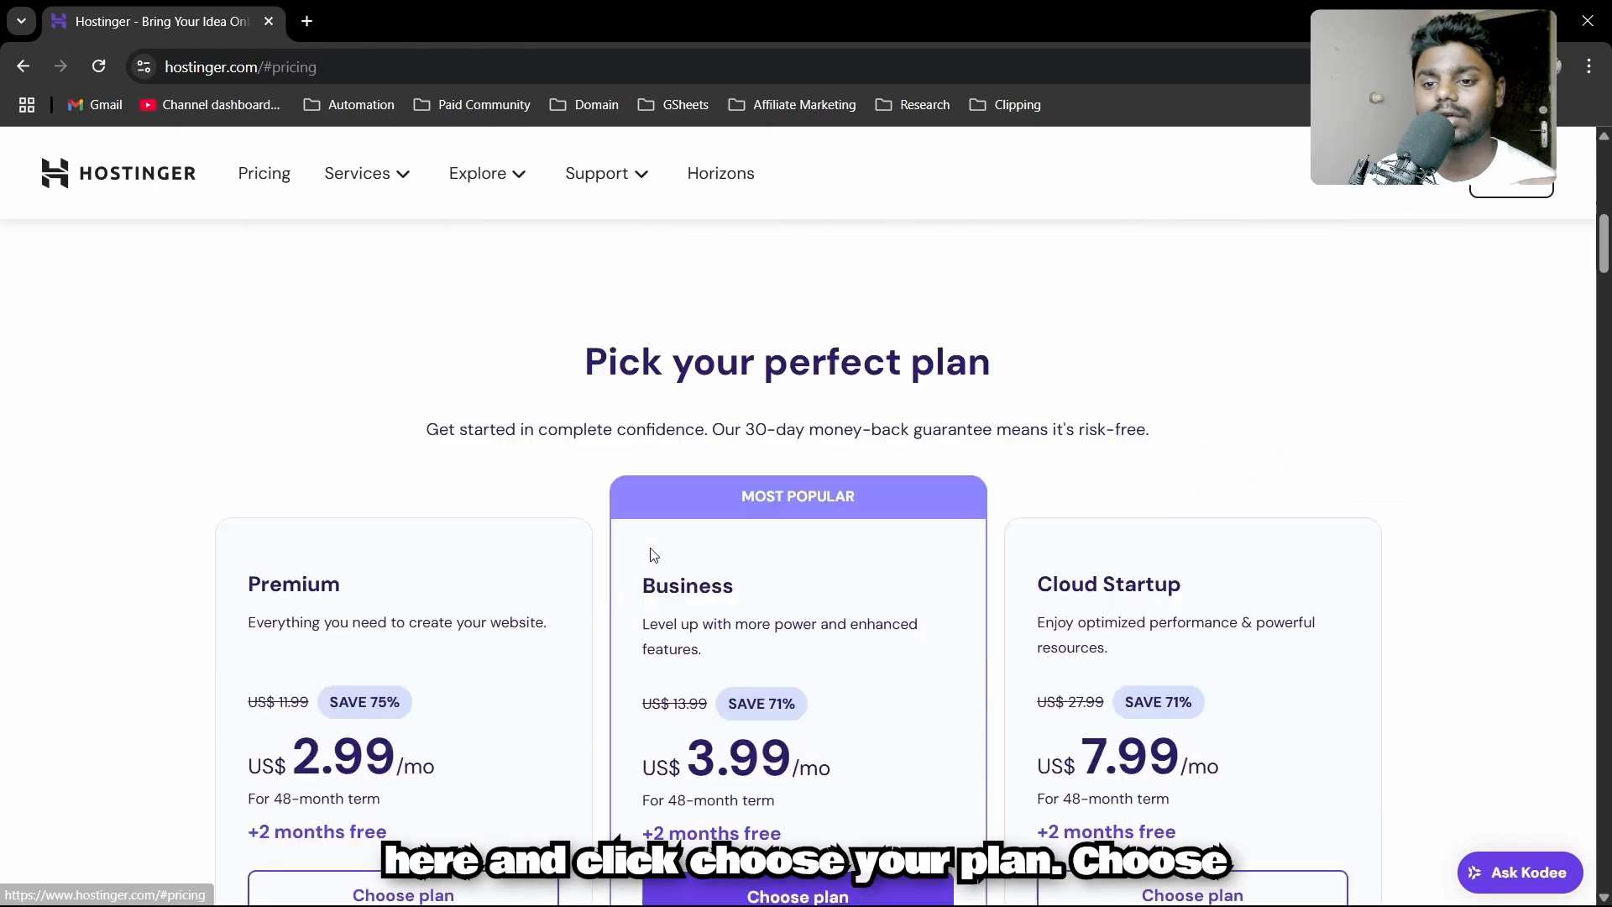
pyautogui.scroll(-3)
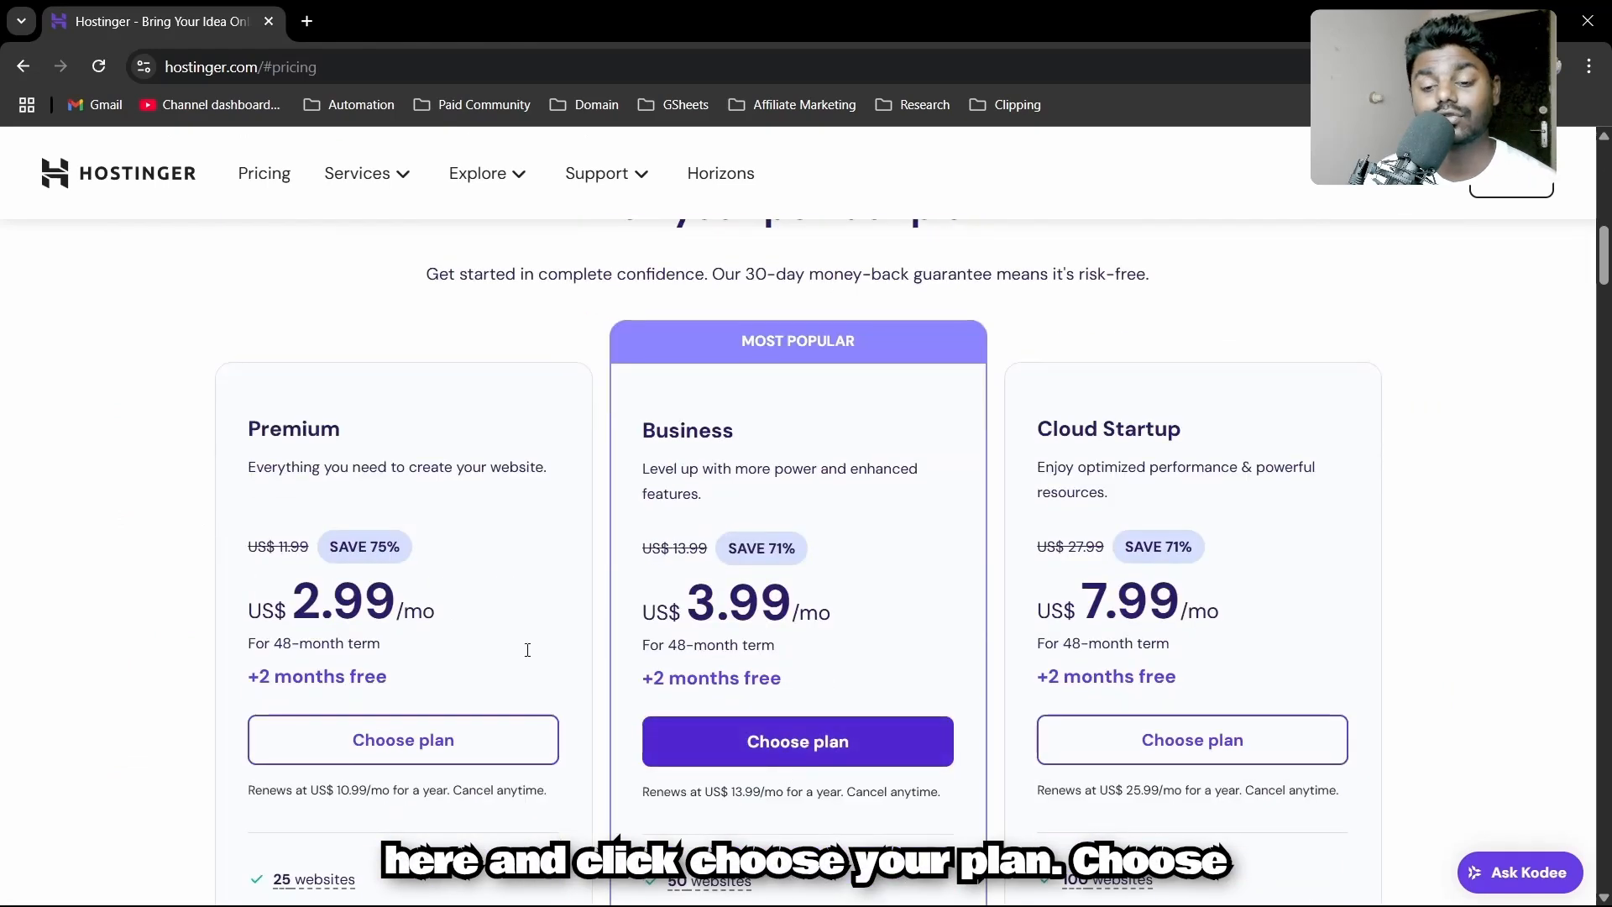
pyautogui.click(798, 742)
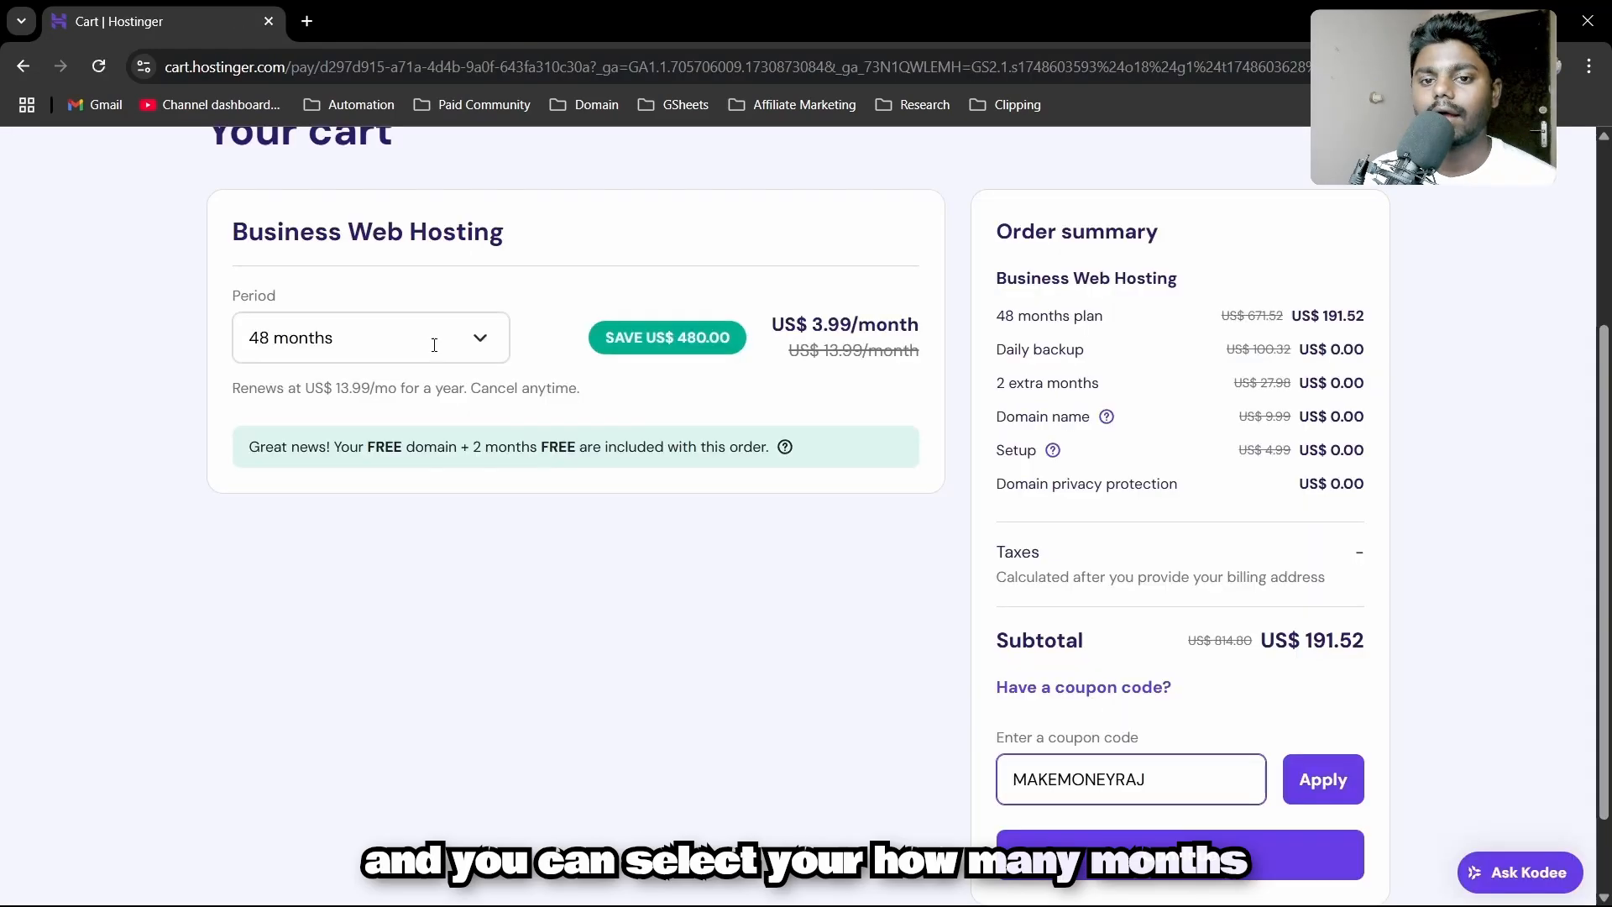
pyautogui.click(369, 337)
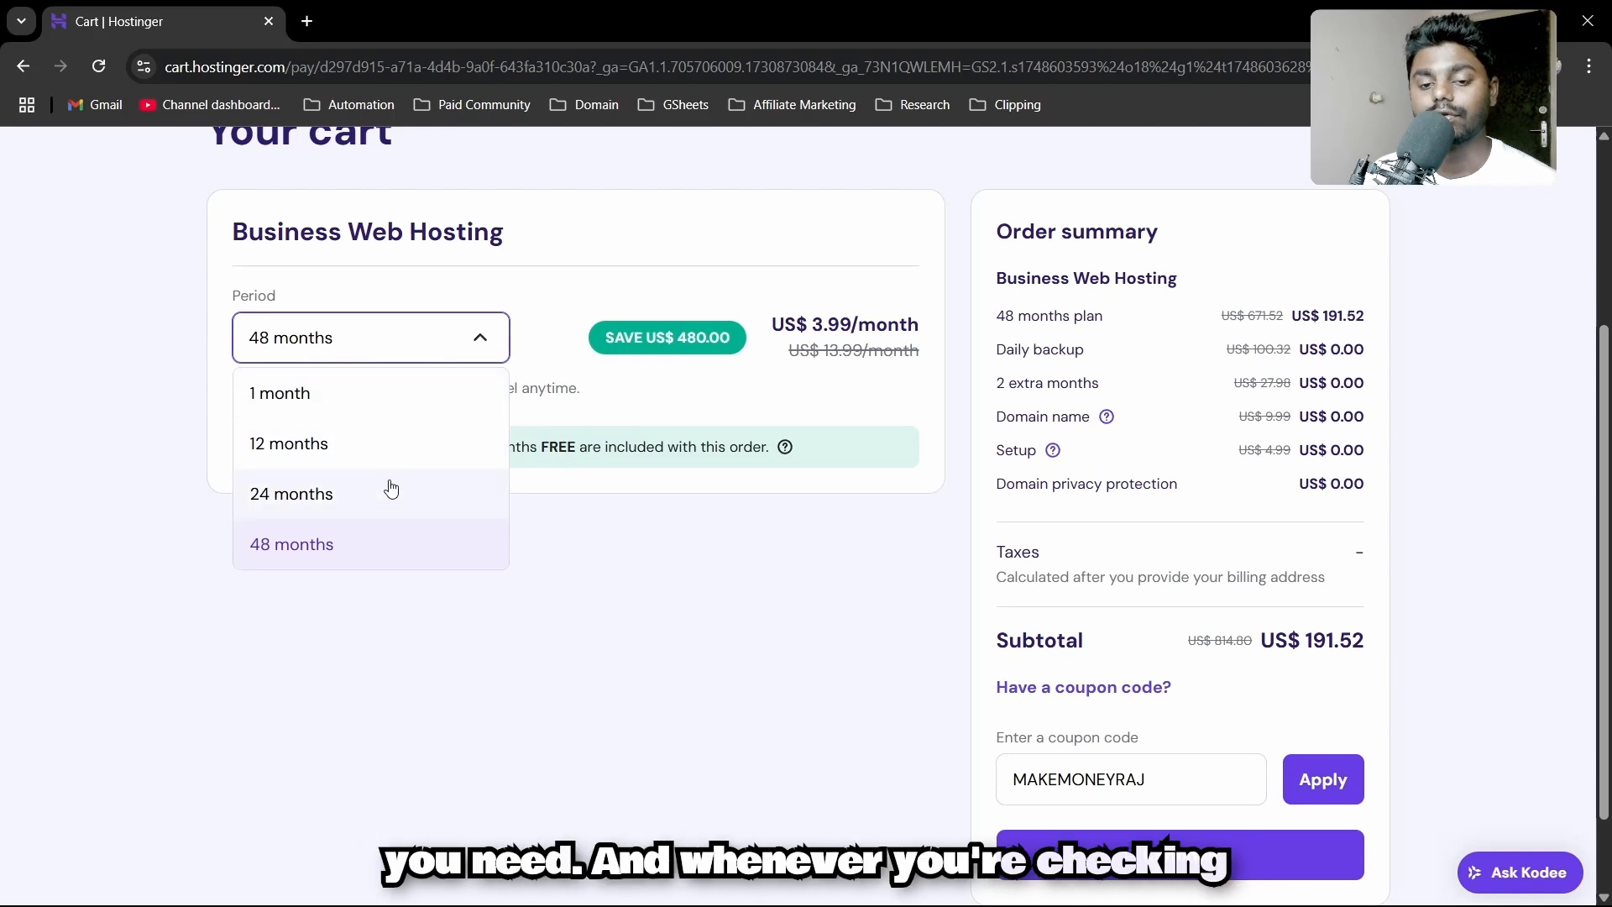
pyautogui.click(289, 444)
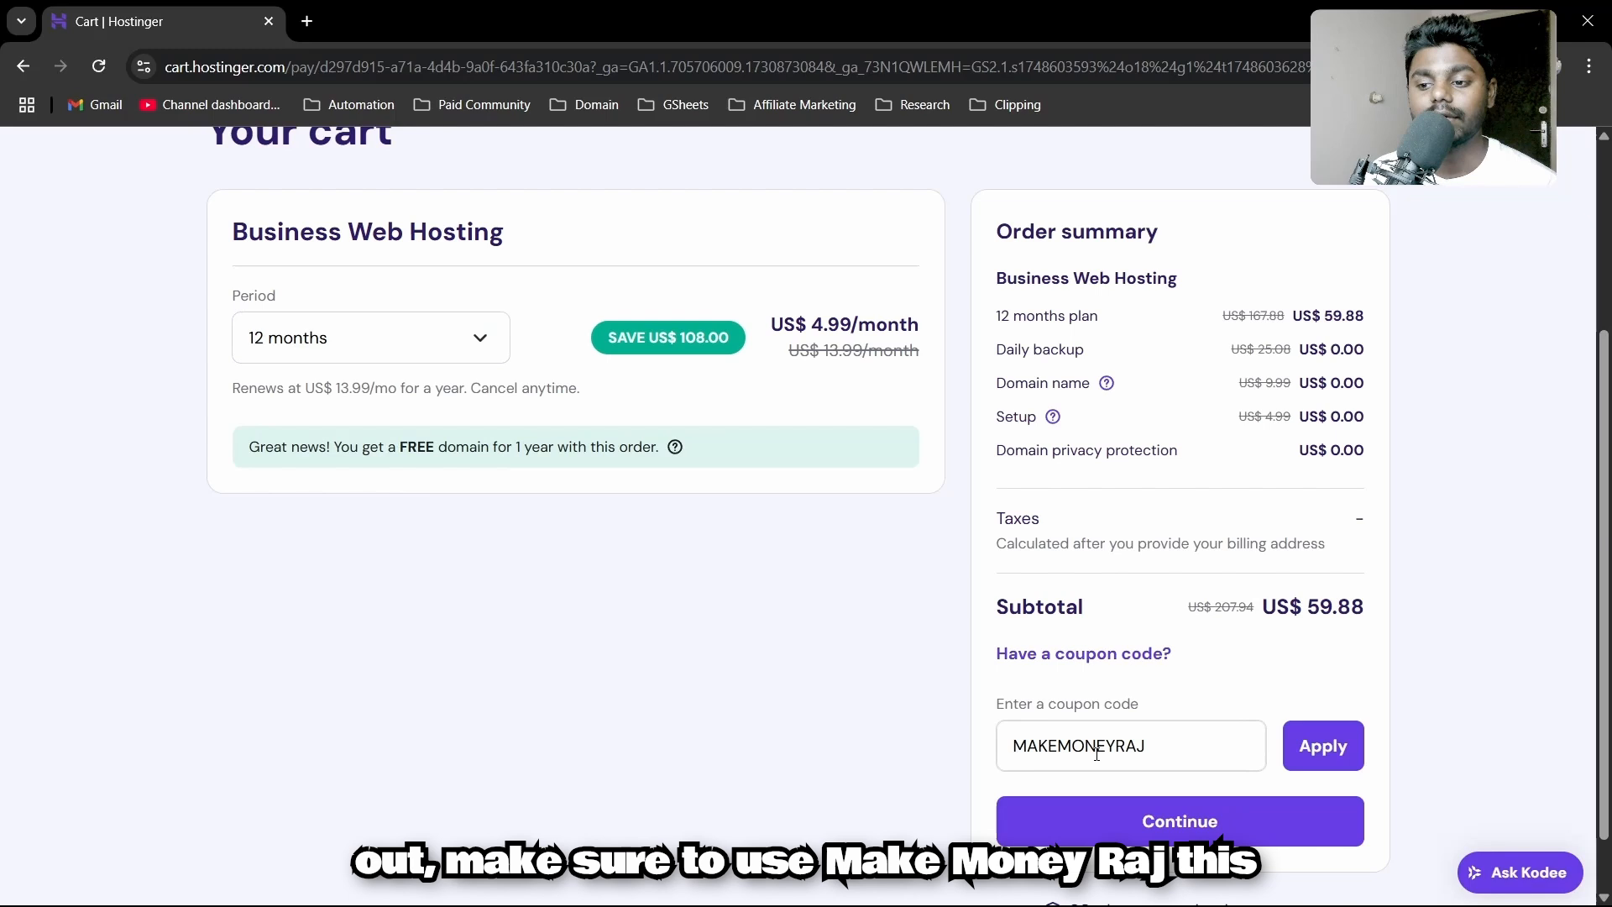
pyautogui.click(1324, 746)
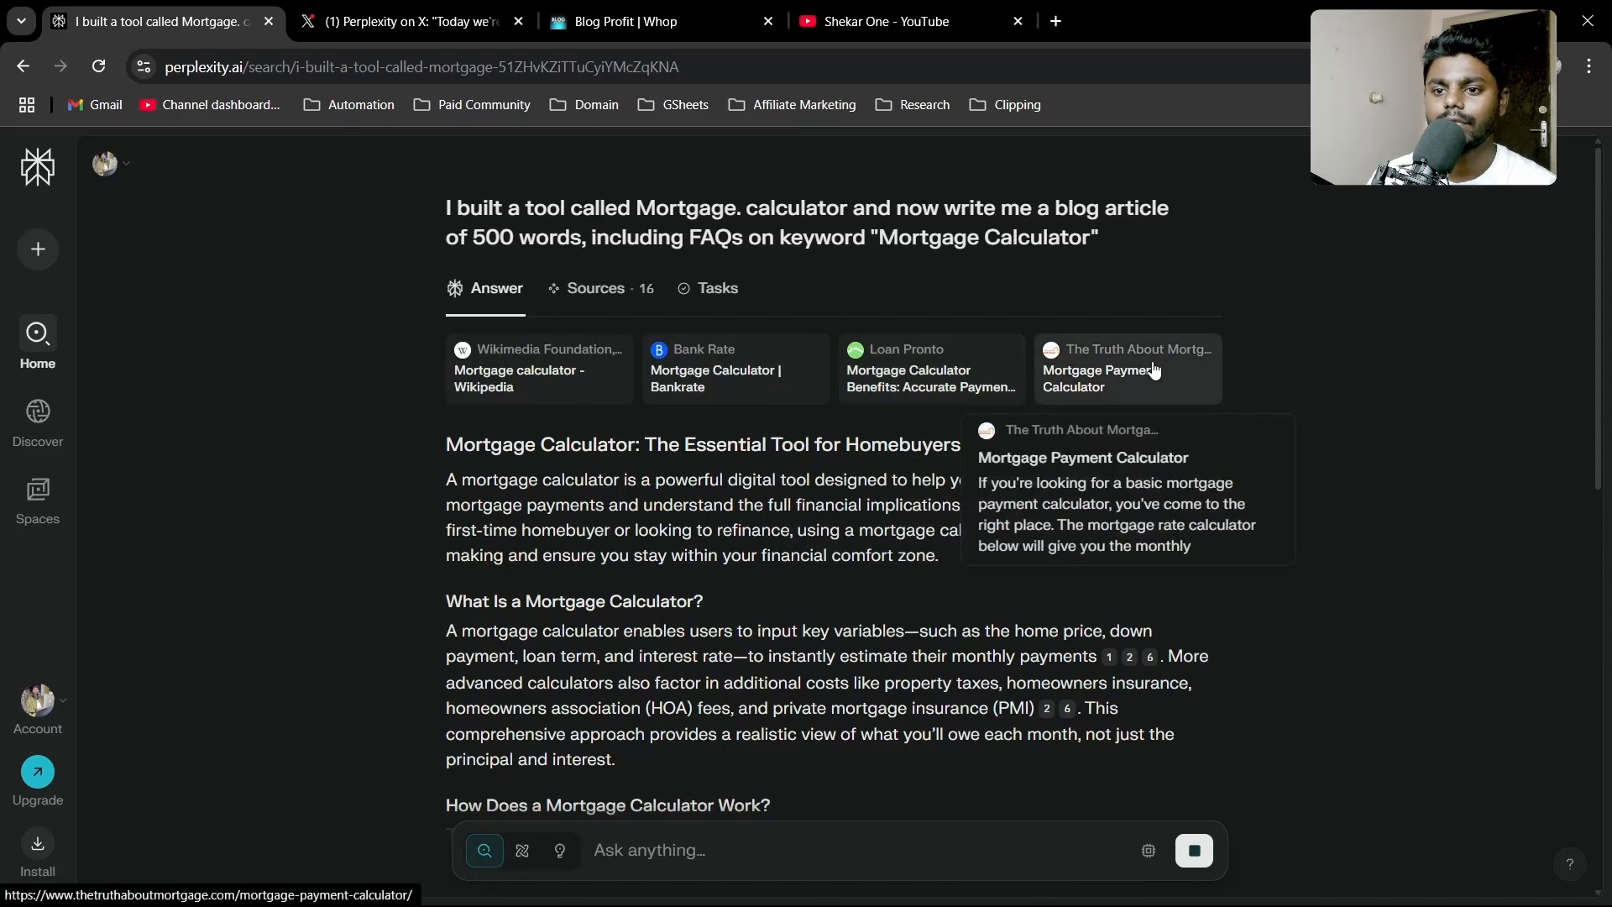
pyautogui.moveTo(1417, 339)
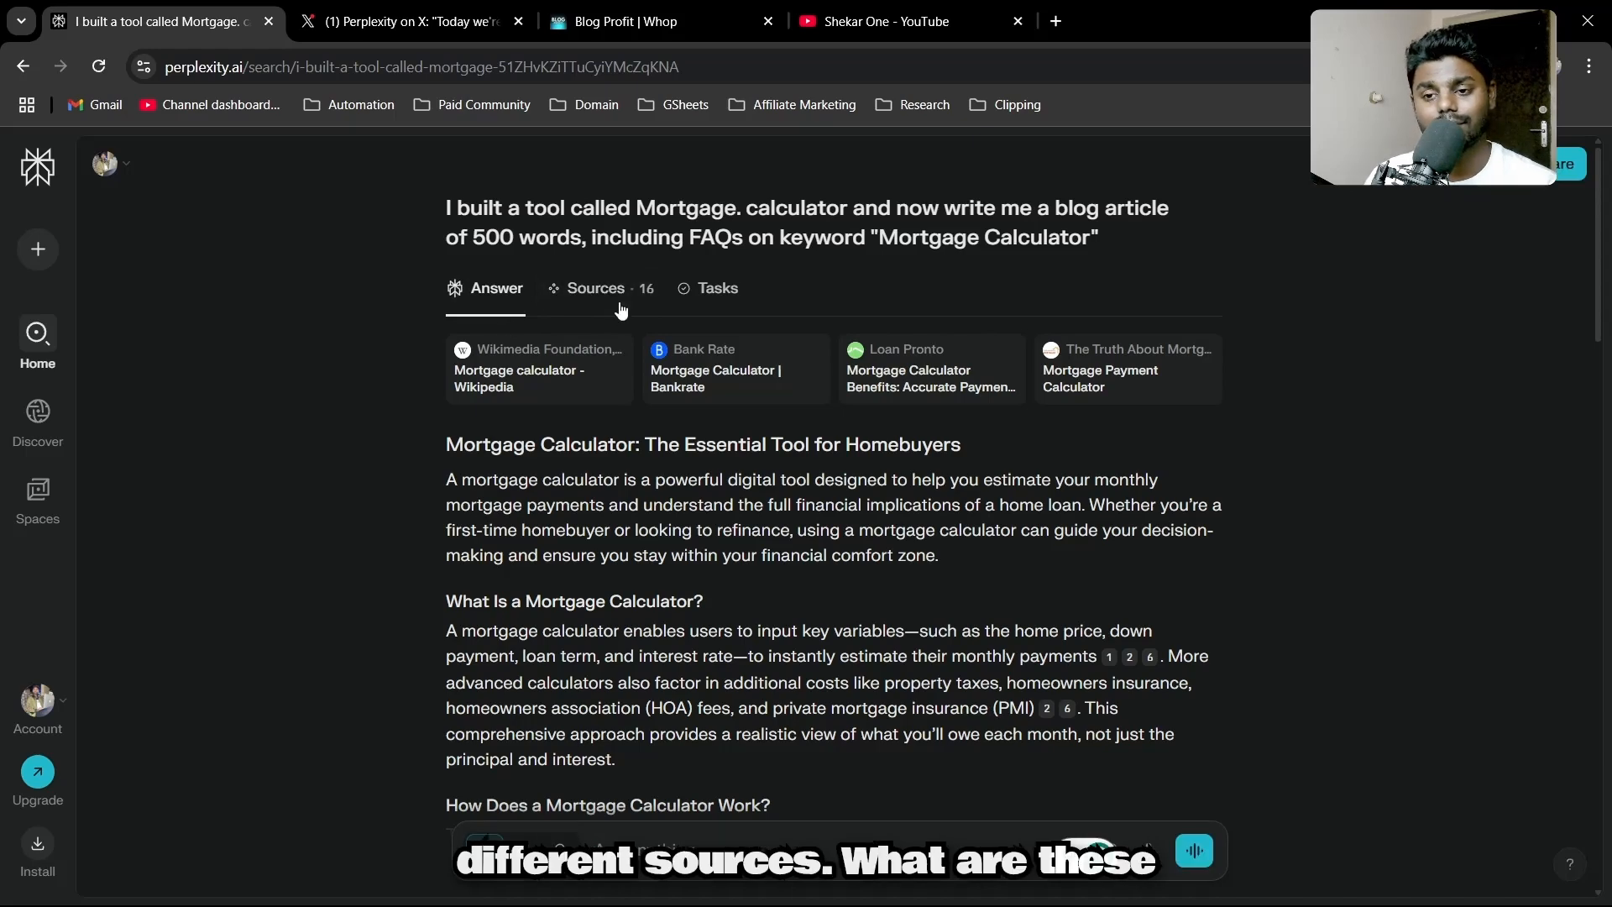
pyautogui.click(717, 289)
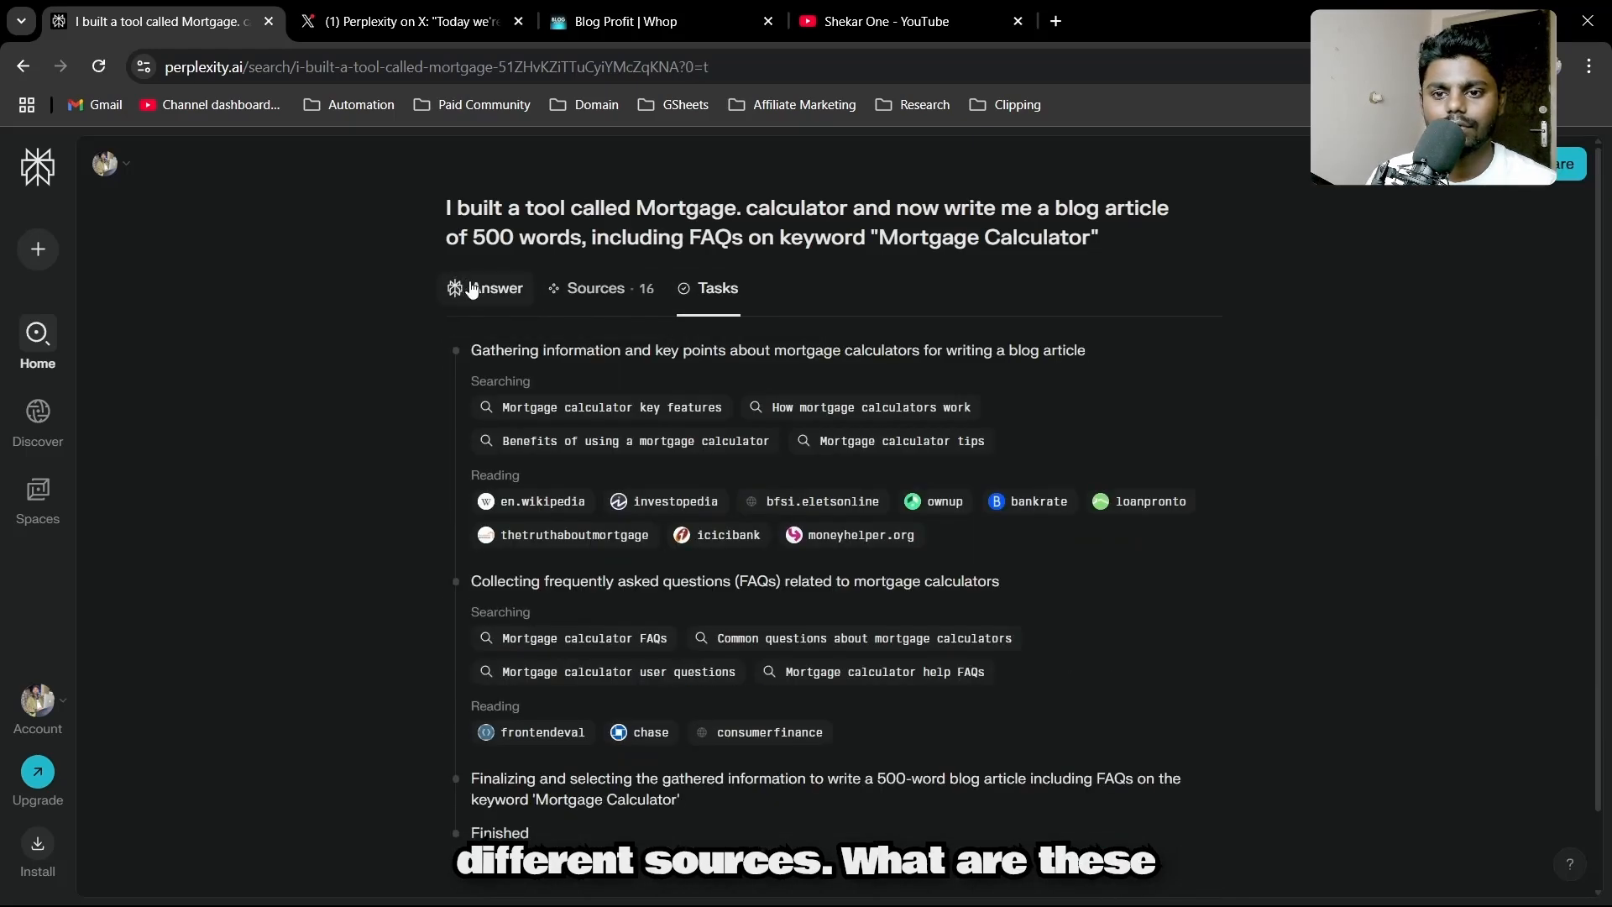
pyautogui.click(494, 289)
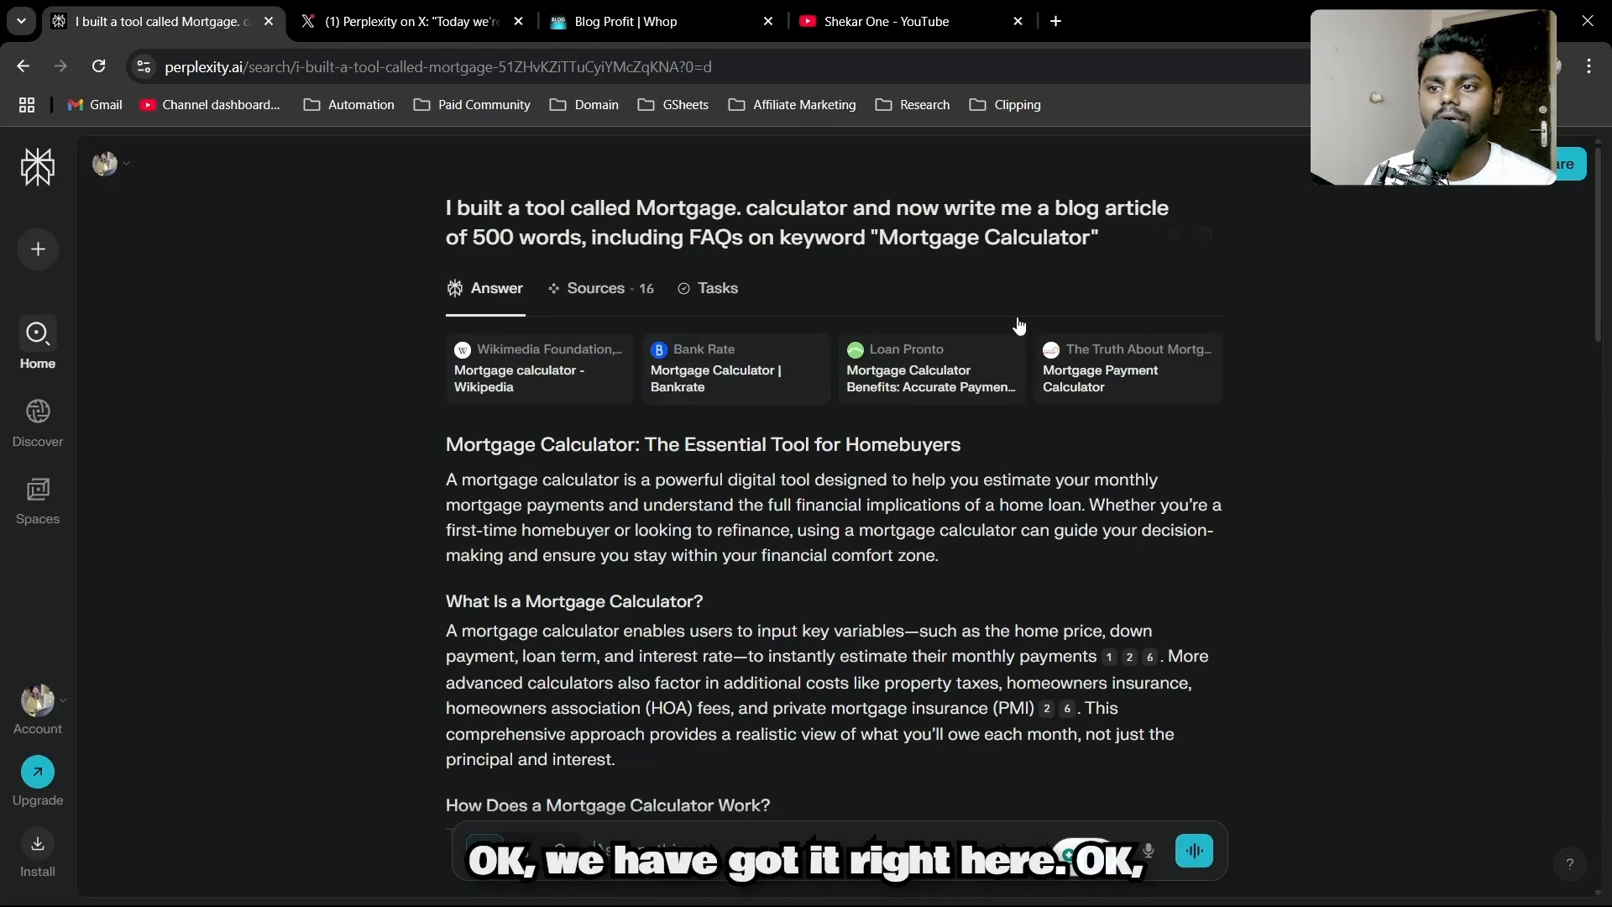
pyautogui.scroll(-3)
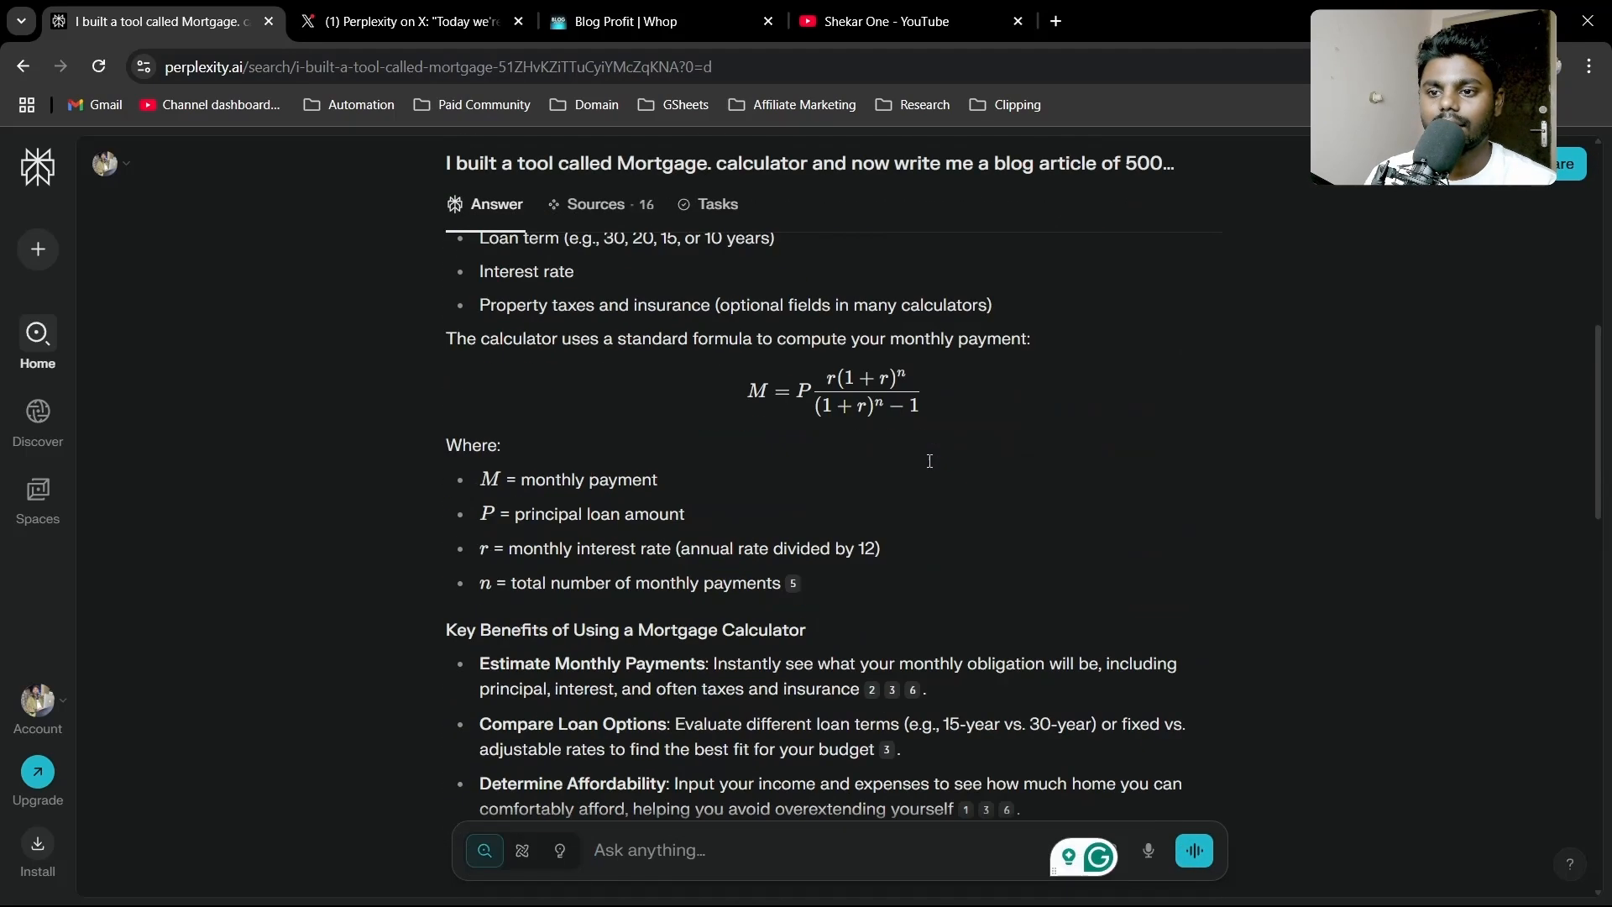
pyautogui.scroll(-3)
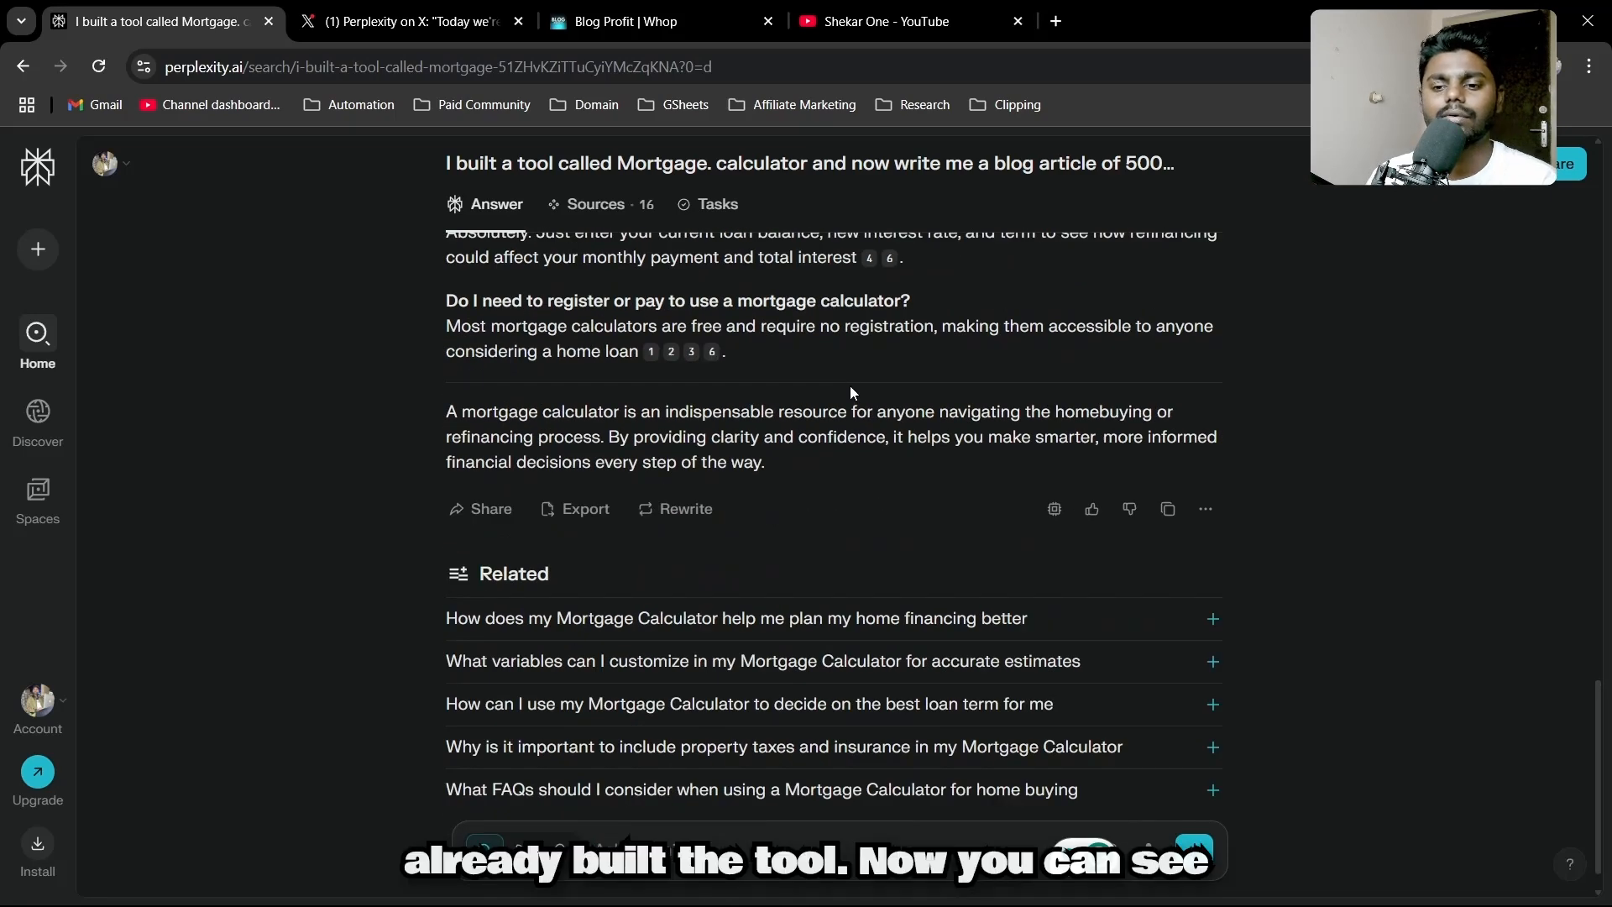
pyautogui.scroll(-3)
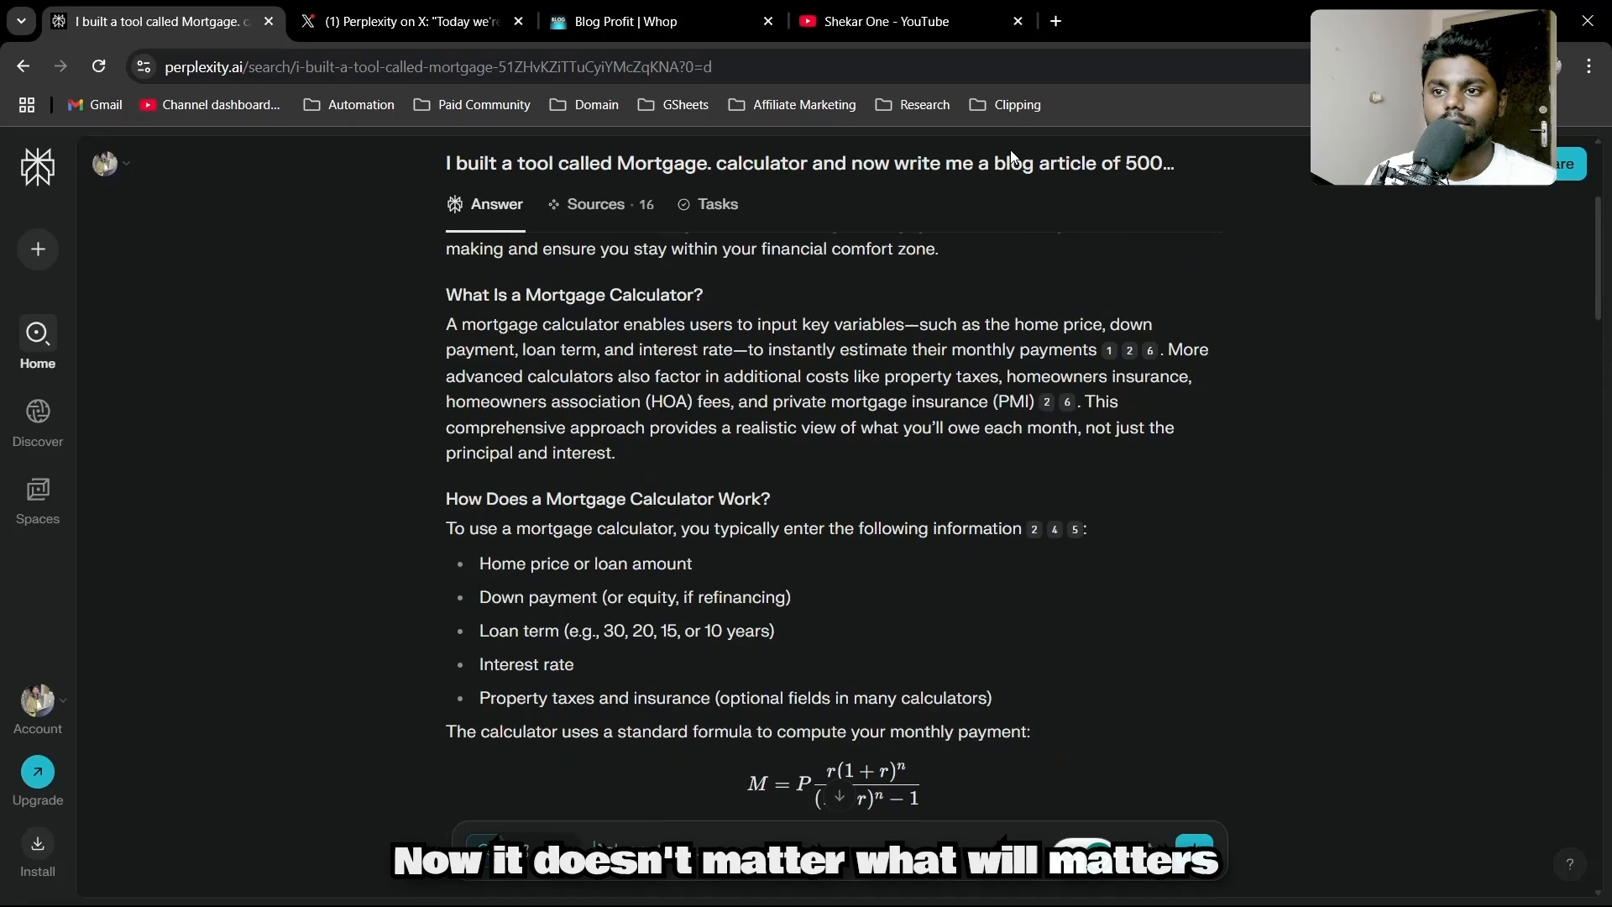
pyautogui.scroll(3)
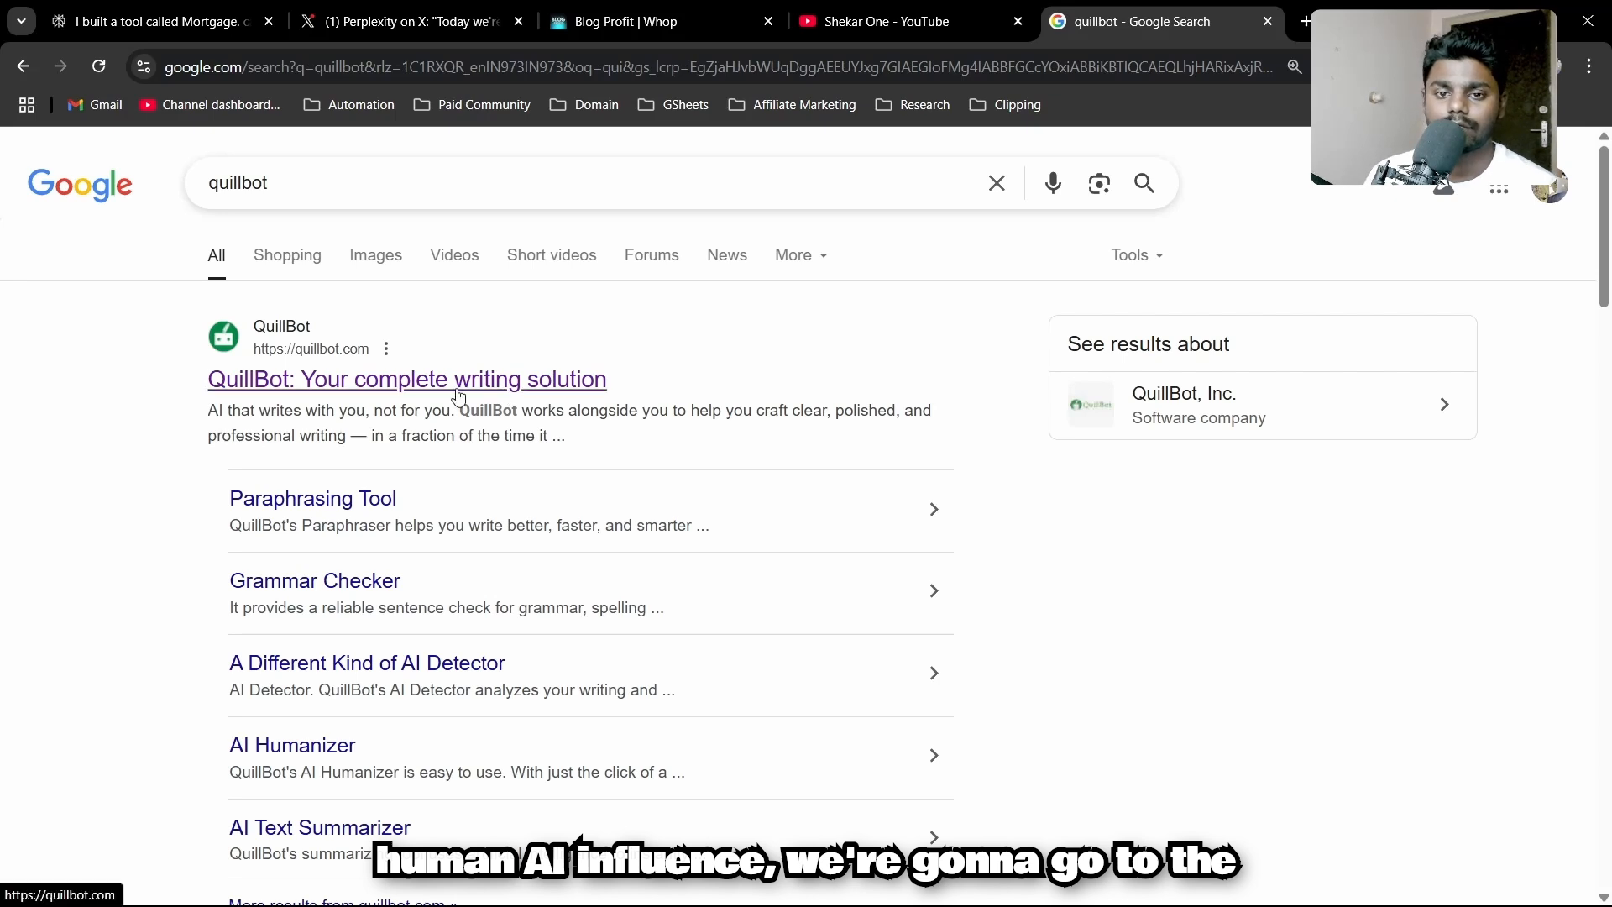
# - Go to the QuillBot AI Detector site, then return to the Perplexity article
pyautogui.click(406, 379)
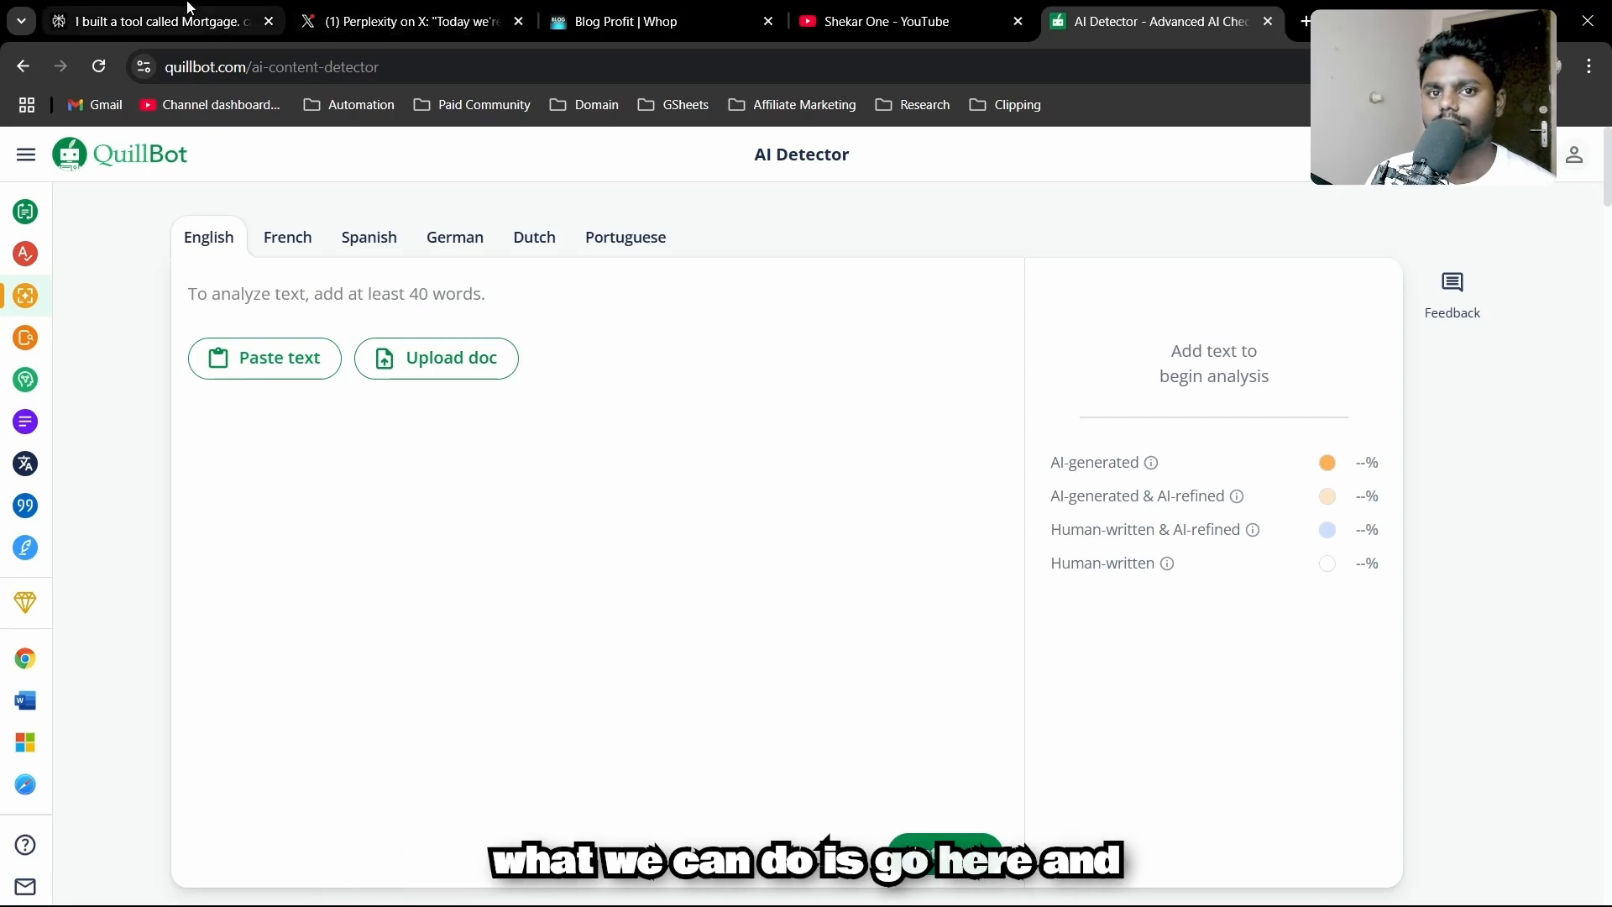
pyautogui.click(159, 22)
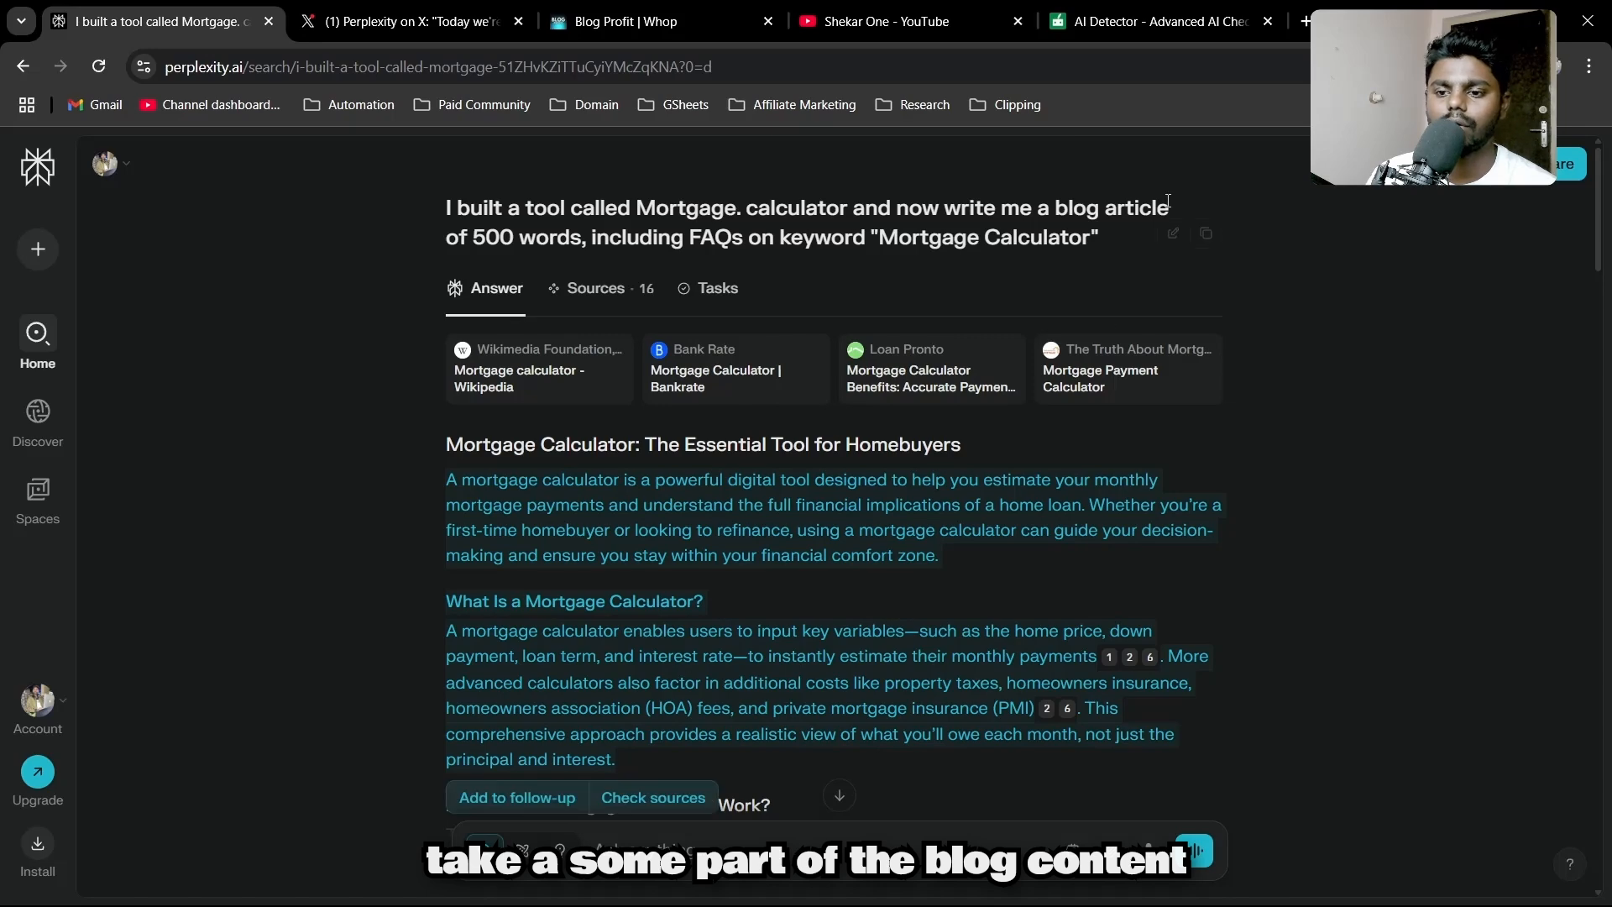
# - Paste the article's 124-word opening into QuillBot's AI Detector and run Detect AI
pyautogui.click(1159, 22)
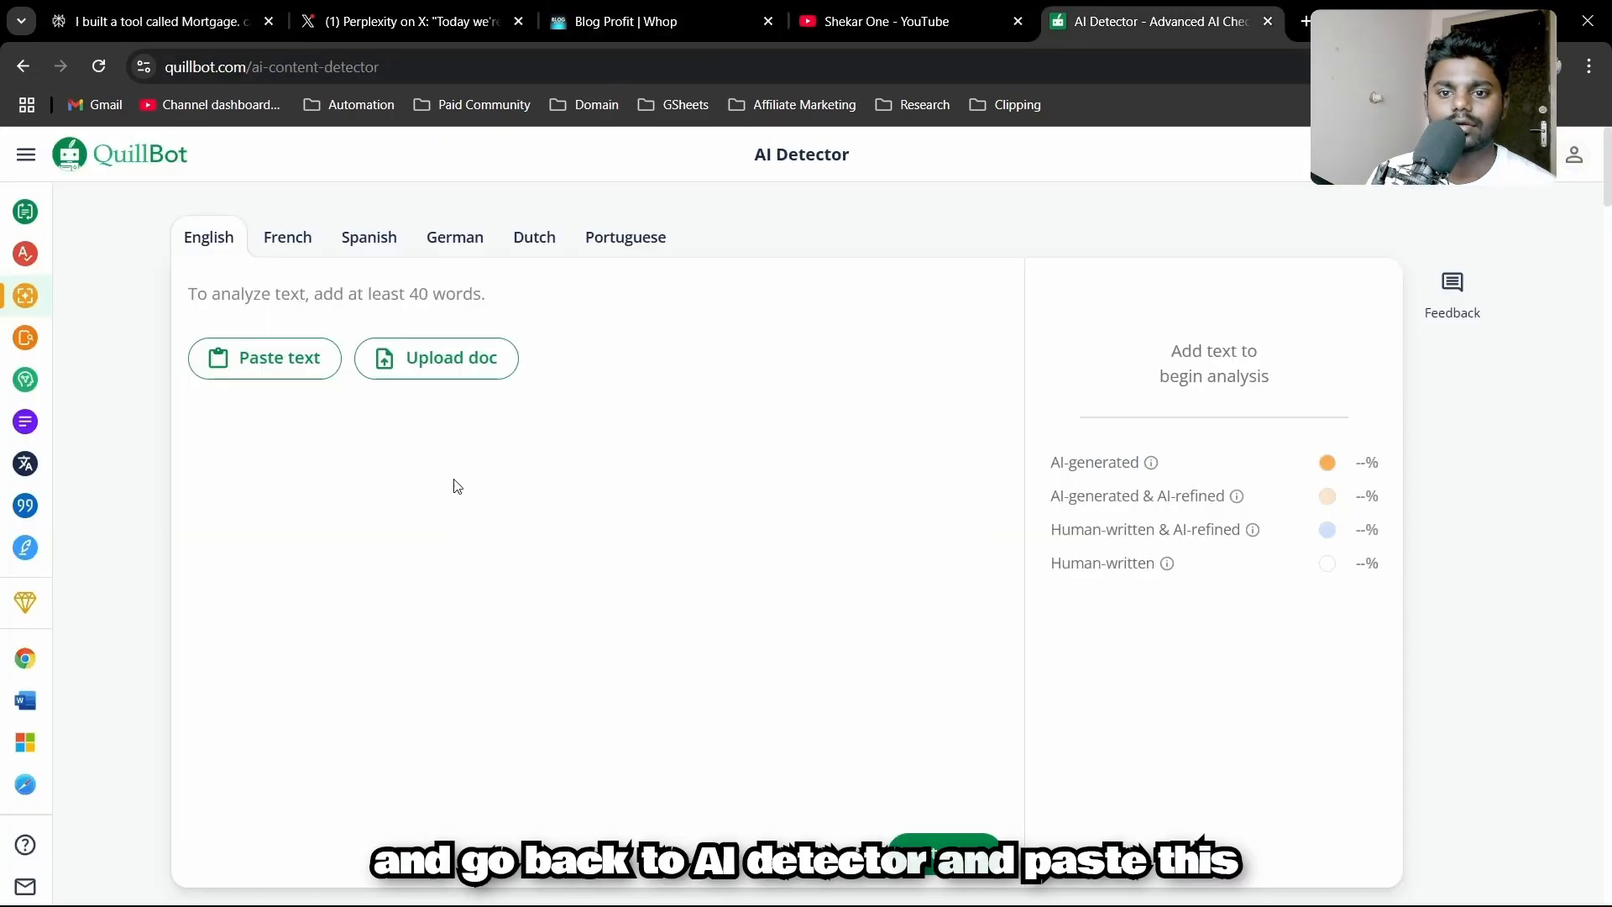
pyautogui.click(264, 358)
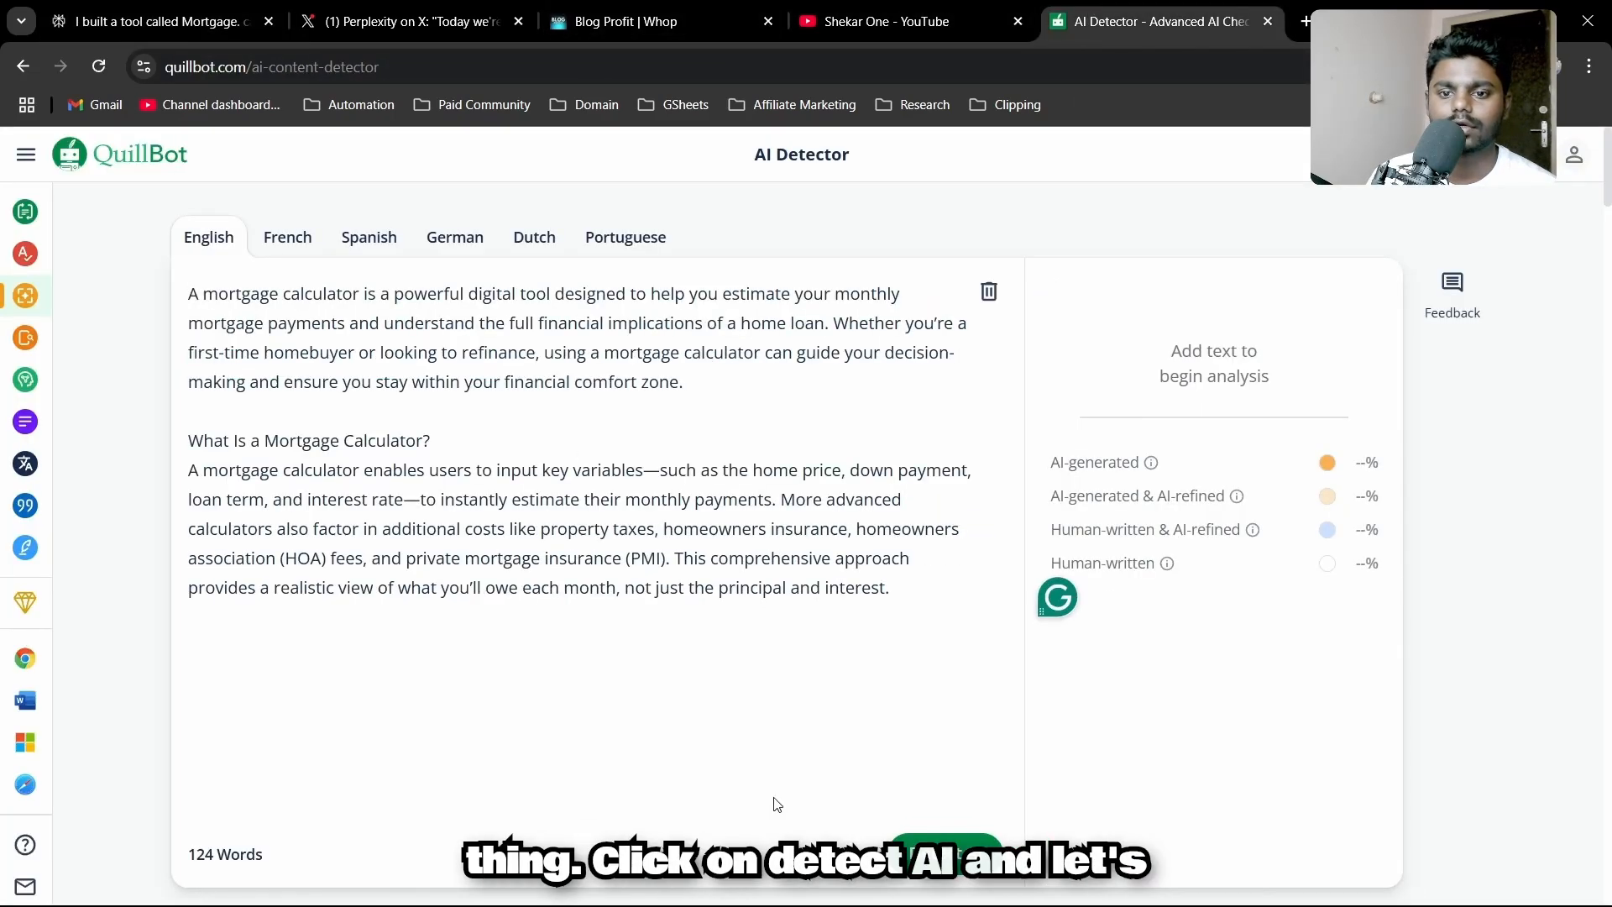
pyautogui.click(946, 846)
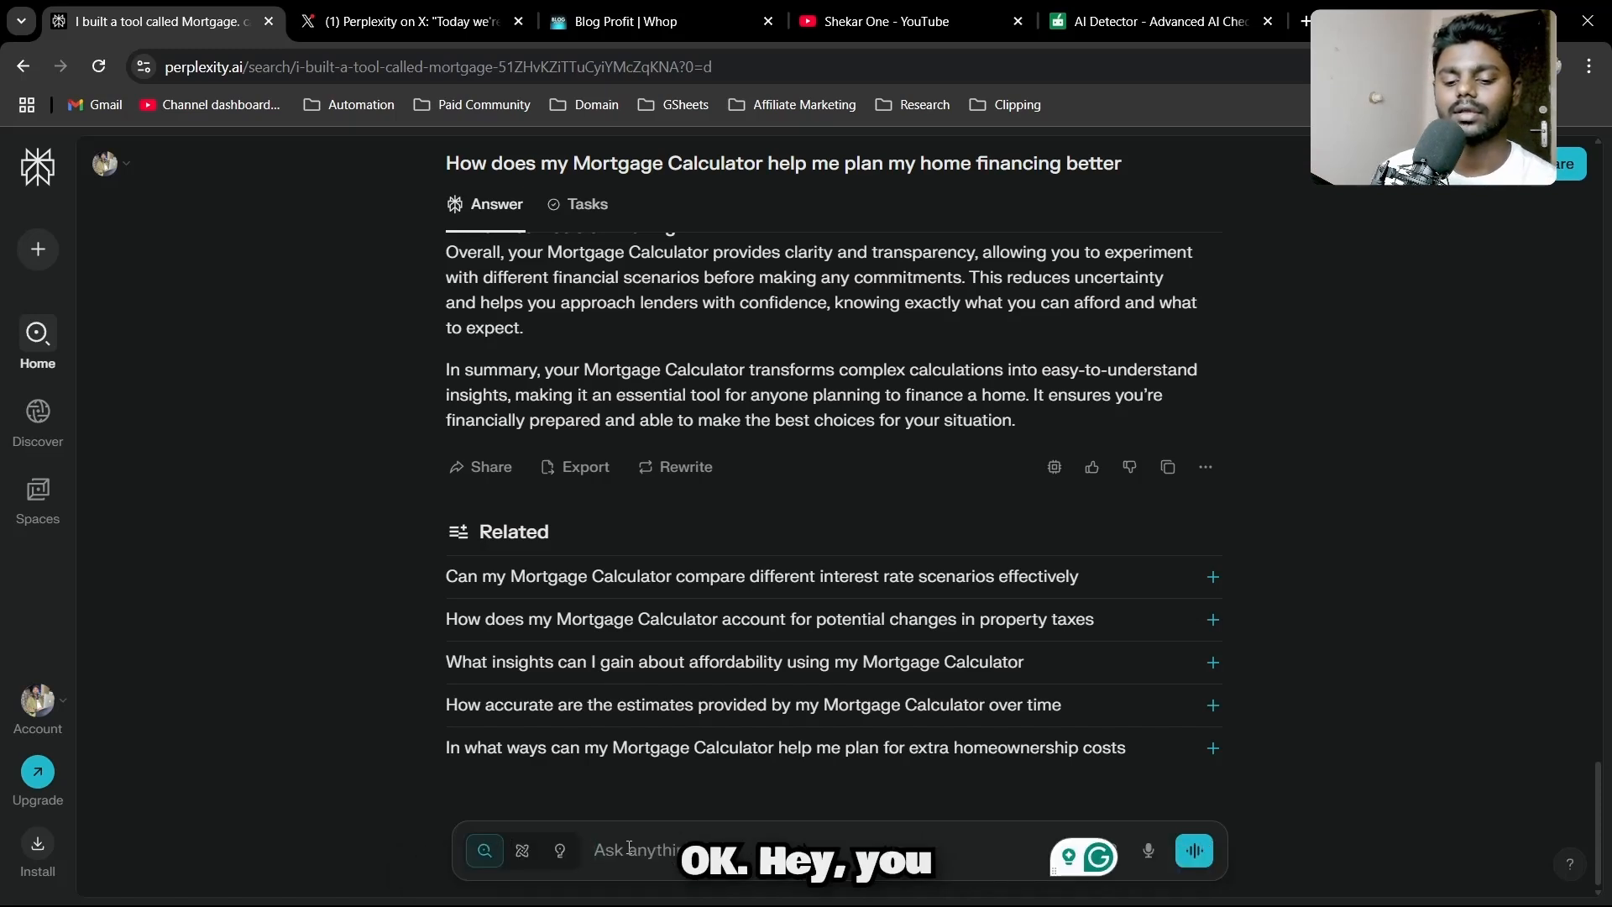
# - Ask for a rewrite in first person, conversational tone, as if speaking to someone, without complicated words
pyautogui.write('Hey you')
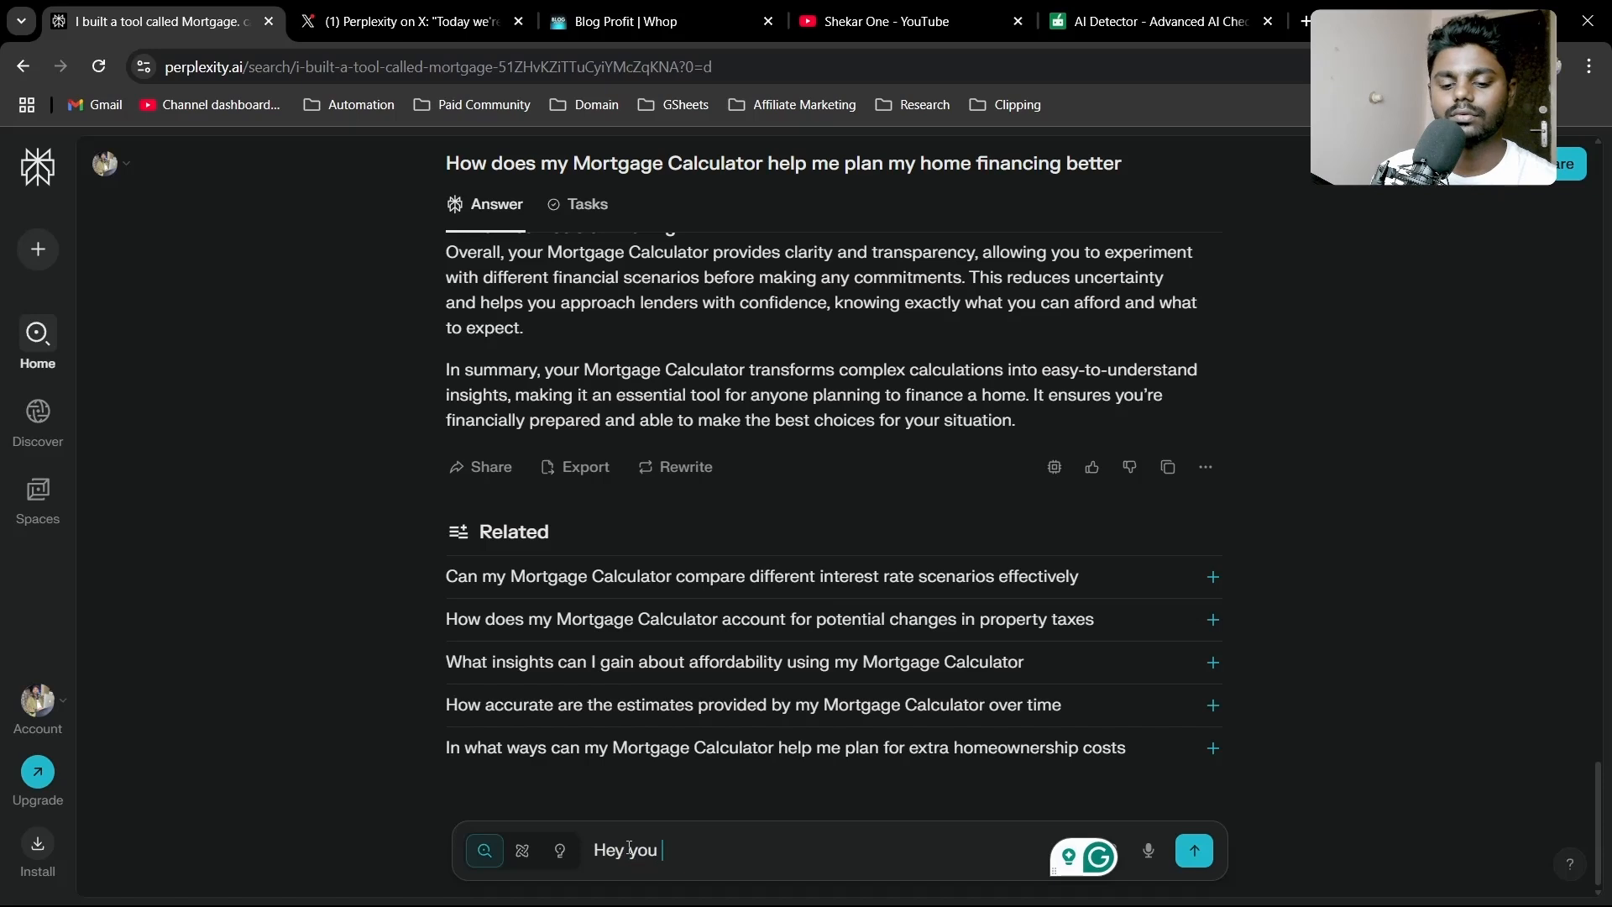
pyautogui.write('wrote article which has lot of AI content.')
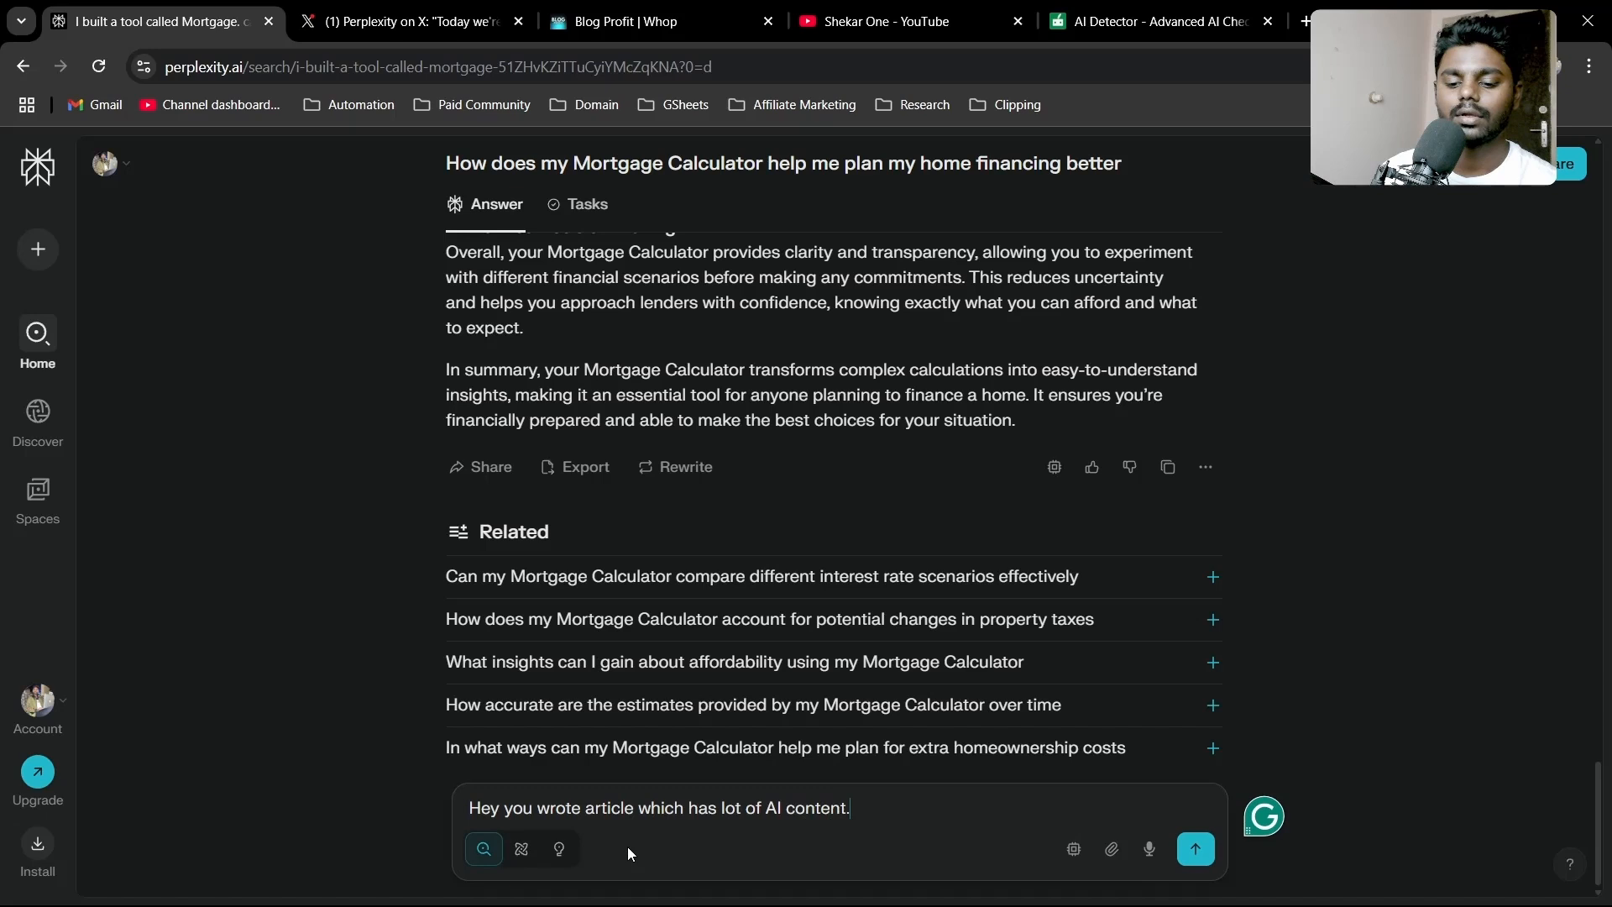
pyautogui.write('Now rewrite for me with first')
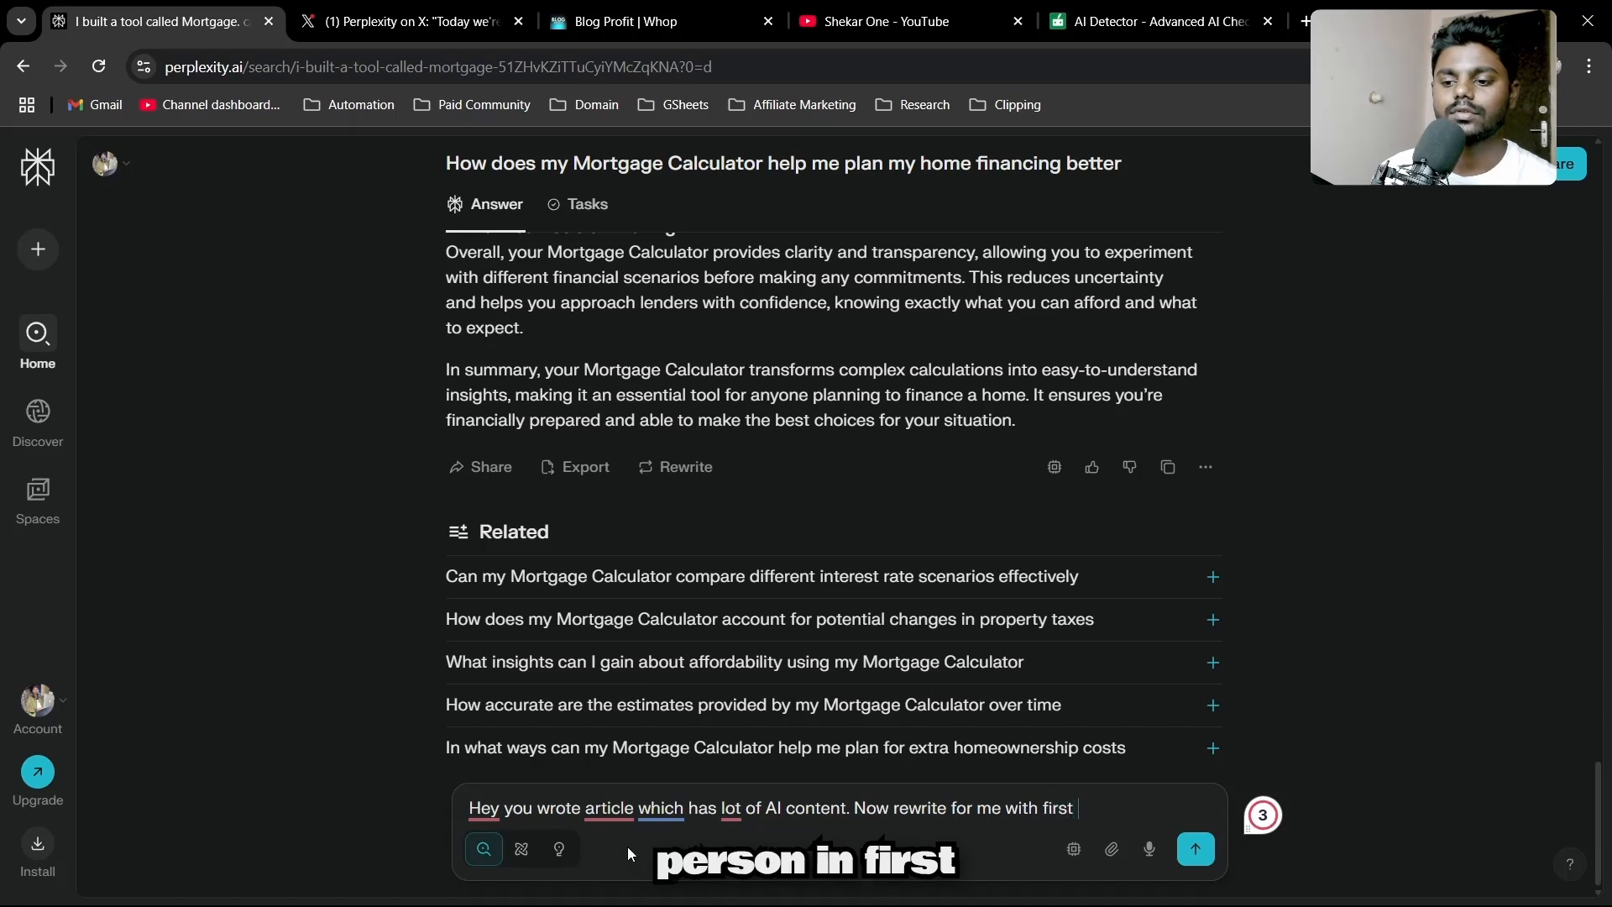
pyautogui.write('person, make it more c')
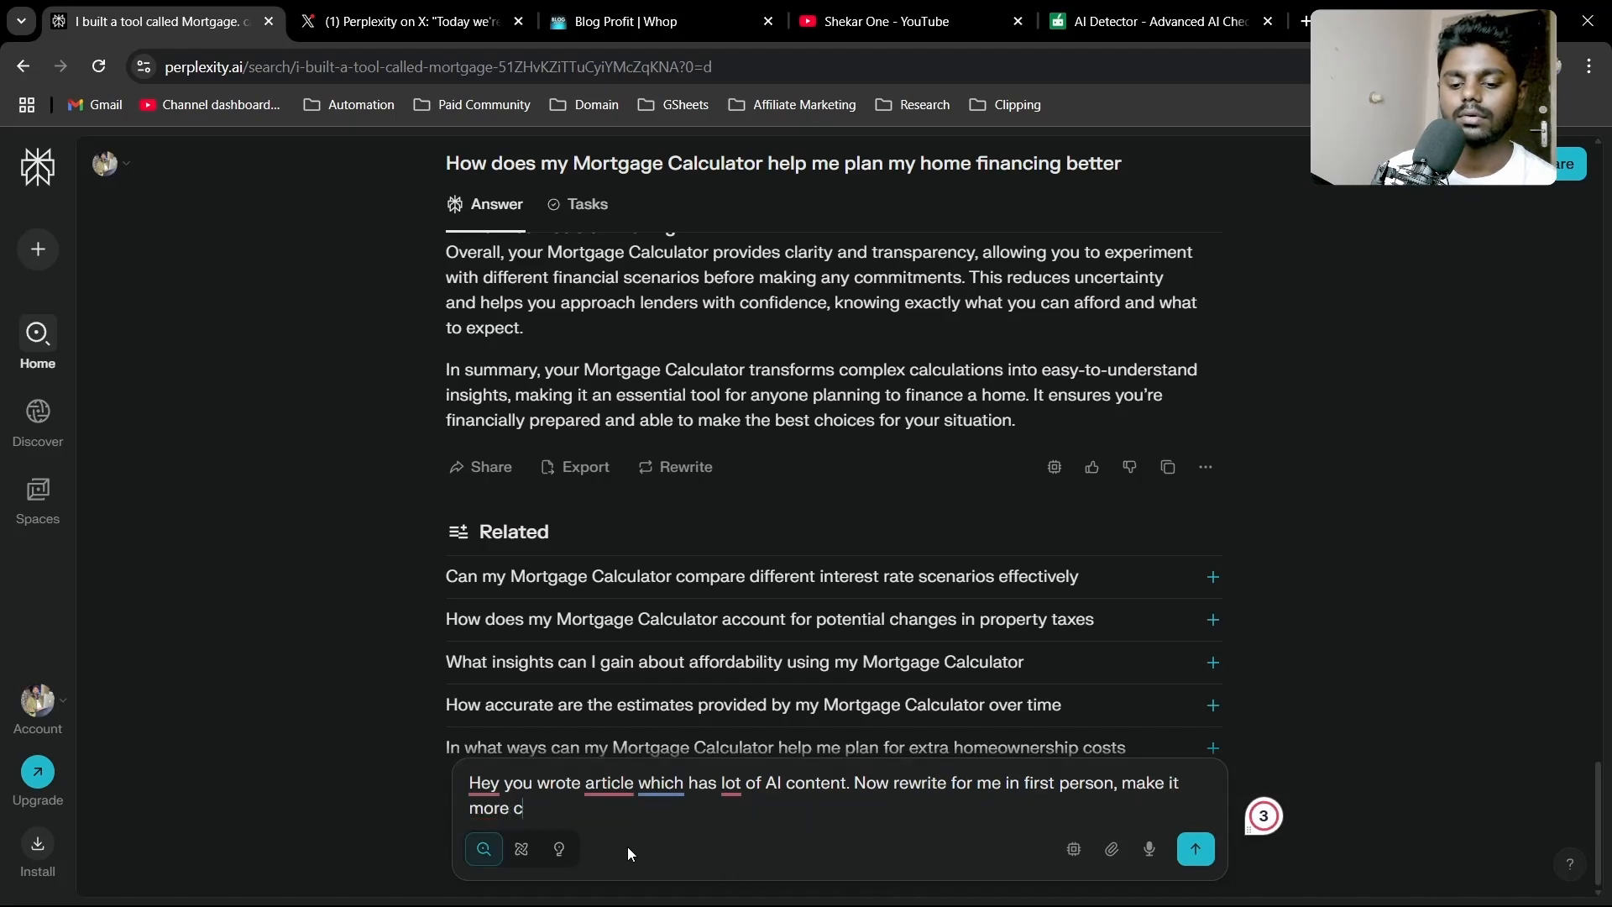
pyautogui.write('onversational')
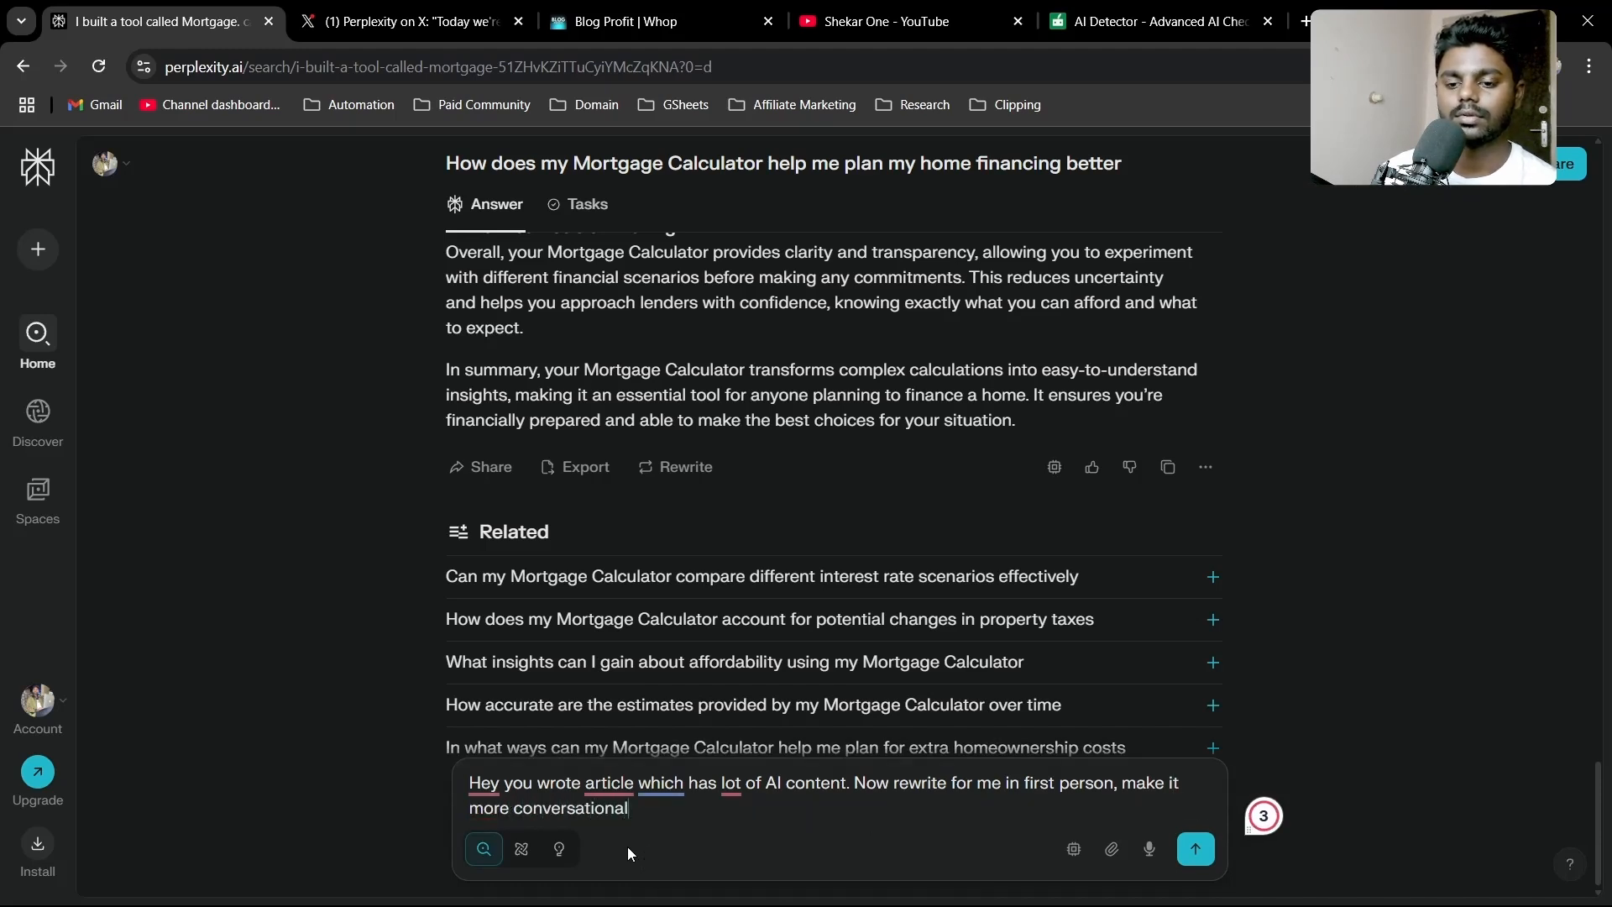
pyautogui.write('like you')
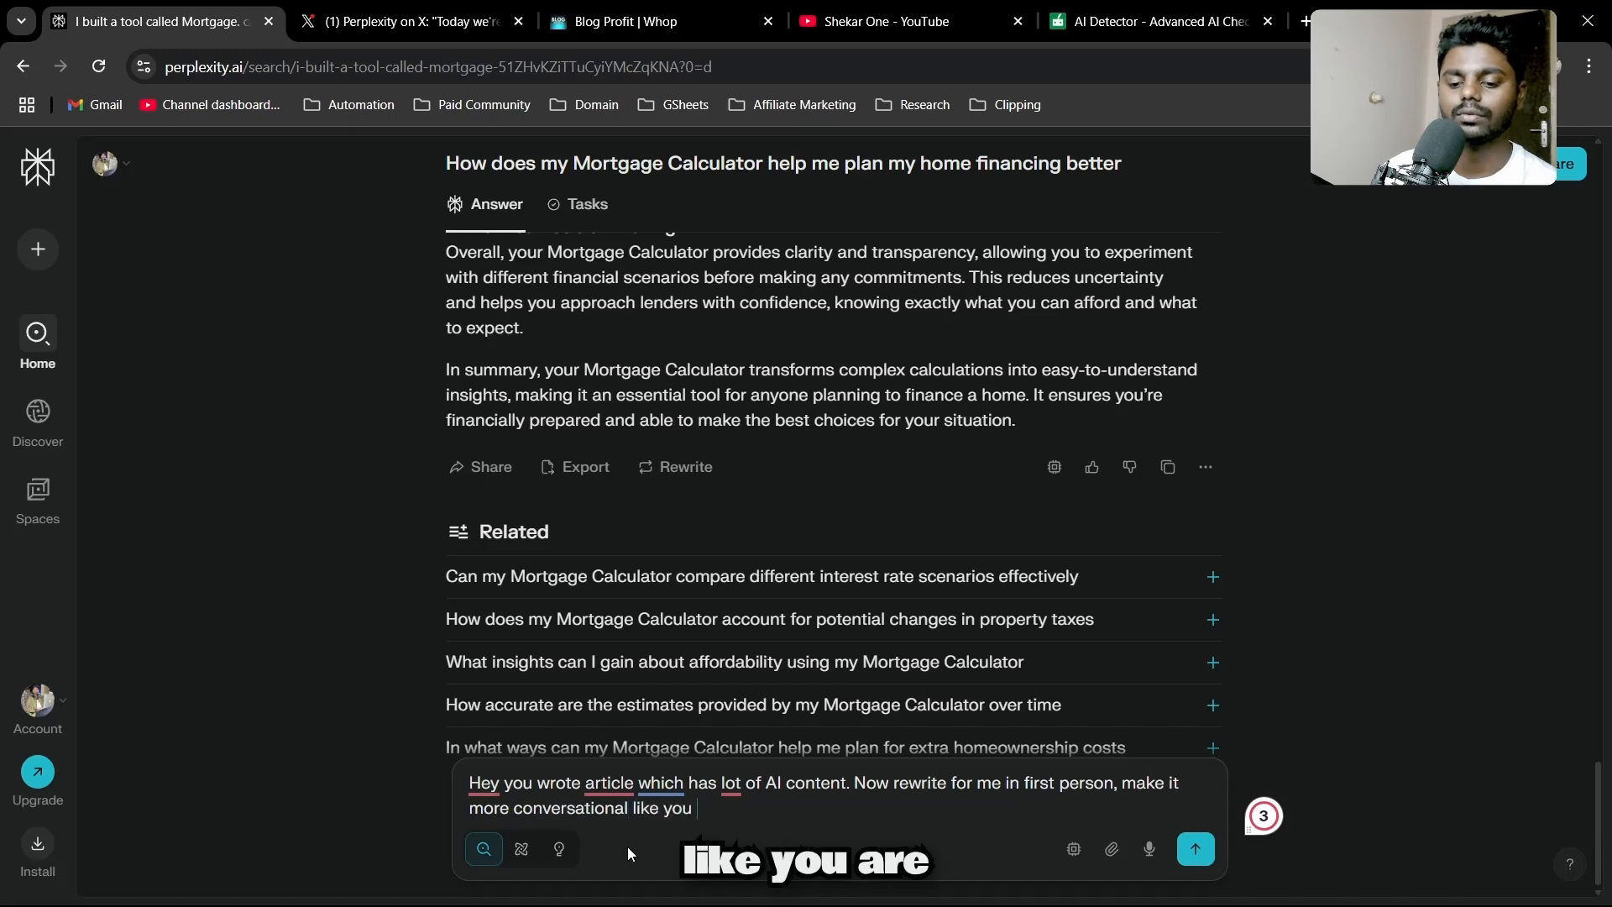
pyautogui.write('have speaking to')
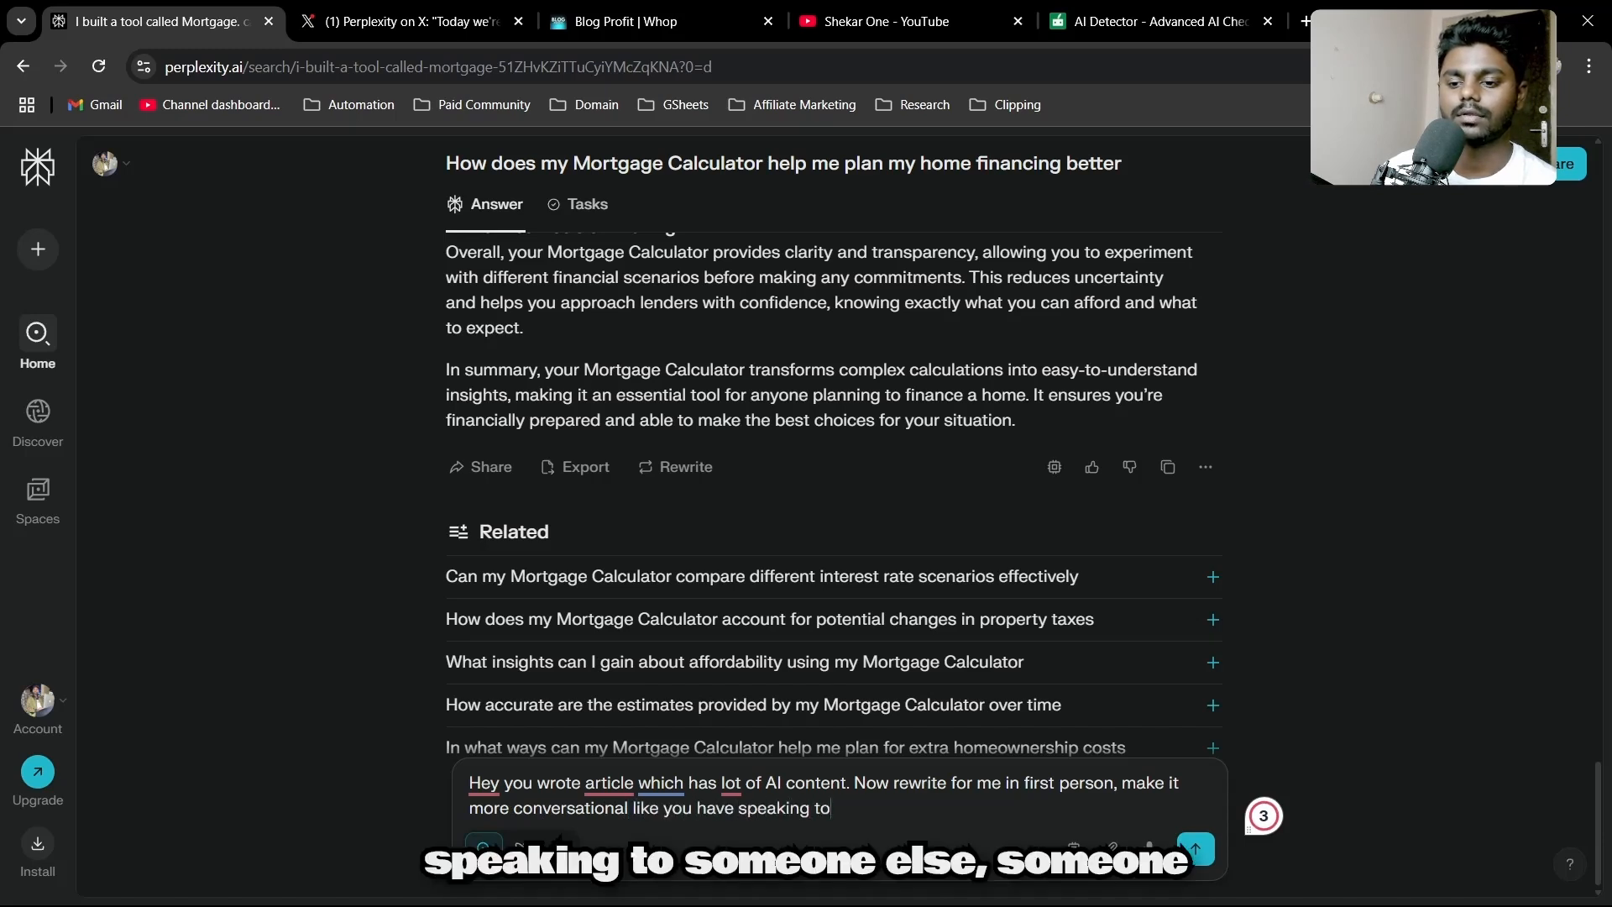
pyautogui.write('someone,')
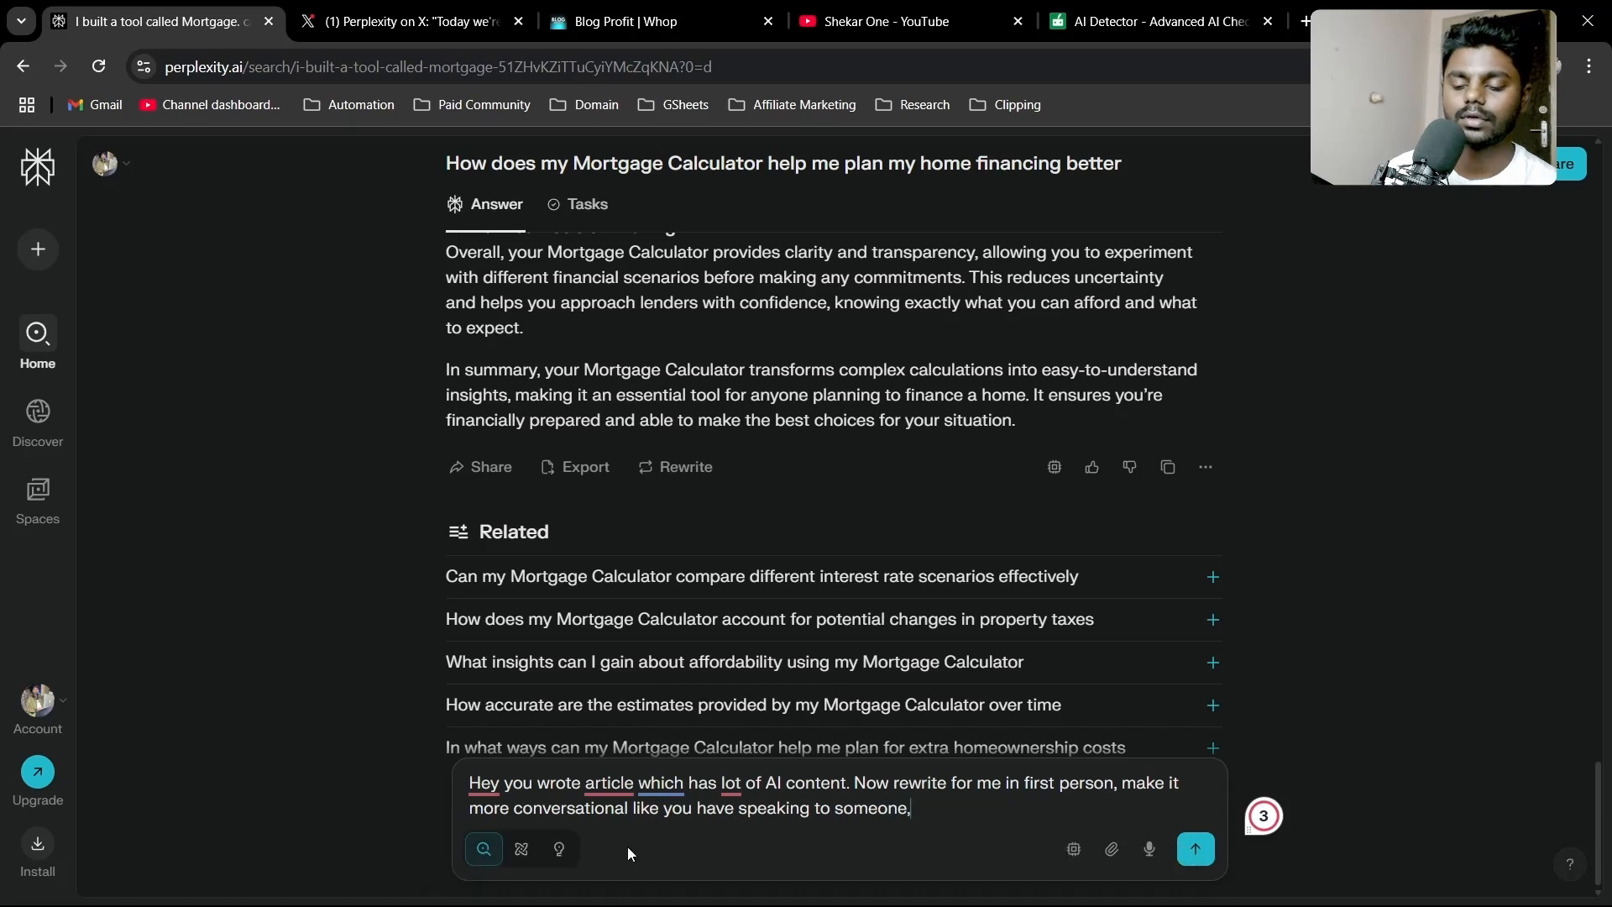
pyautogui.write('and expa')
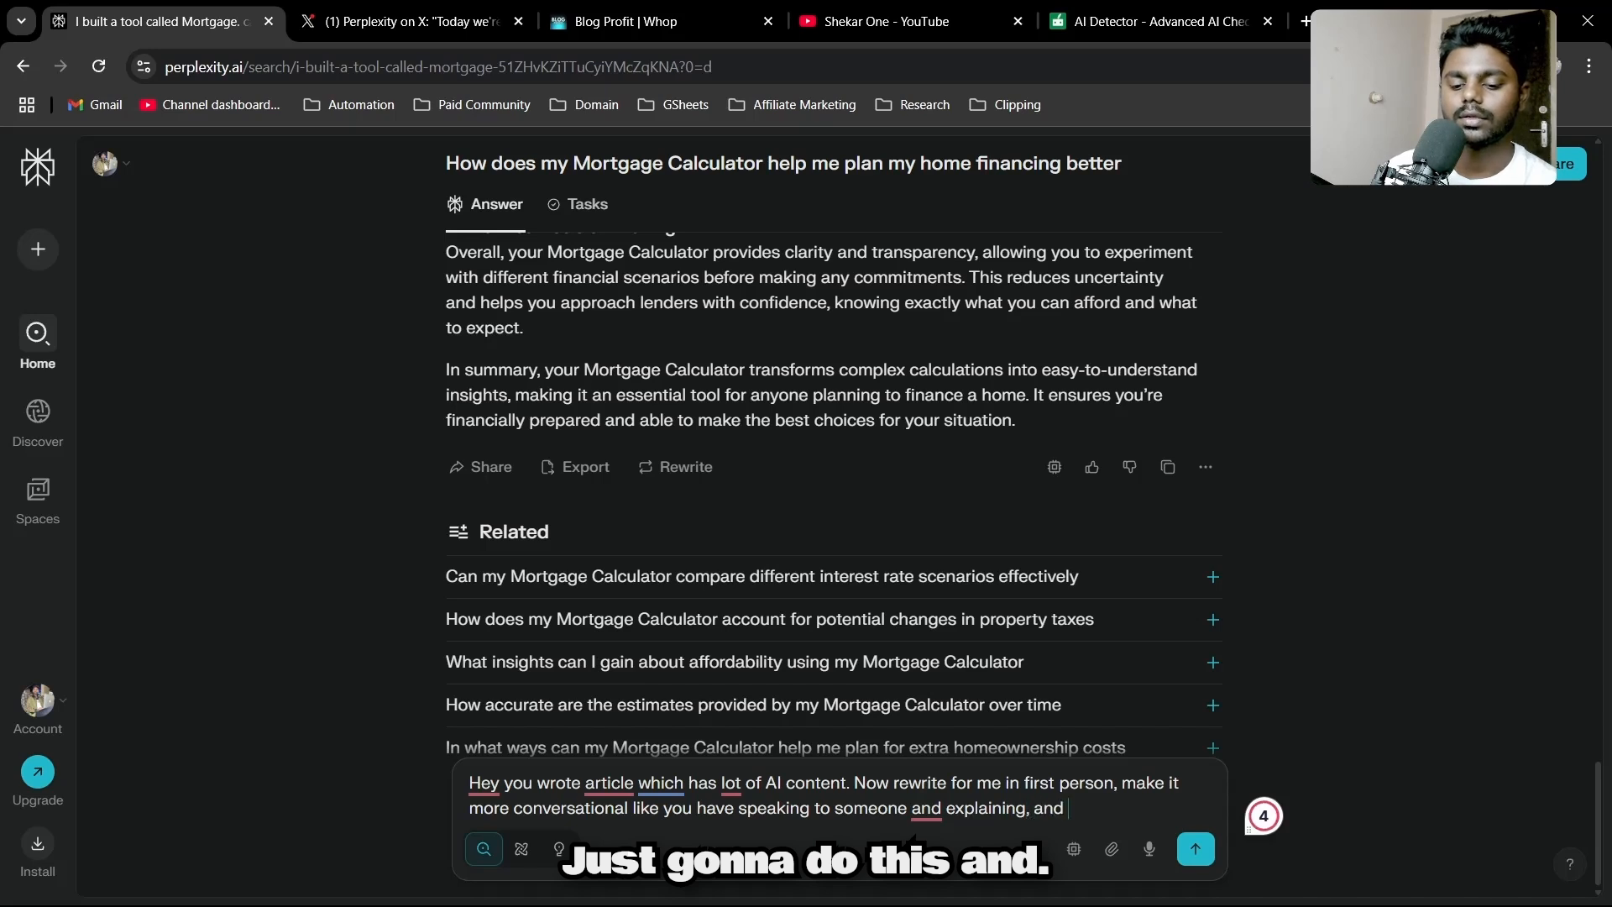
pyautogui.write('simply')
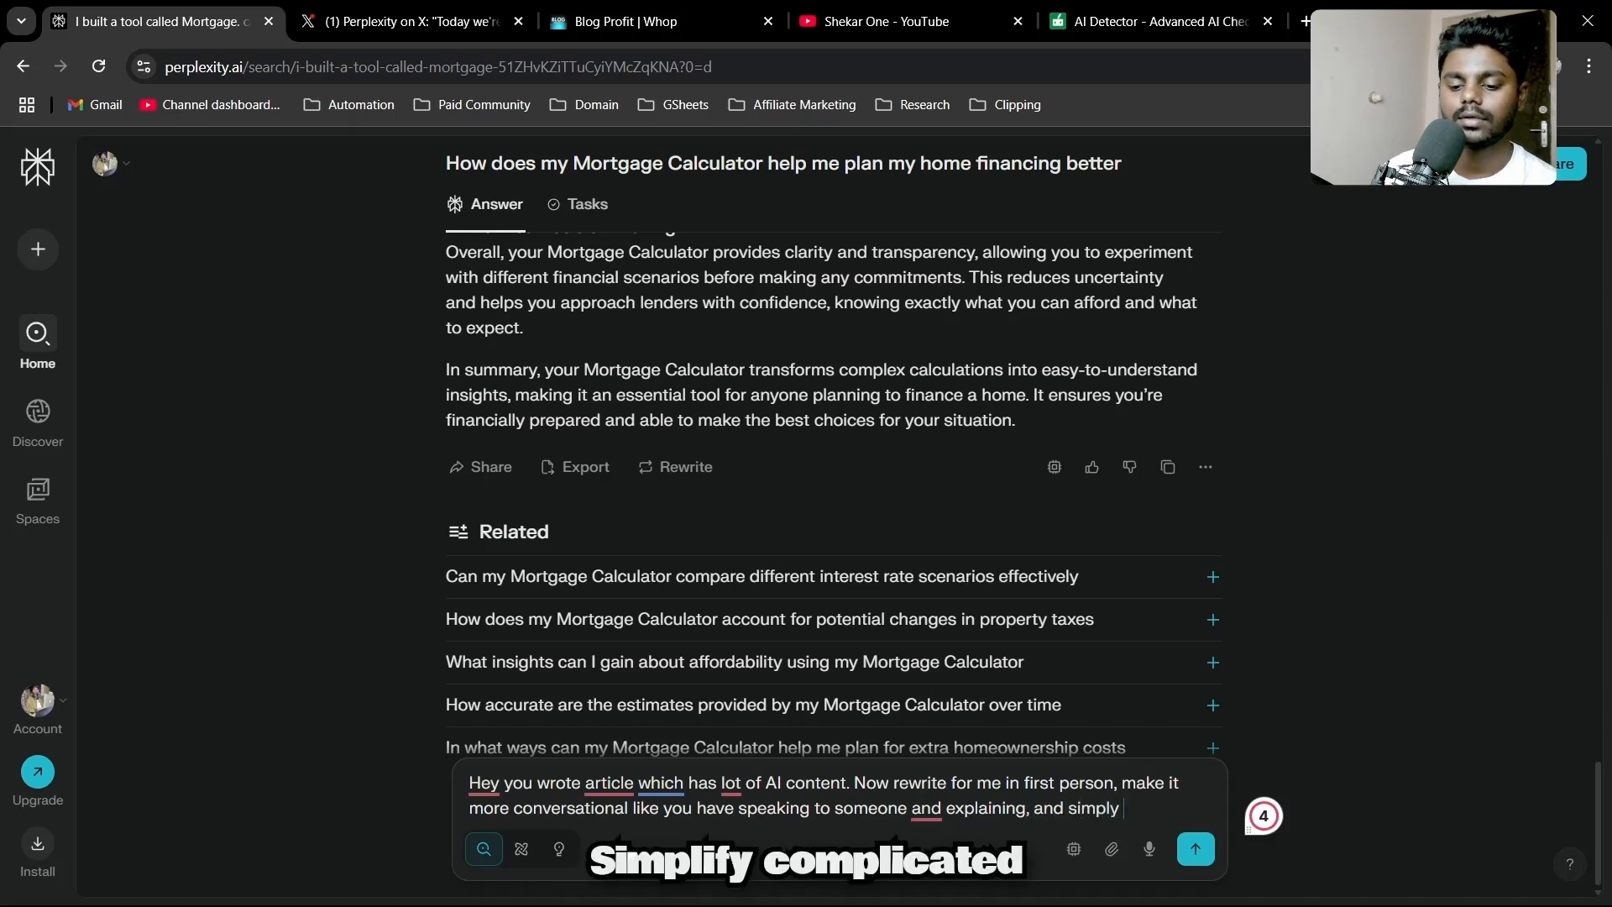
pyautogui.write('complicated wo')
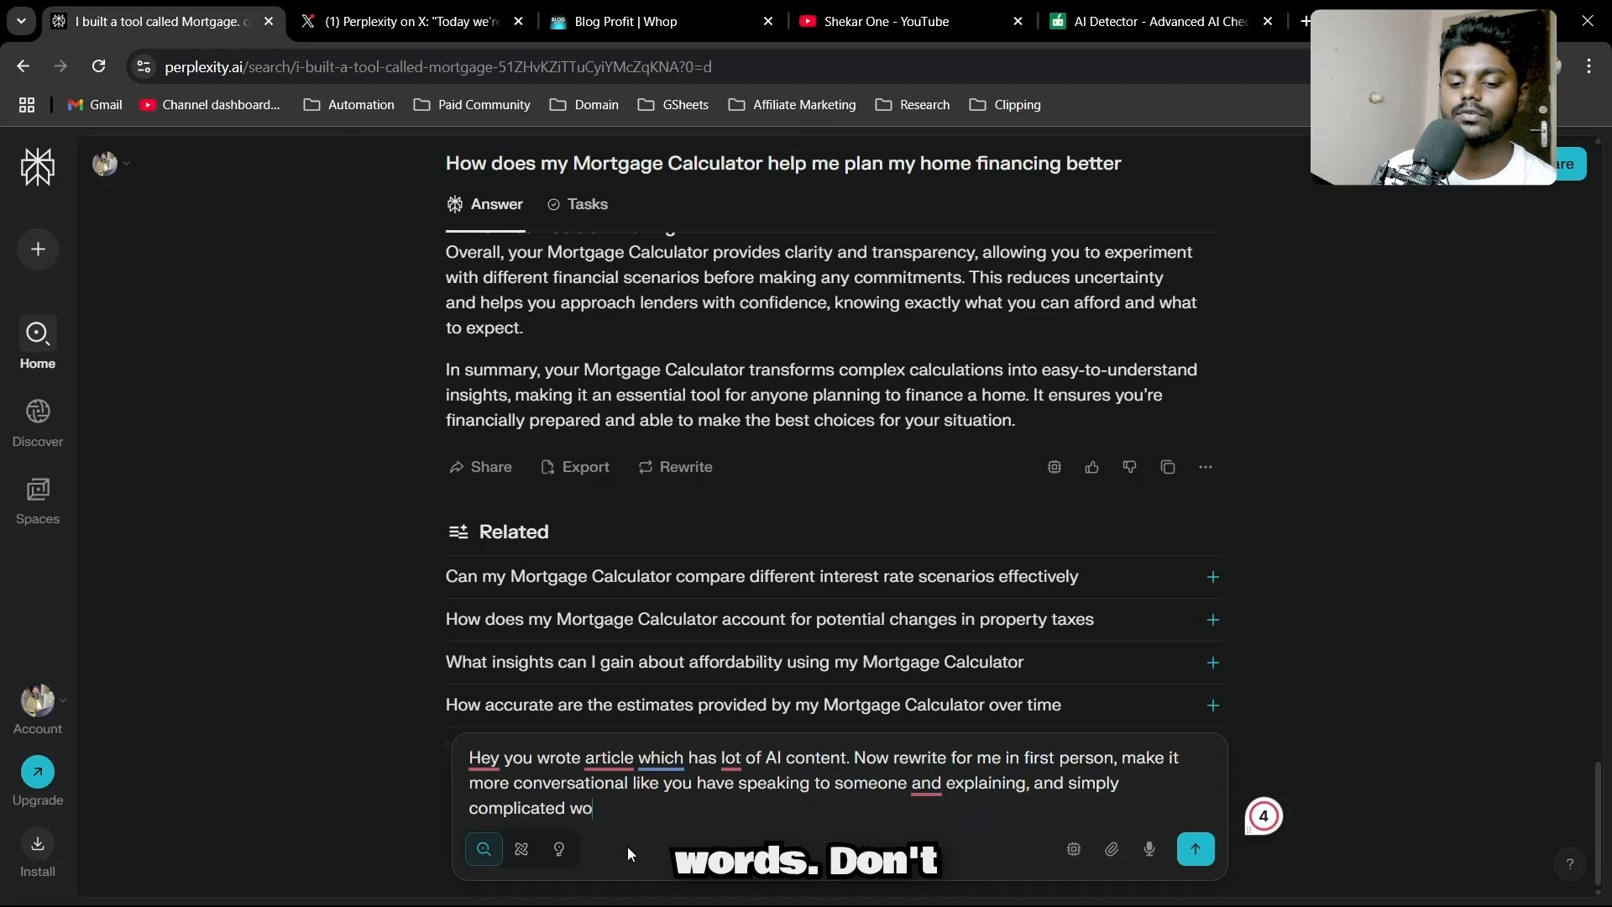
pyautogui.write('rds, and don')
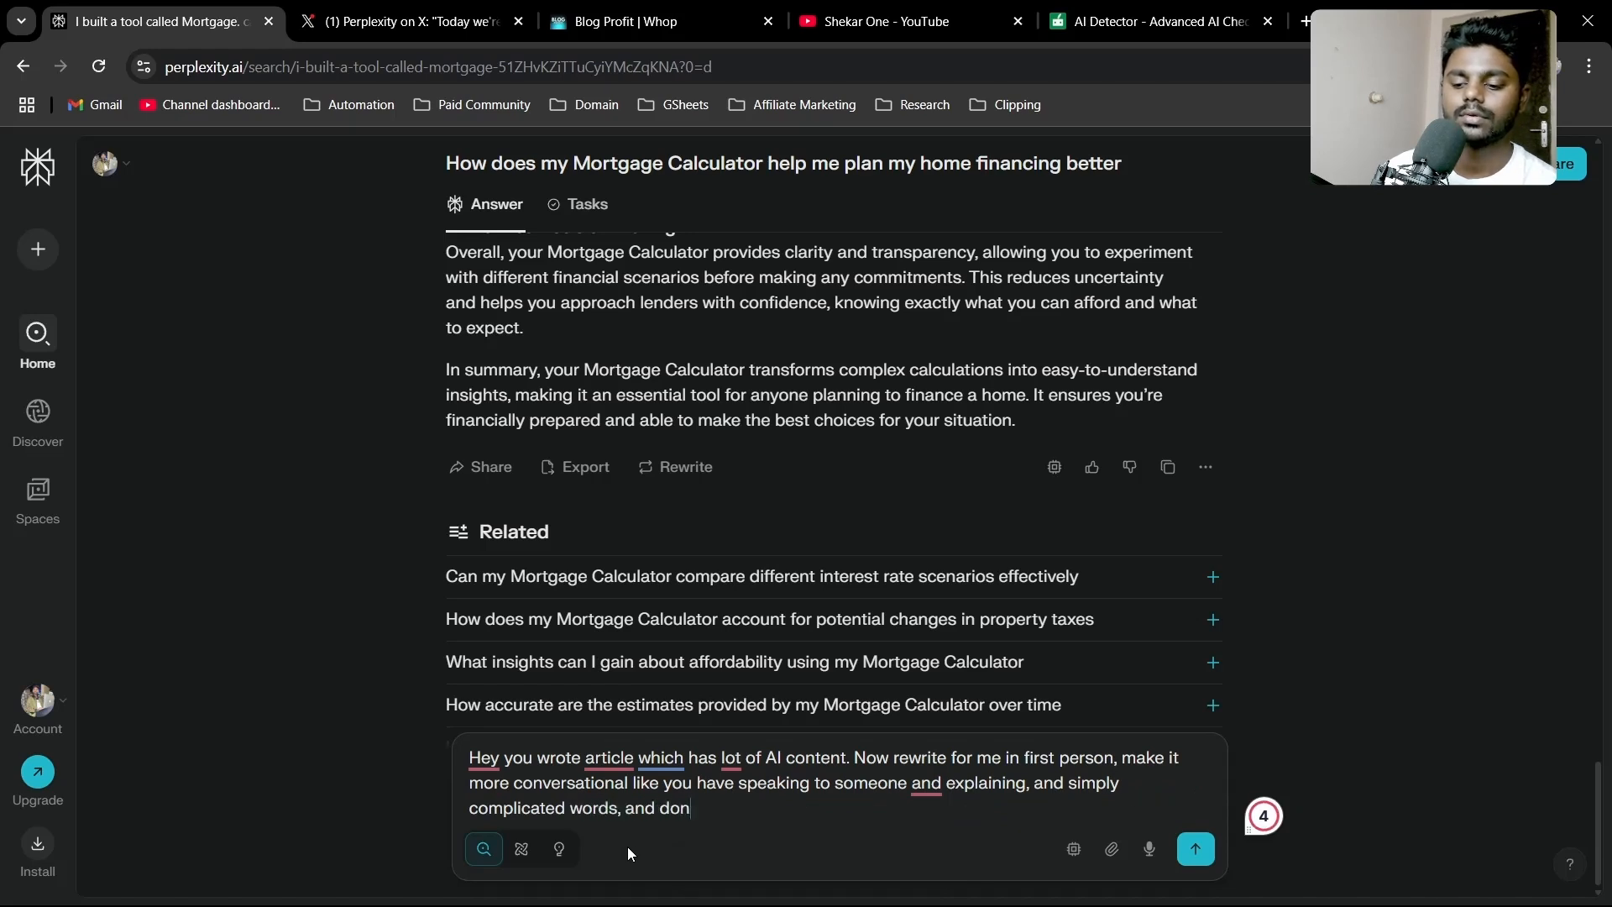
pyautogui.write("'t use complicated or large word")
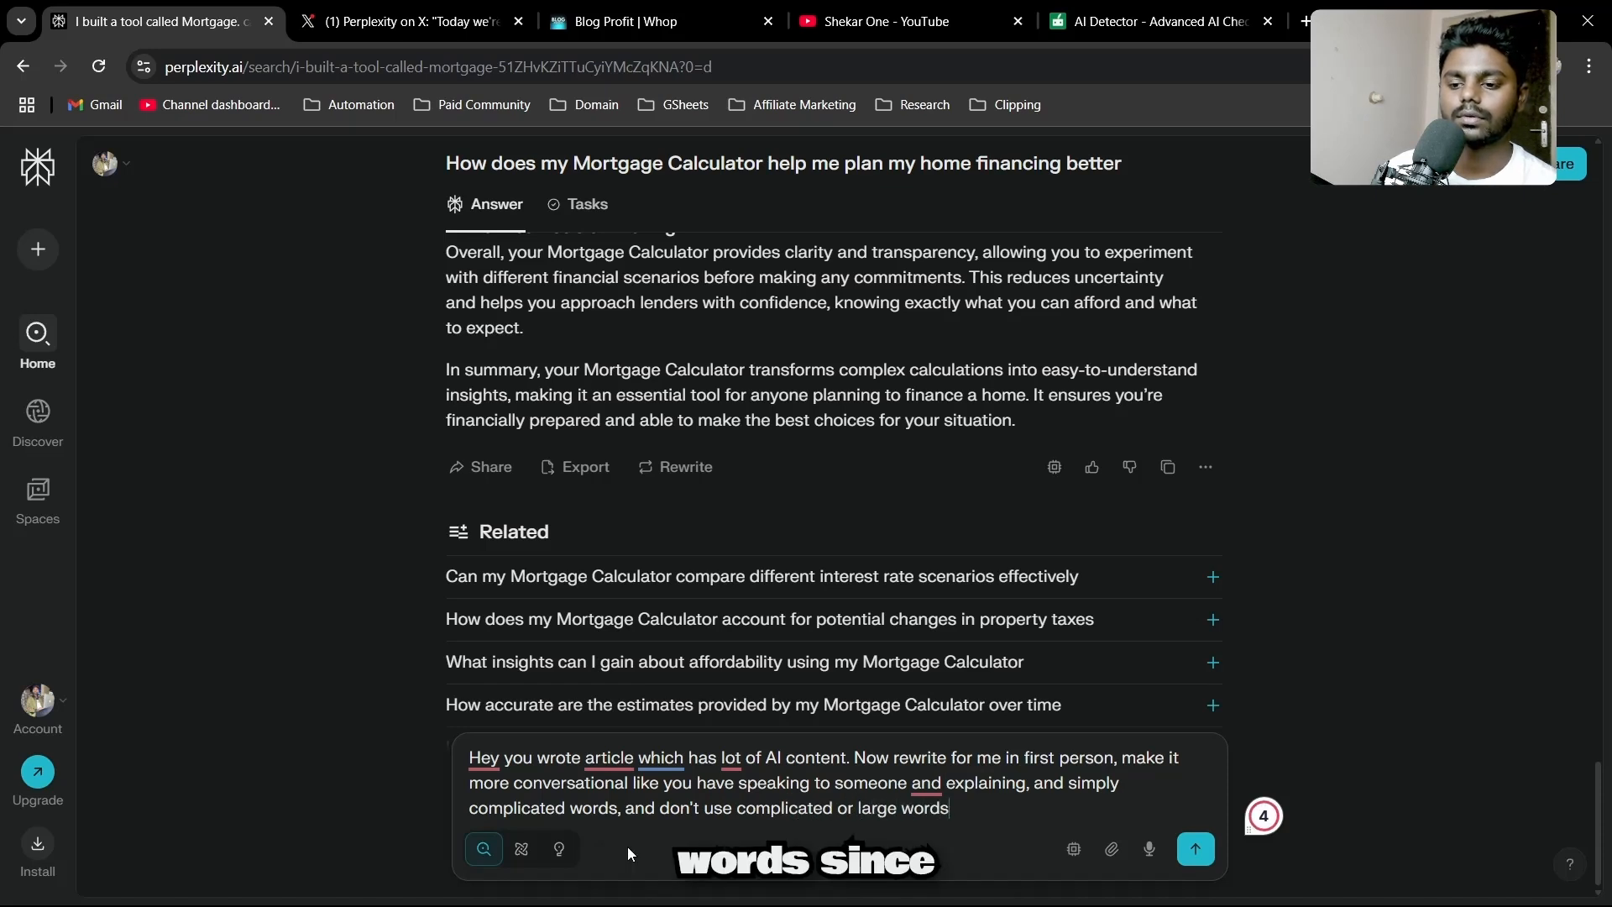
# - Add that readers aren't familiar with complicated terms and real-life examples should be used, like a human, and submit
pyautogui.write('since the person you are')
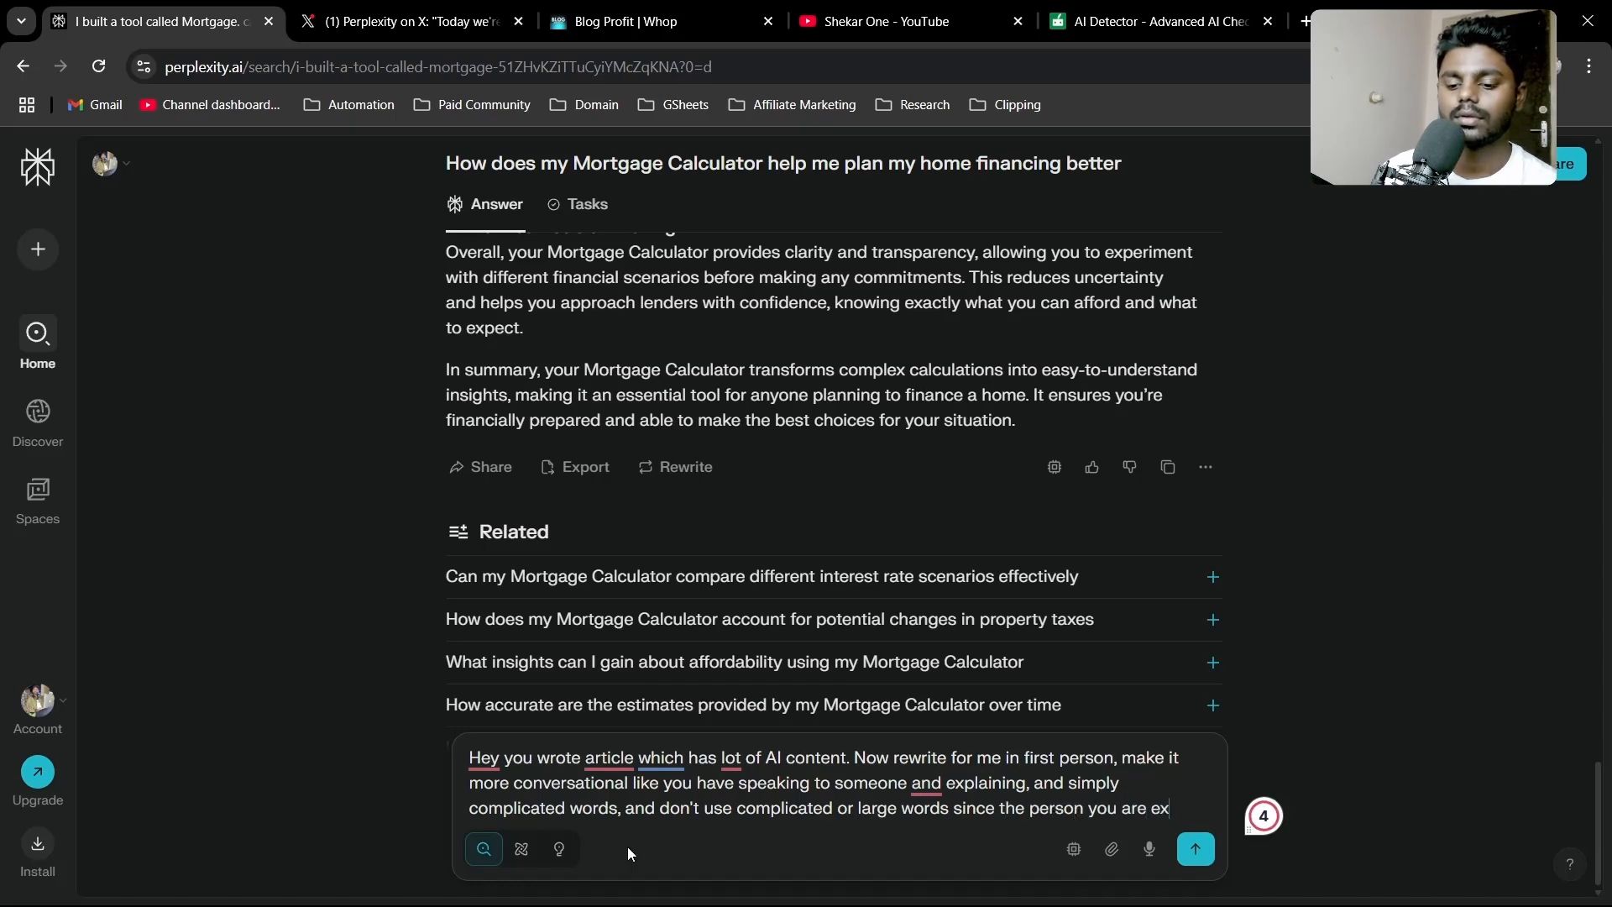
pyautogui.write('explaining to, might not')
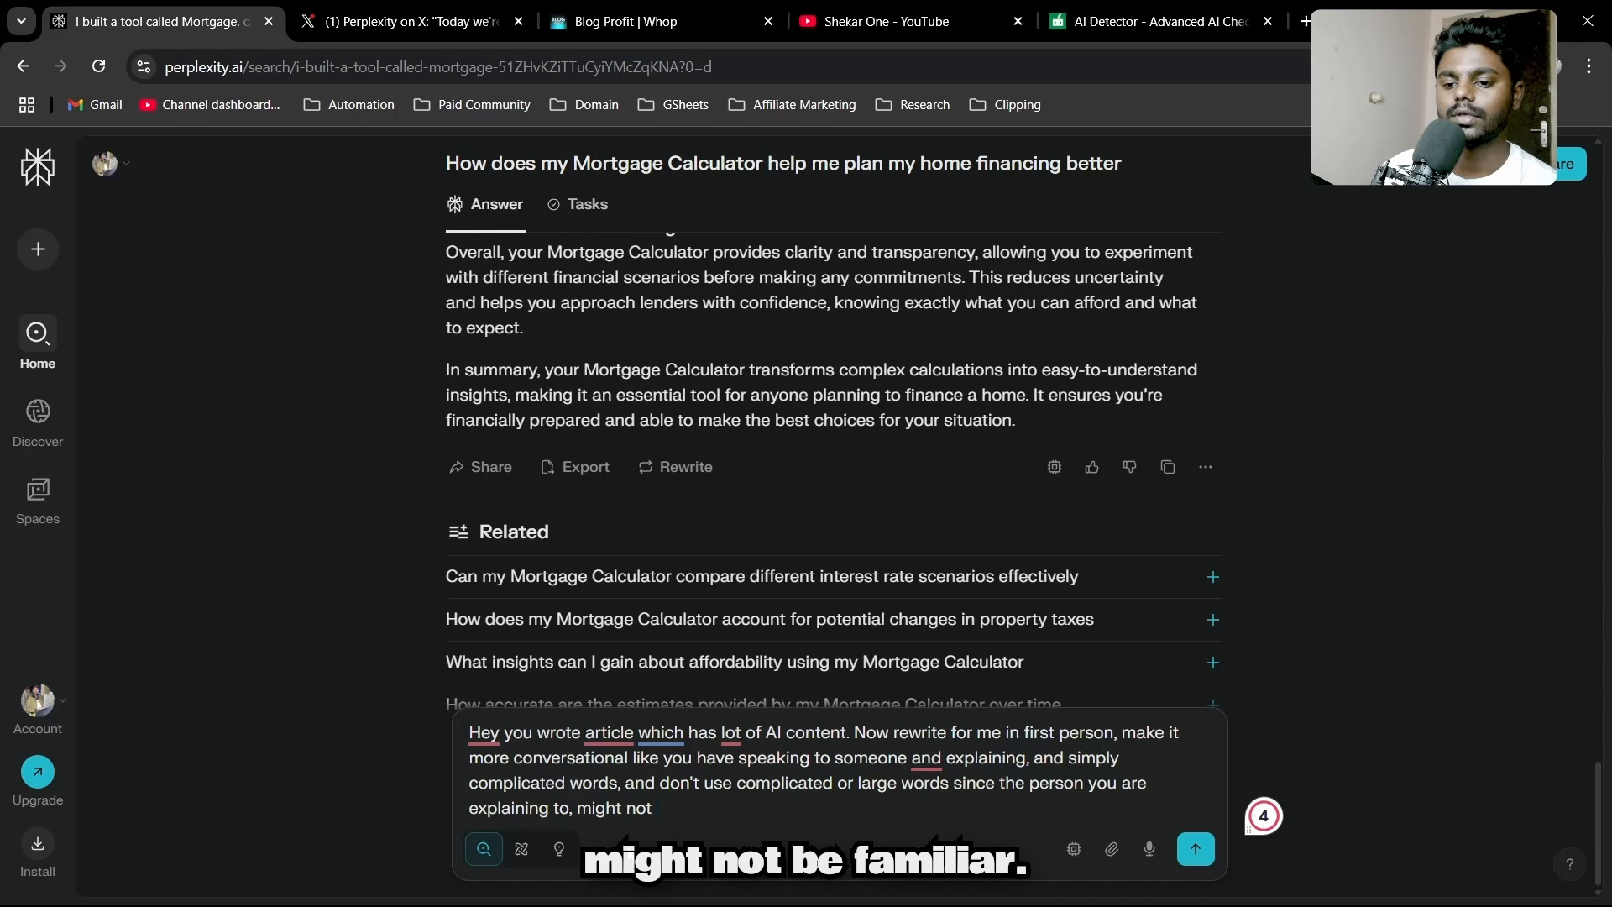
pyautogui.write('be familiar wi')
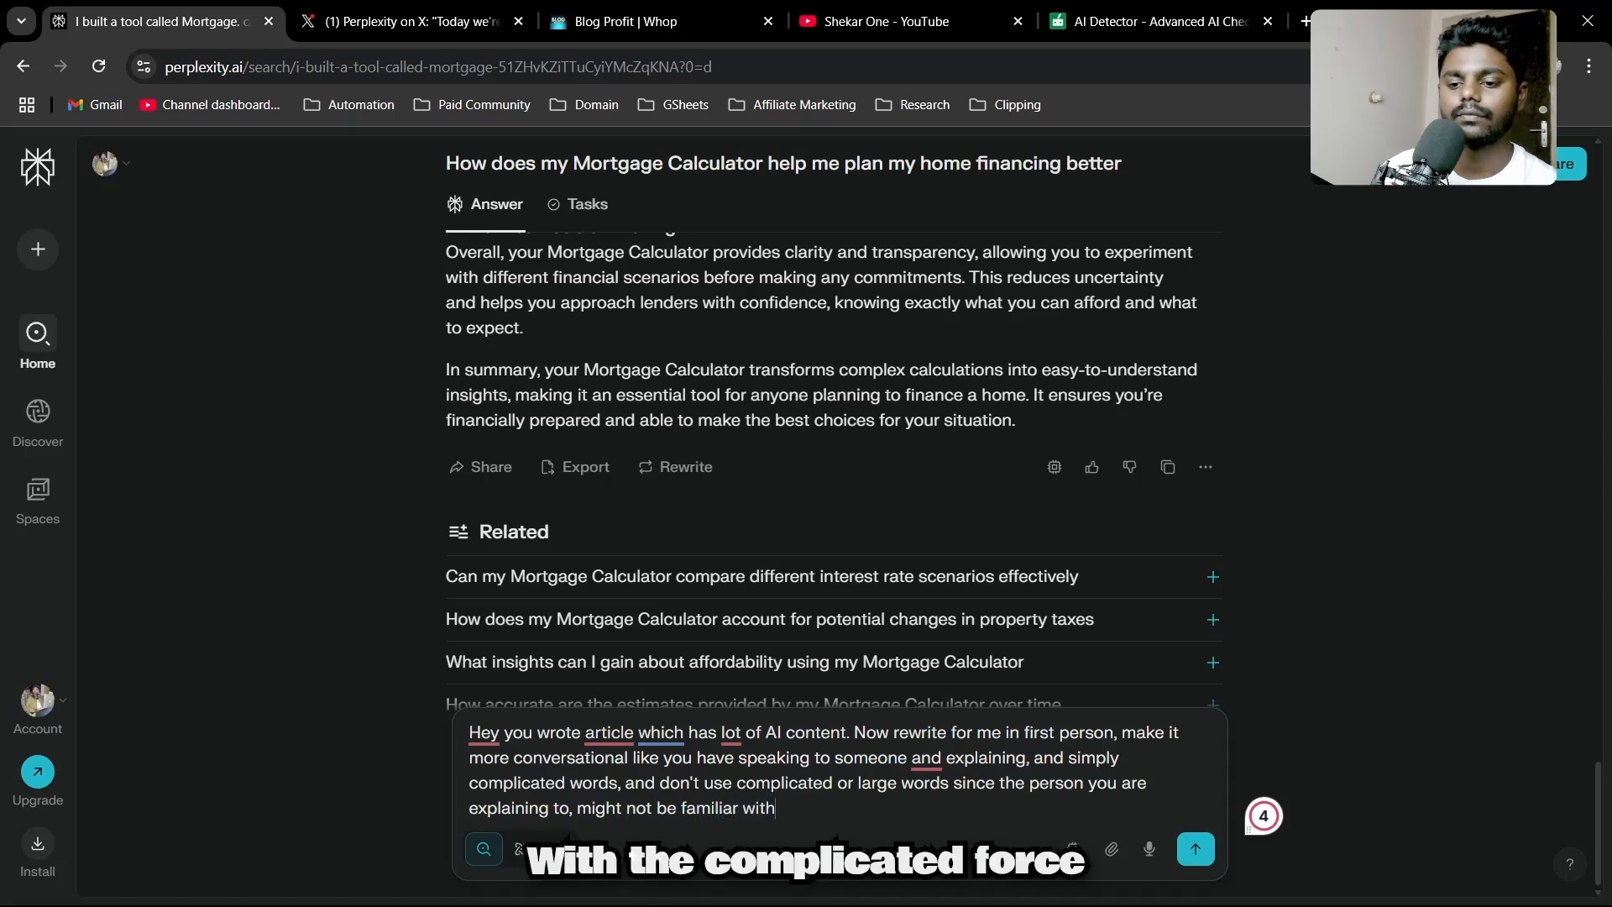
pyautogui.write('the complicated word you are using.')
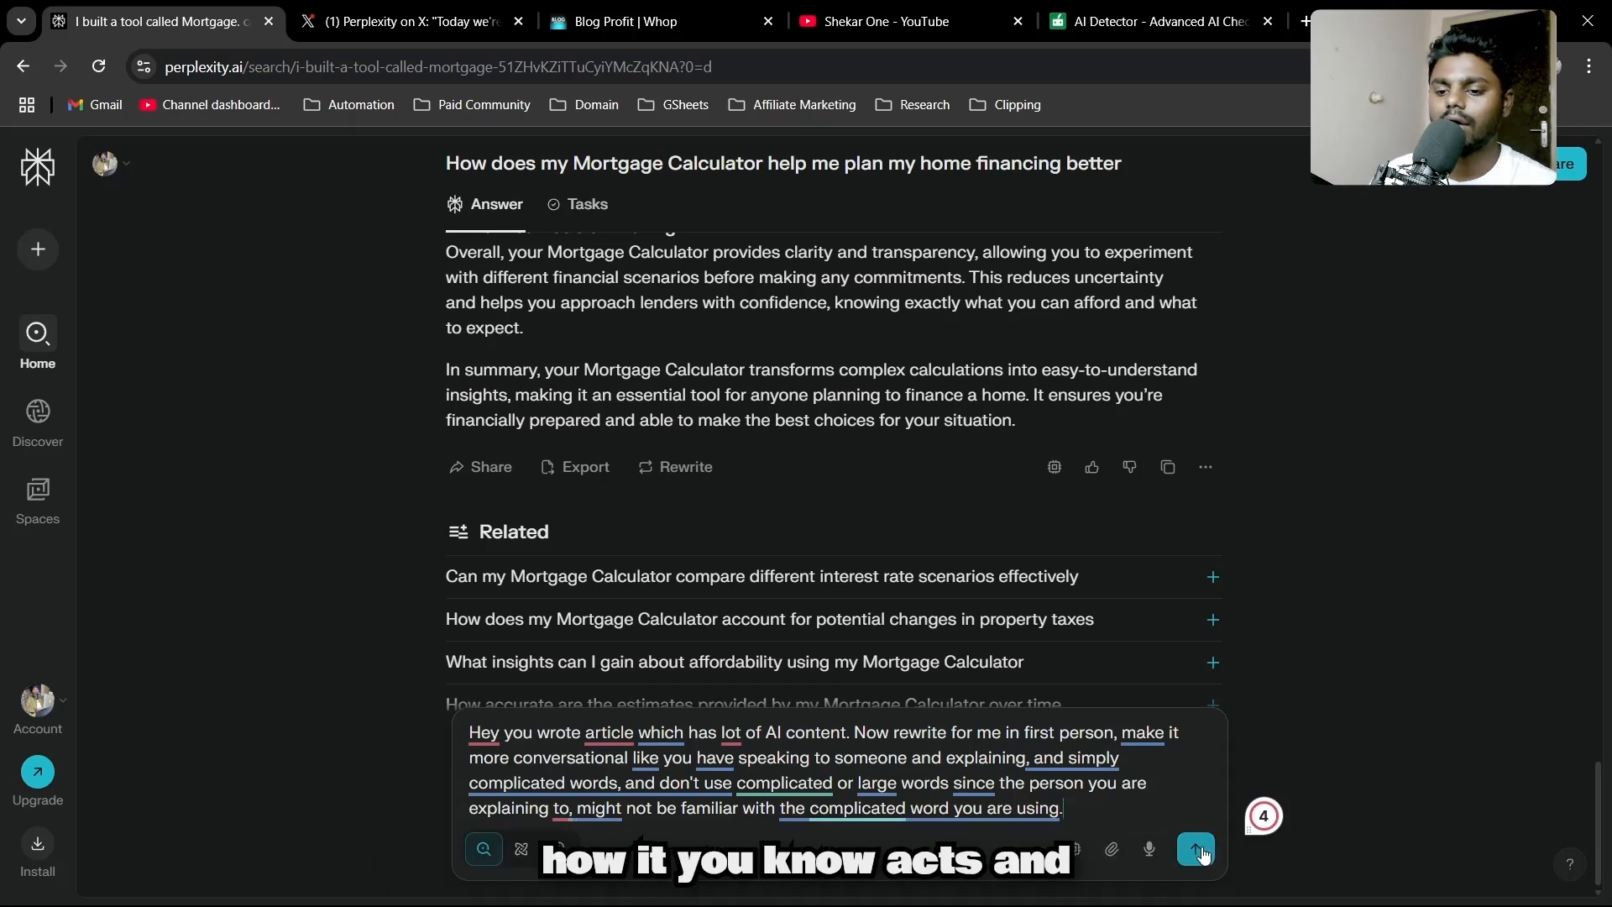
pyautogui.moveTo(1179, 833)
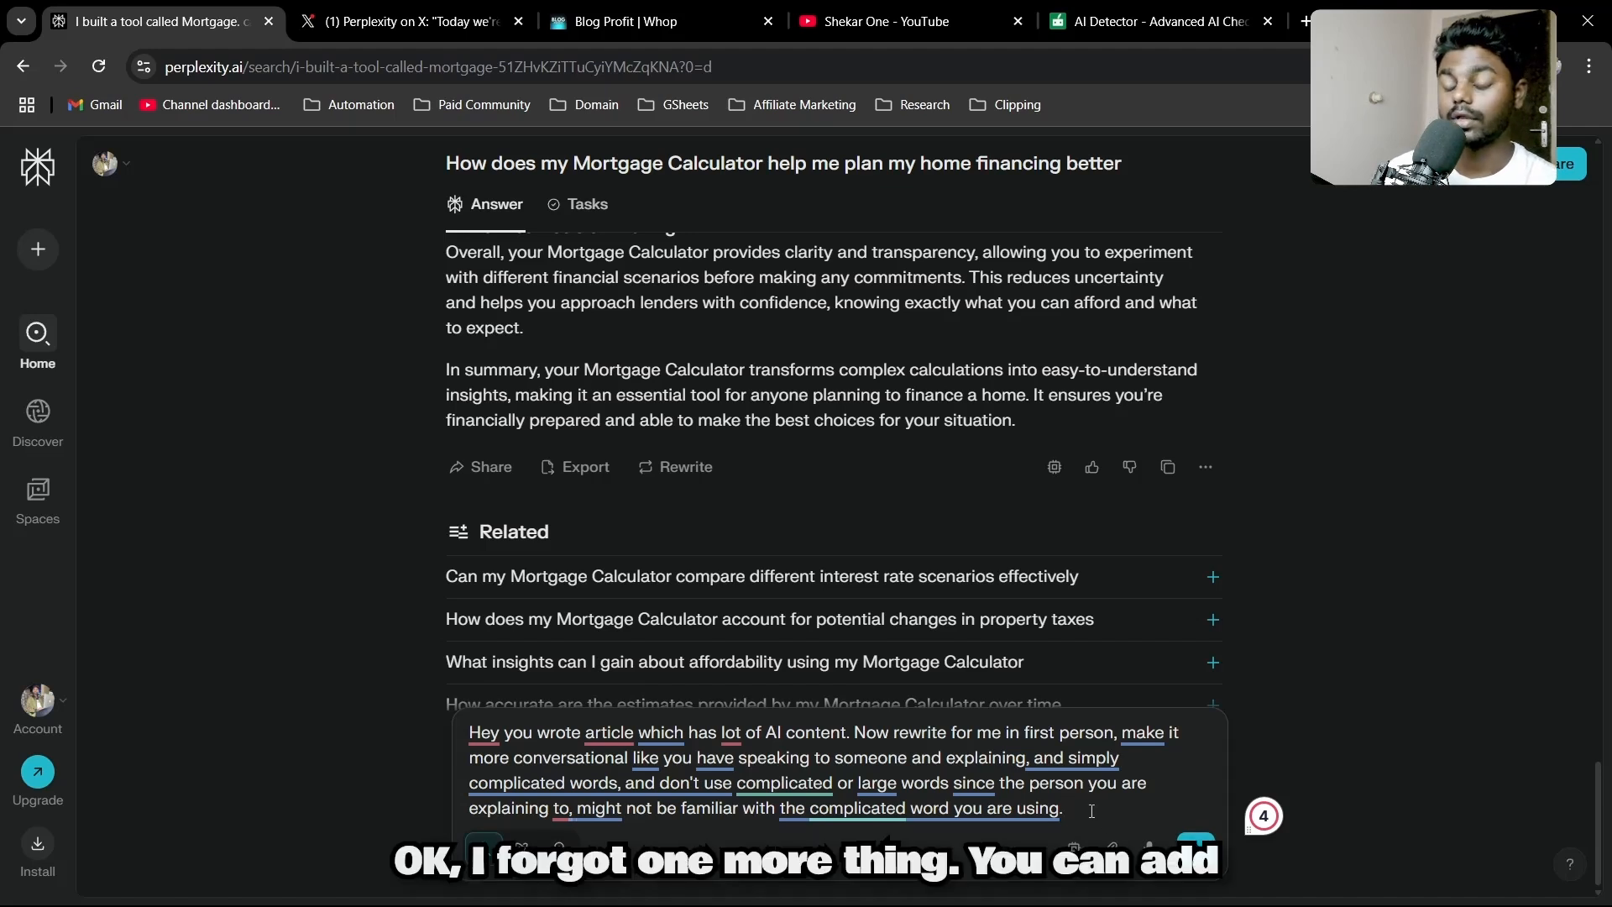
pyautogui.write('You can add case')
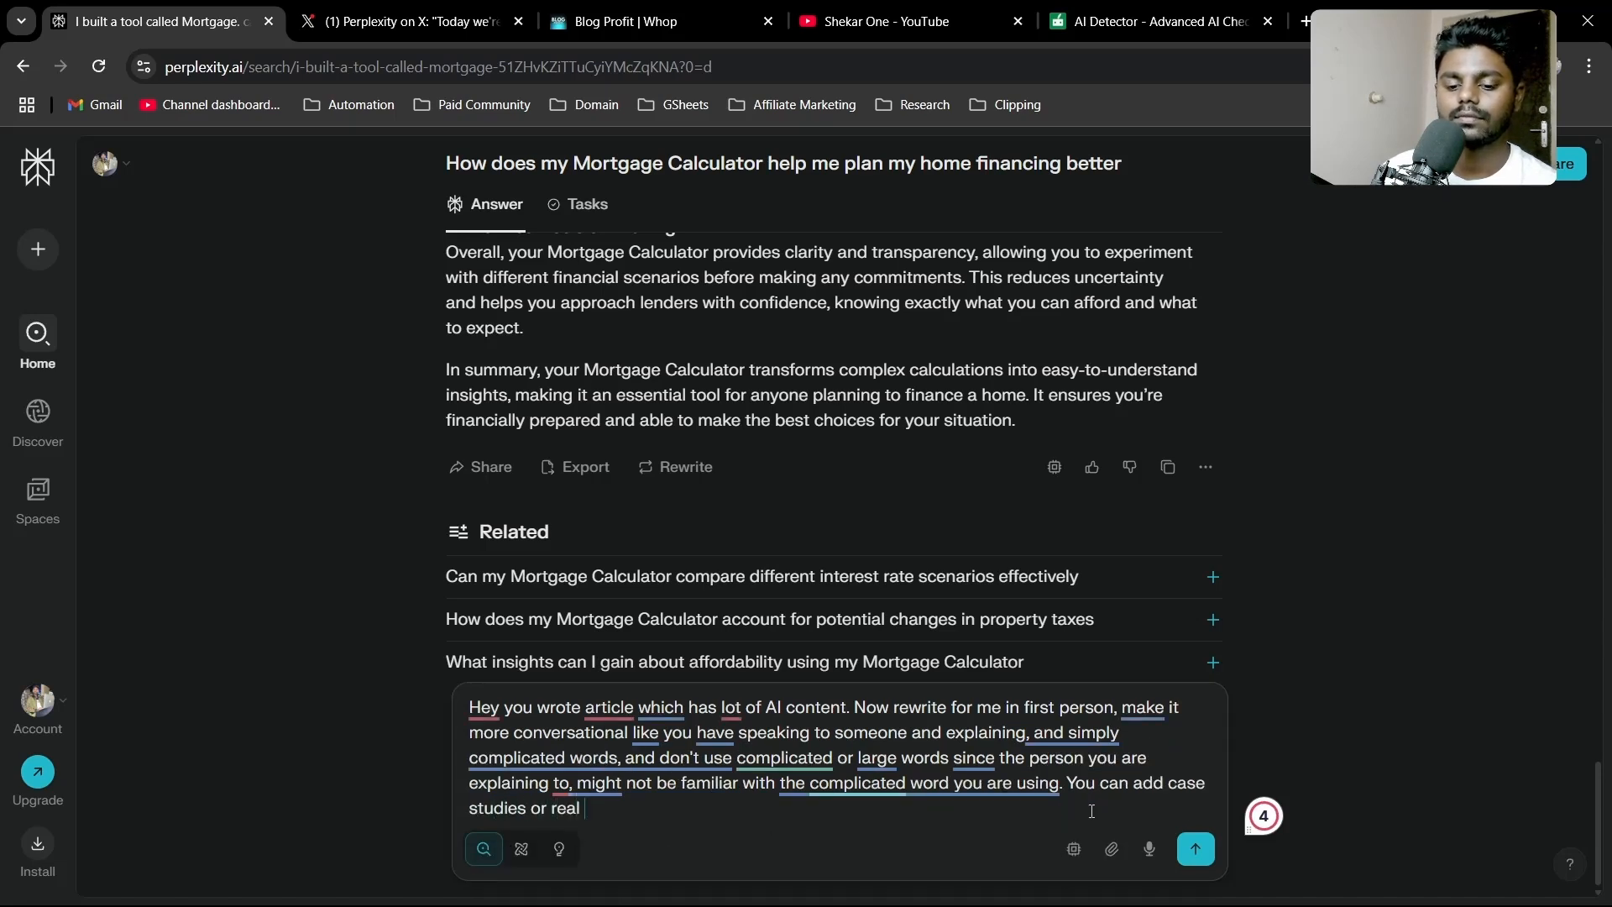
pyautogui.write('life')
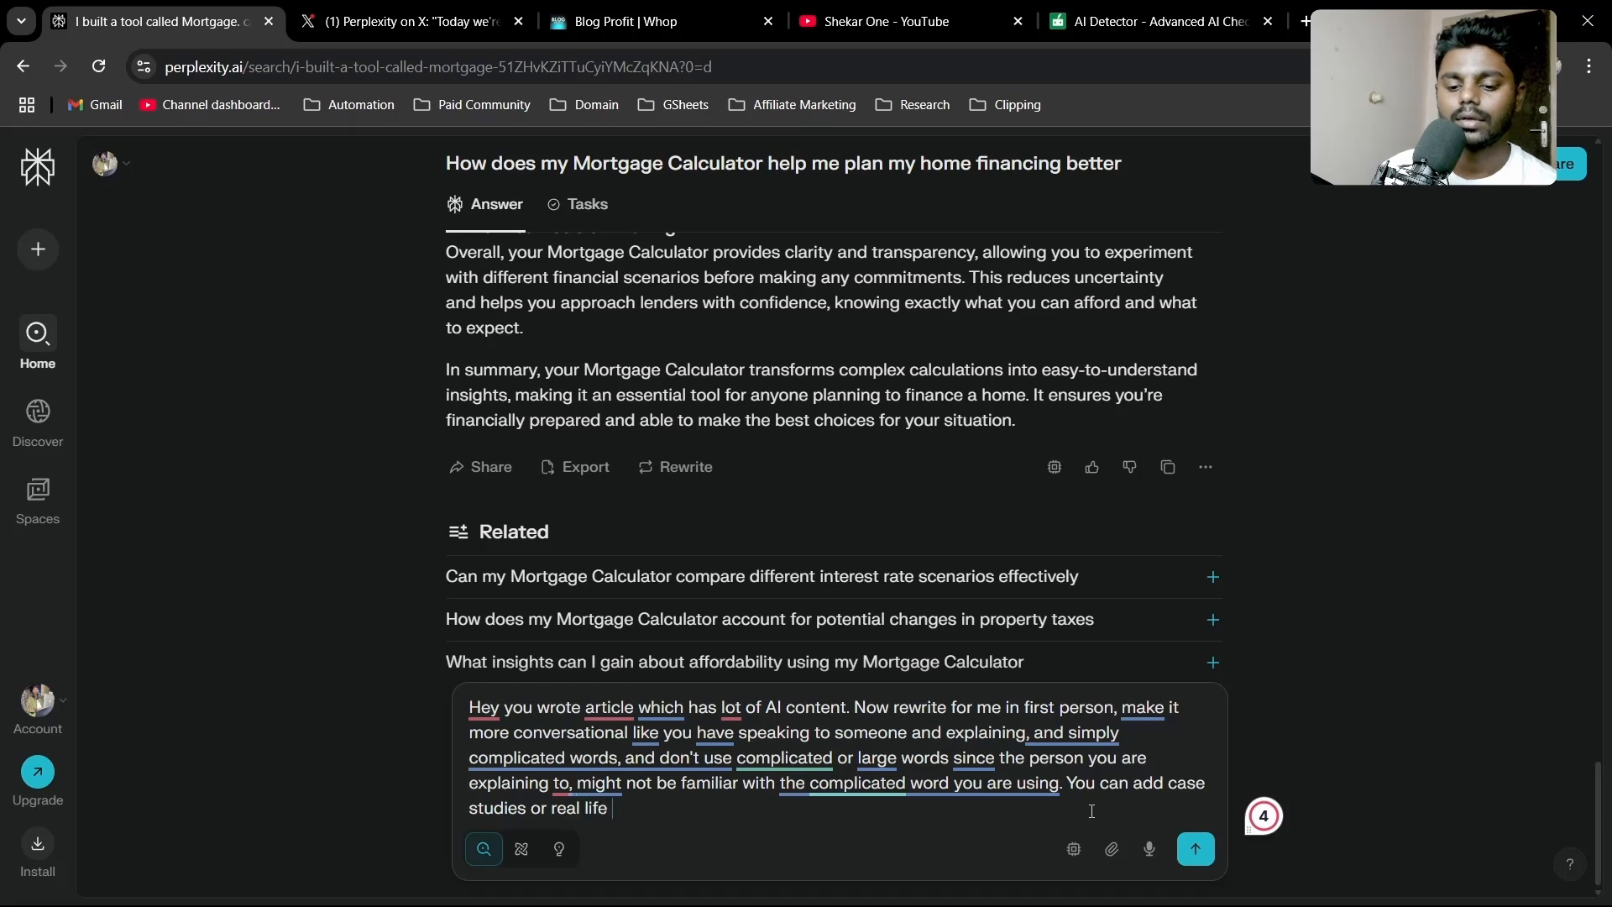
pyautogui.write('examples just to m')
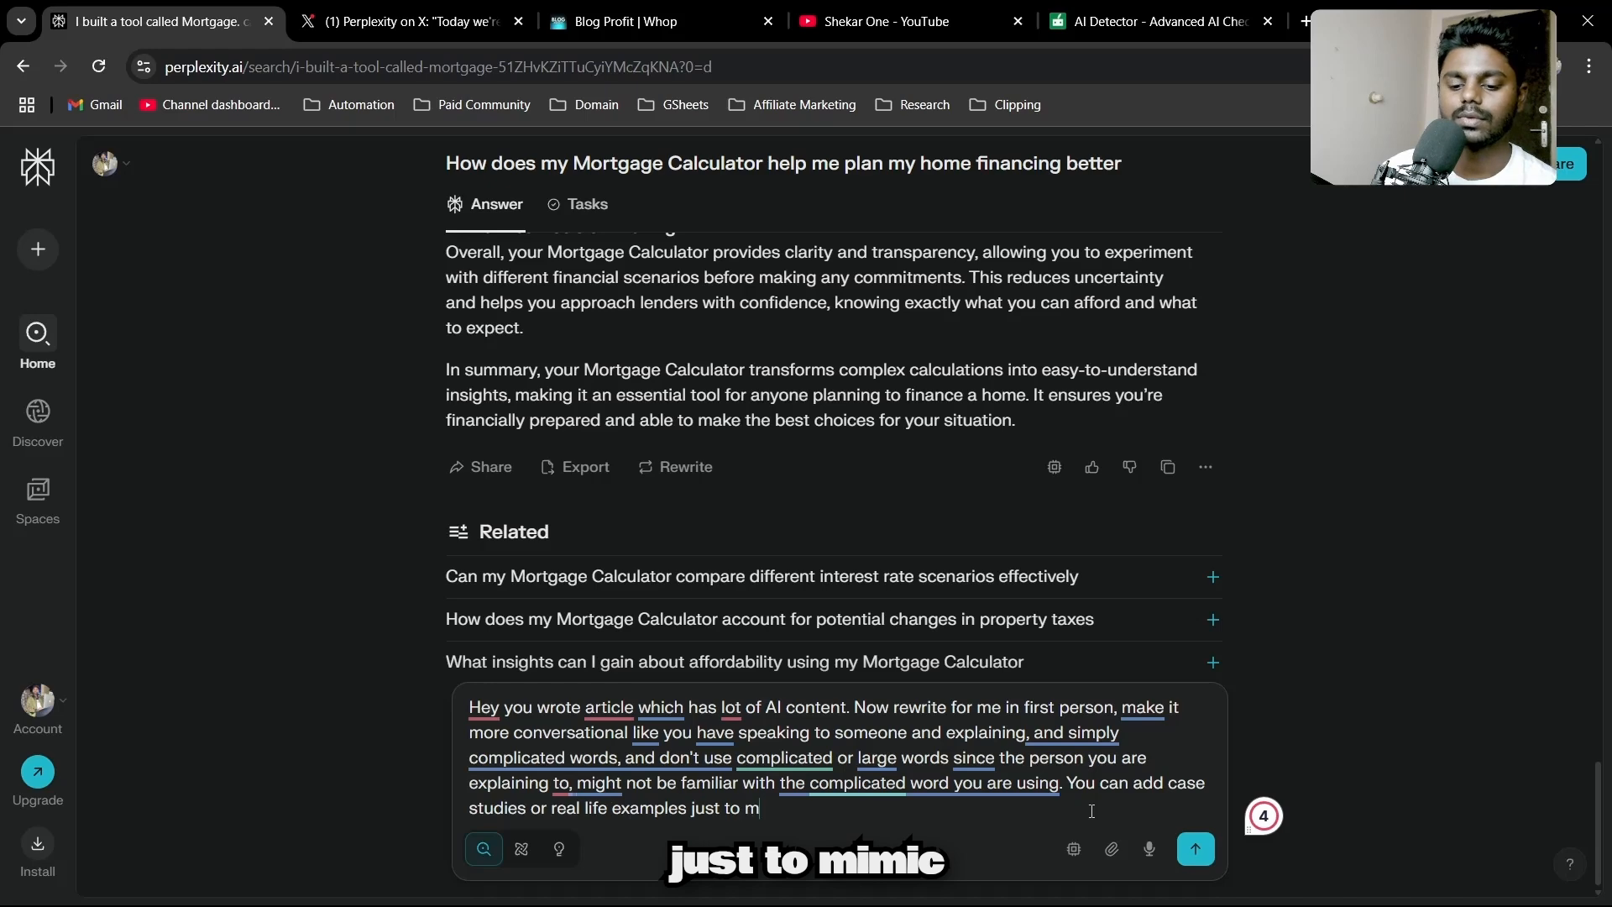
pyautogui.write('icic')
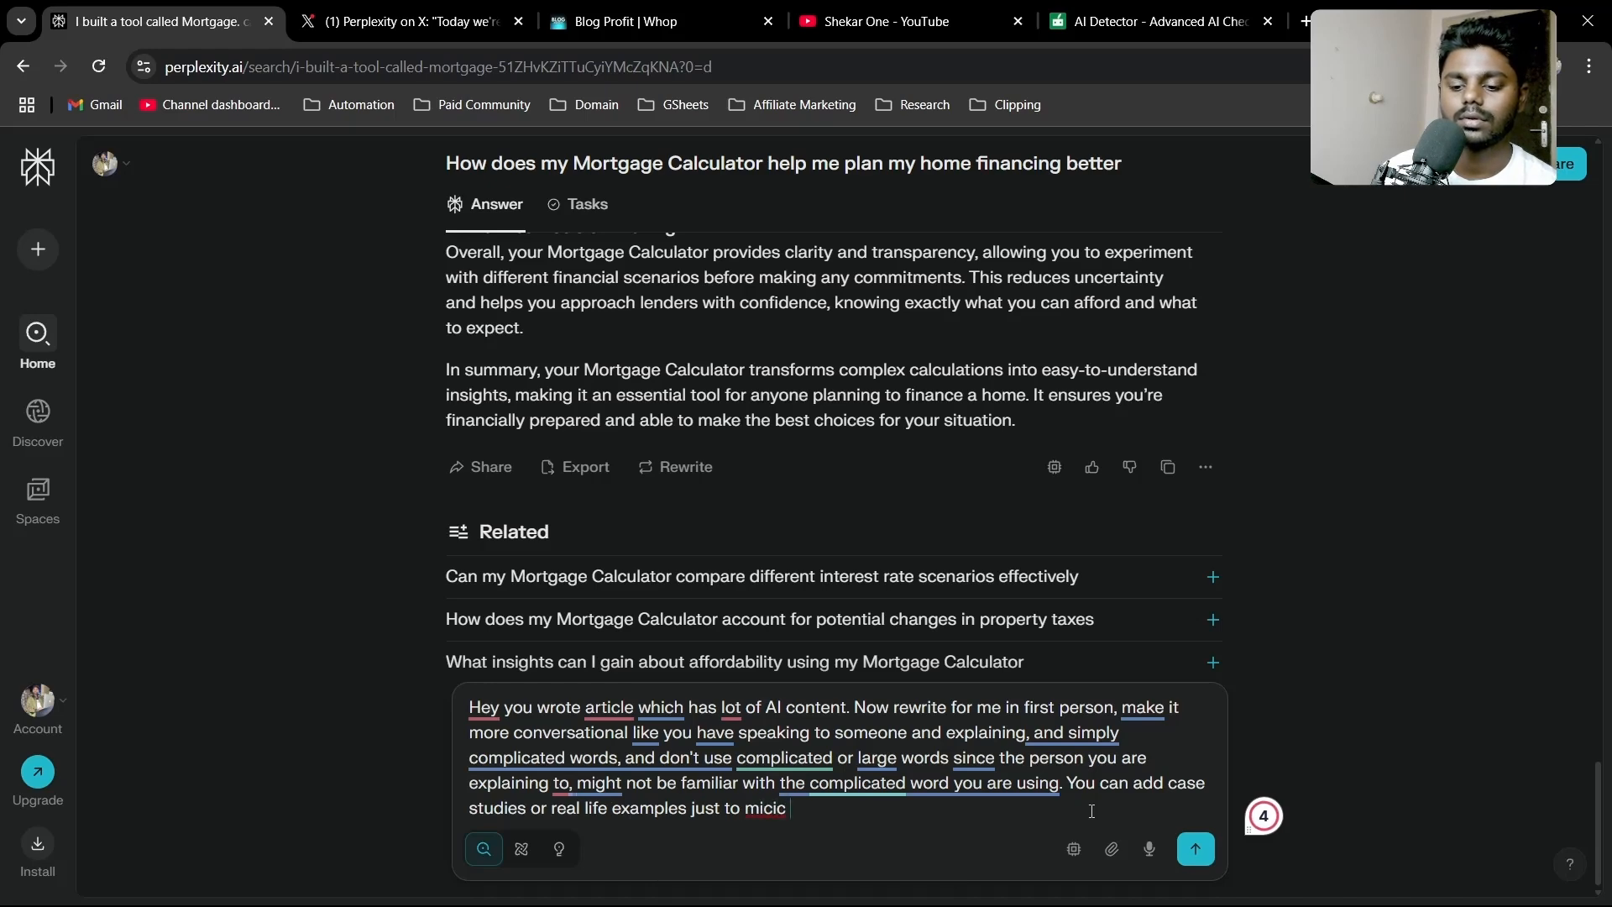
pyautogui.write('like human')
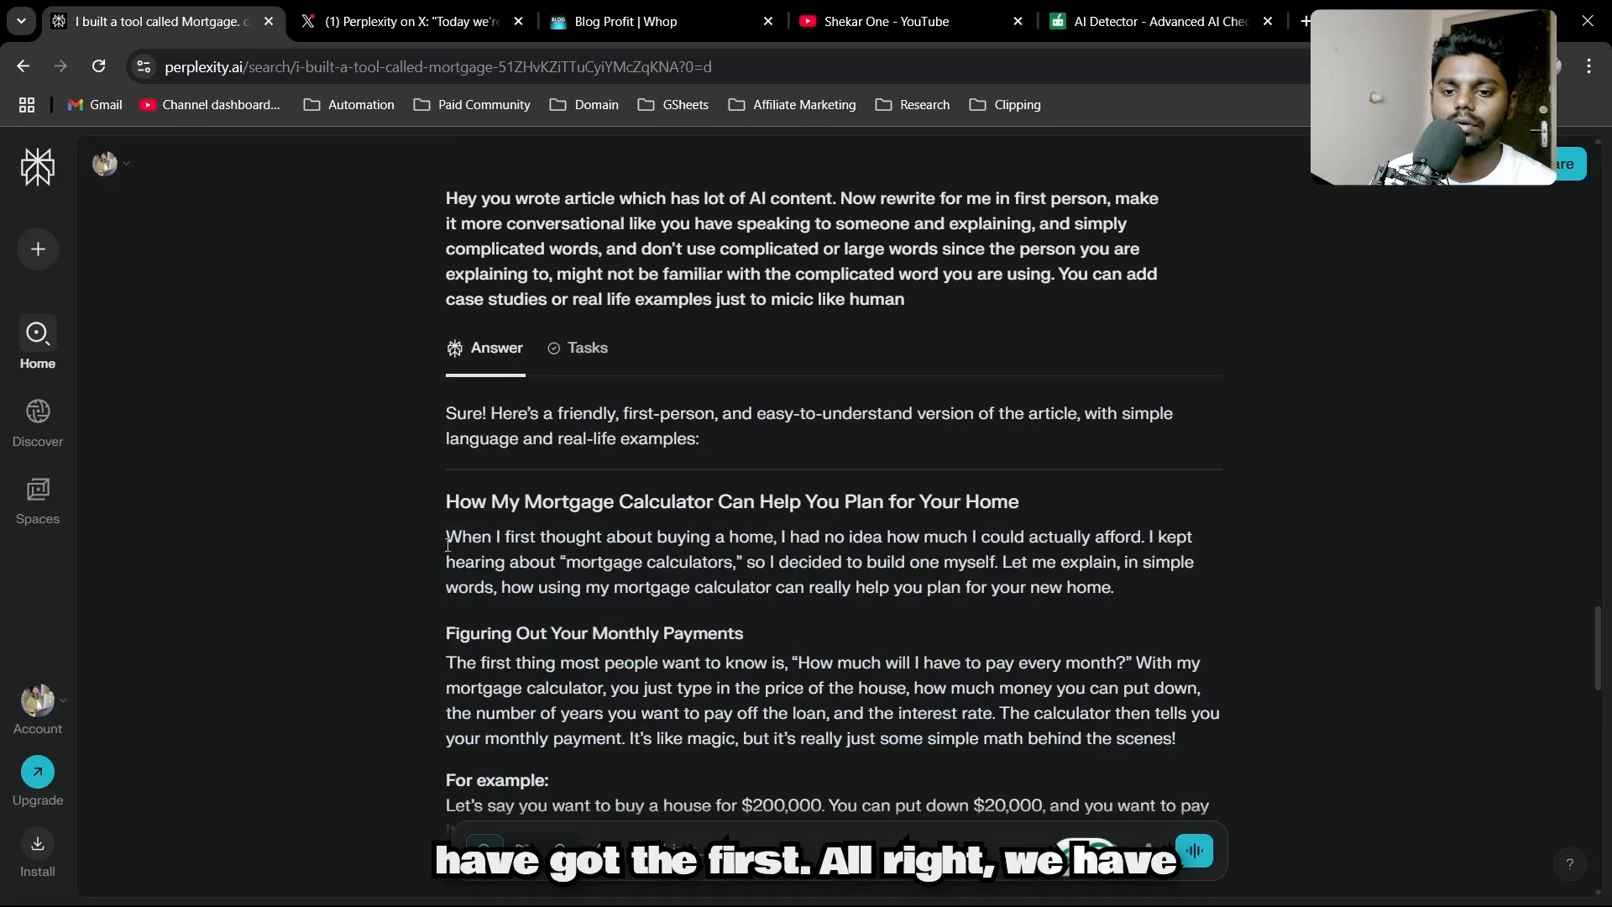
# - Detect the rewritten opening paragraphs in QuillBot, see the 0% AI score, and return to the Perplexity rewrite
pyautogui.moveTo(445, 536); pyautogui.dragTo(1175, 739)
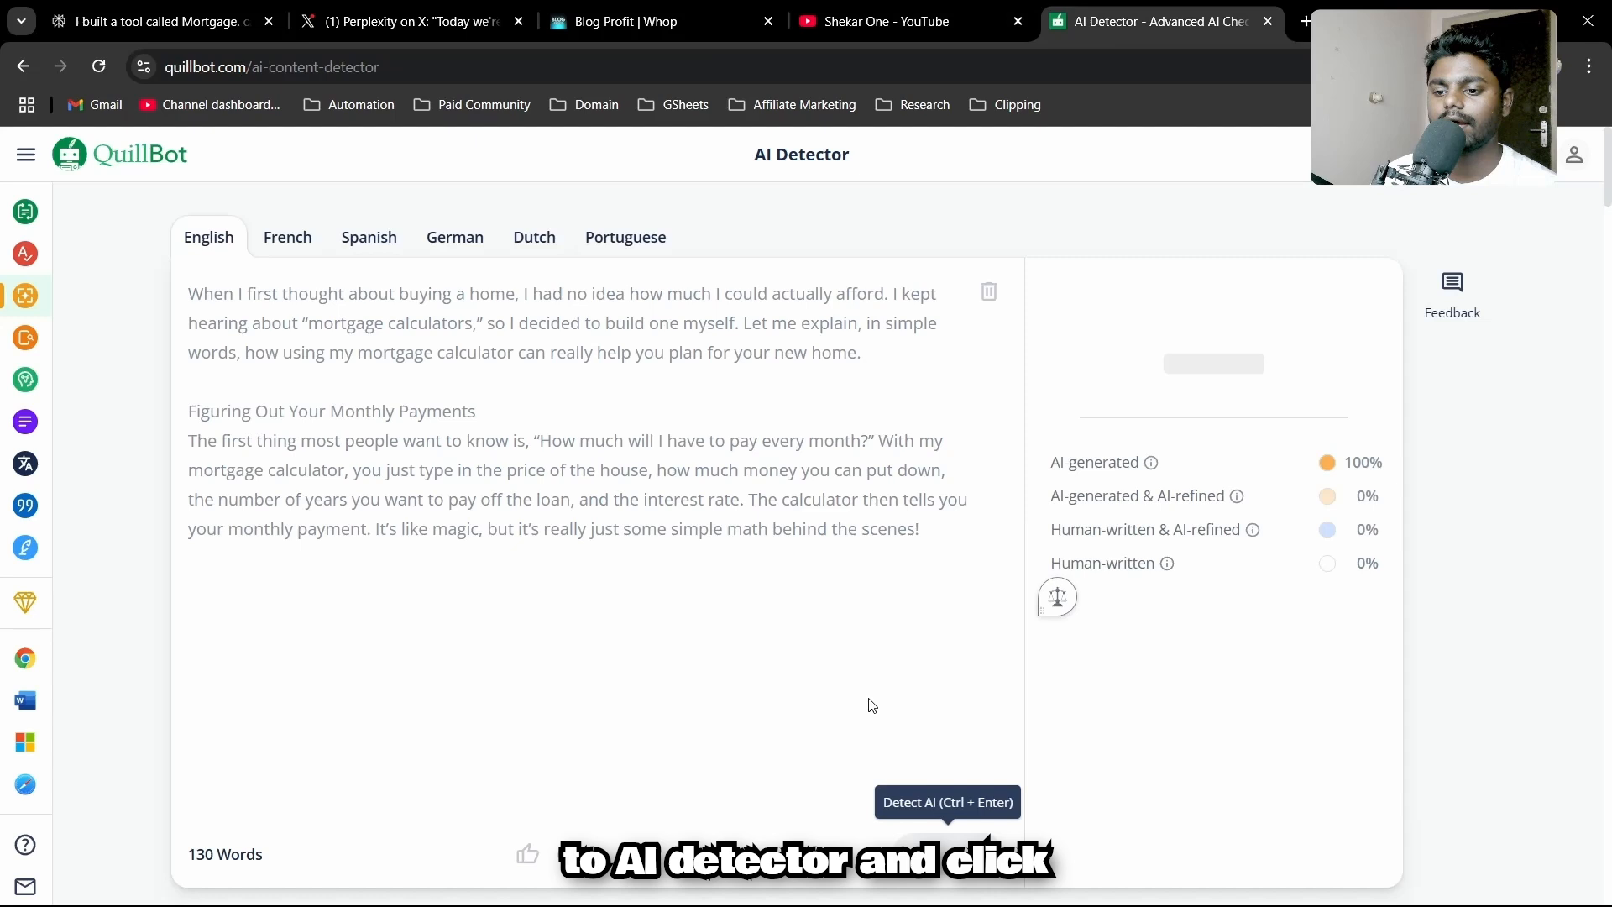
pyautogui.click(947, 801)
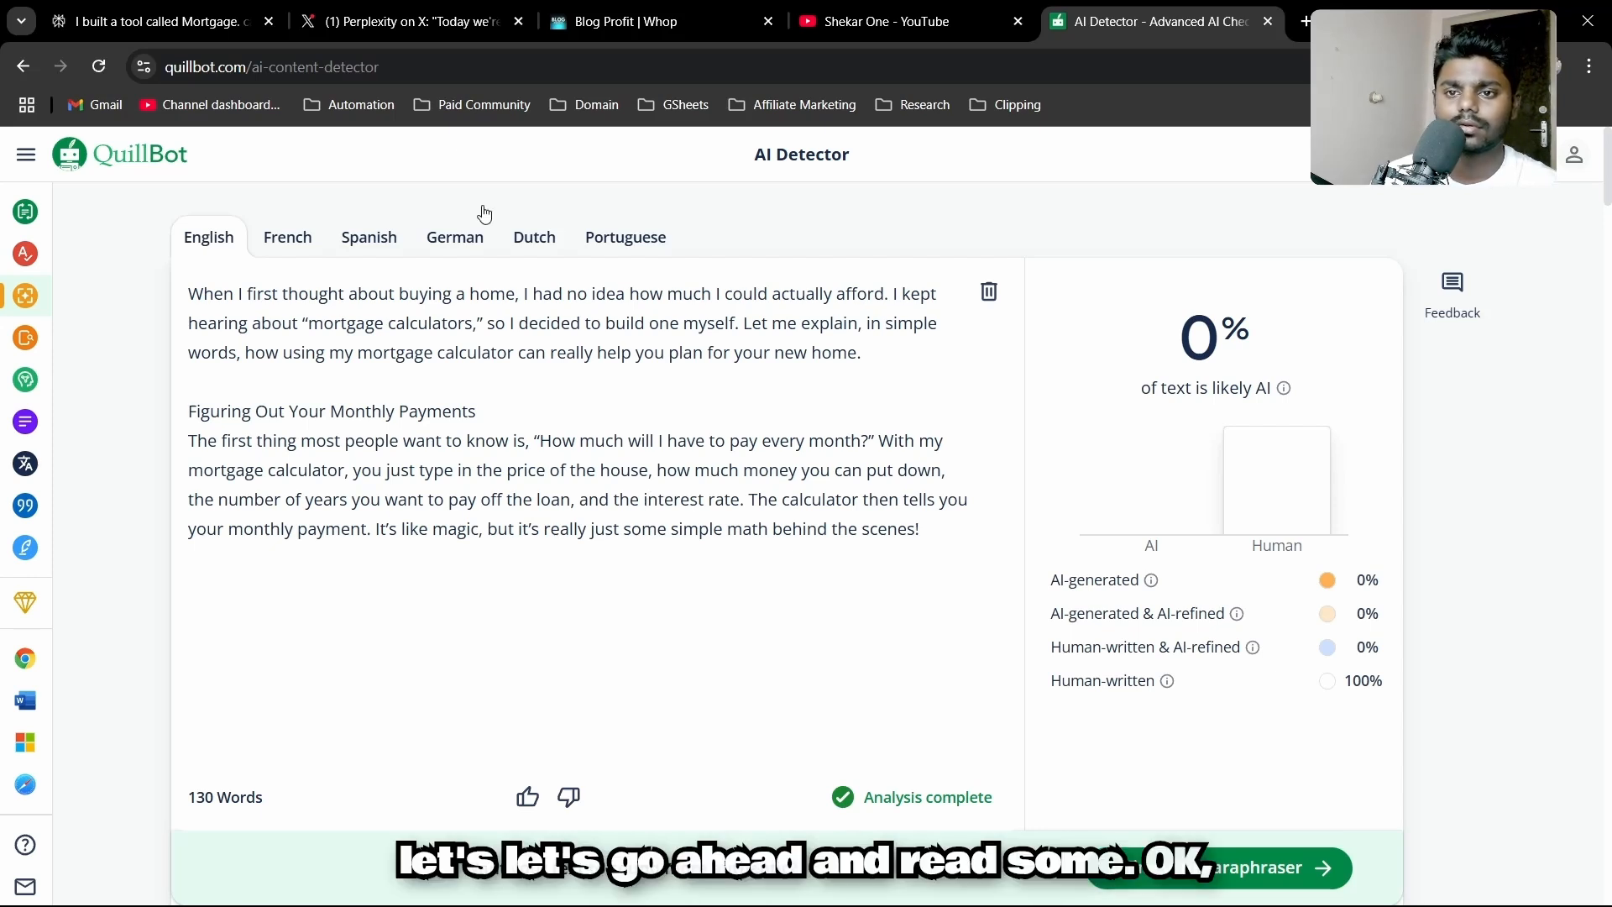
pyautogui.click(404, 22)
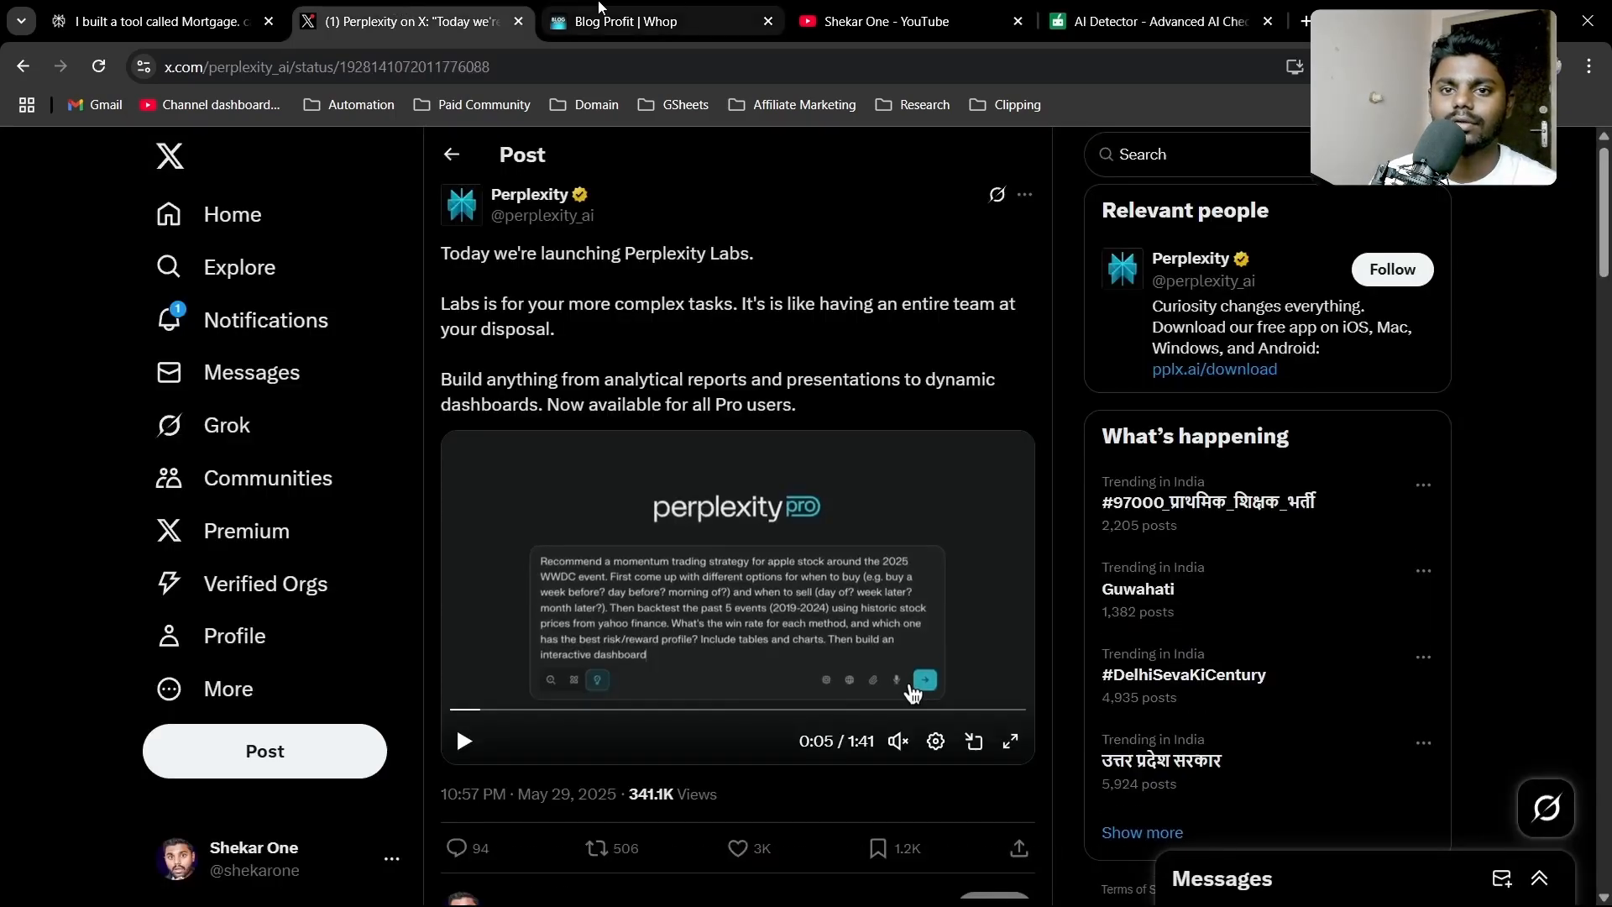
pyautogui.click(151, 19)
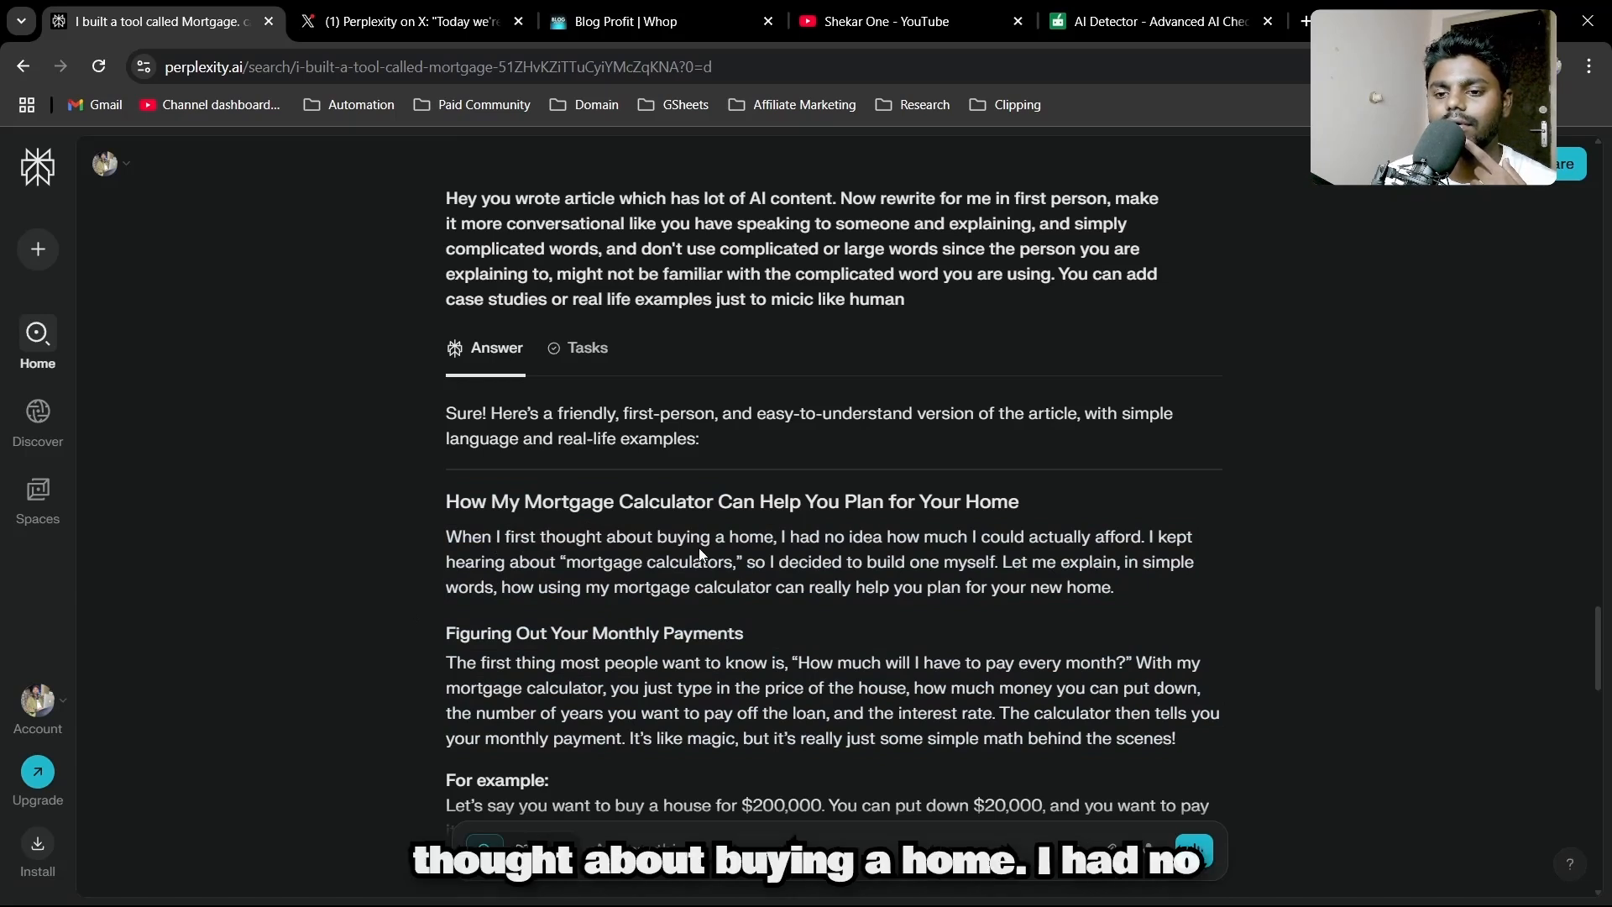
pyautogui.moveTo(914, 551)
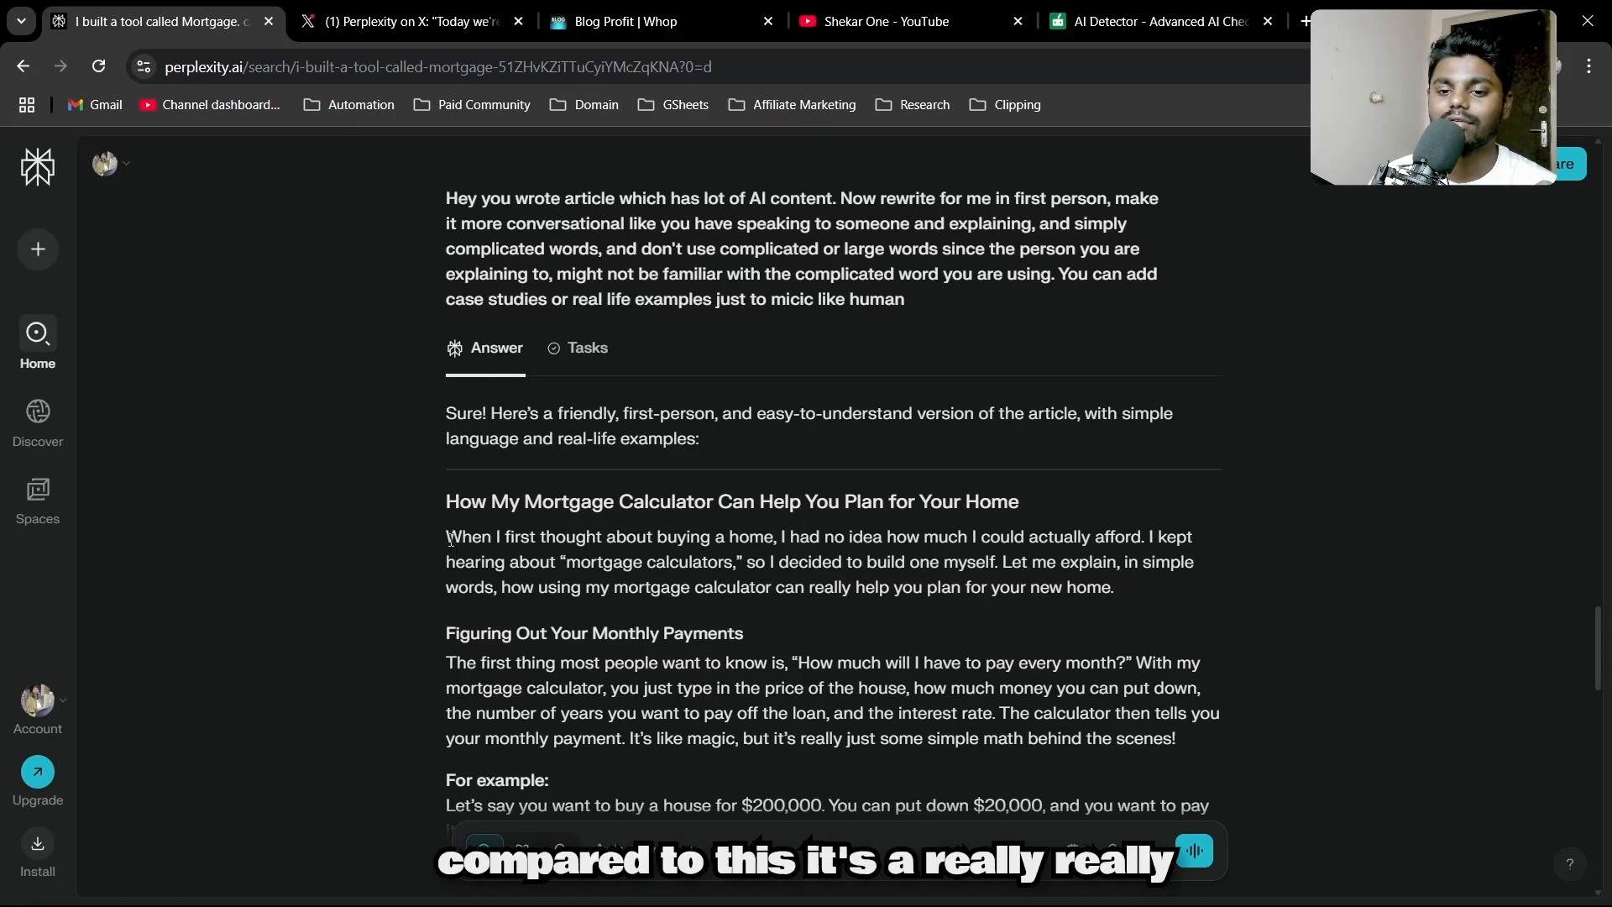
pyautogui.moveTo(445, 536); pyautogui.dragTo(1114, 588)
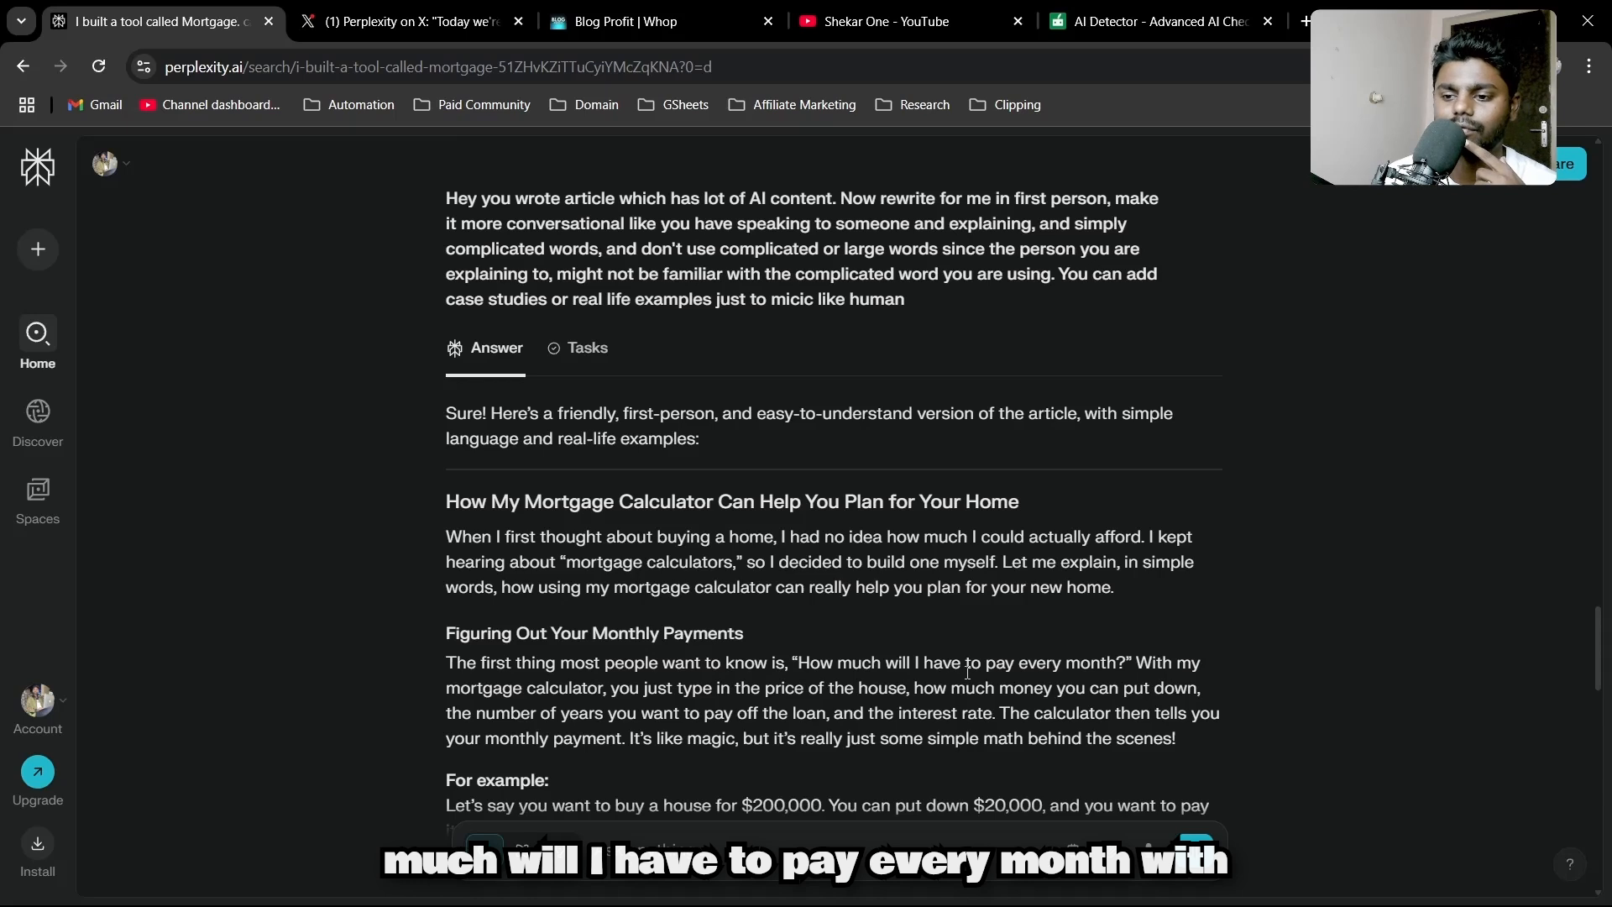
pyautogui.moveTo(618, 707)
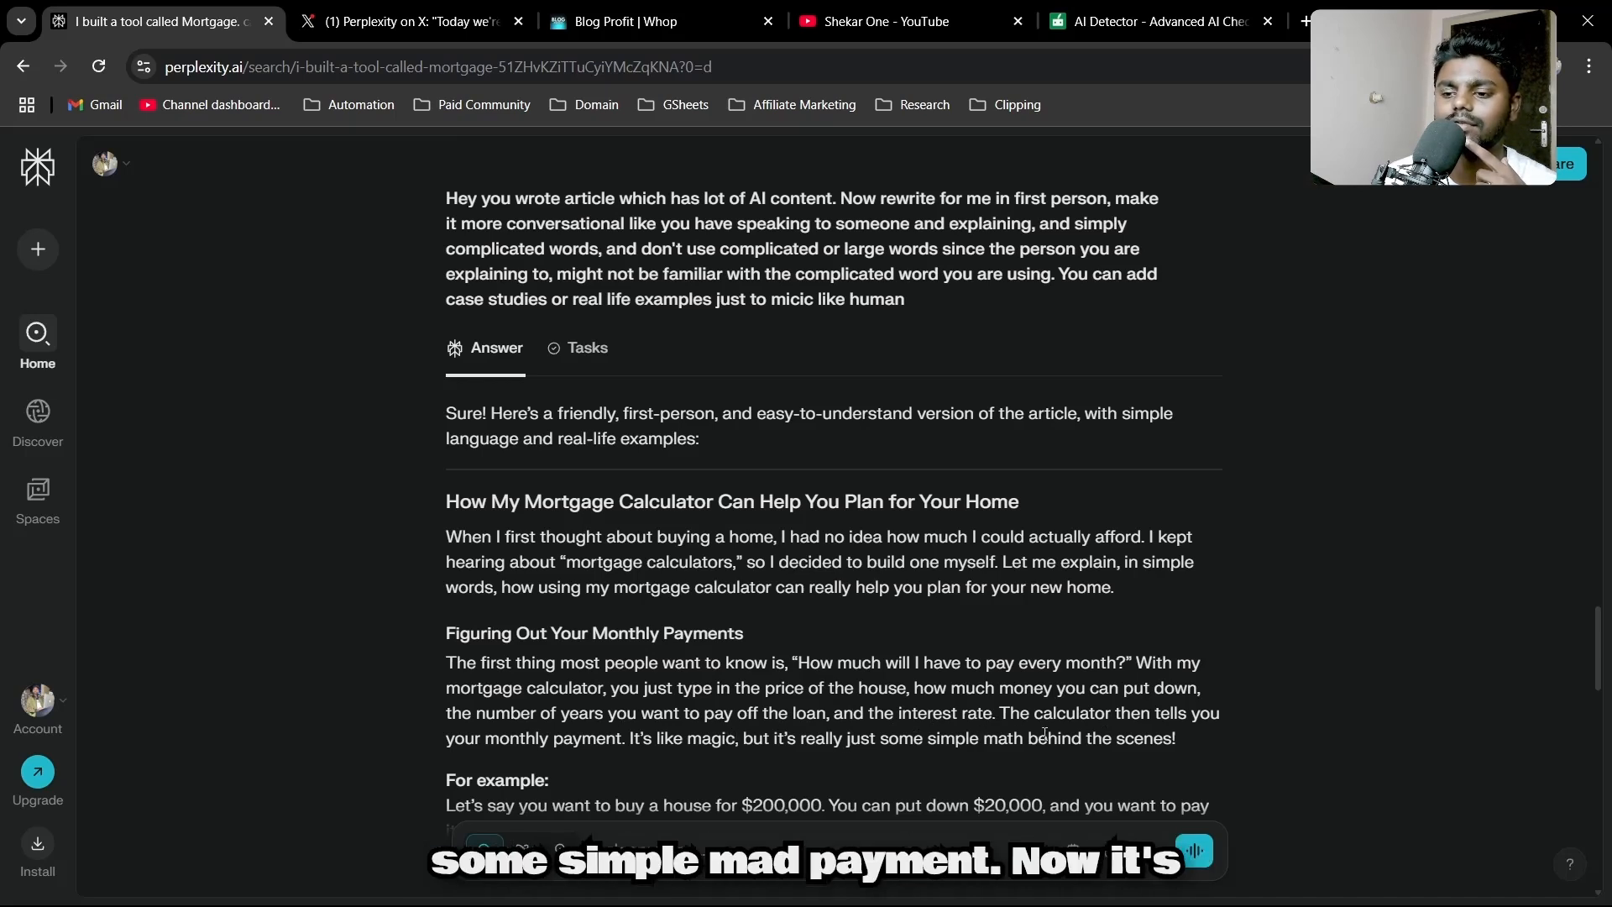
# - Scroll through the full rewrite to the loan payoff example and back, then switch to the Perplexity Labs post on X
pyautogui.scroll(-3)
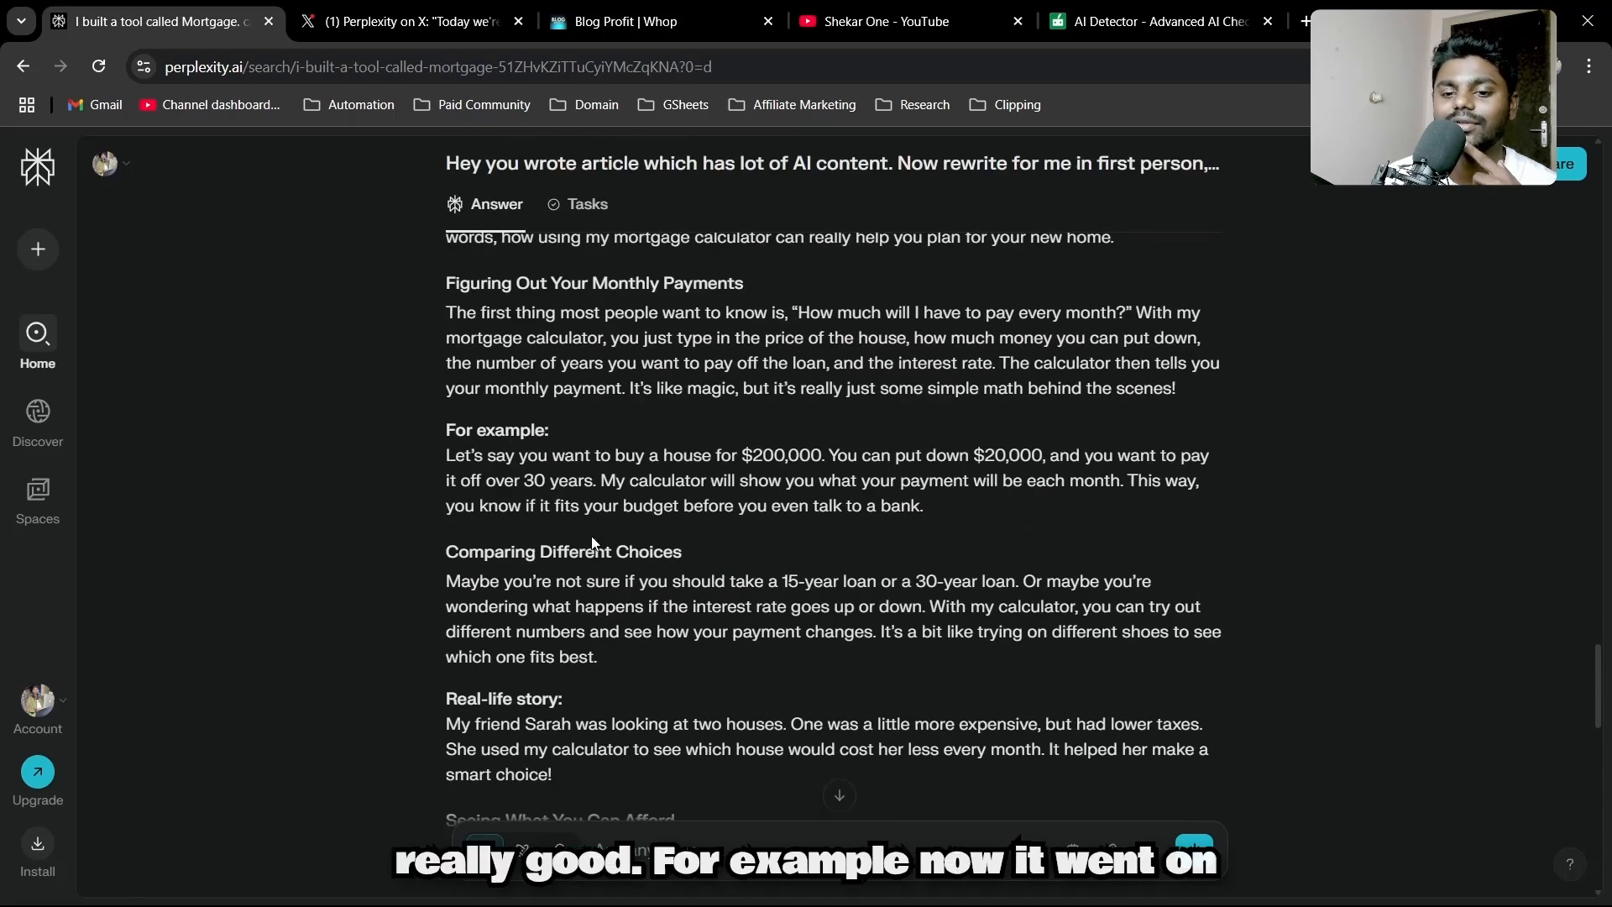
pyautogui.scroll(-3)
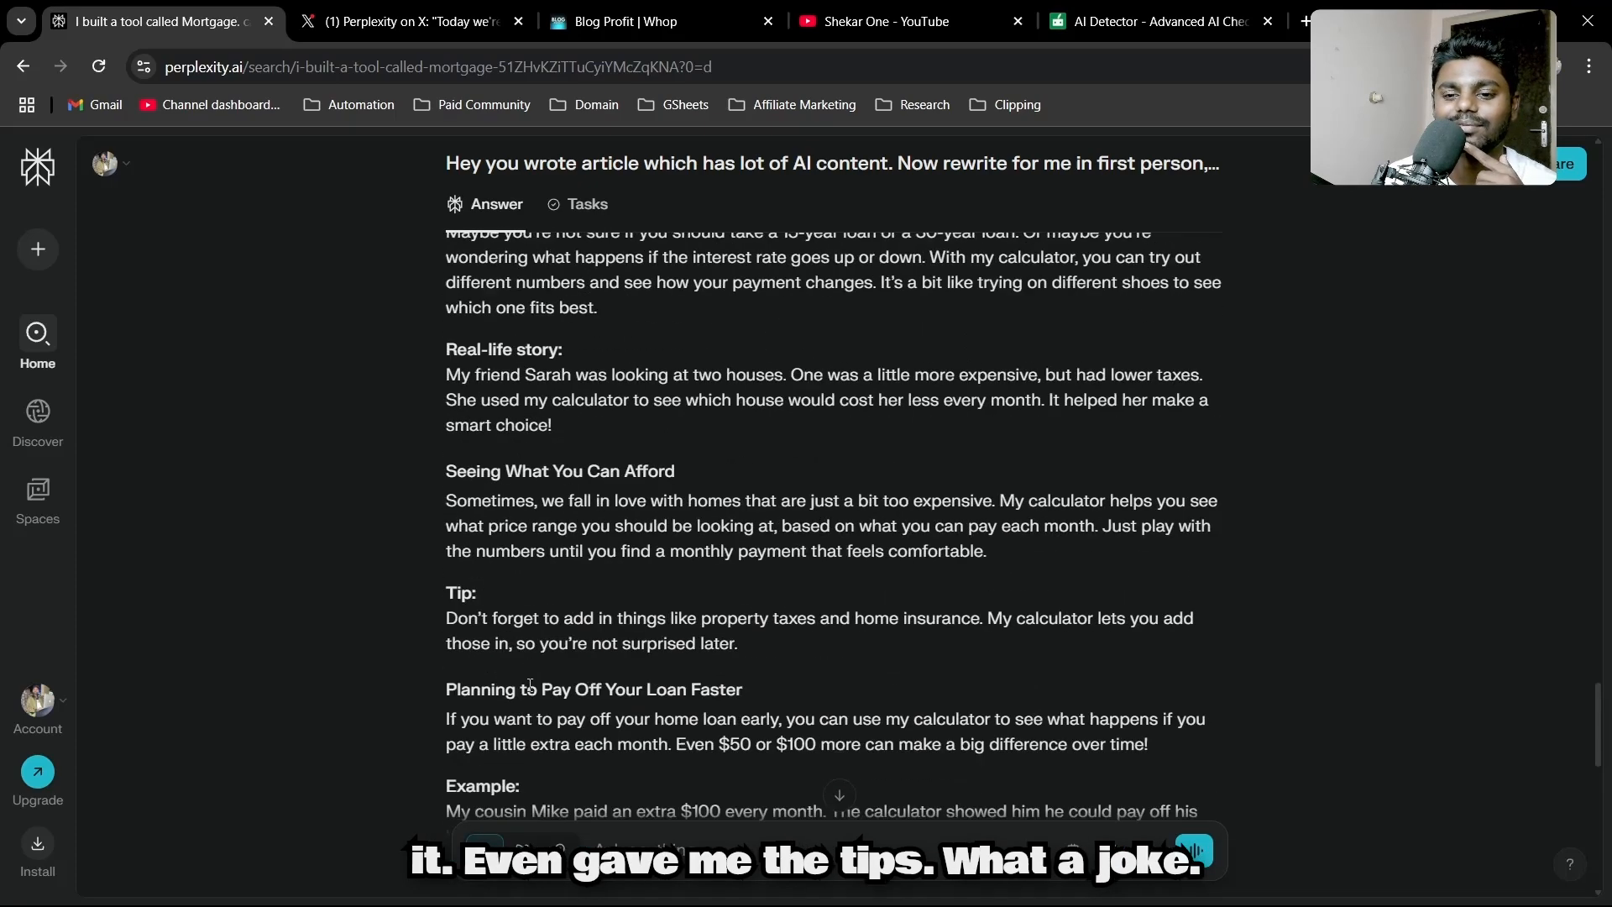
pyautogui.scroll(-3)
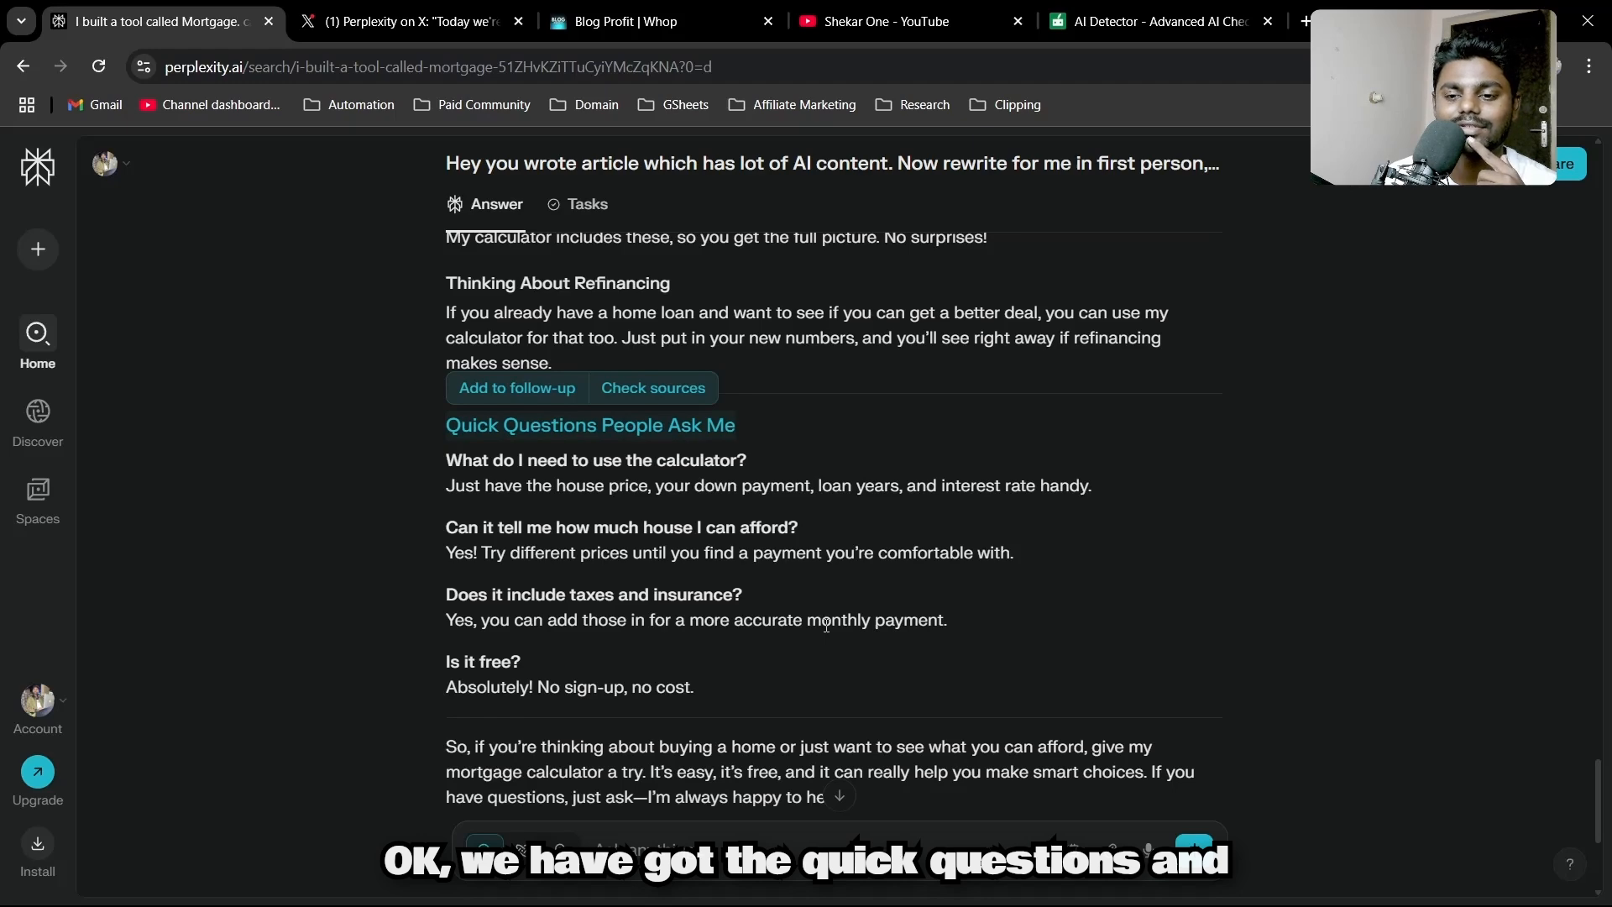
pyautogui.scroll(-3)
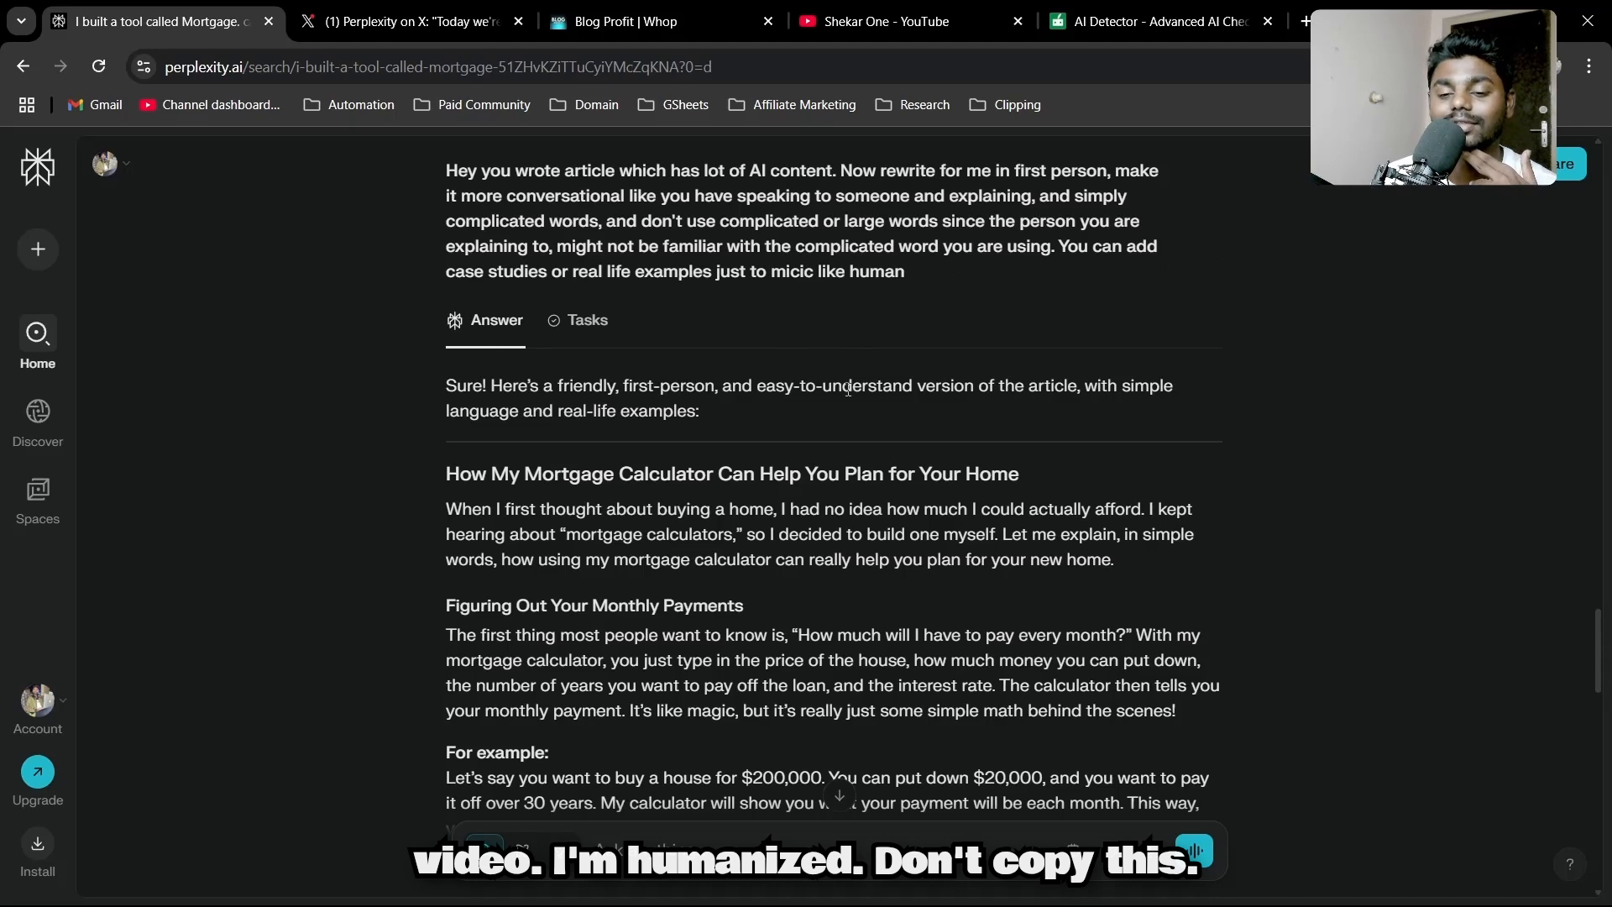
pyautogui.scroll(-3)
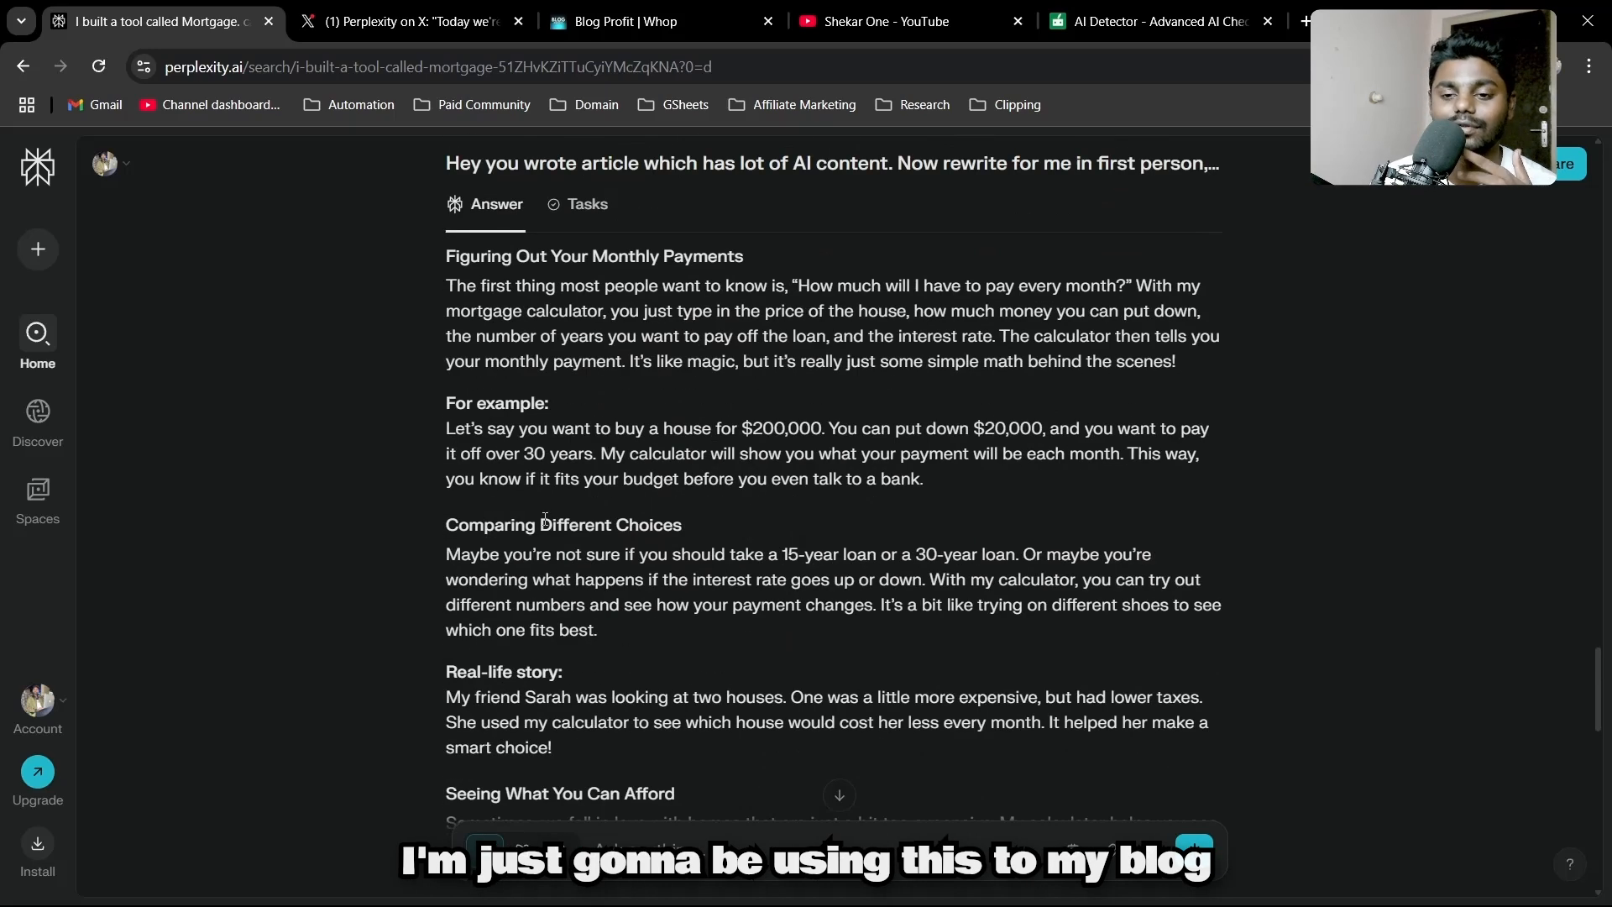
pyautogui.scroll(-3)
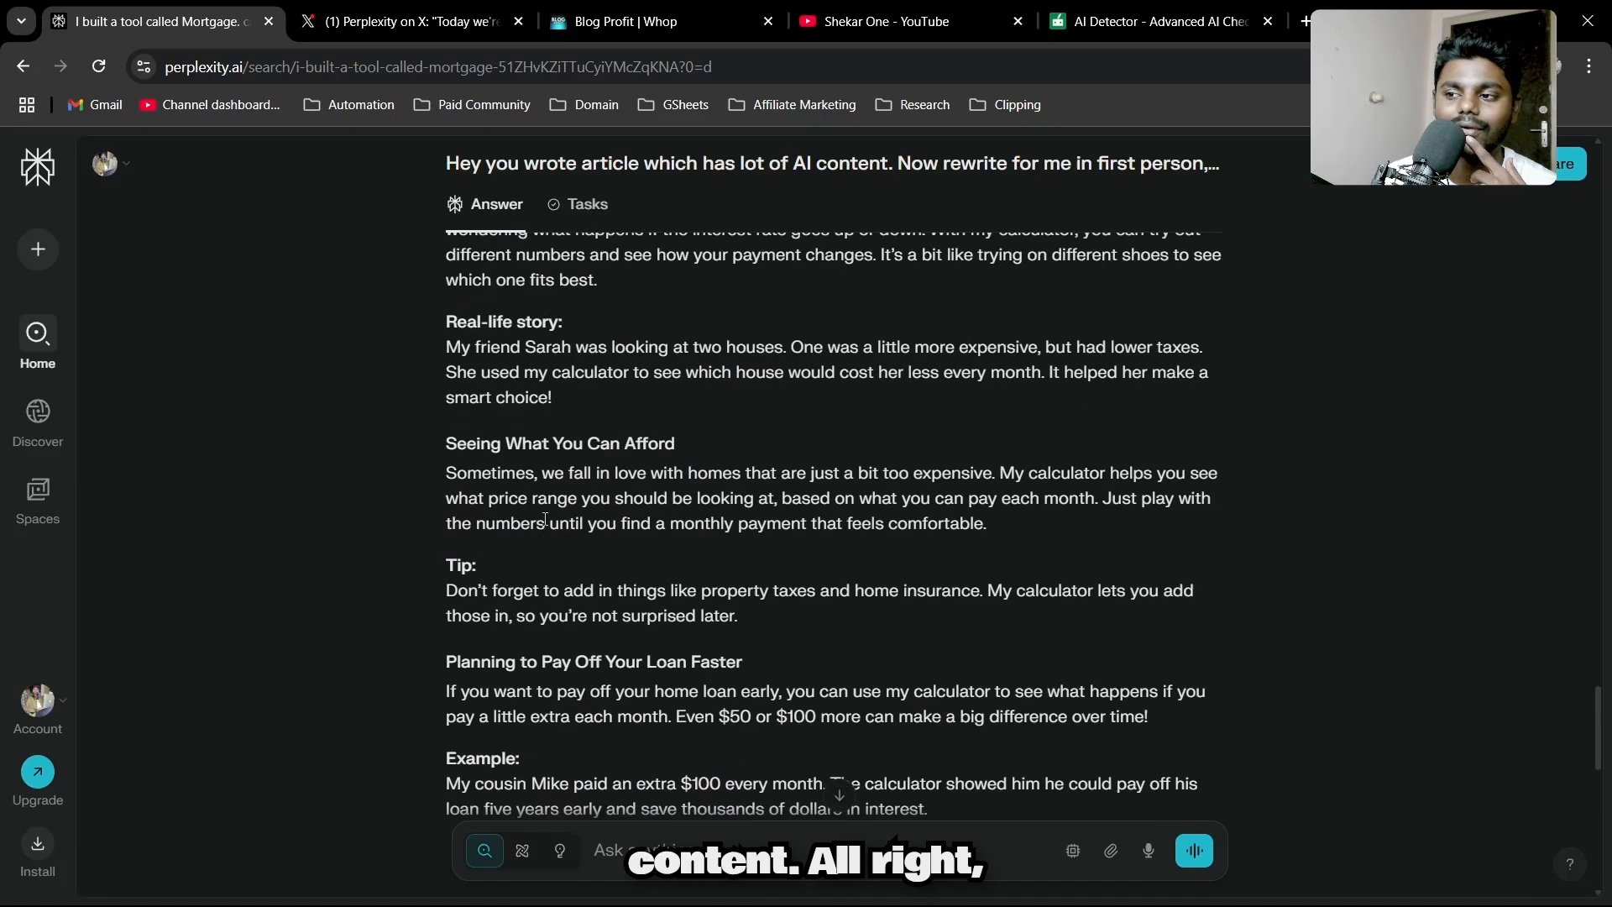
pyautogui.scroll(3)
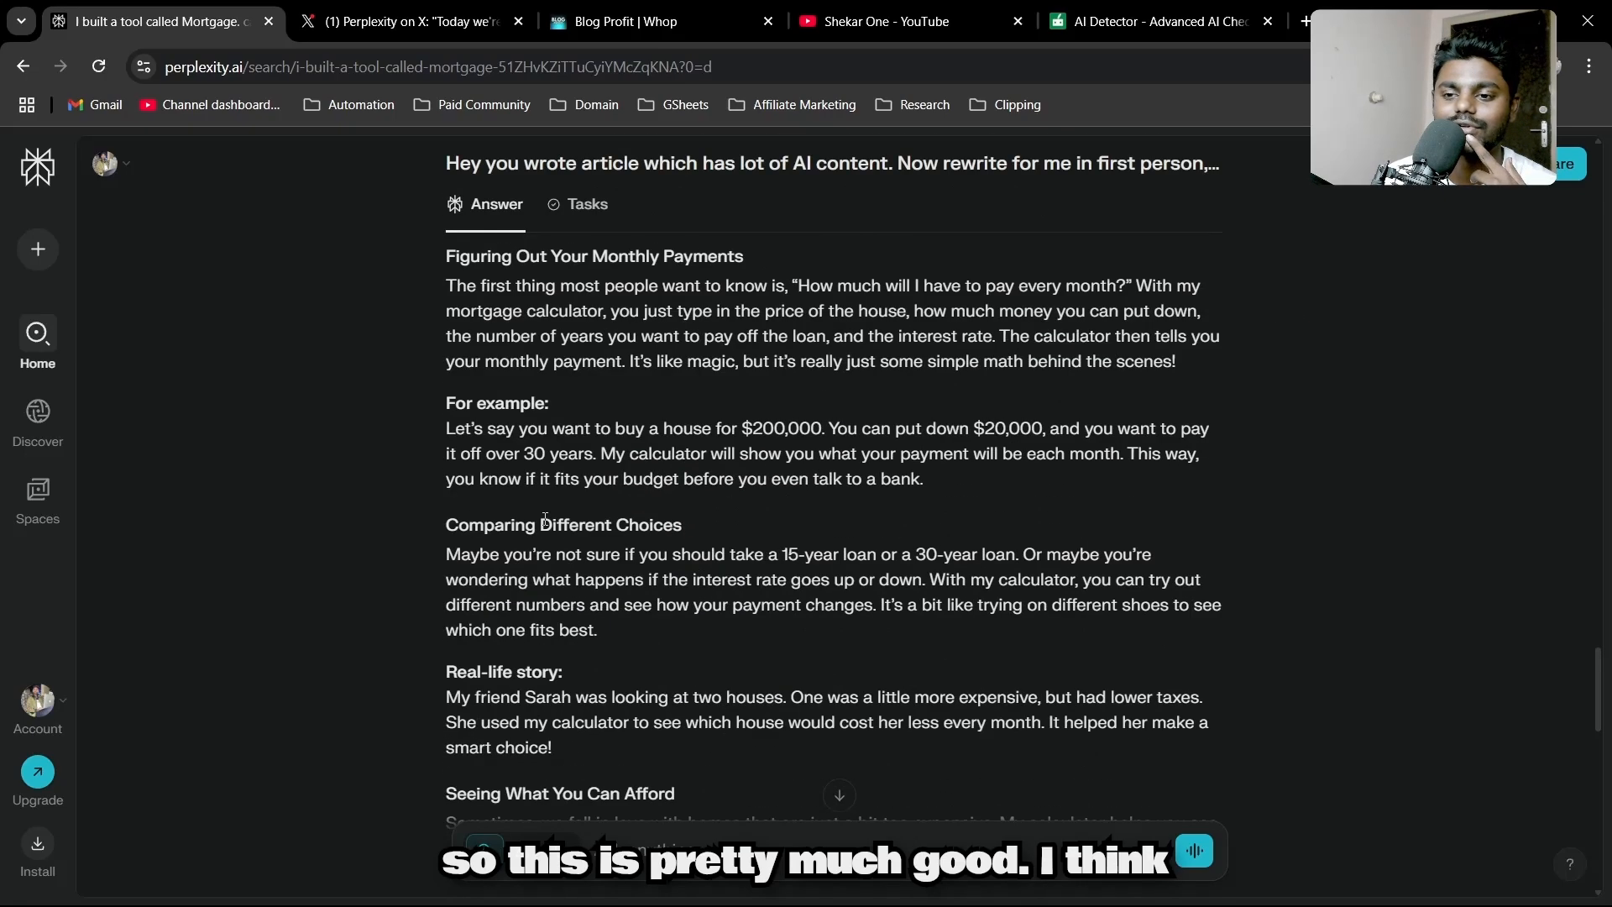
pyautogui.scroll(-3)
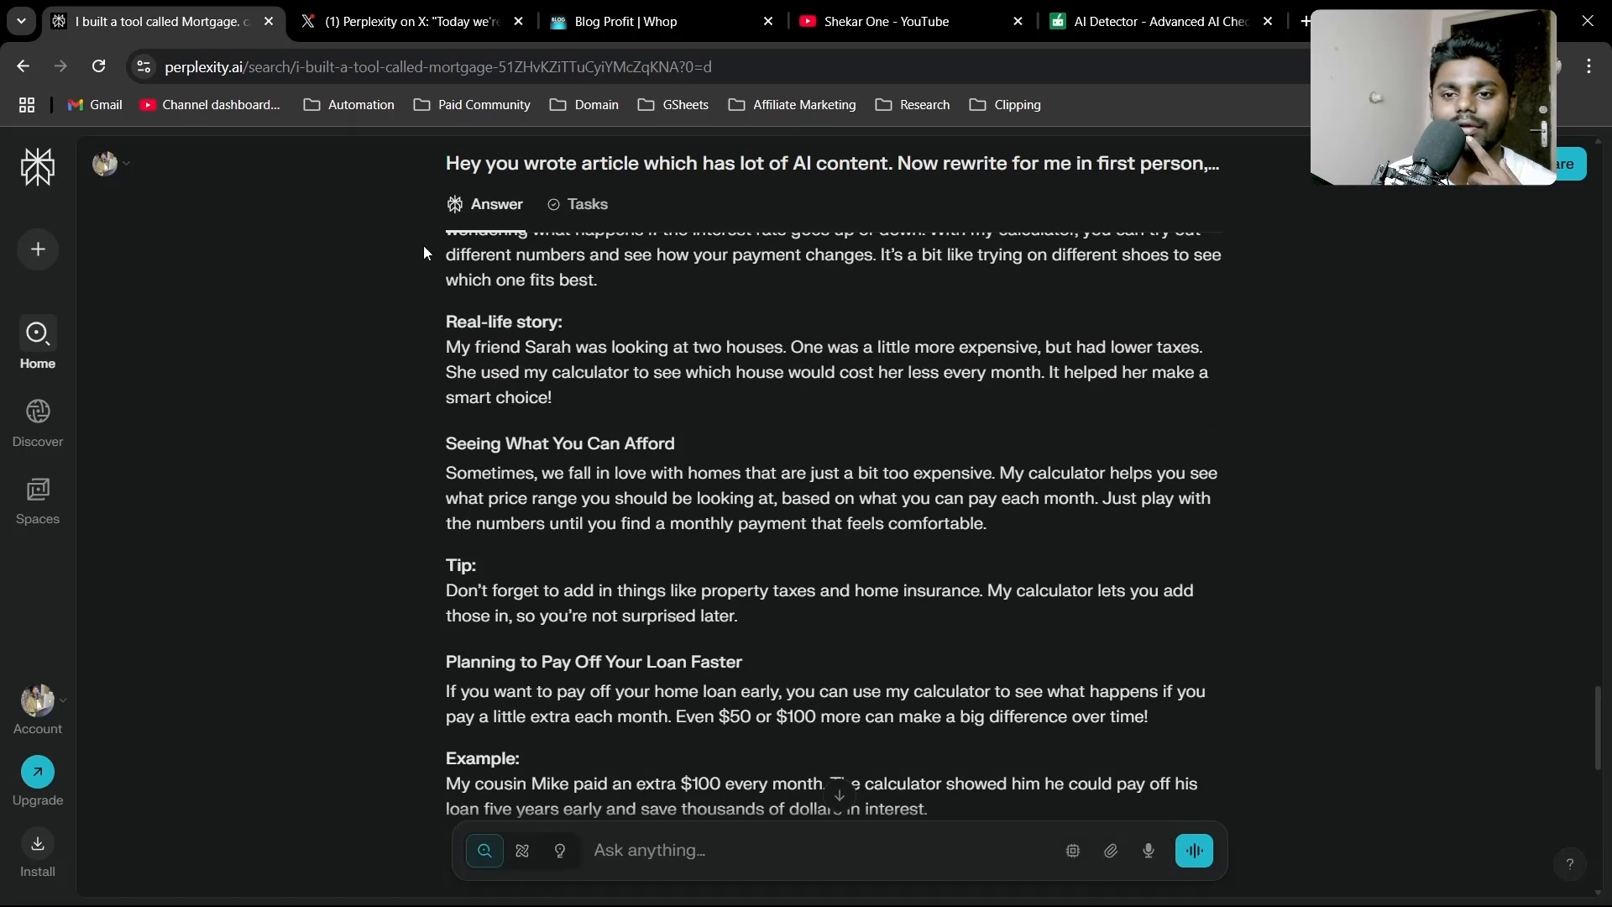
pyautogui.write('from now on. I never used it.')
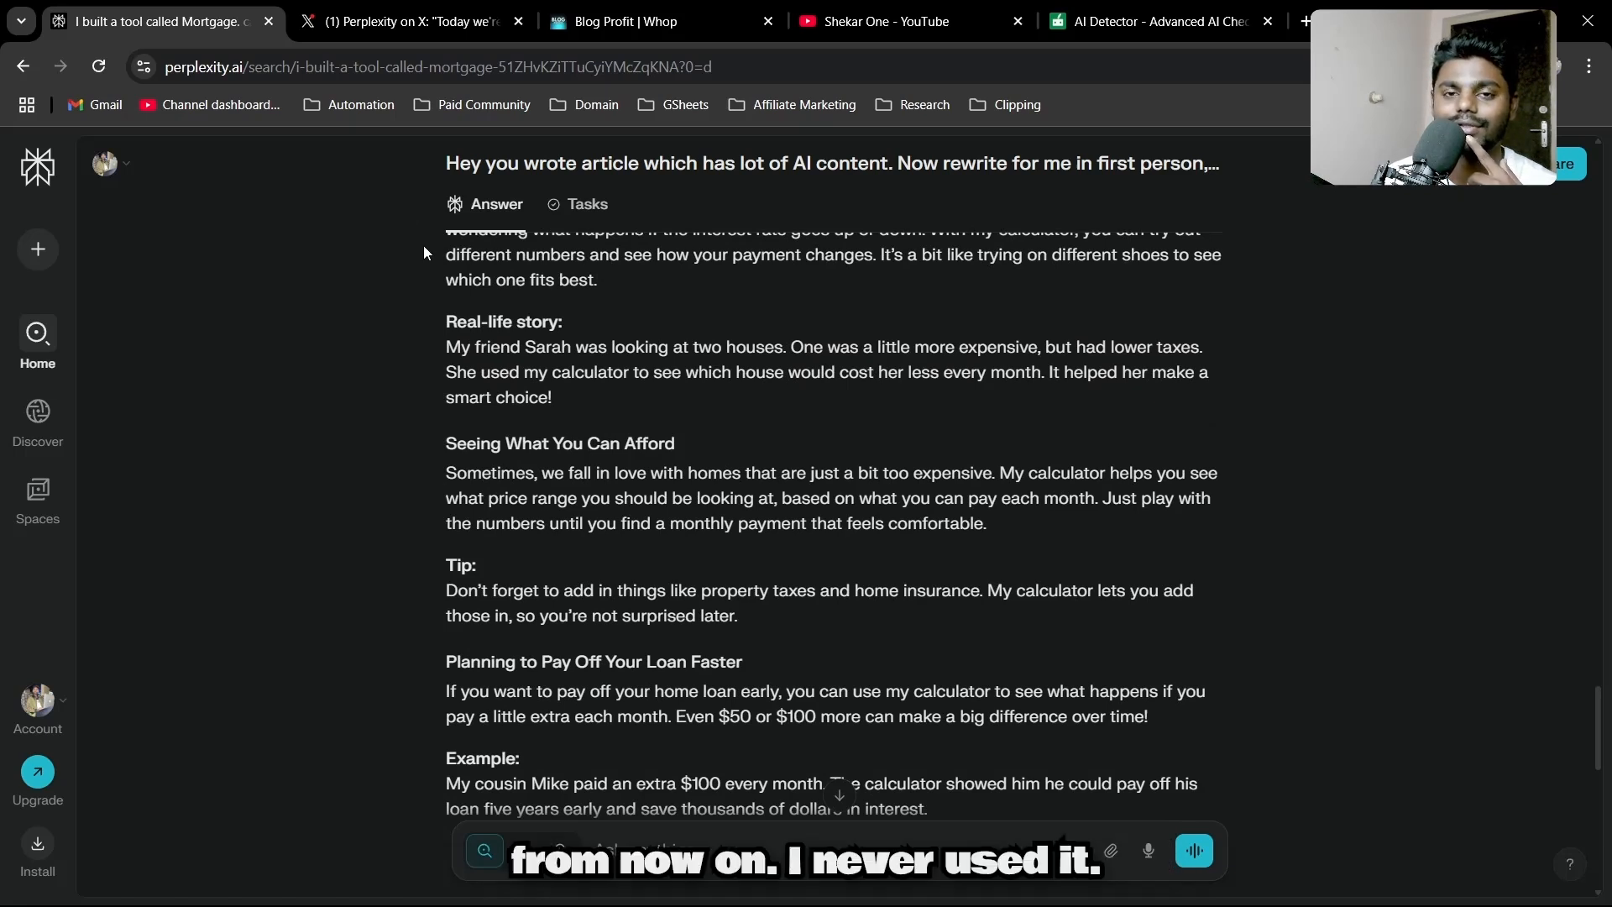
pyautogui.scroll(3)
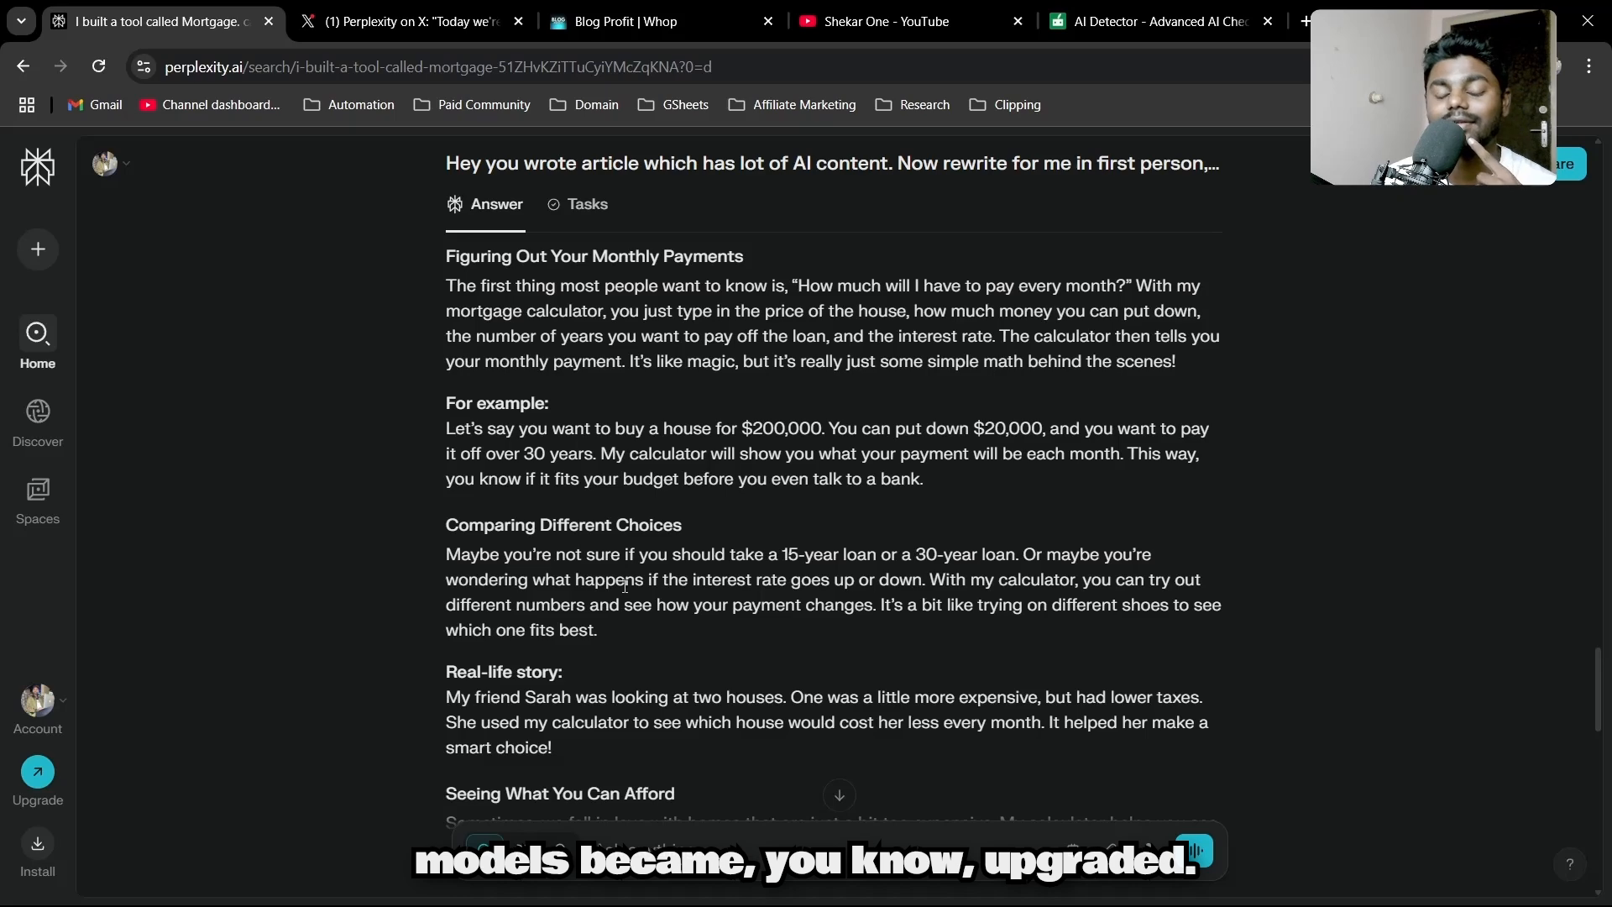
pyautogui.click(408, 21)
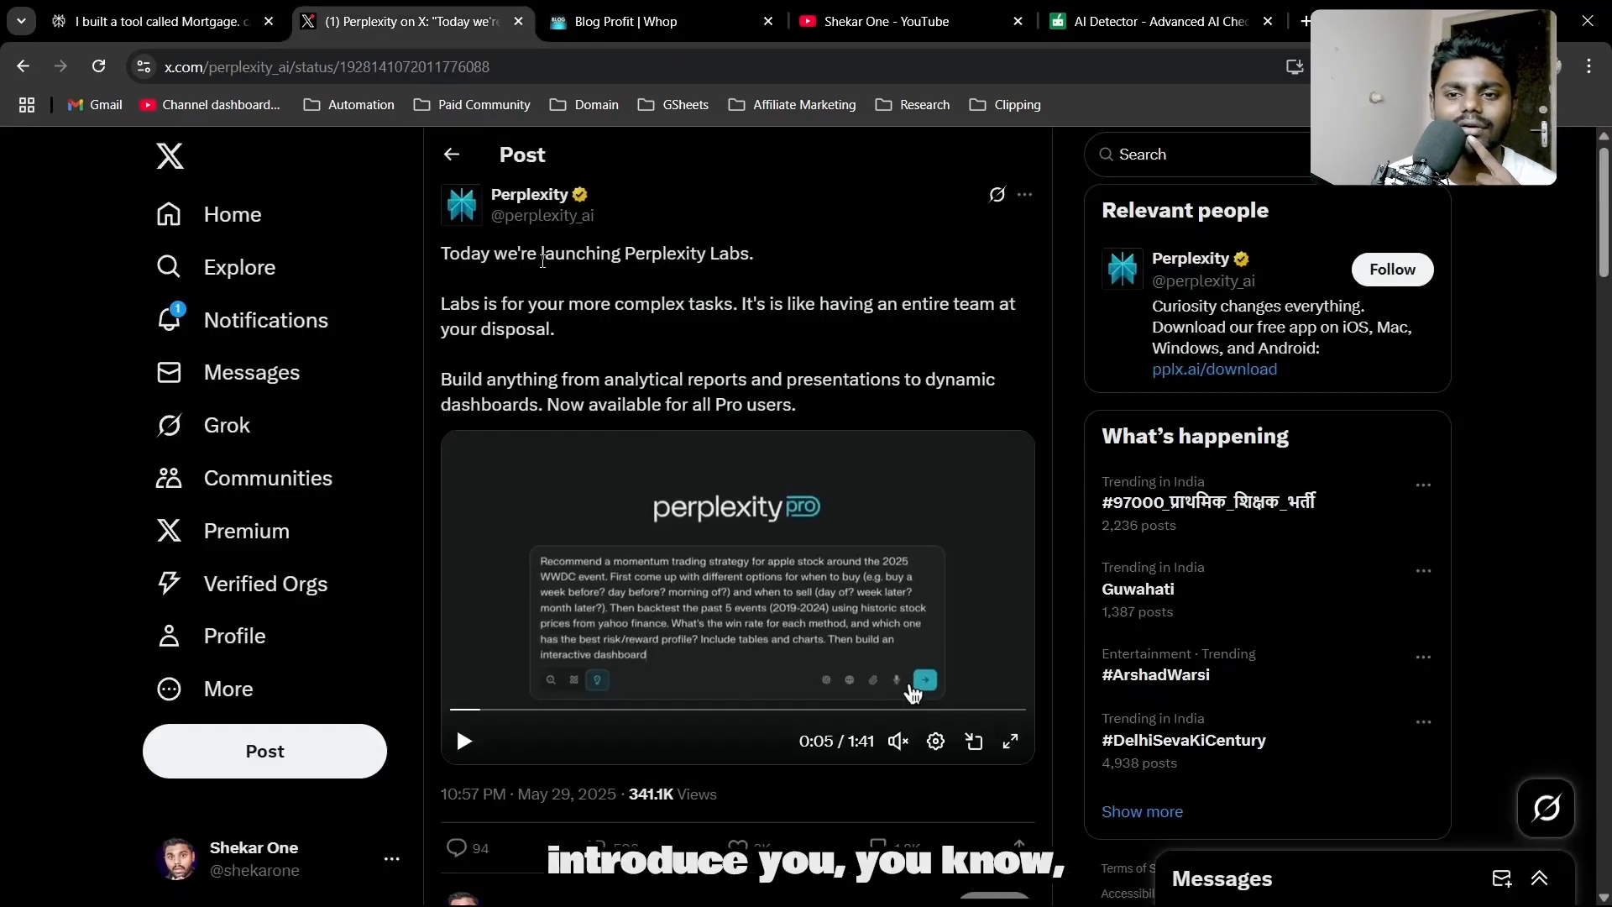
# - Read the Perplexity Labs launch tweet and play its embedded demo video full screen
pyautogui.moveTo(625, 253); pyautogui.dragTo(754, 253)
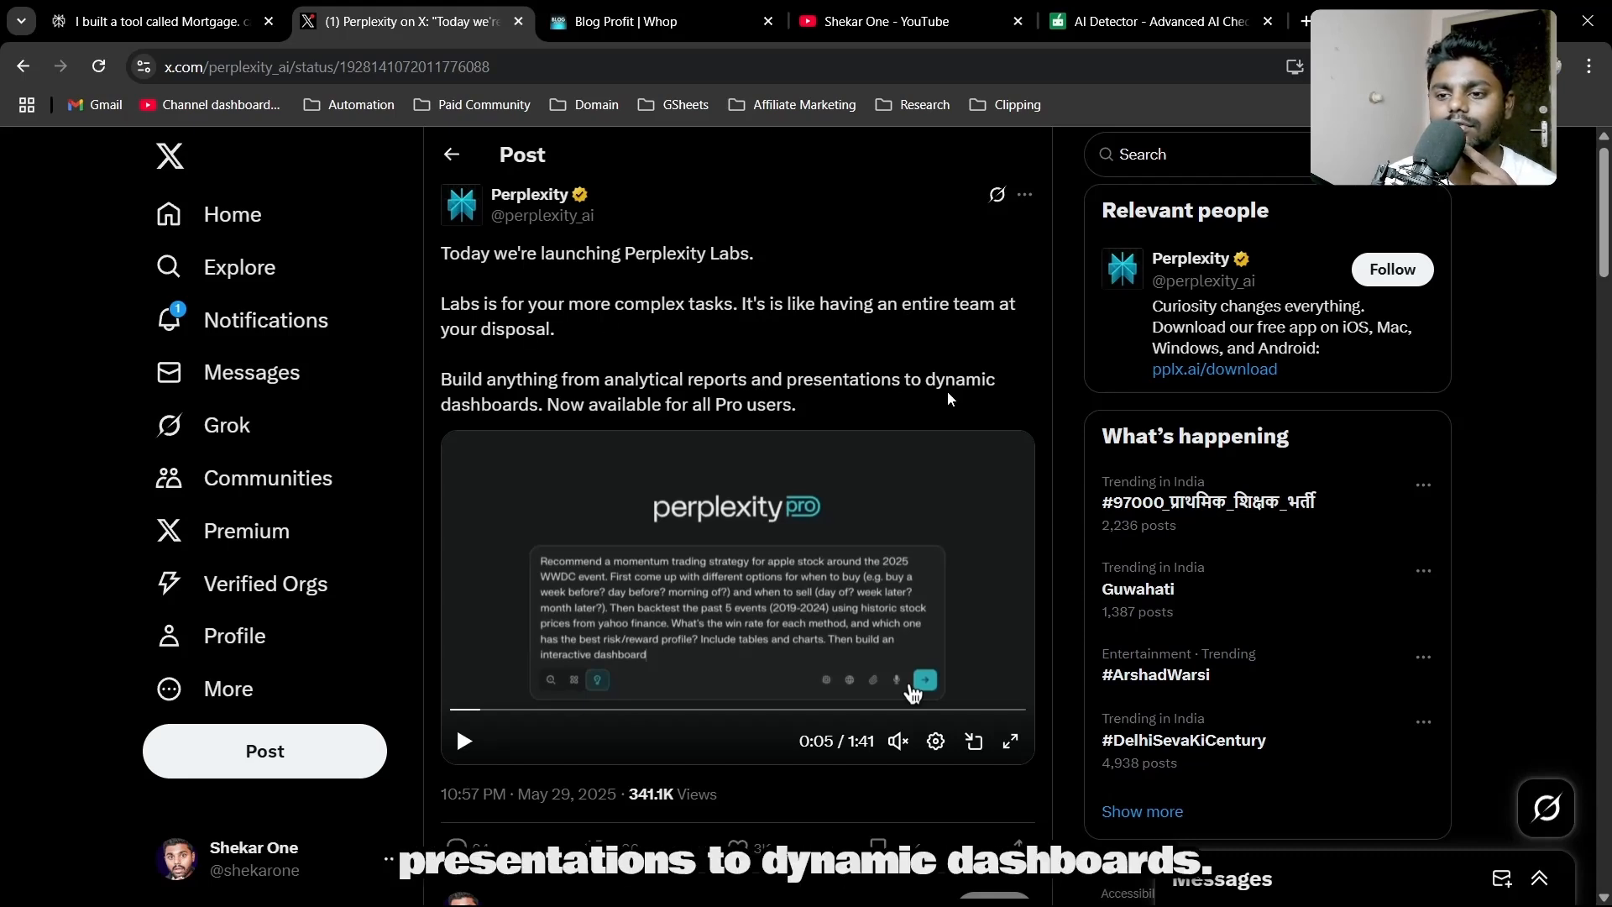
pyautogui.click(1010, 743)
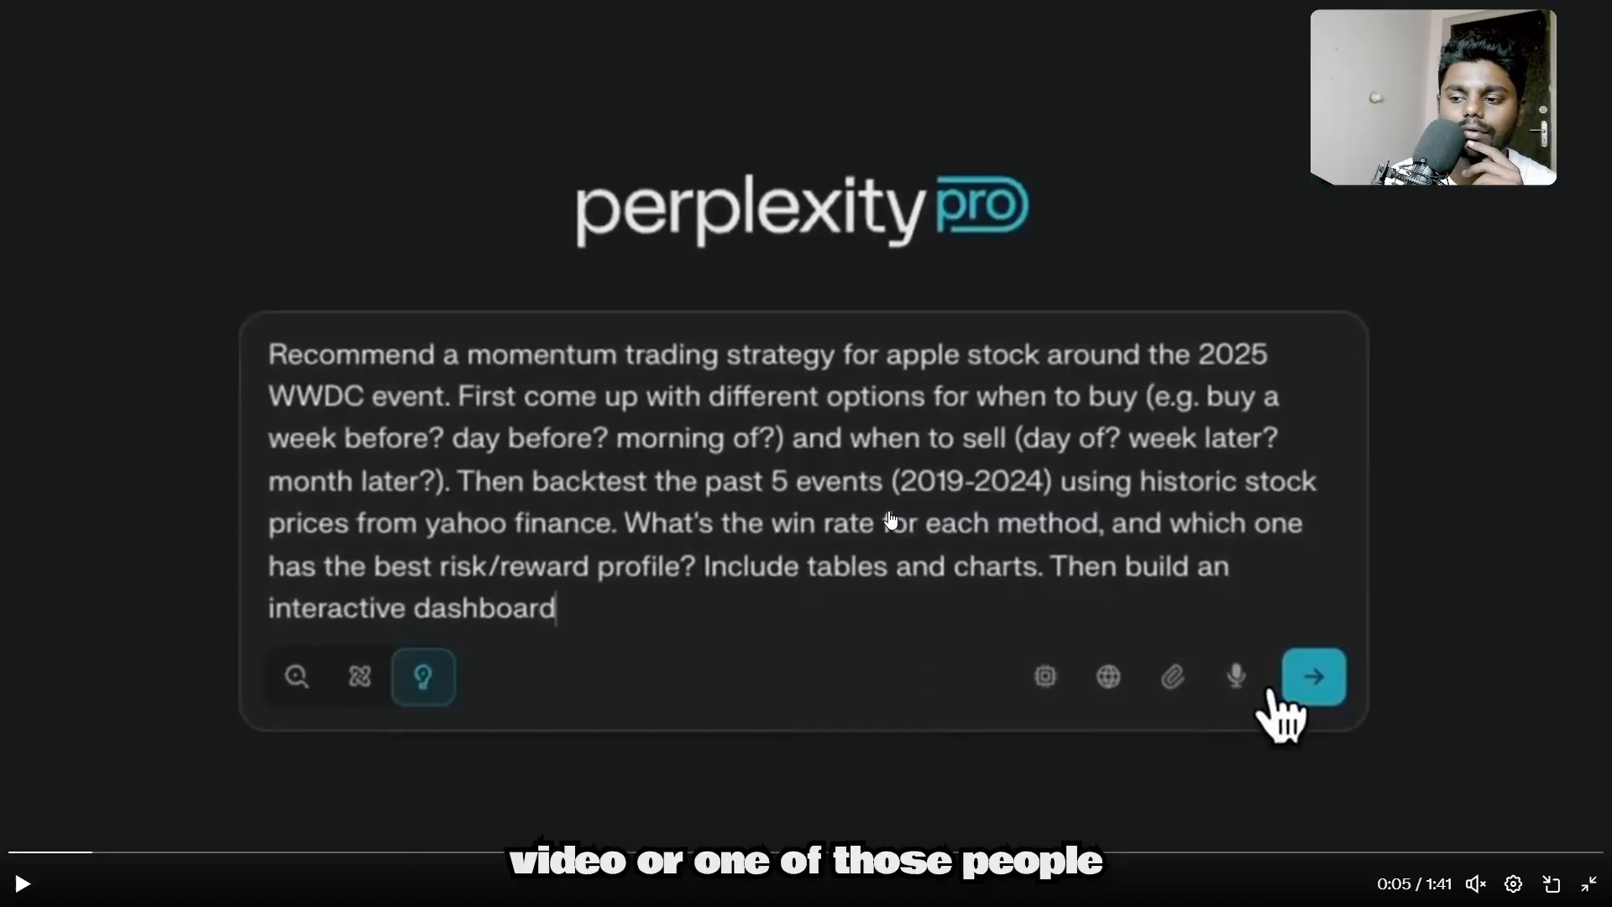
pyautogui.moveTo(603, 434)
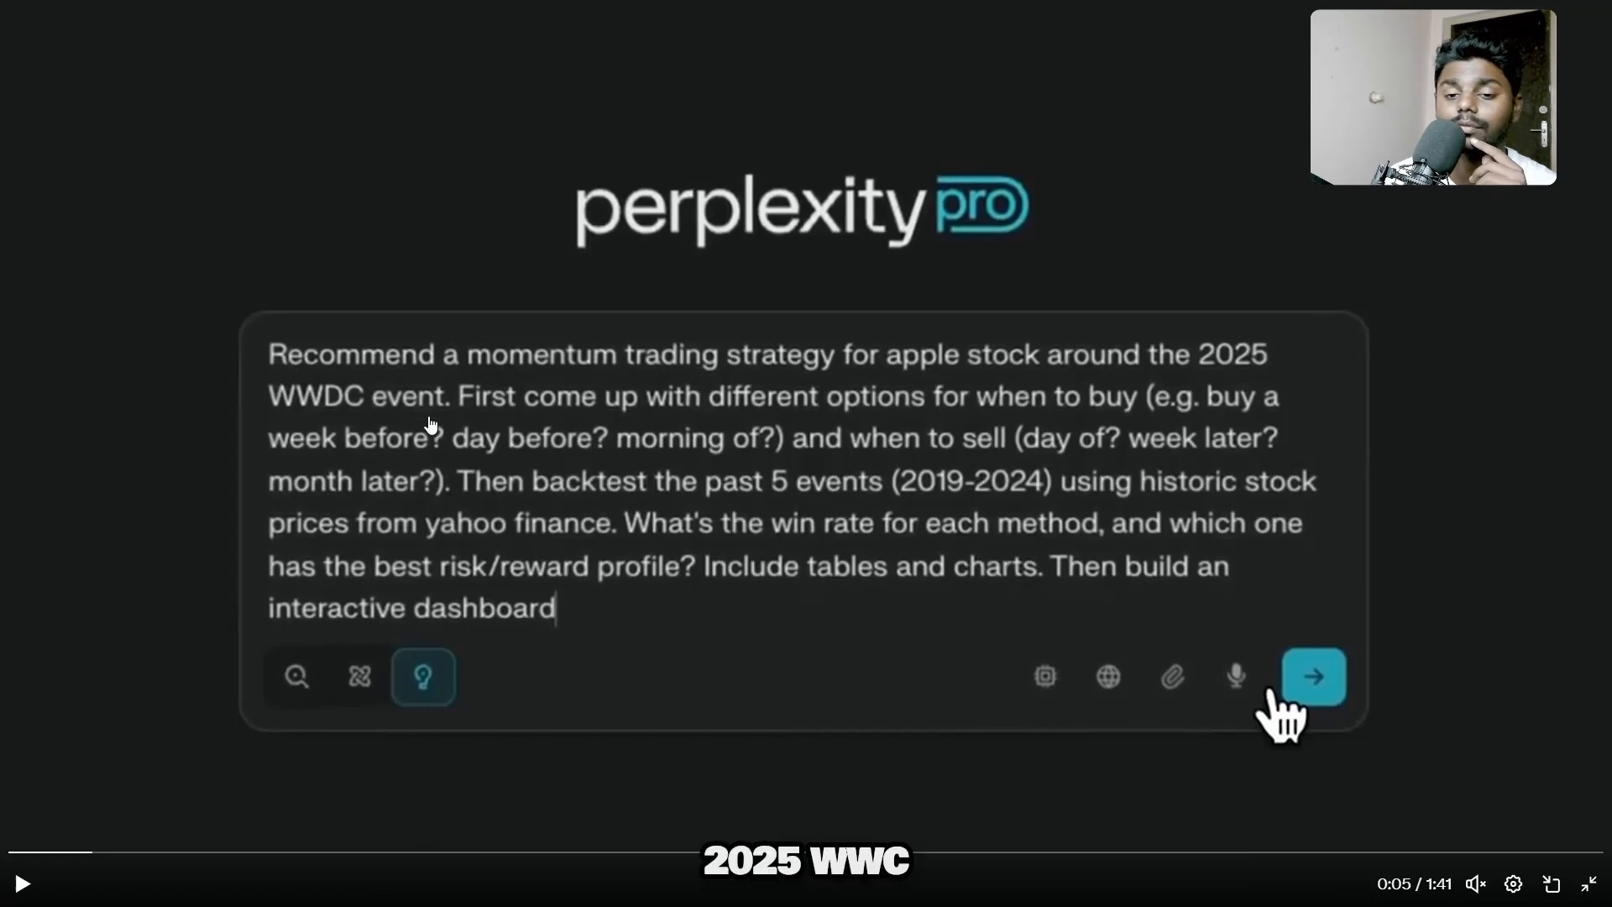
pyautogui.moveTo(904, 403)
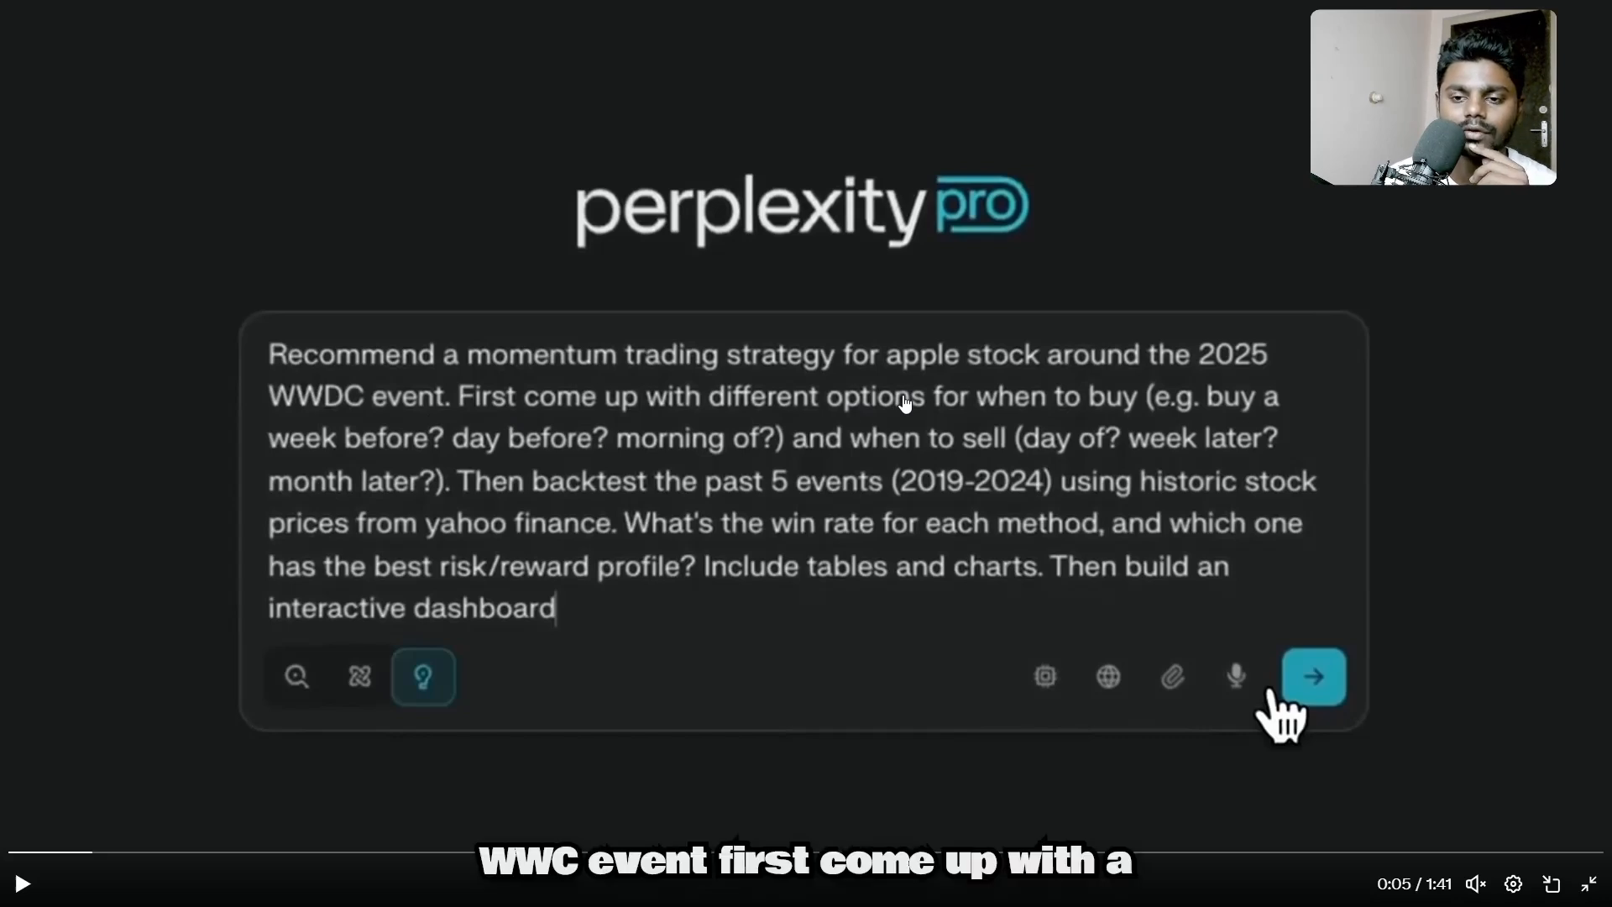
pyautogui.moveTo(786, 408)
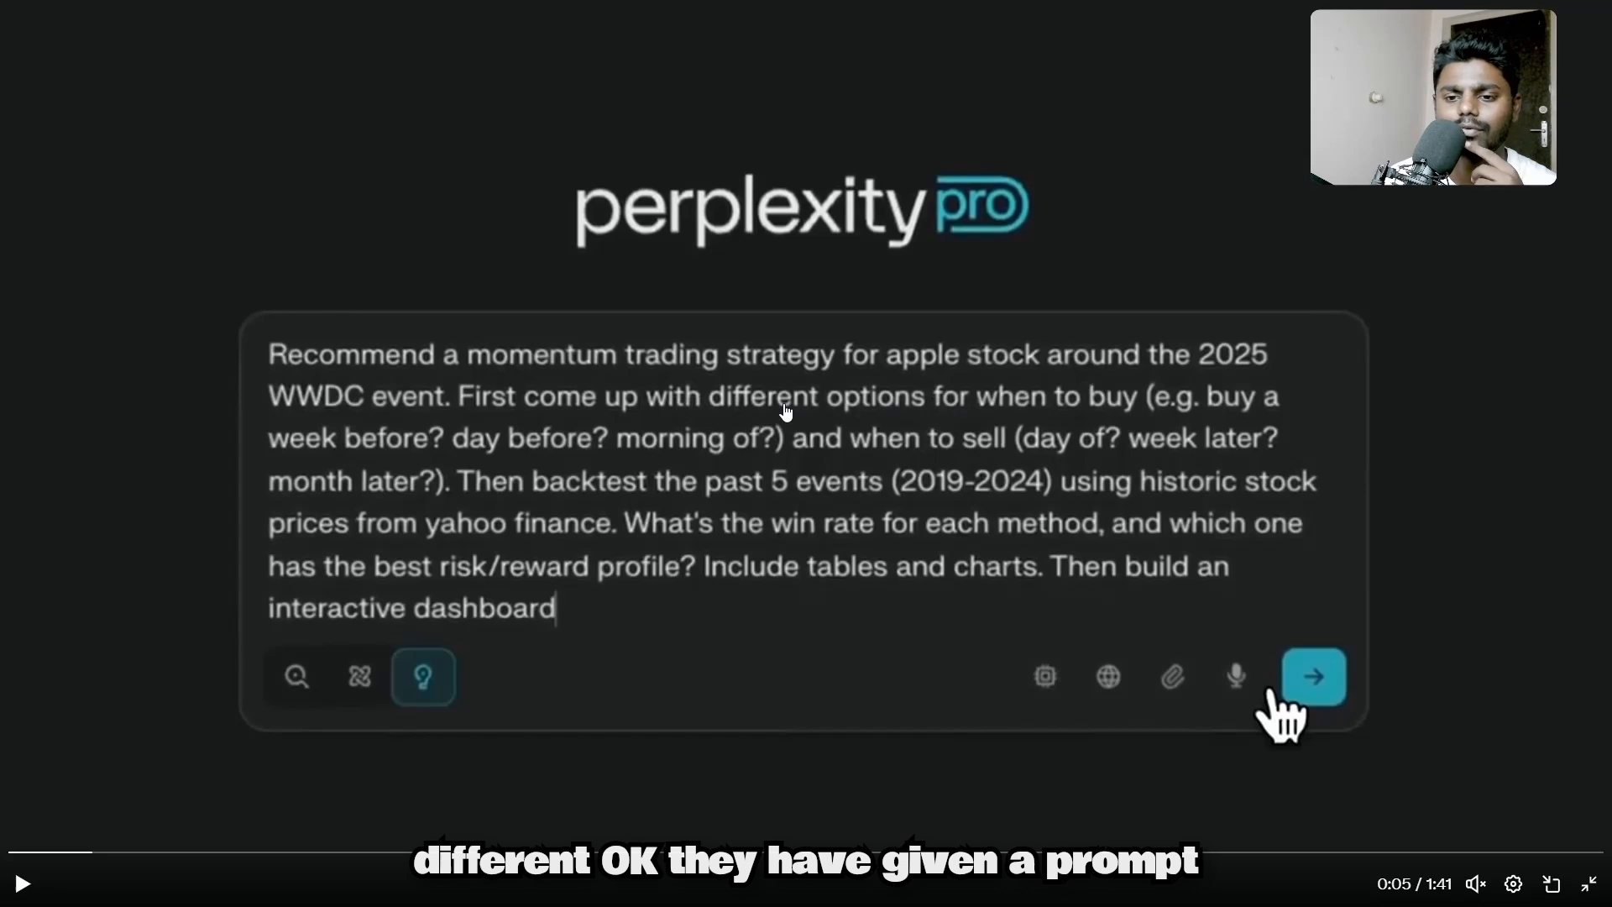
pyautogui.moveTo(705, 628)
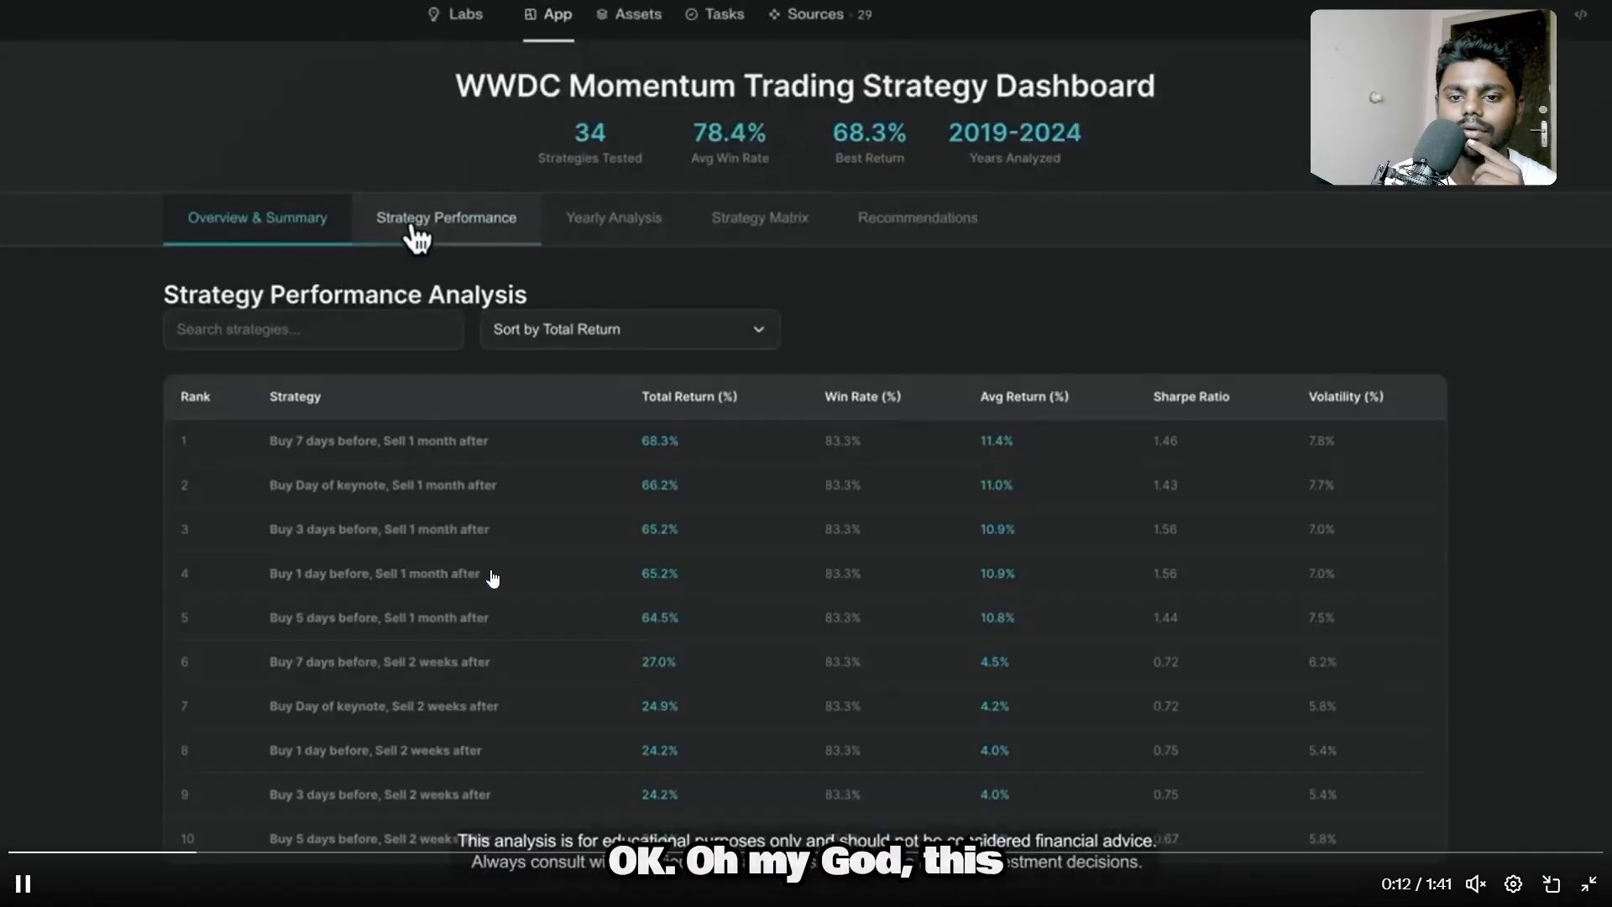
# - Seek the Labs launch video back and replay the dashboard's yearly analysis, recommendations and assets
pyautogui.click(447, 216)
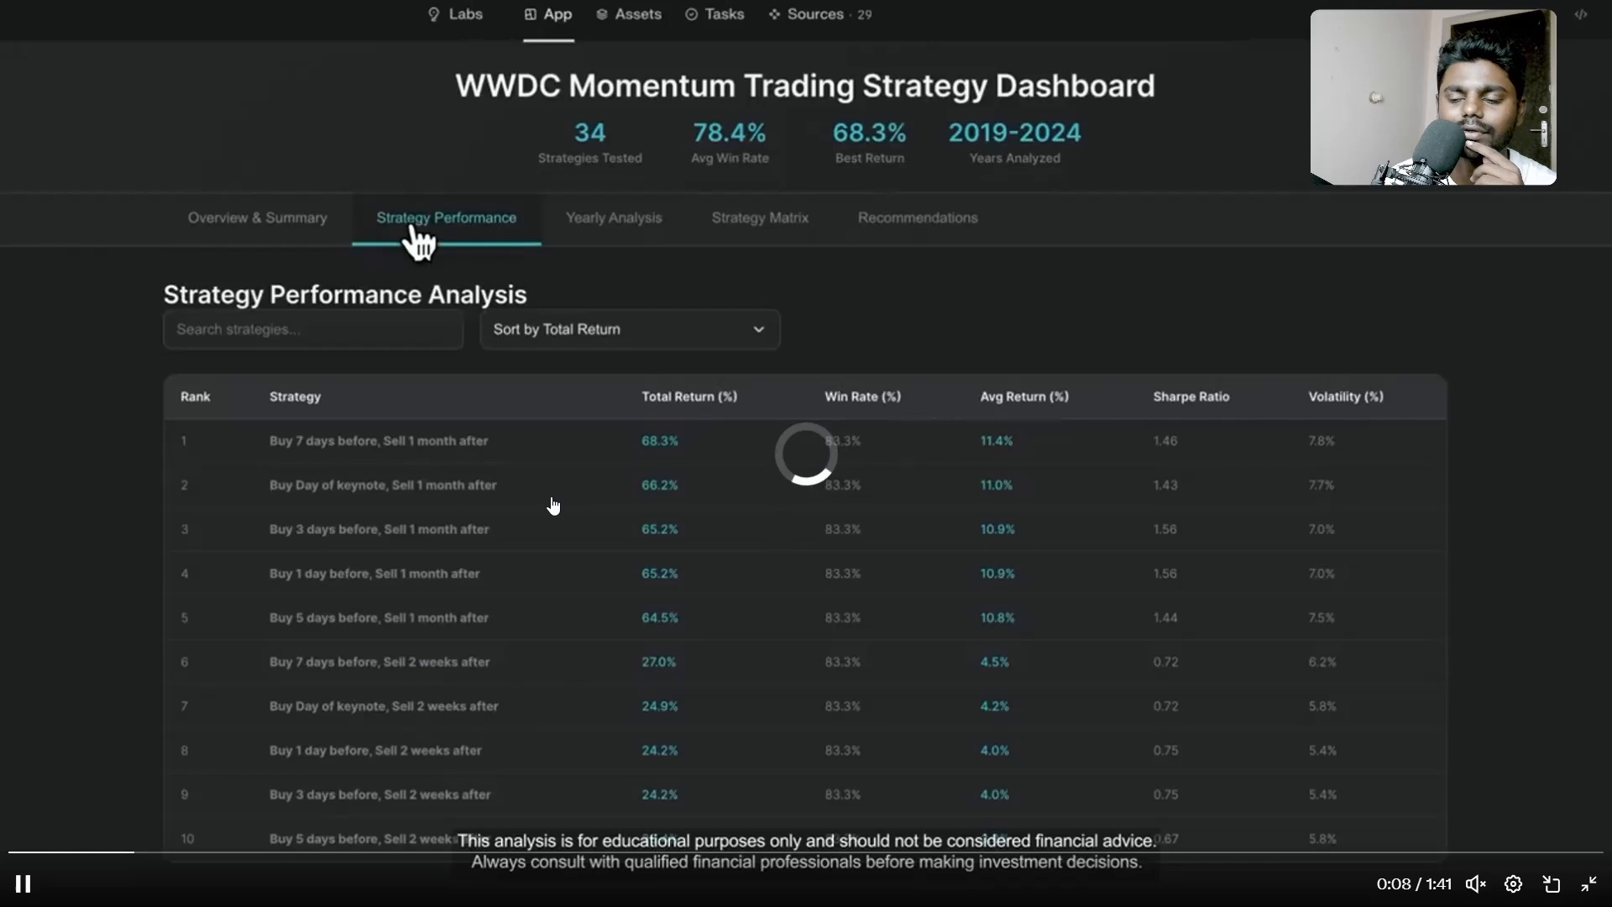
pyautogui.moveTo(595, 478)
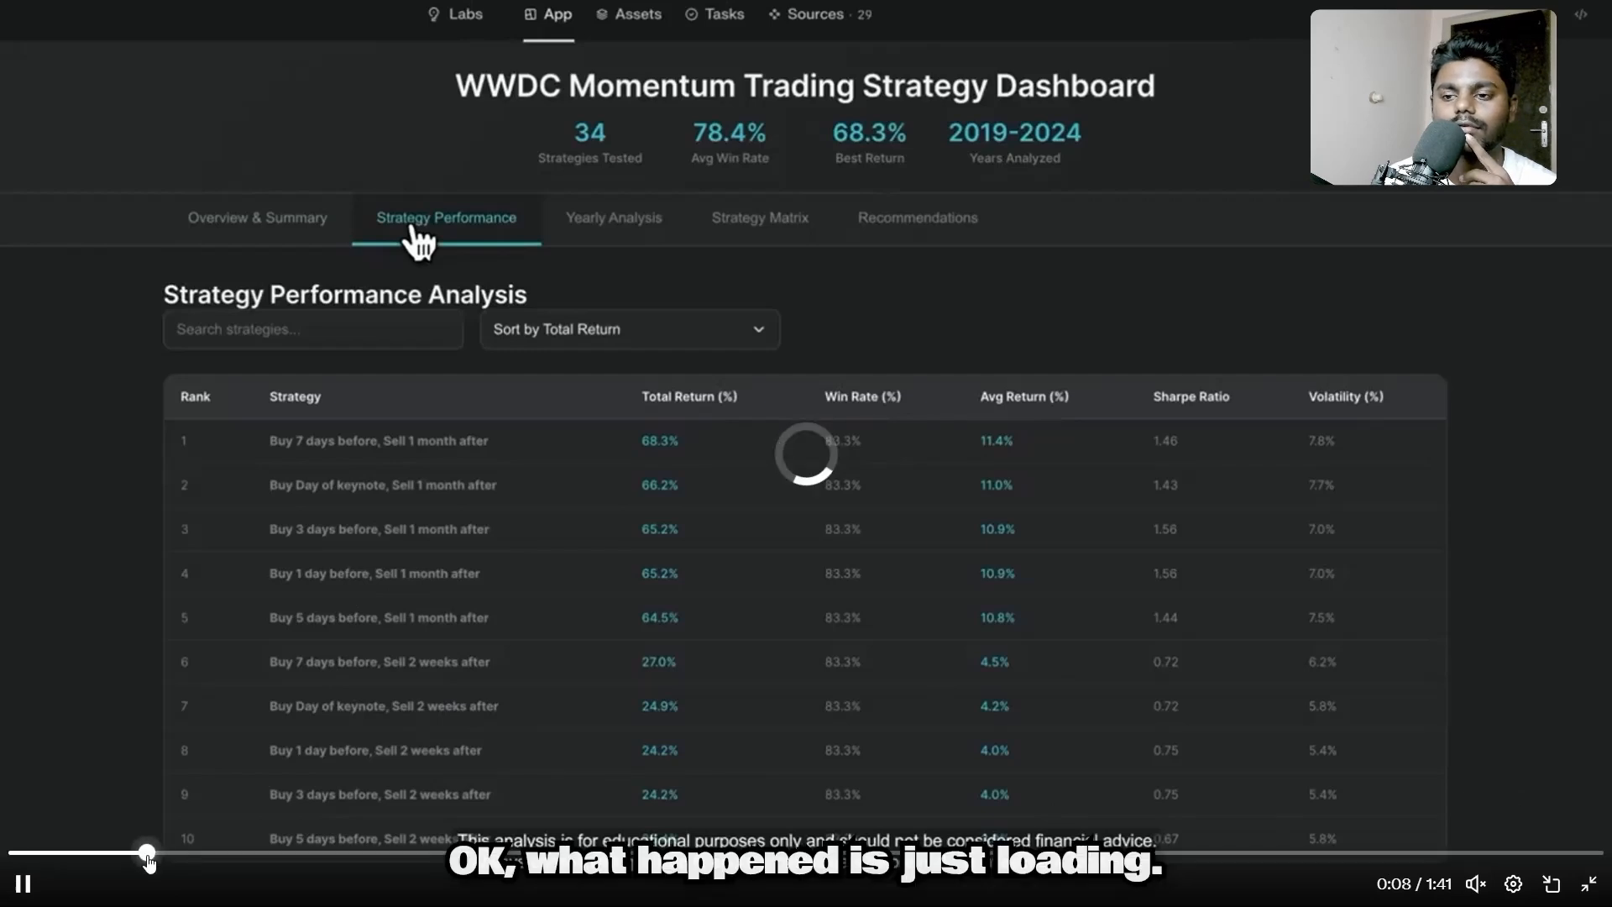
pyautogui.click(259, 217)
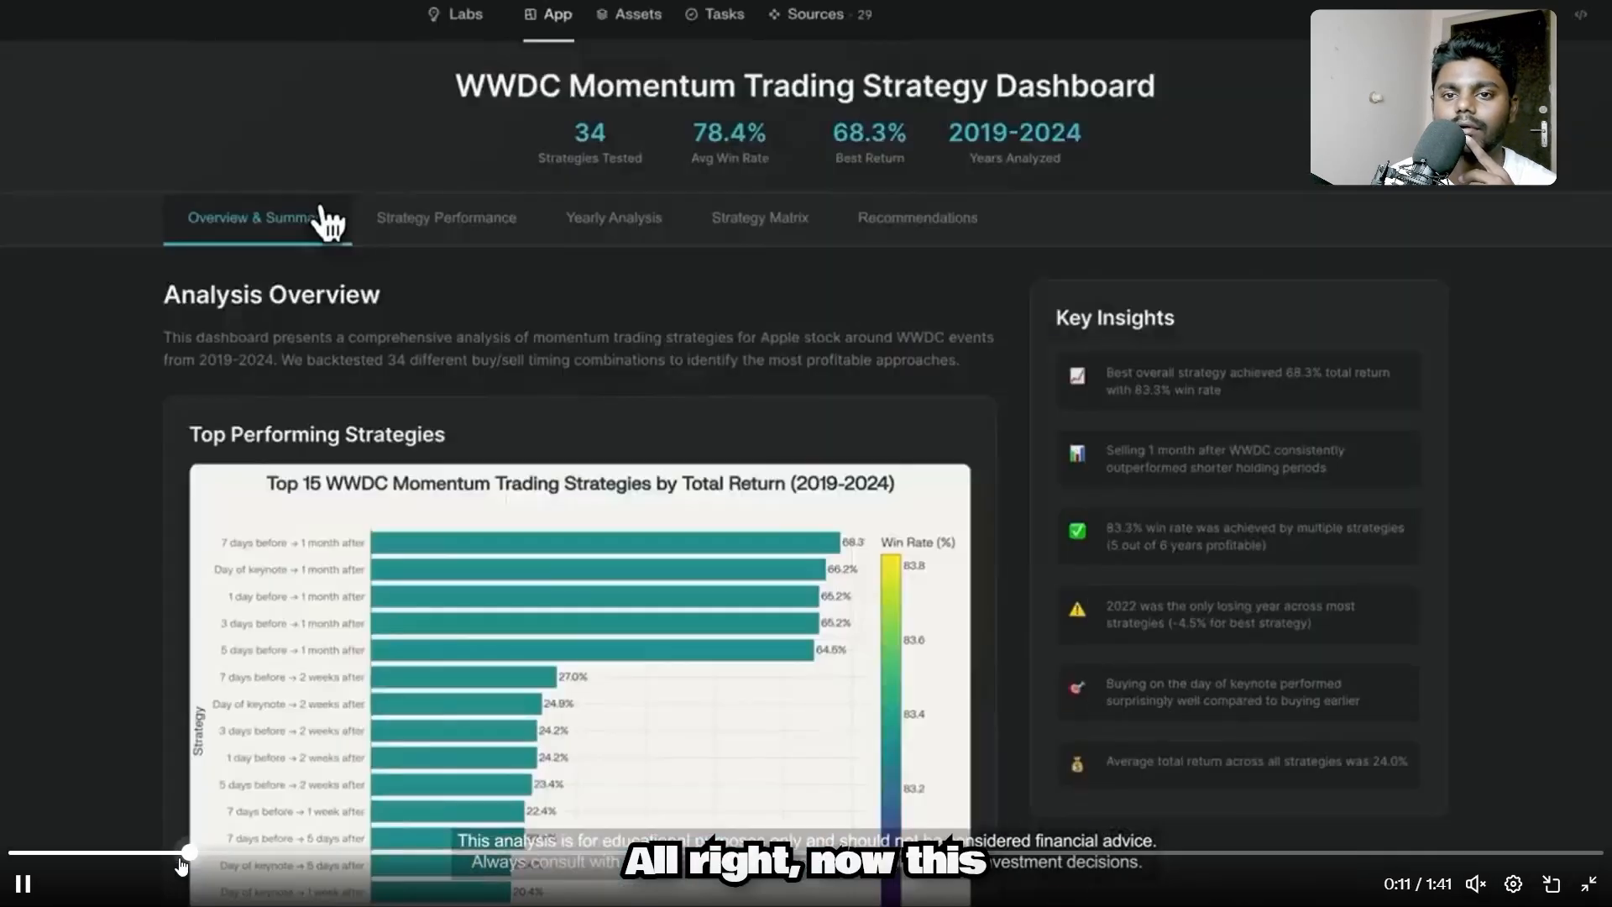
pyautogui.click(615, 216)
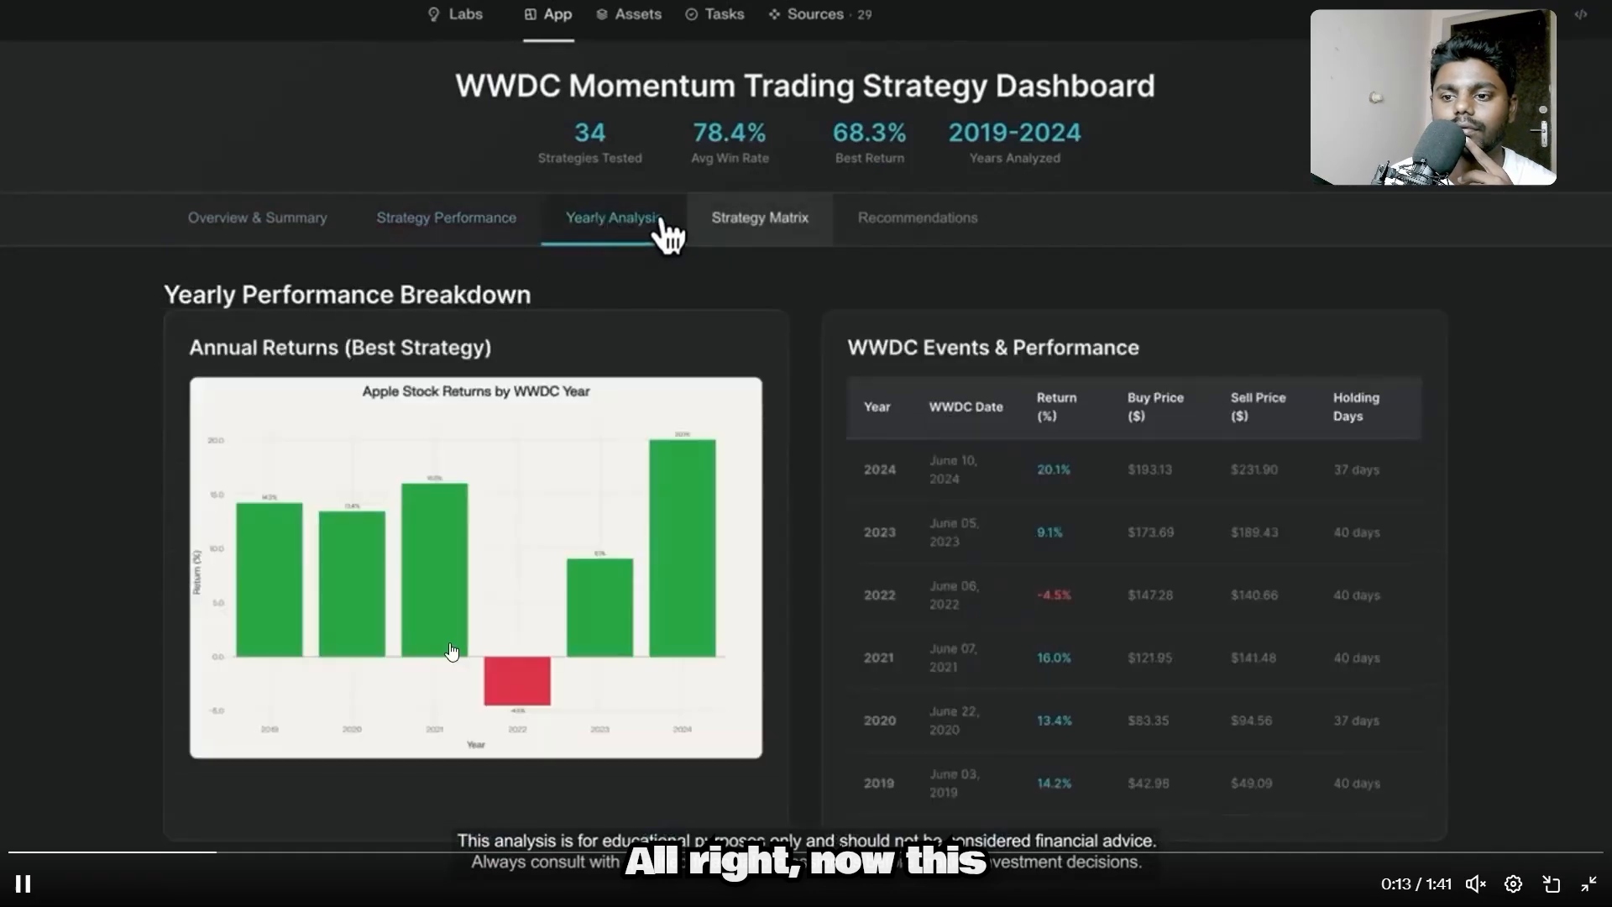
pyautogui.click(917, 216)
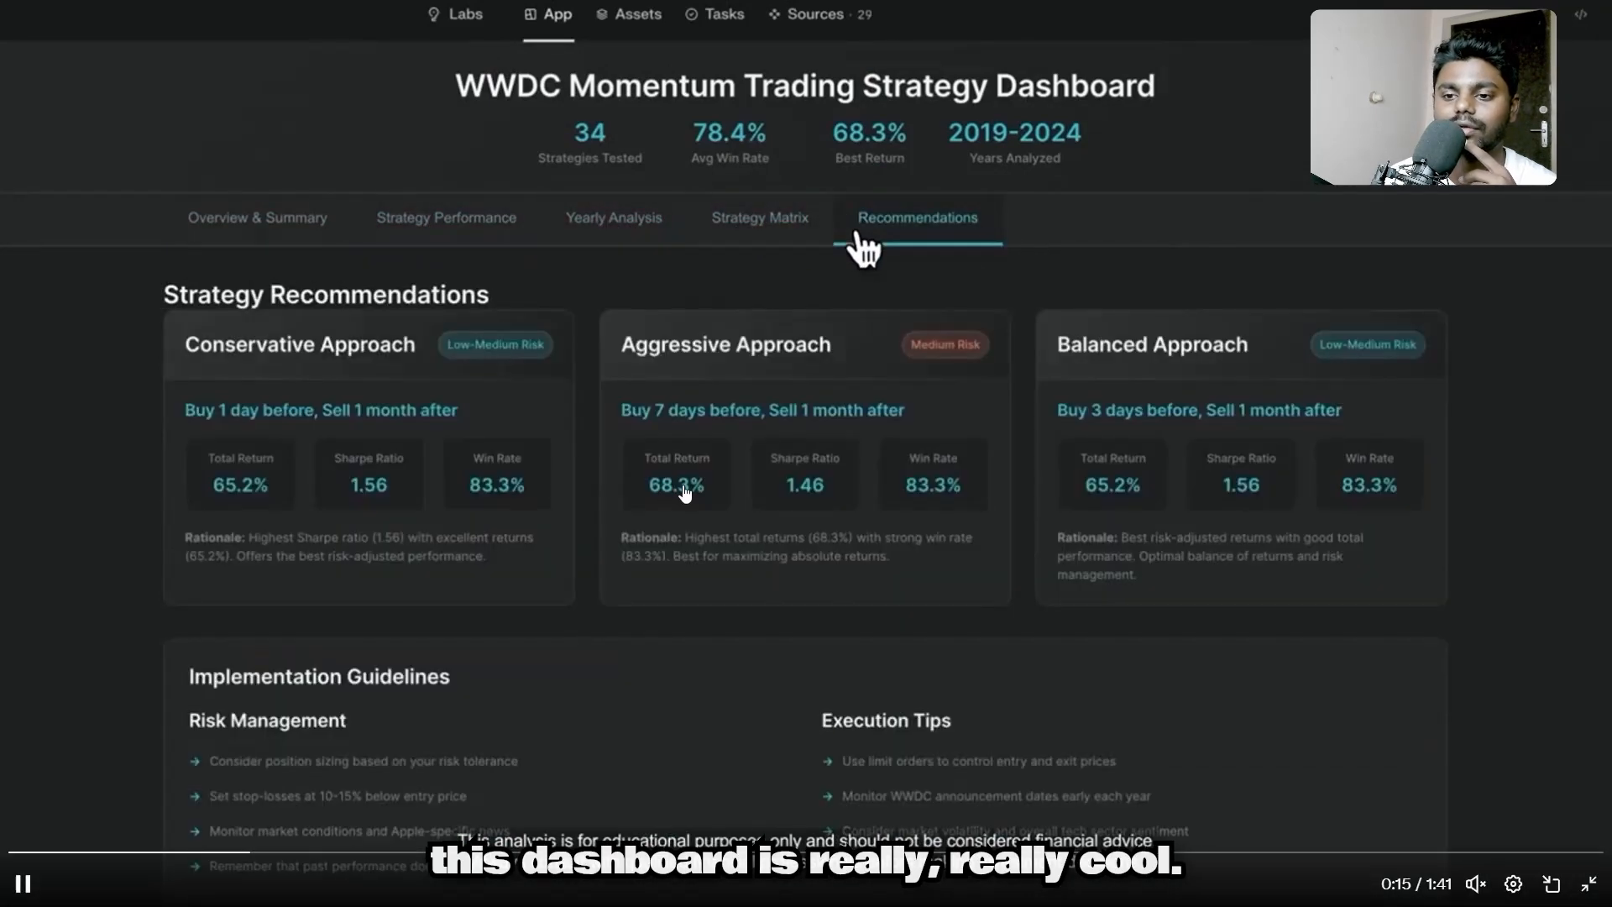
pyautogui.click(628, 13)
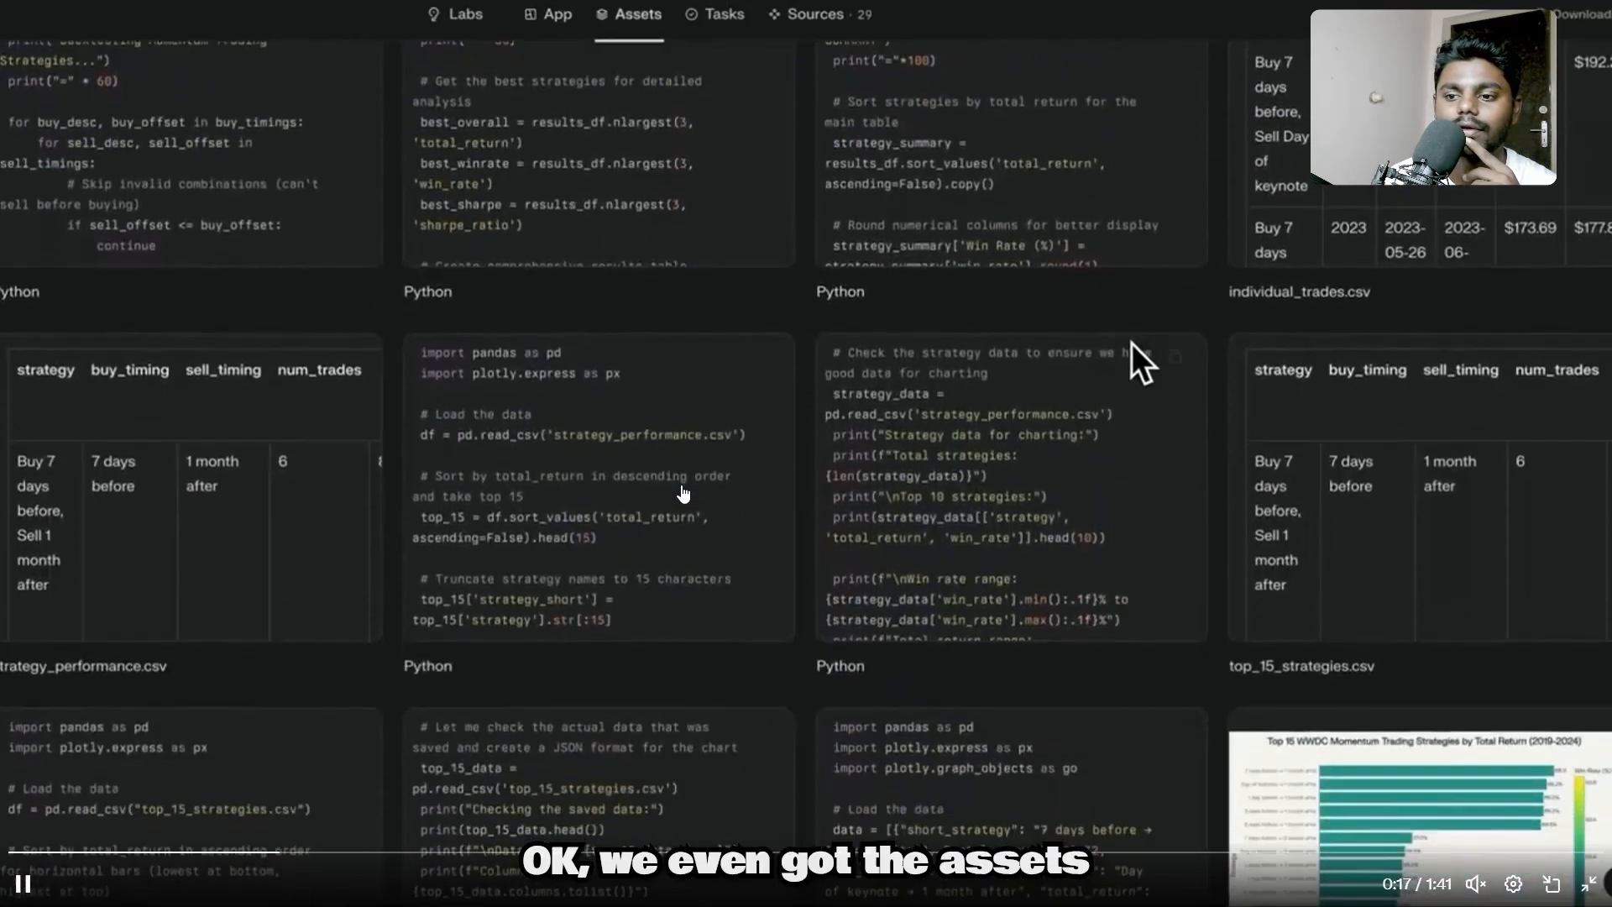
pyautogui.scroll(-3)
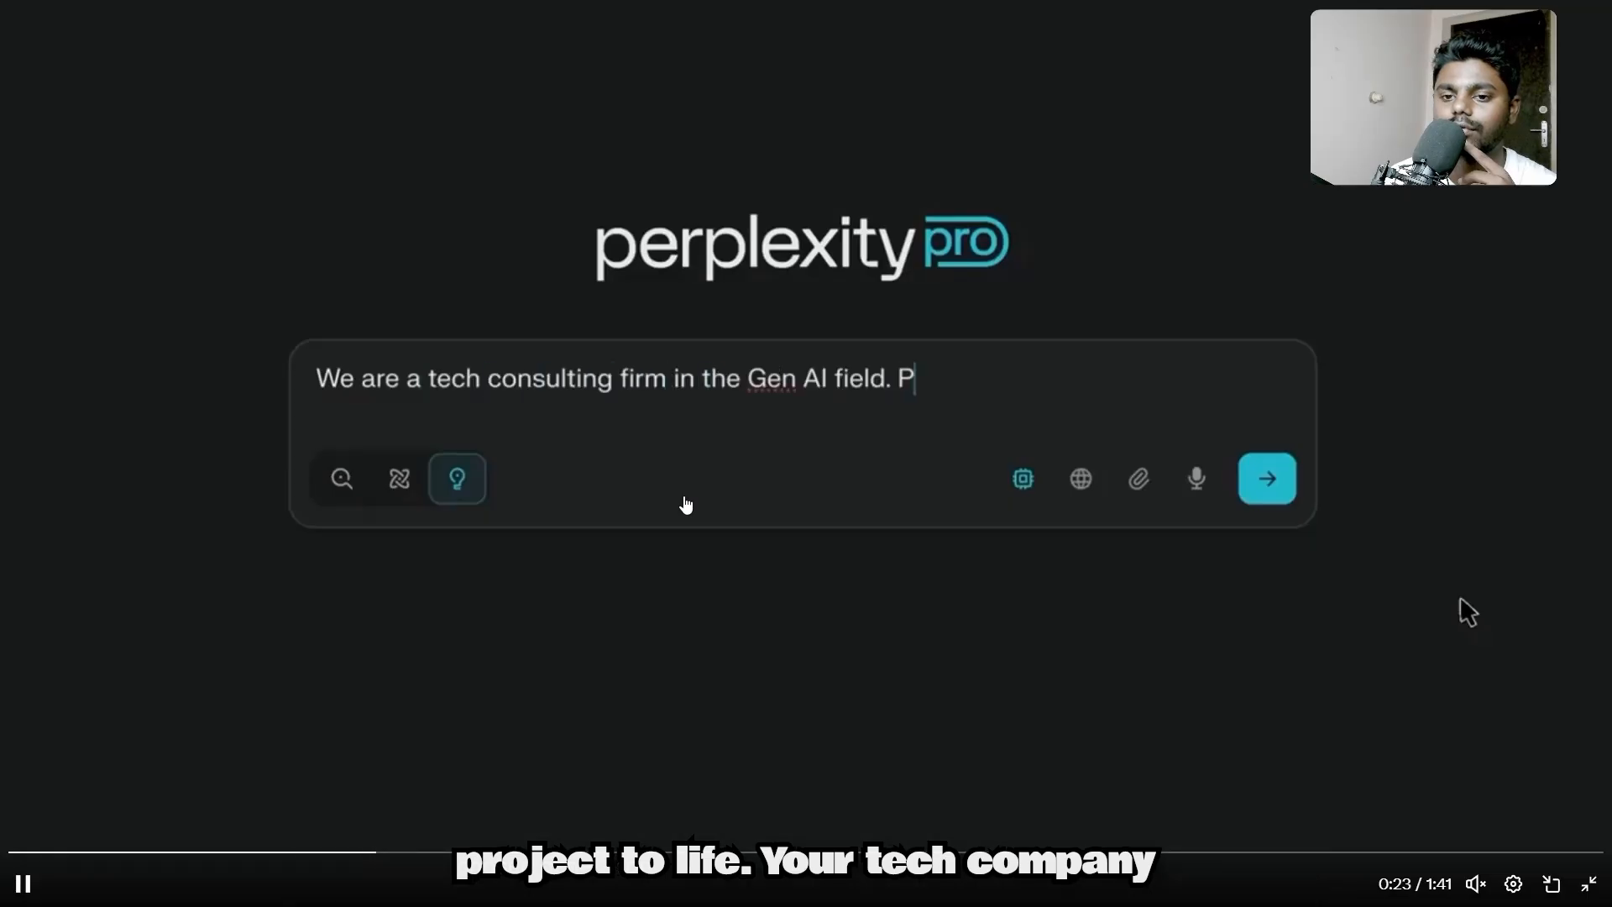
pyautogui.write('lease create a potential customer list for us. The target companies are B2B American companies in the development stage at seed, series A, or series B that nee')
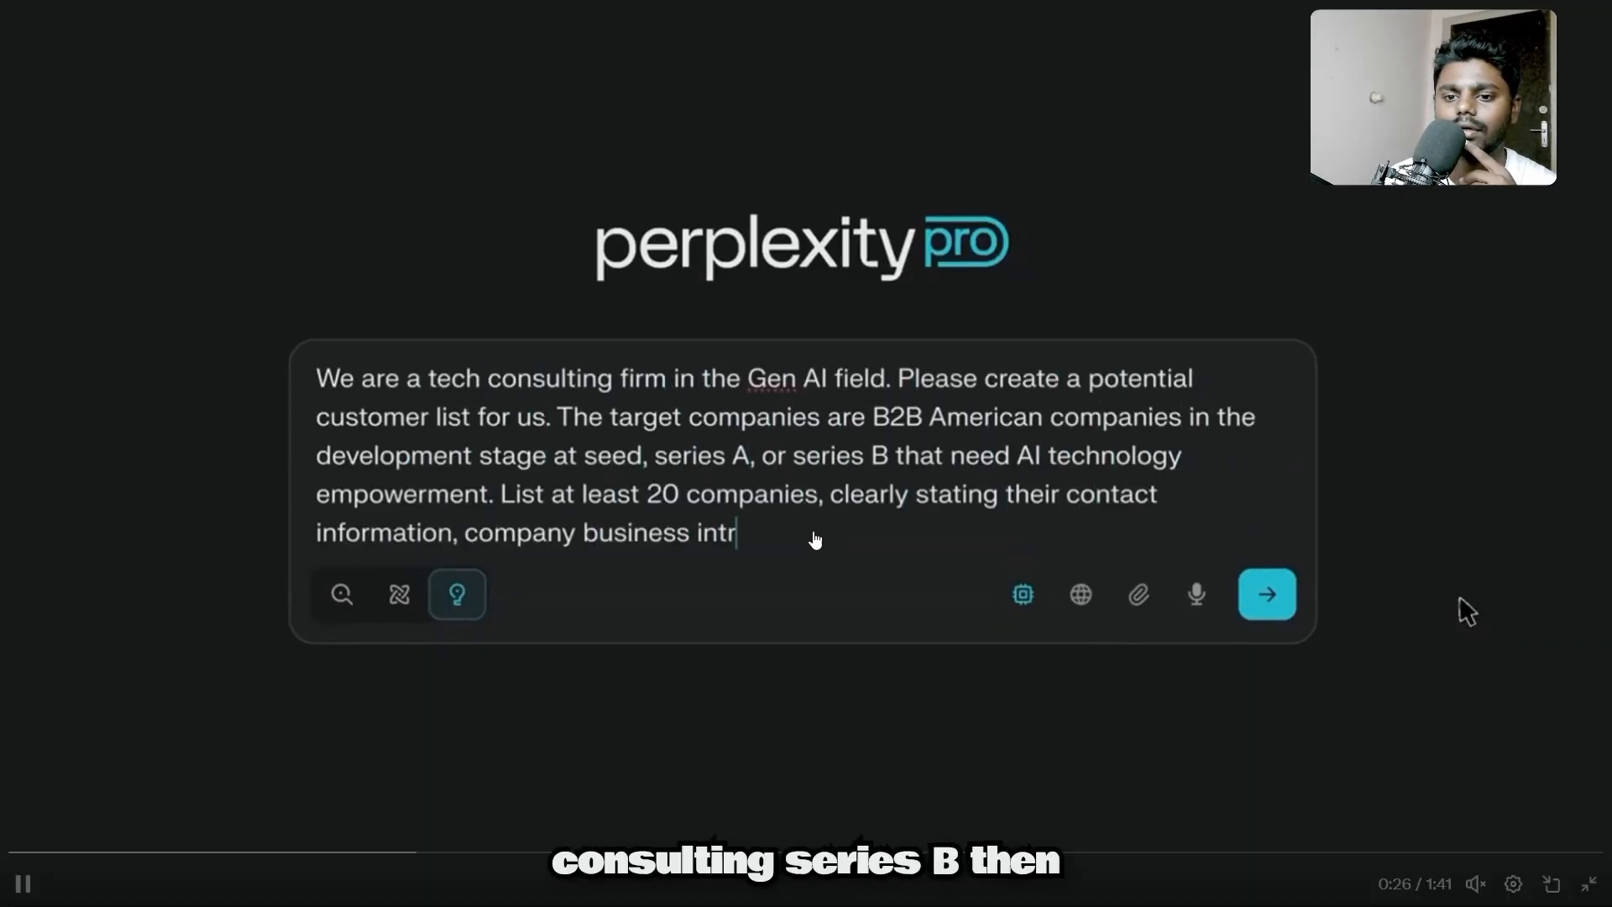
pyautogui.write('oductions, addresses and other specific details. Make a dashboard')
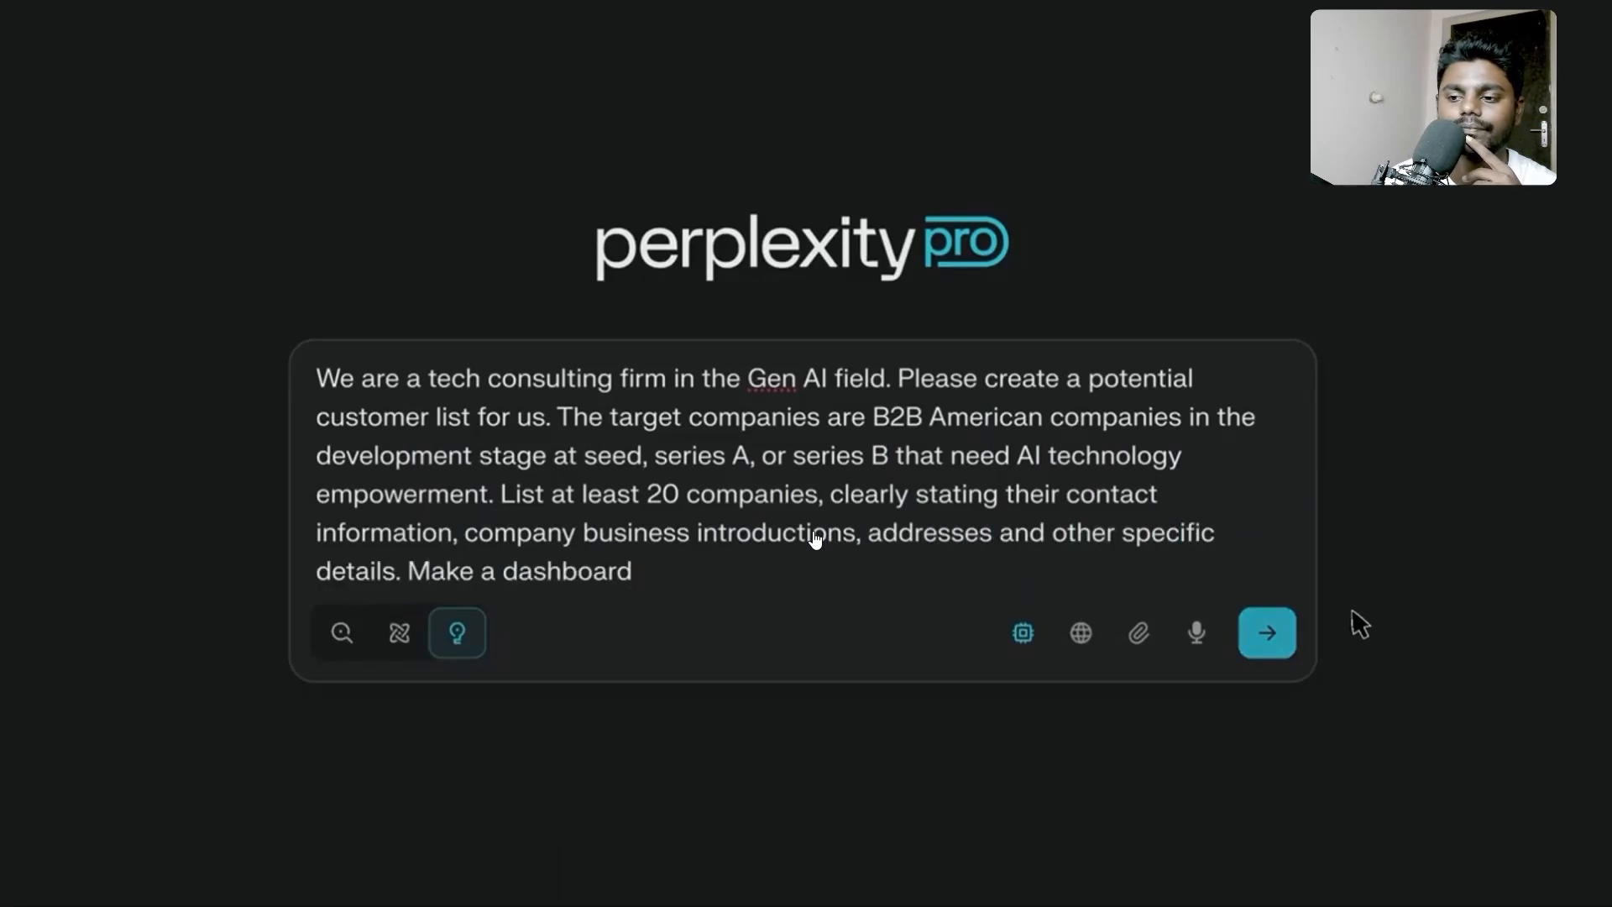
pyautogui.click(1266, 633)
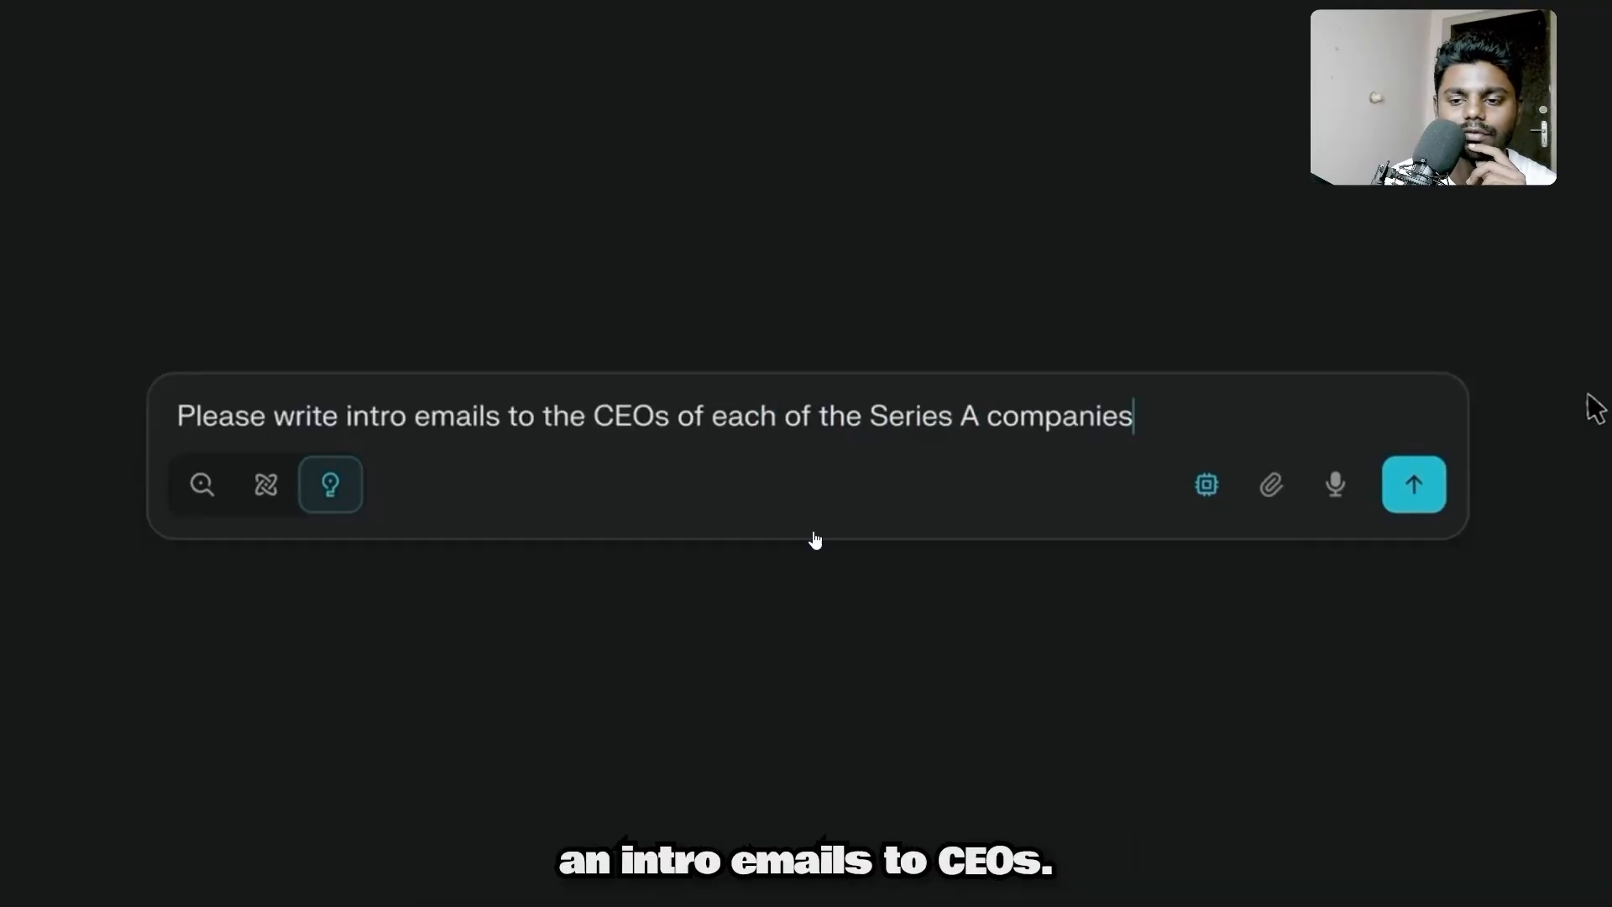
pyautogui.click(1415, 484)
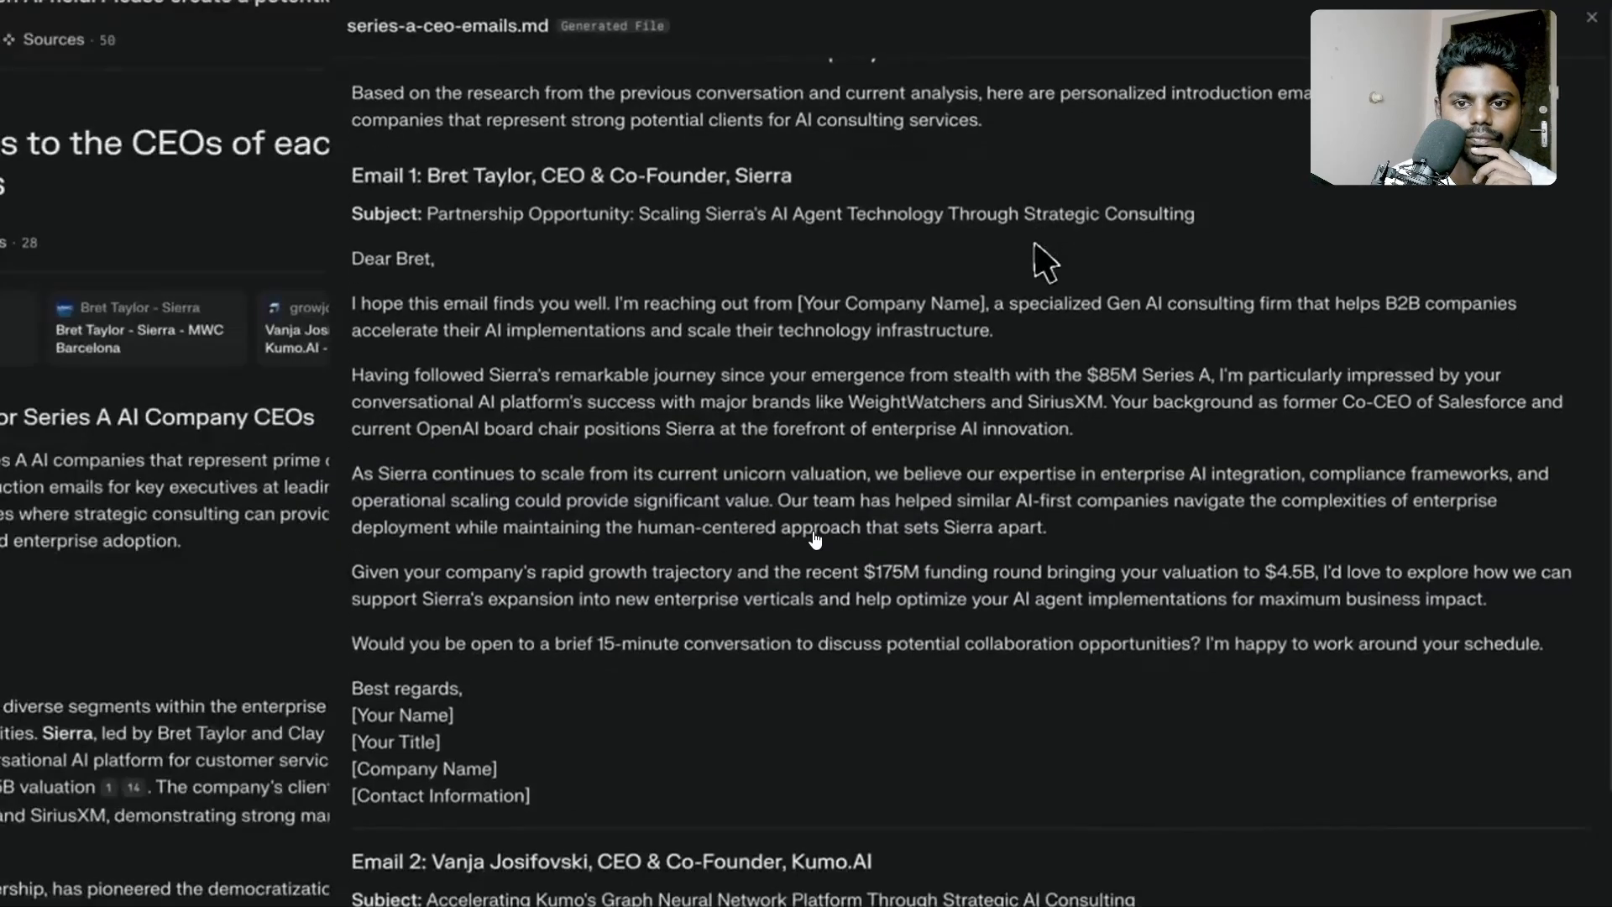
pyautogui.scroll(-3)
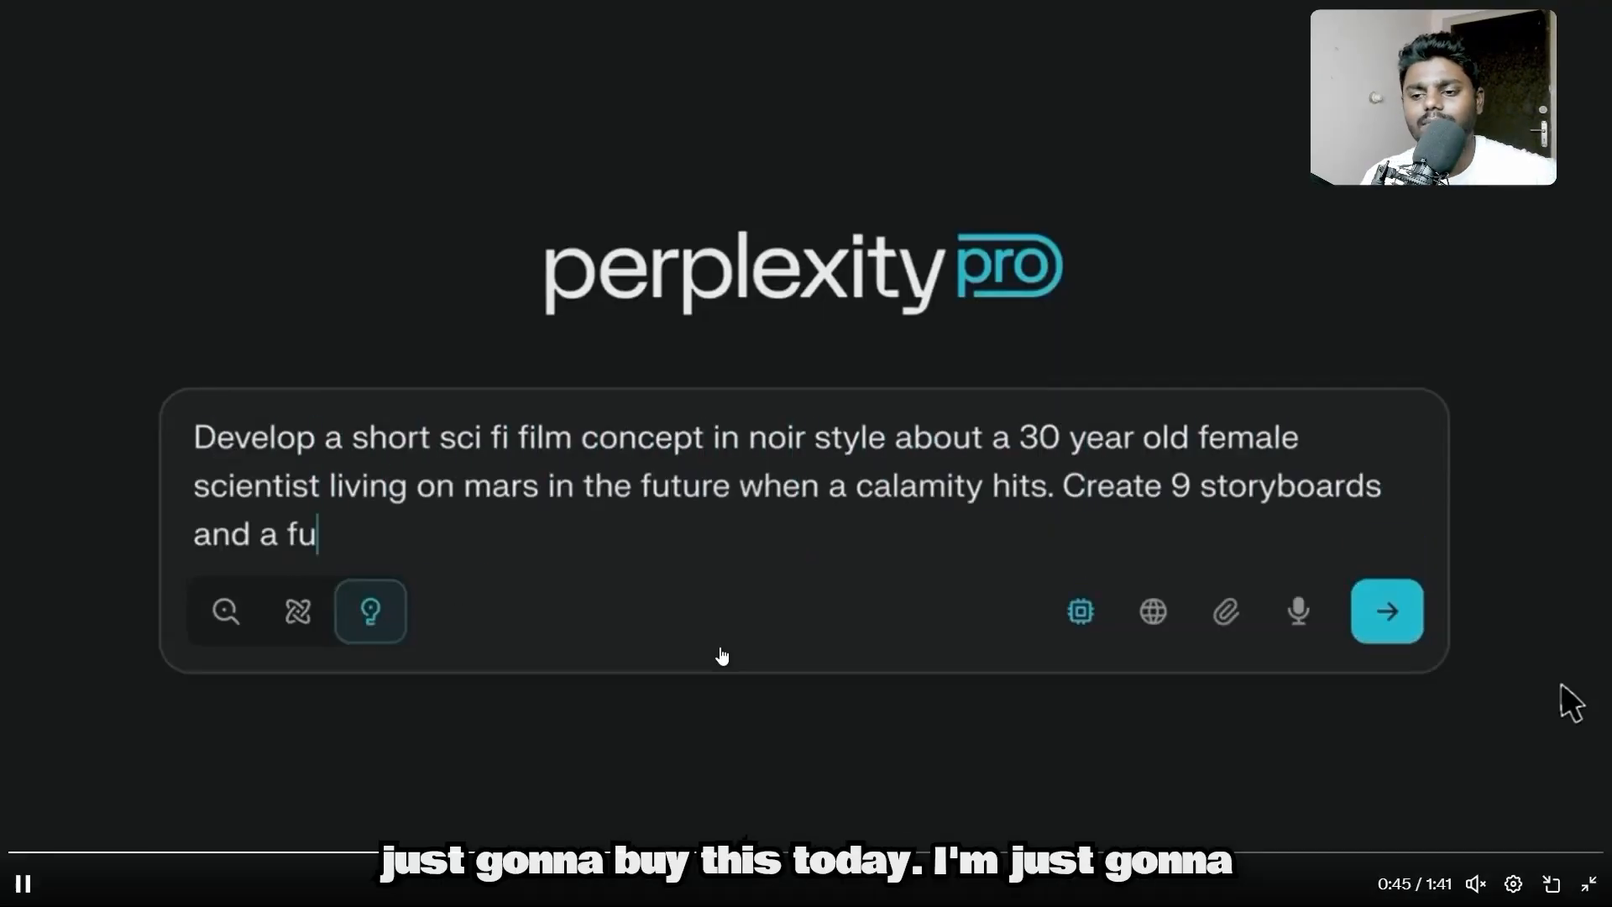
pyautogui.write('ll screenplay')
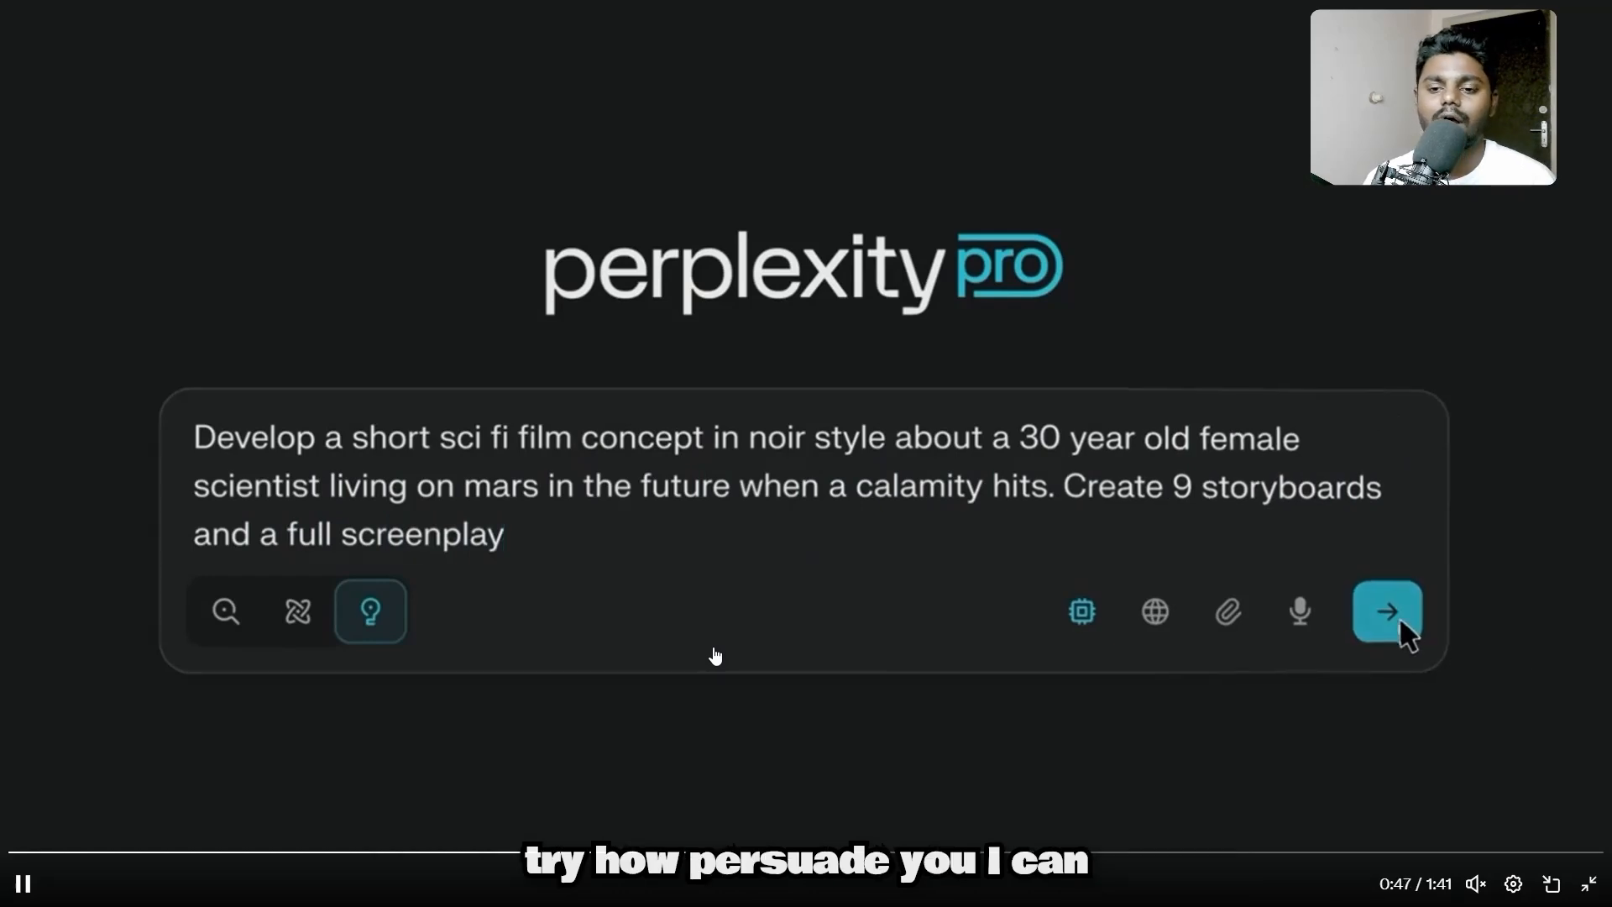
pyautogui.click(1389, 612)
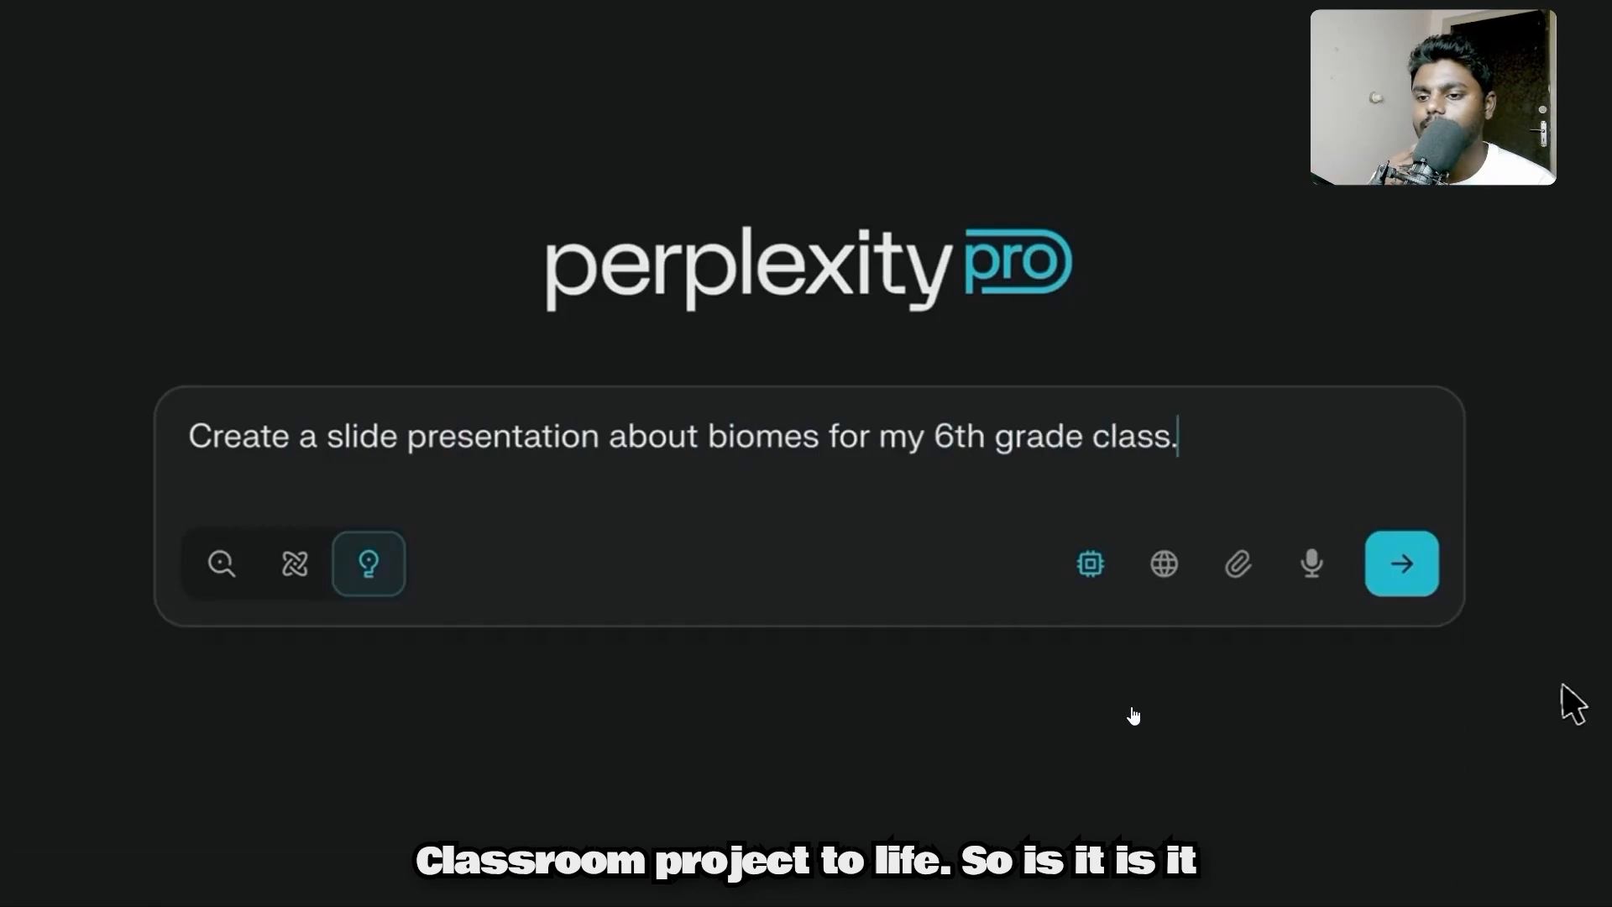
pyautogui.write('Include 1 slide for each major biome, with a generated photo for each biome and bullet points of key info')
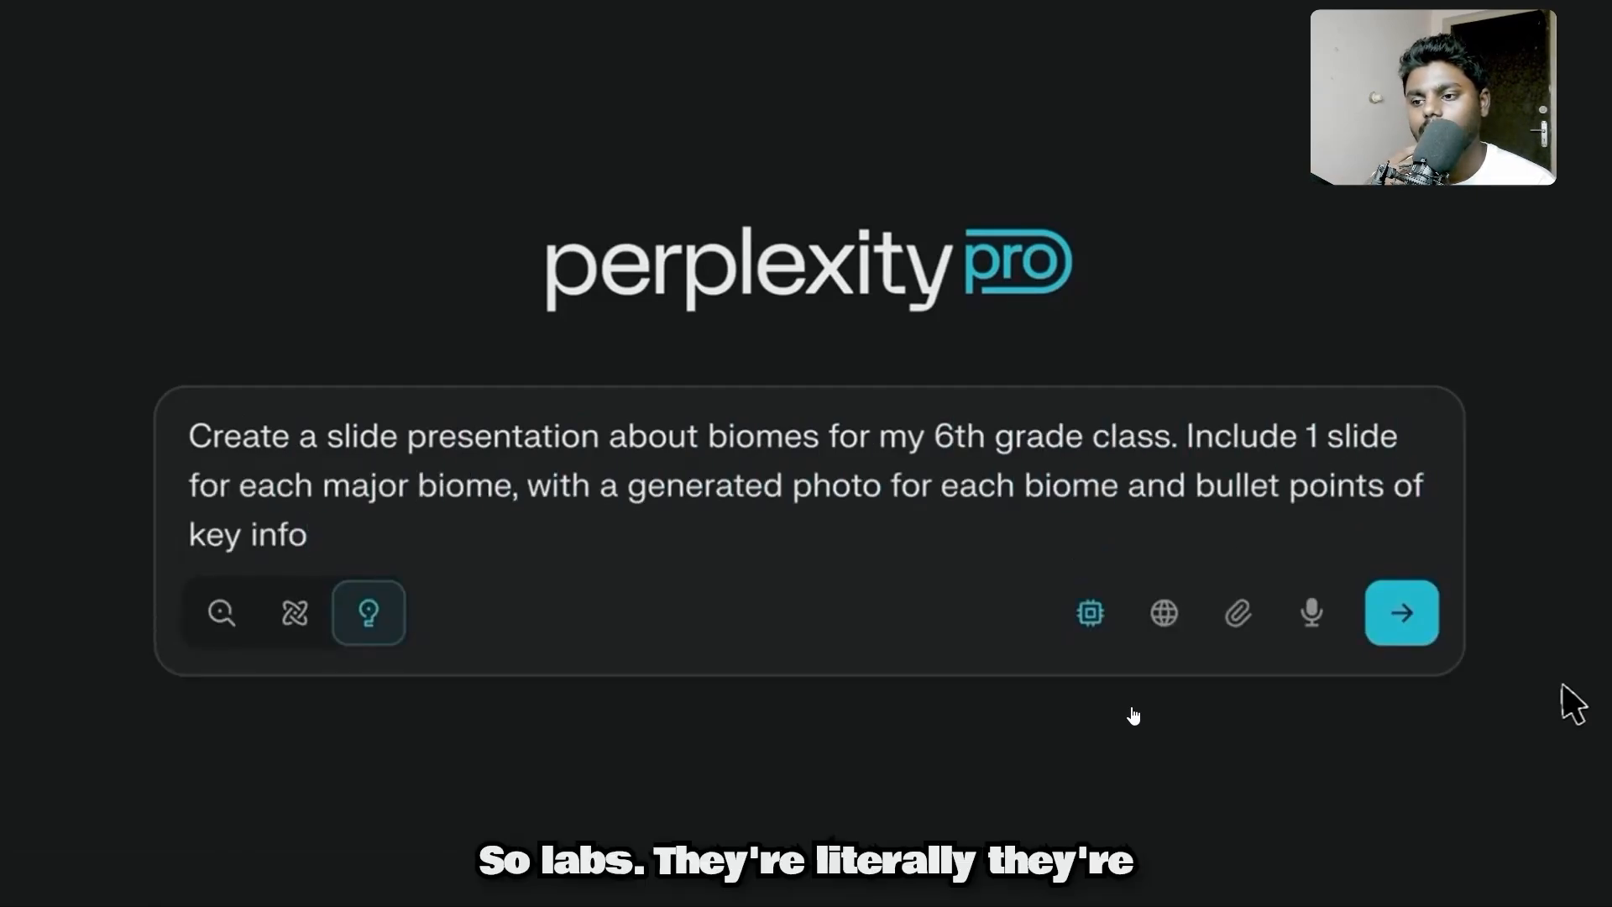
pyautogui.click(1401, 613)
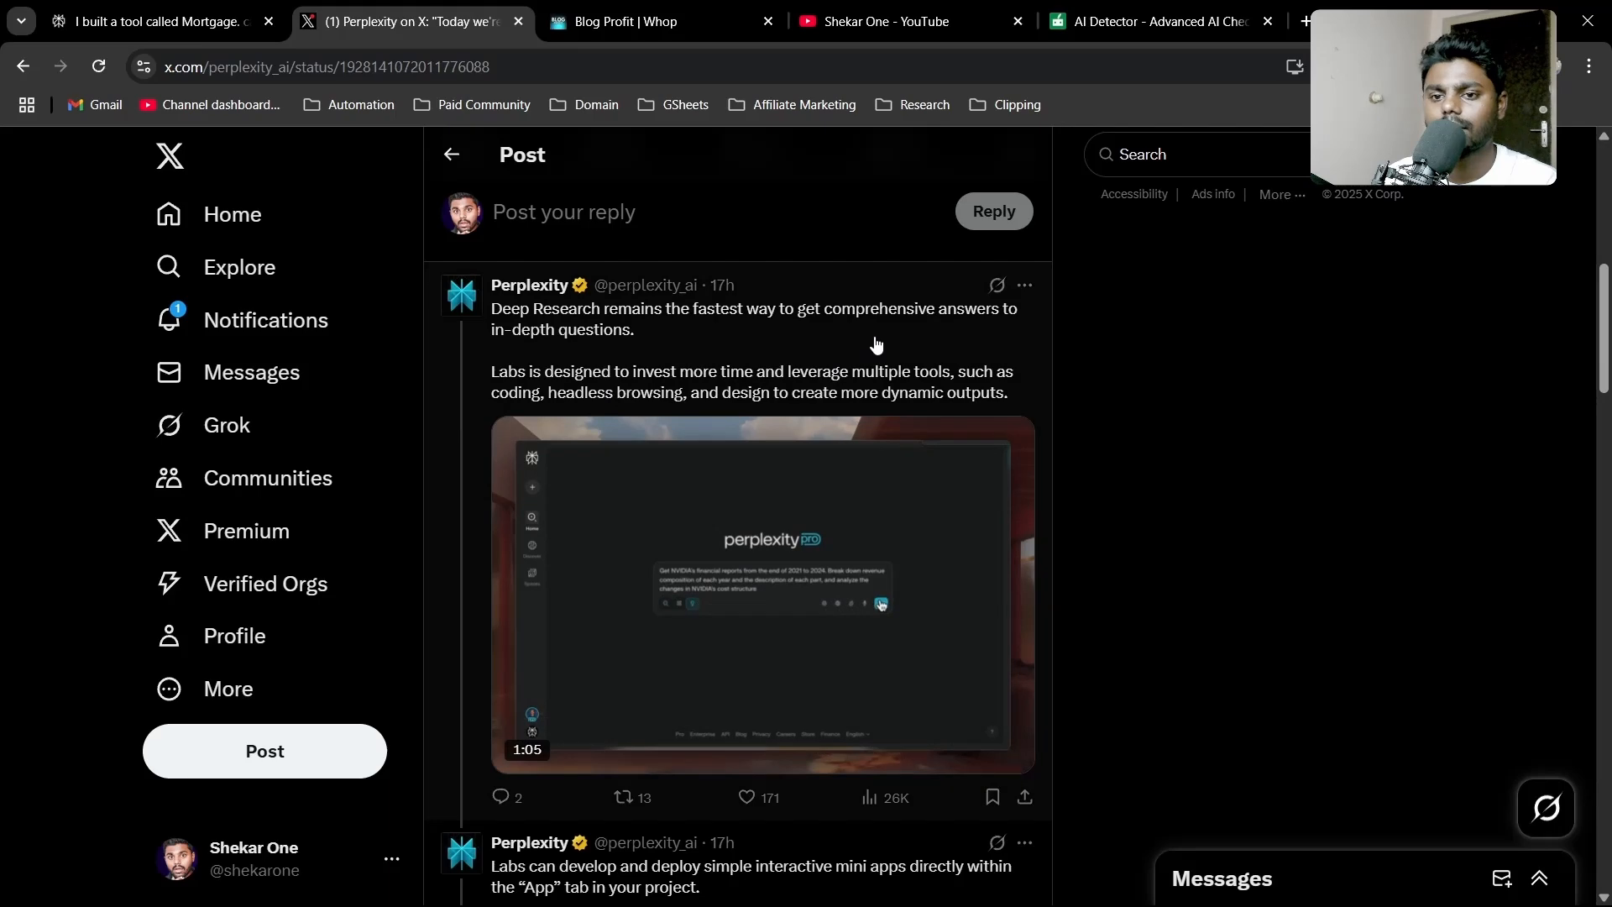
# - Read through the replies on the Labs launch post, then return to the Shekar One Videos page
pyautogui.scroll(-3)
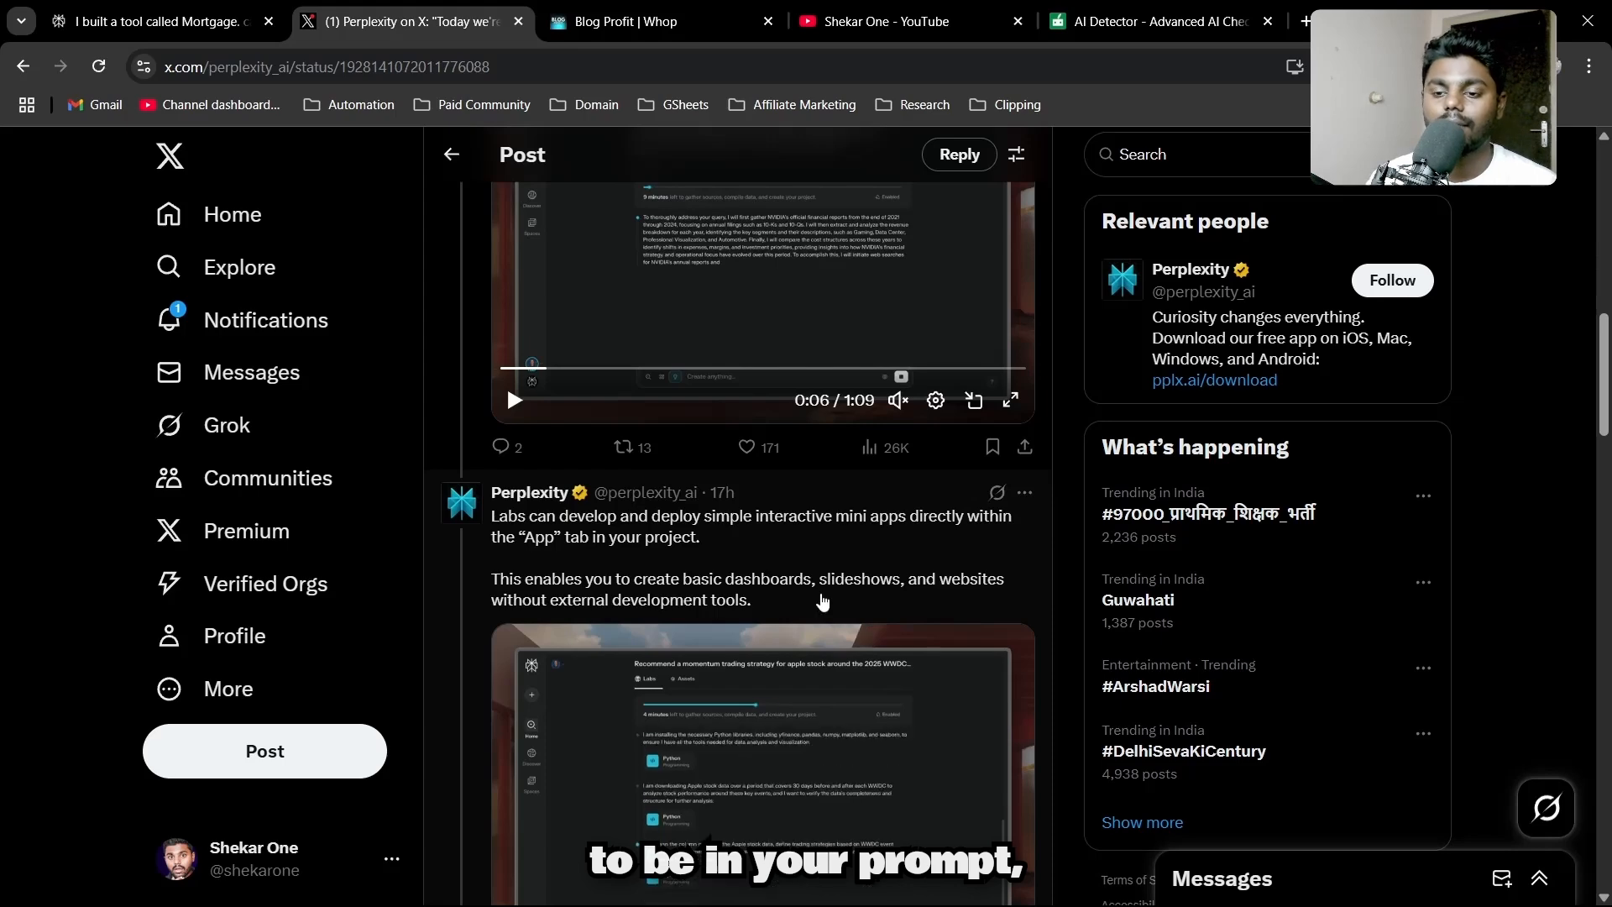
pyautogui.scroll(-3)
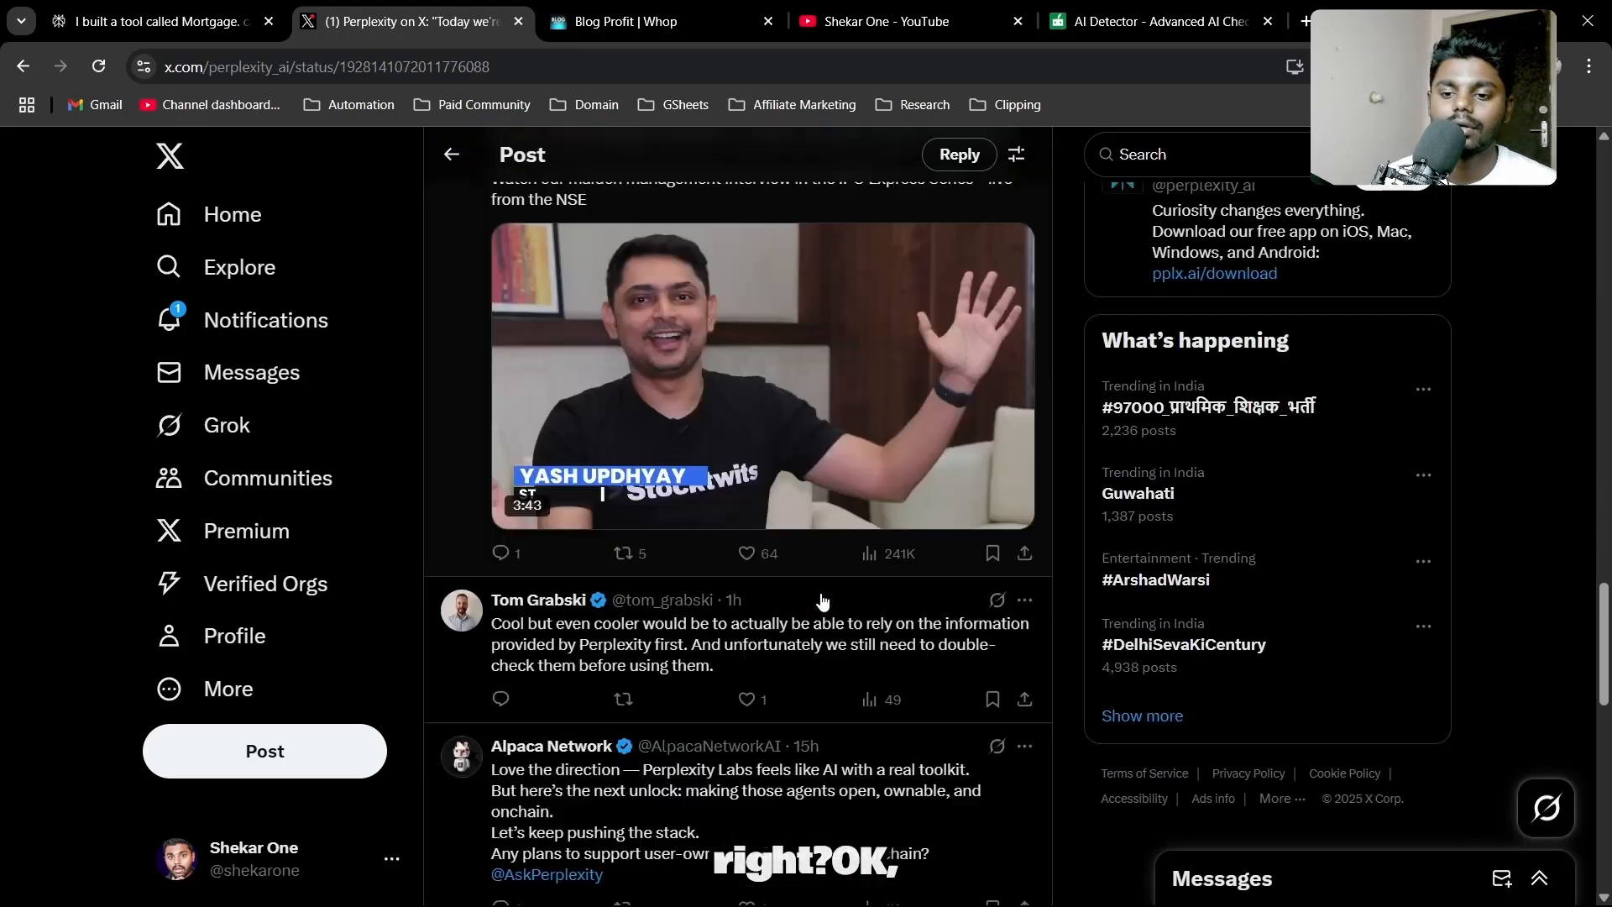
pyautogui.scroll(-3)
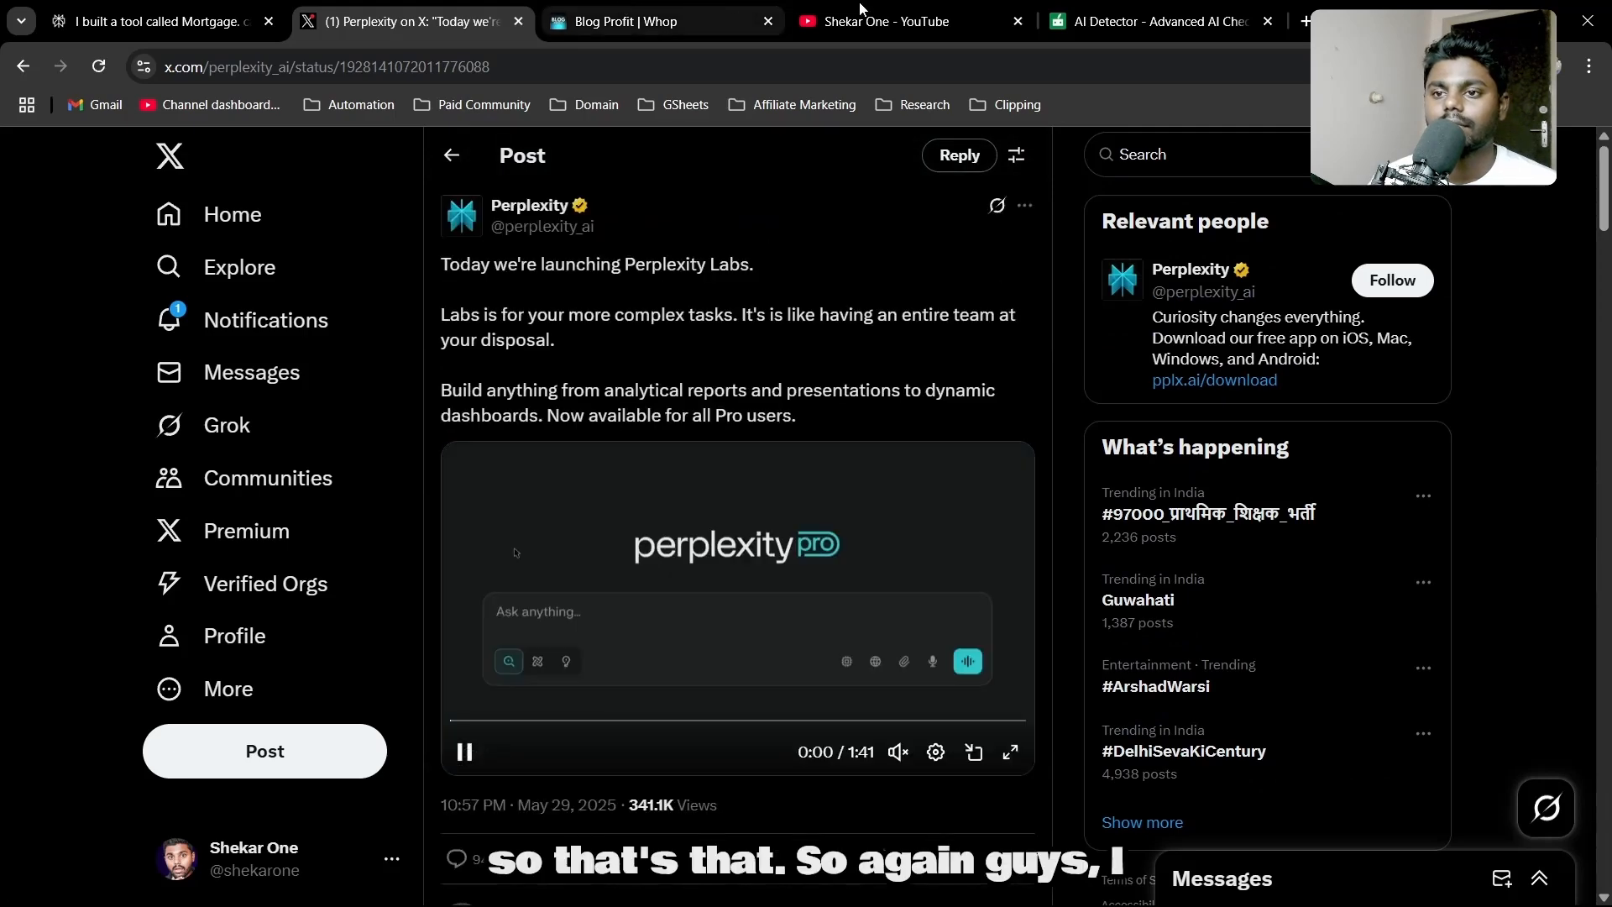
pyautogui.click(893, 22)
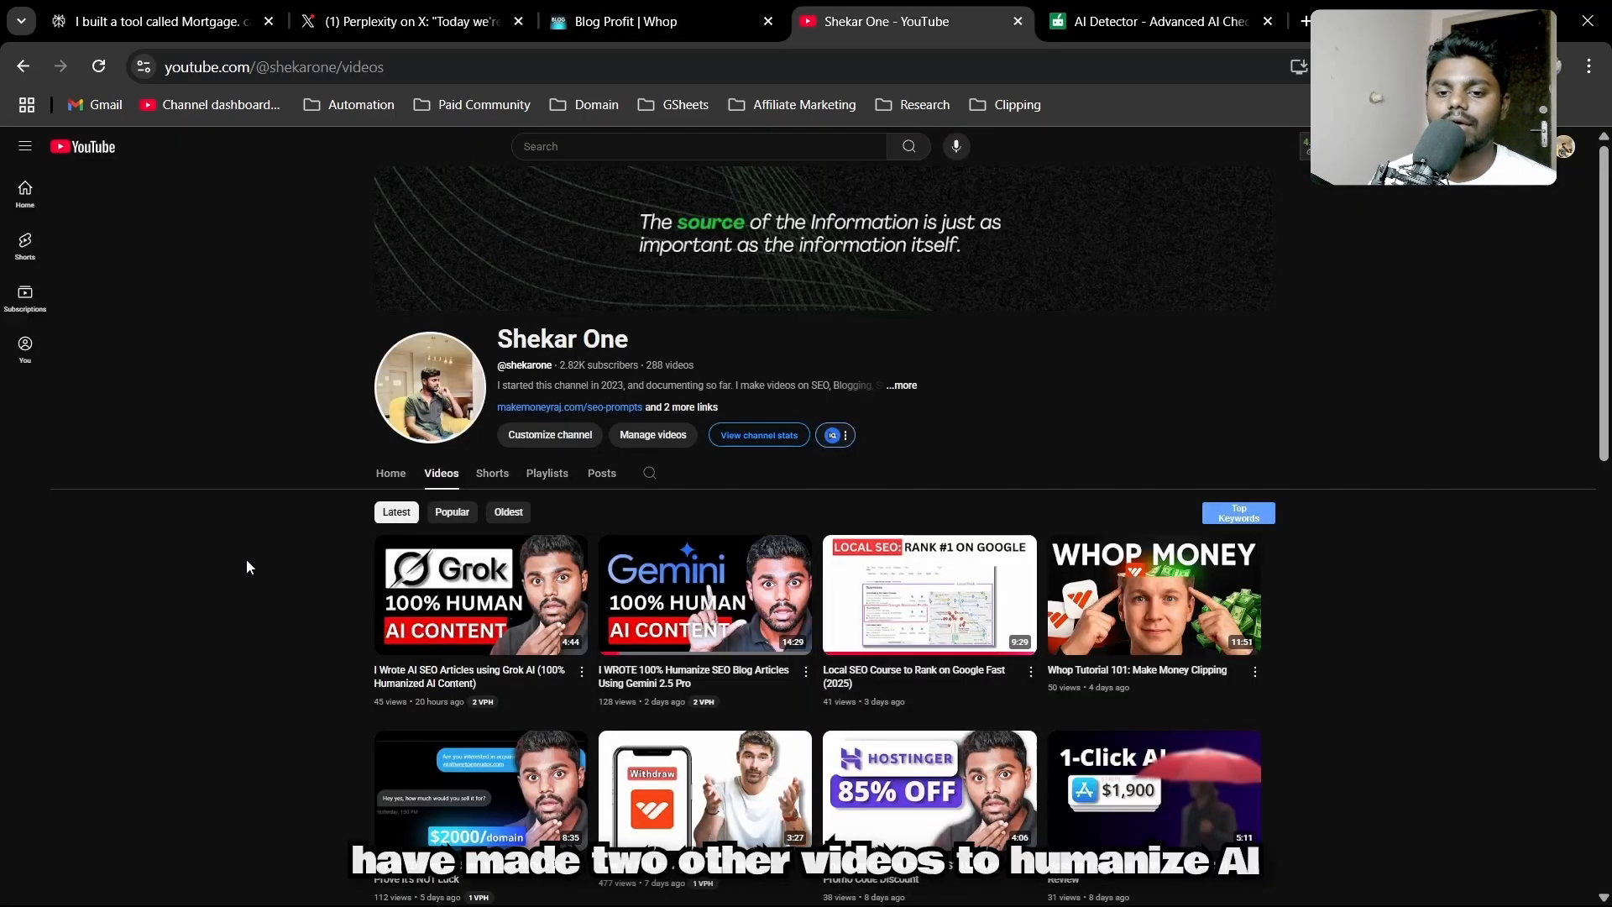
pyautogui.moveTo(302, 600)
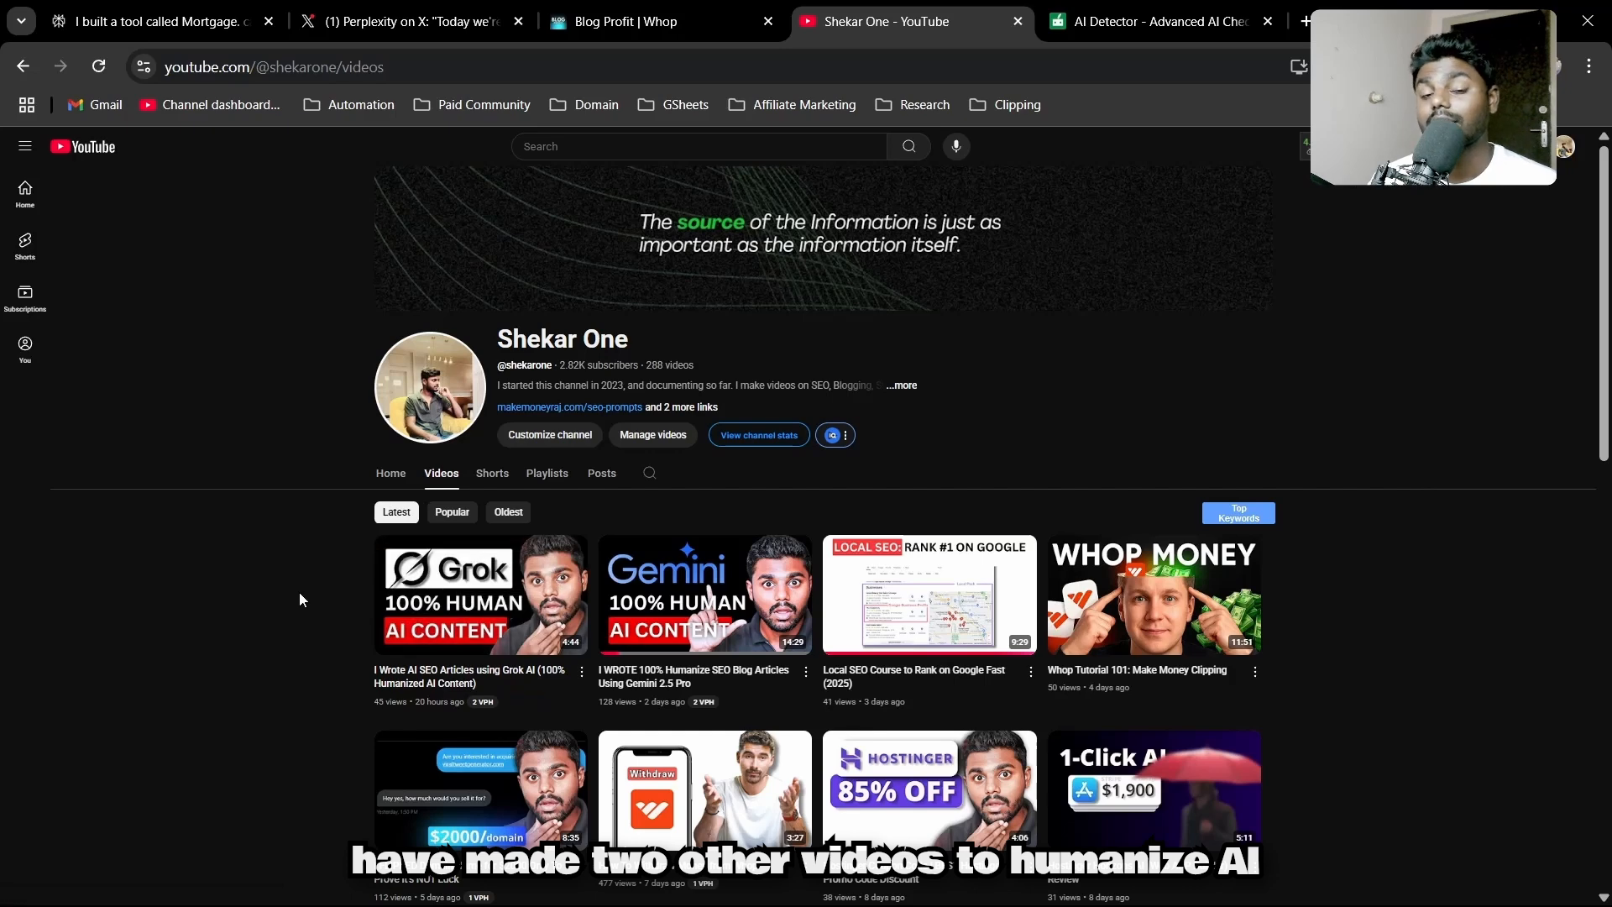